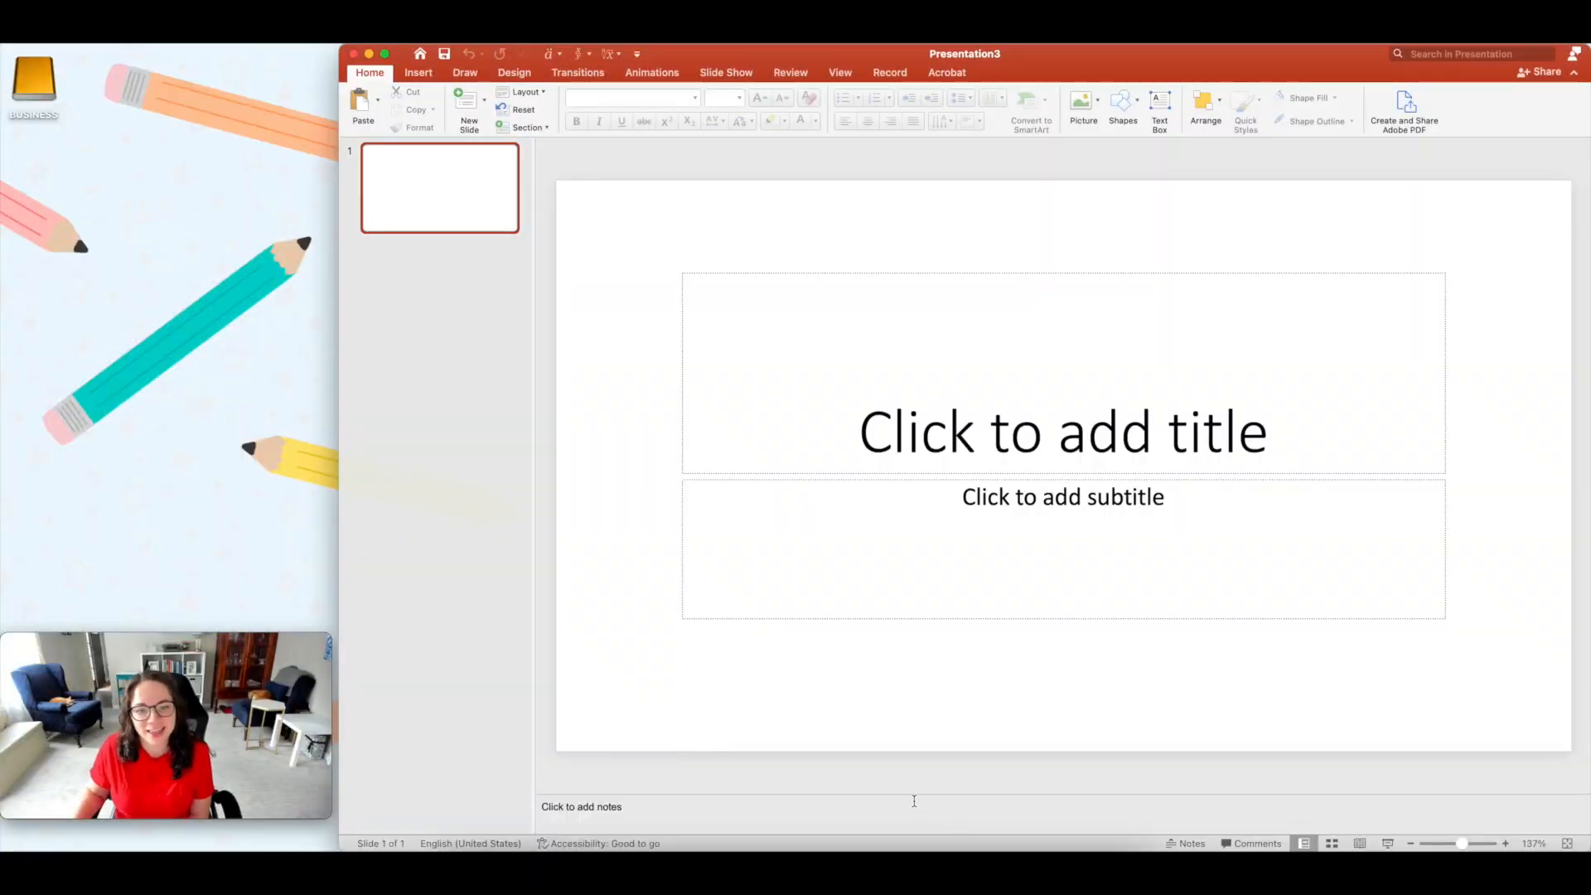
{"action": "mouse_move", "coordinate": [654, 265]}
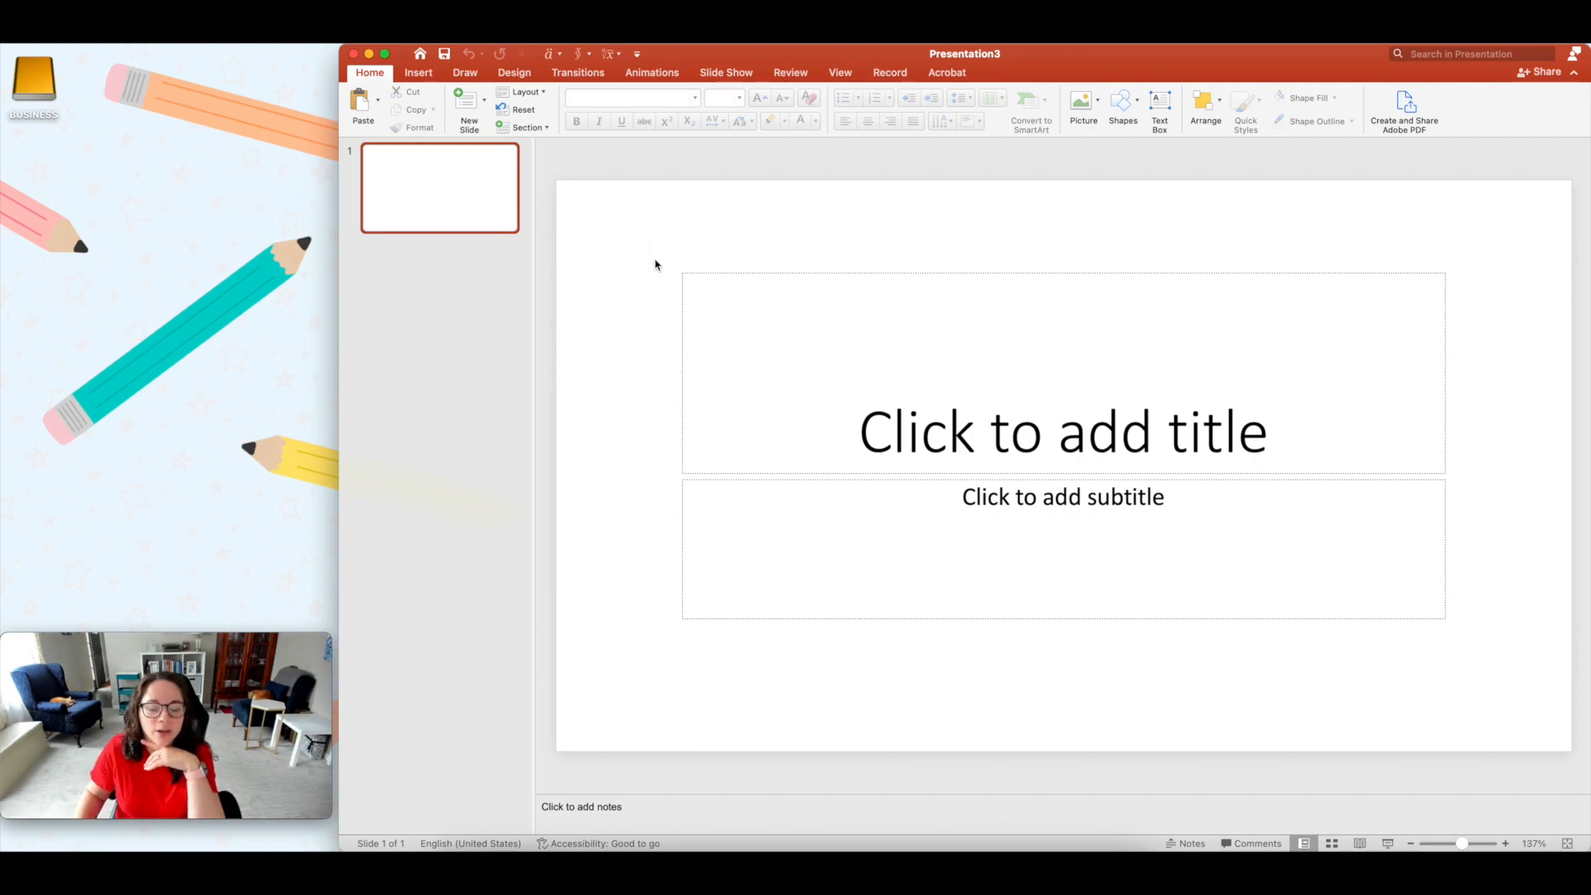
Step: Switch the first slide to the Blank layout, removing its title and subtitle placeholders
{"action": "left_click", "coordinate": [525, 96]}
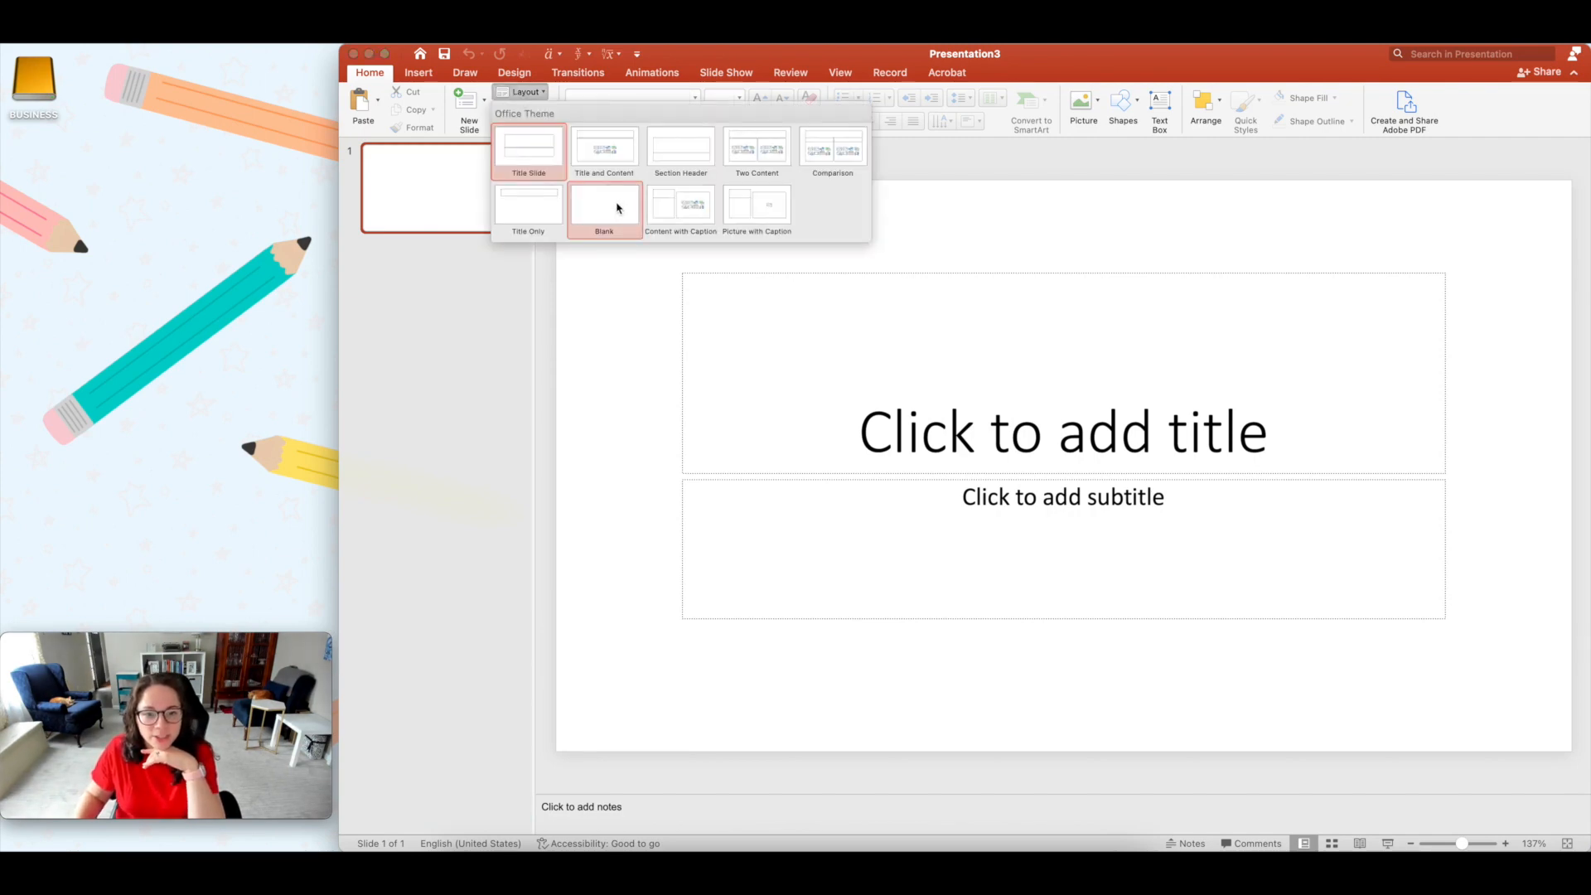
{"action": "left_click", "coordinate": [605, 208]}
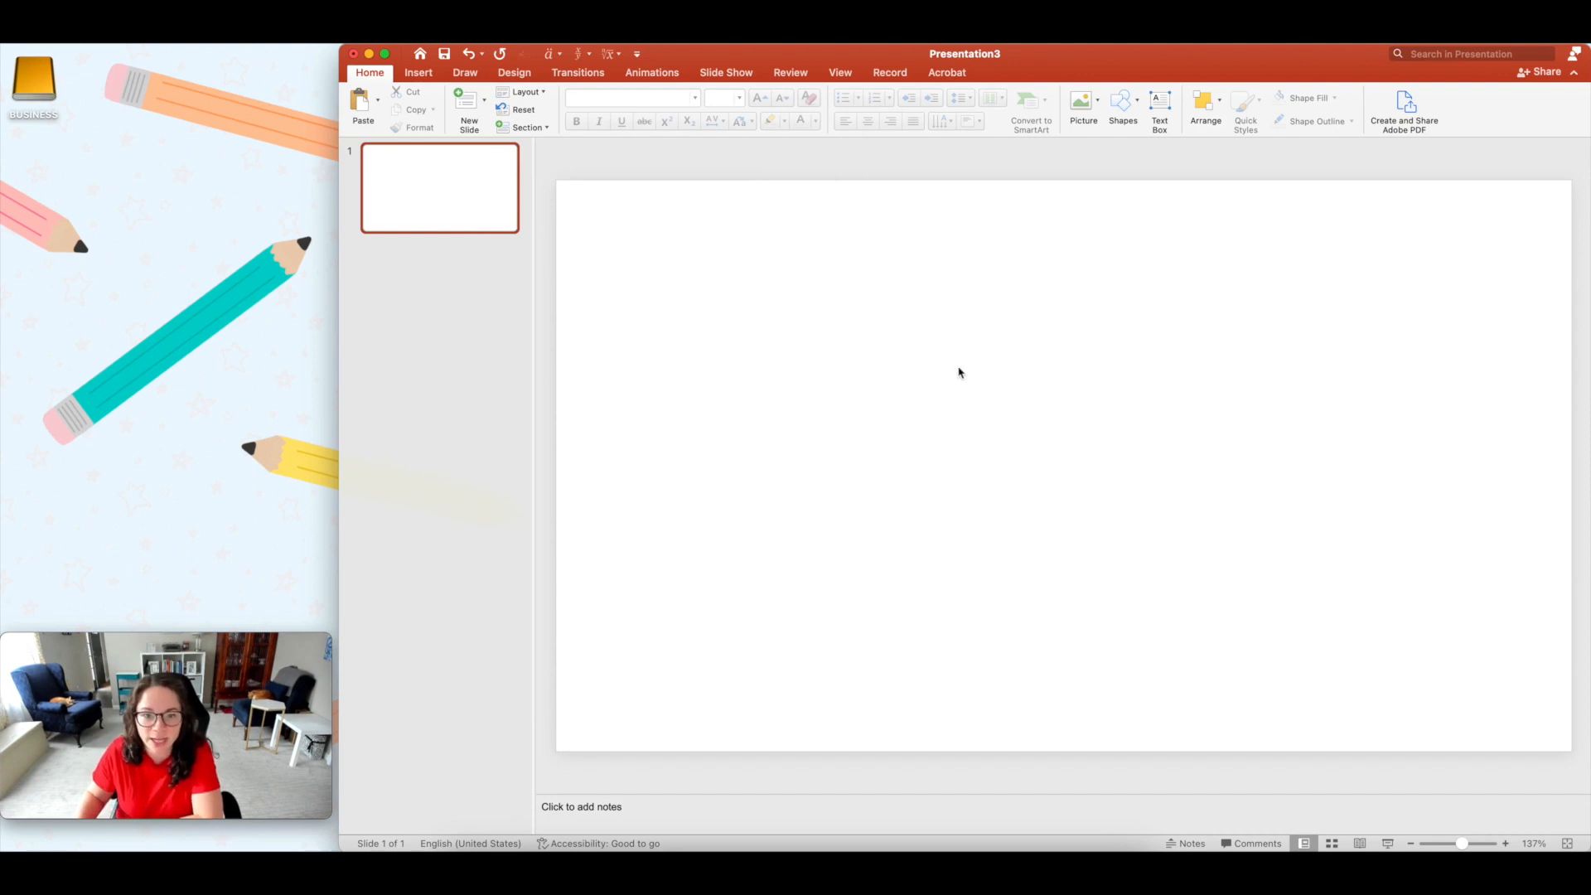
{"action": "left_click", "coordinate": [514, 72]}
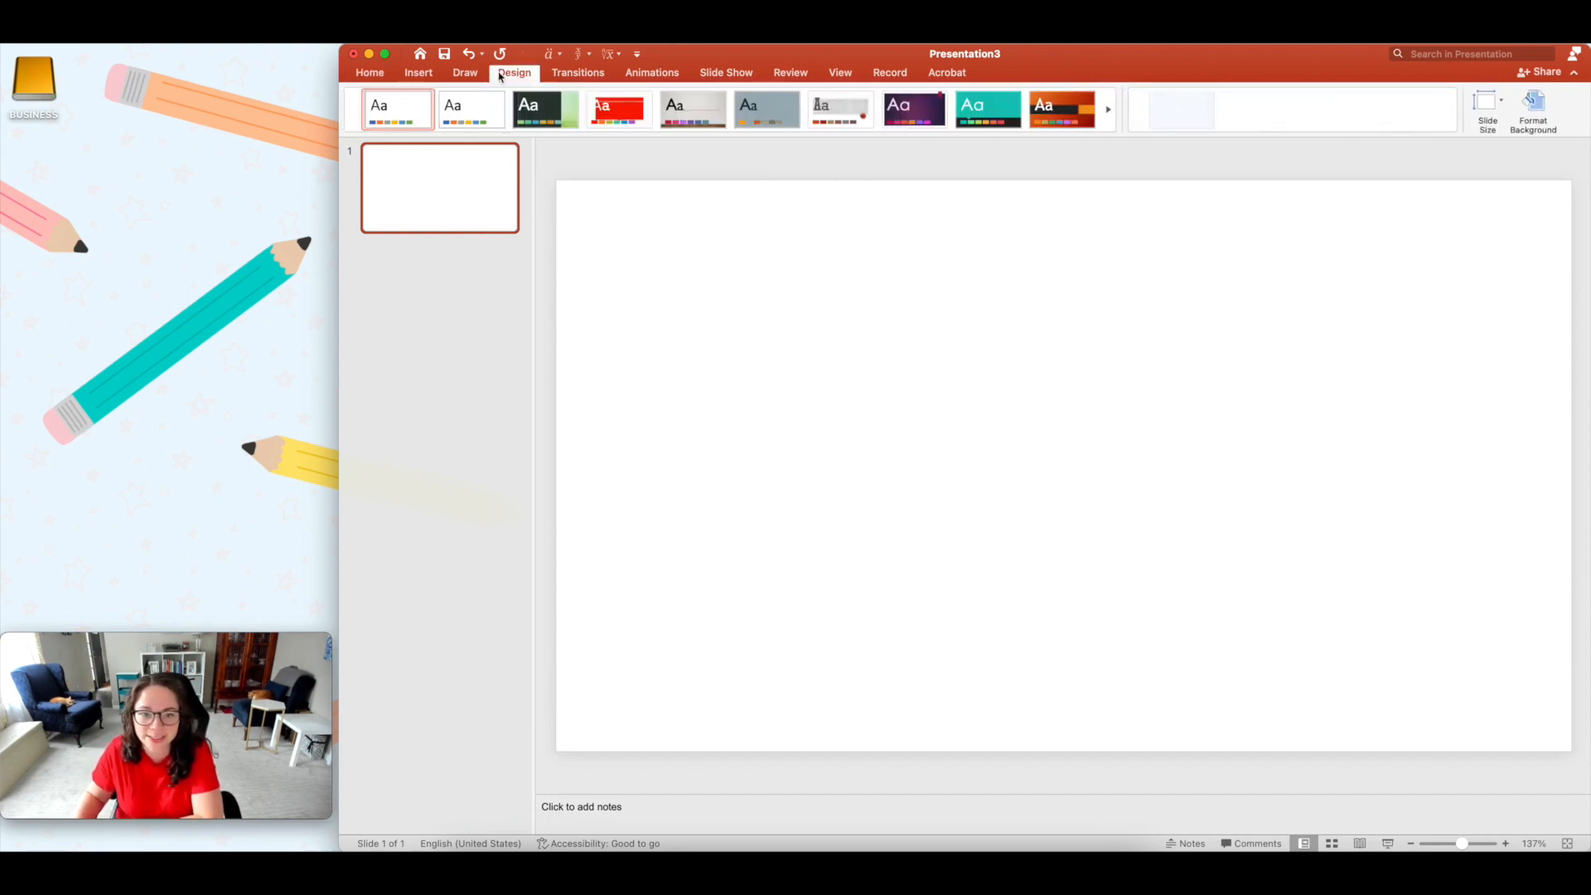
Step: Set a custom 11 × 8.5 inch page size and choose a content scaling option
{"action": "left_click", "coordinate": [1486, 109]}
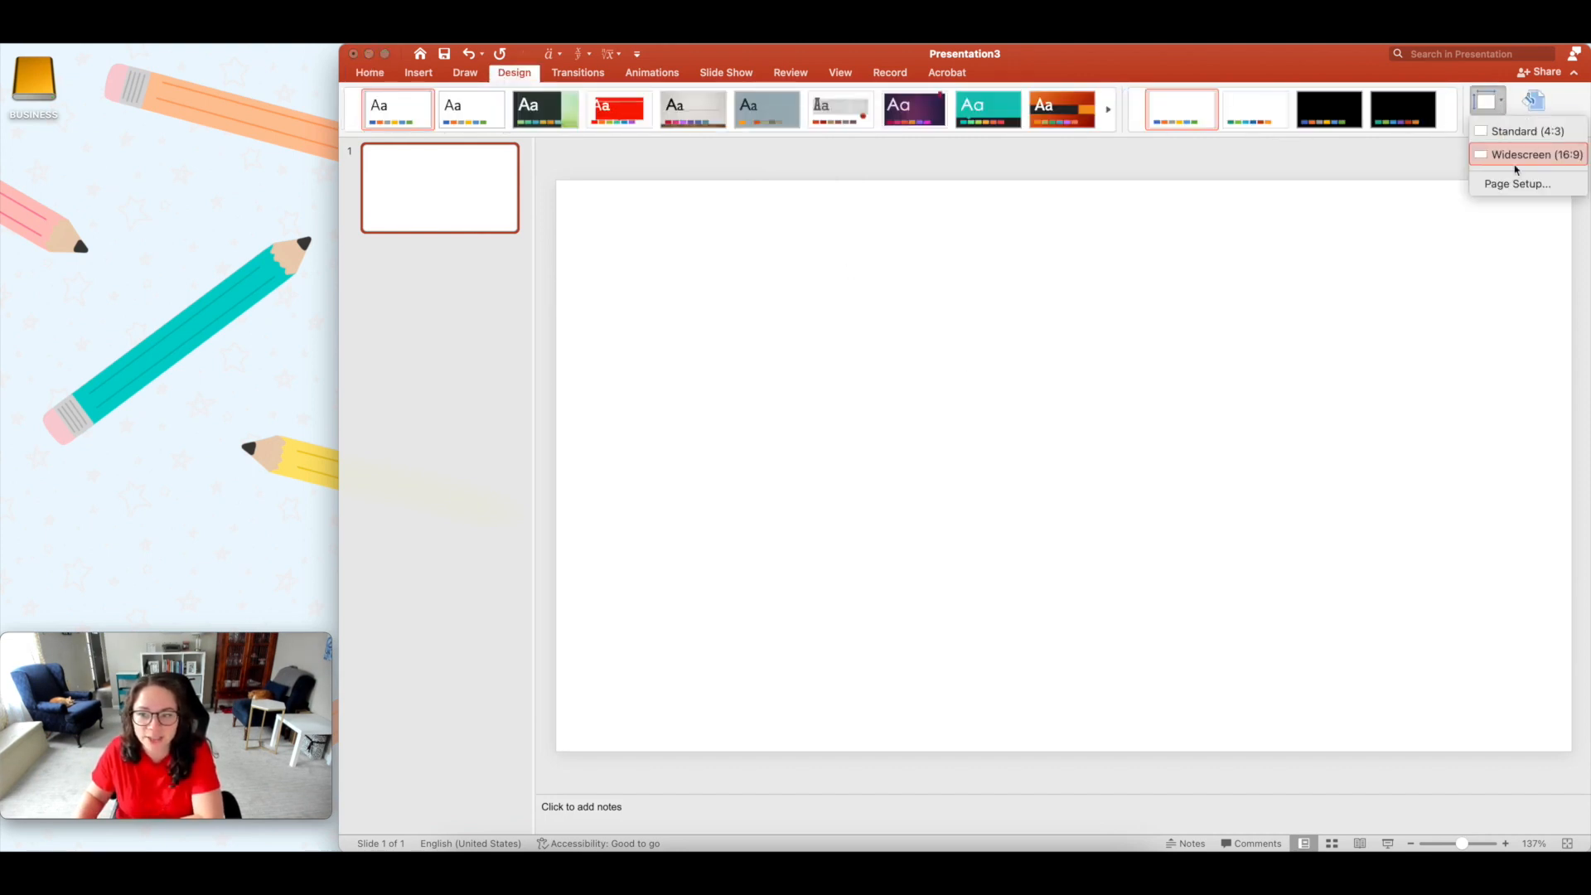
{"action": "left_click", "coordinate": [1519, 184]}
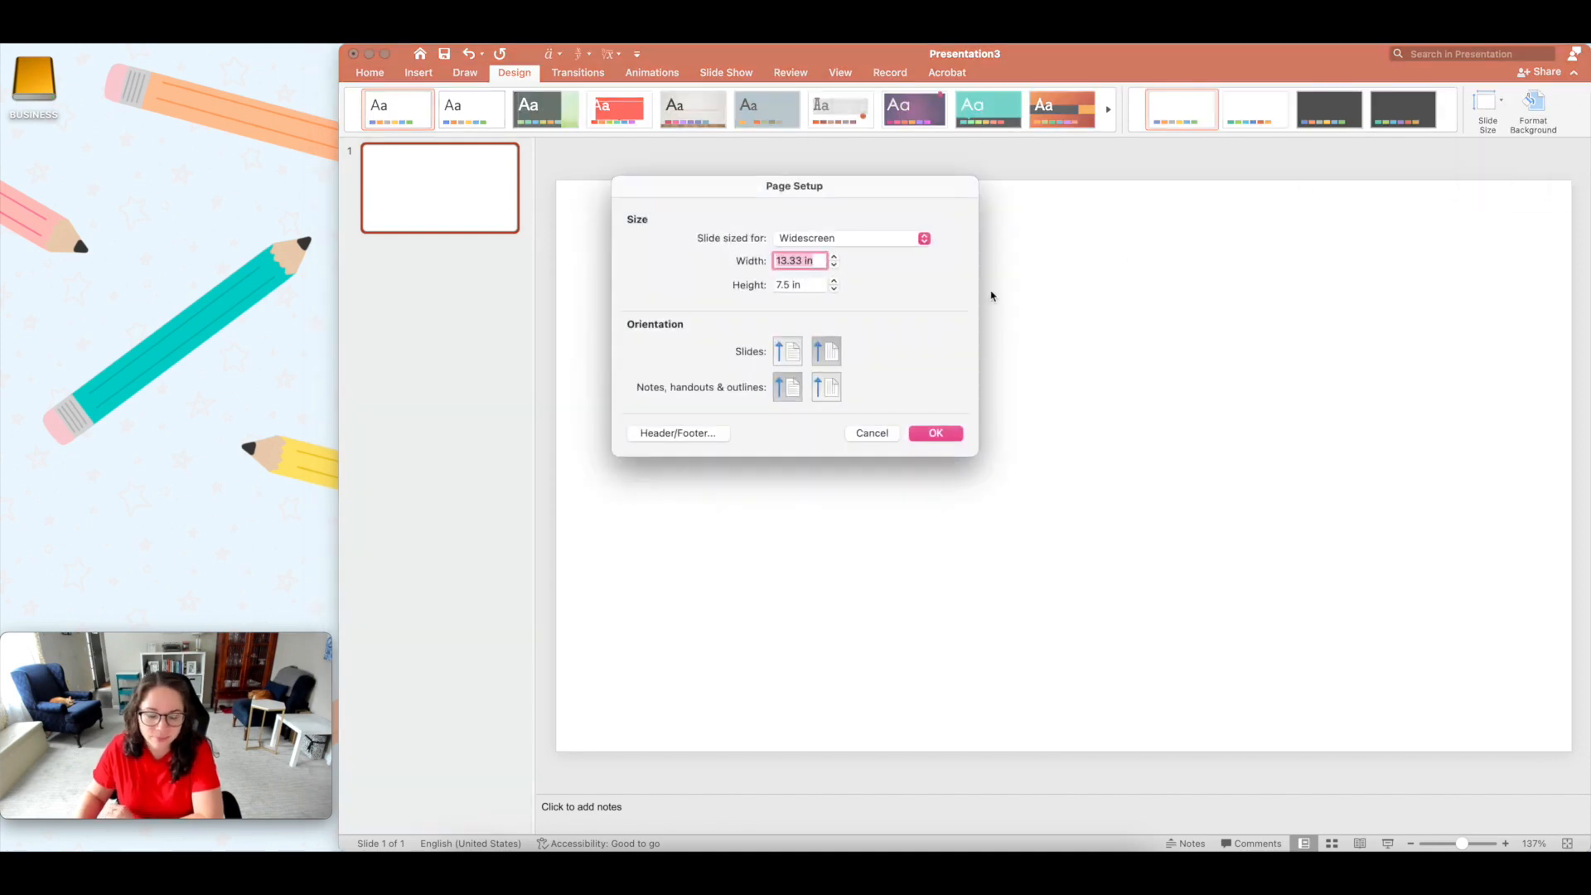
{"action": "mouse_move", "coordinate": [926, 290]}
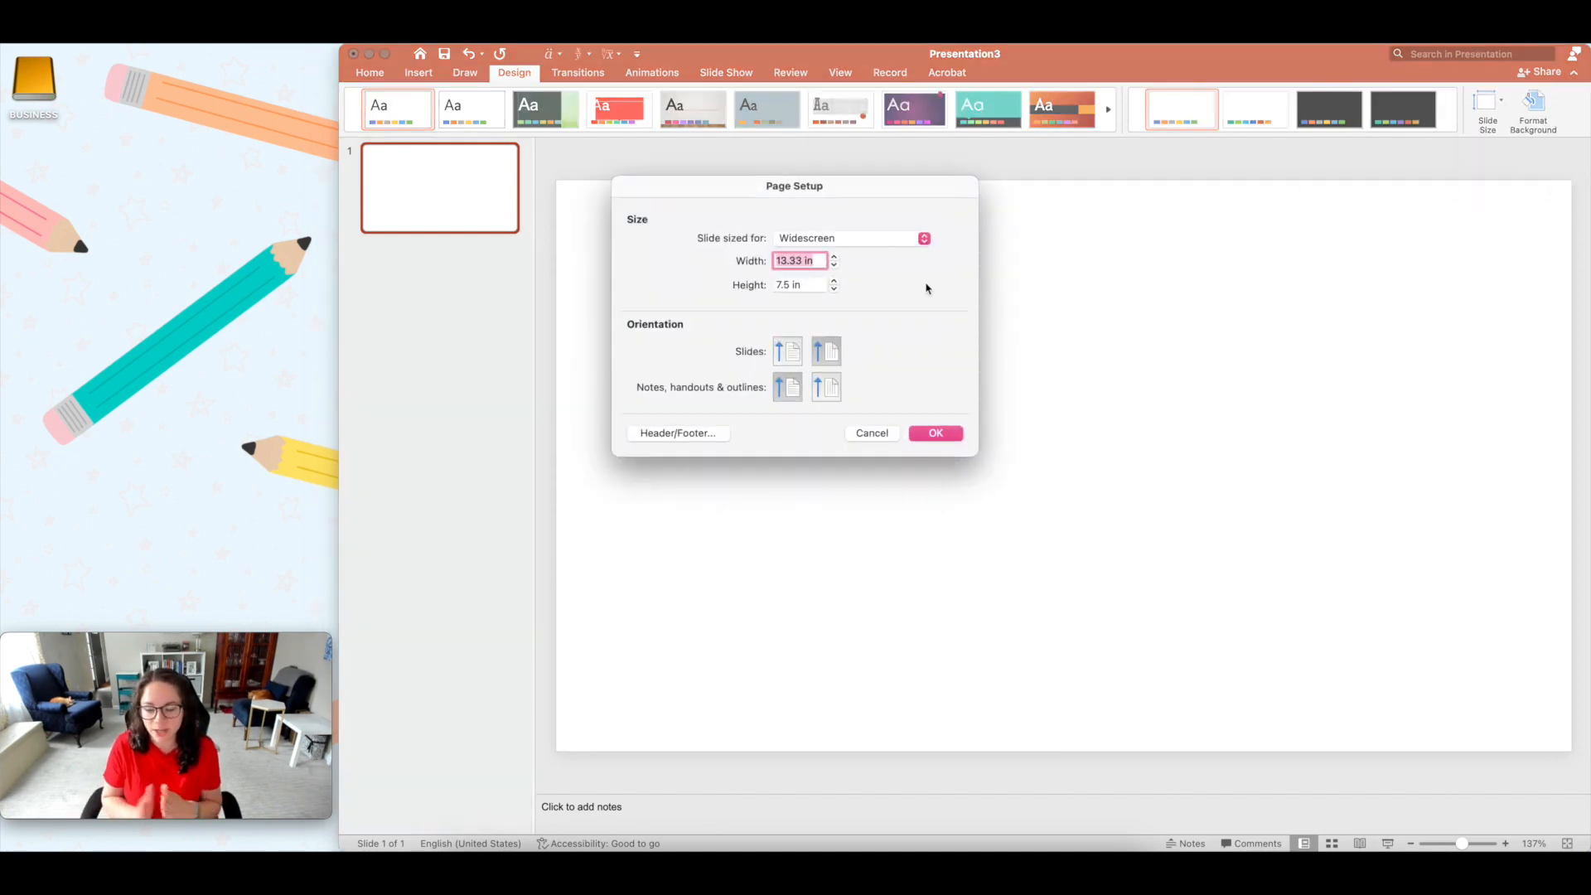
{"action": "type", "text": "11"}
{"action": "left_click", "coordinate": [800, 284]}
{"action": "type", "text": "8.5"}
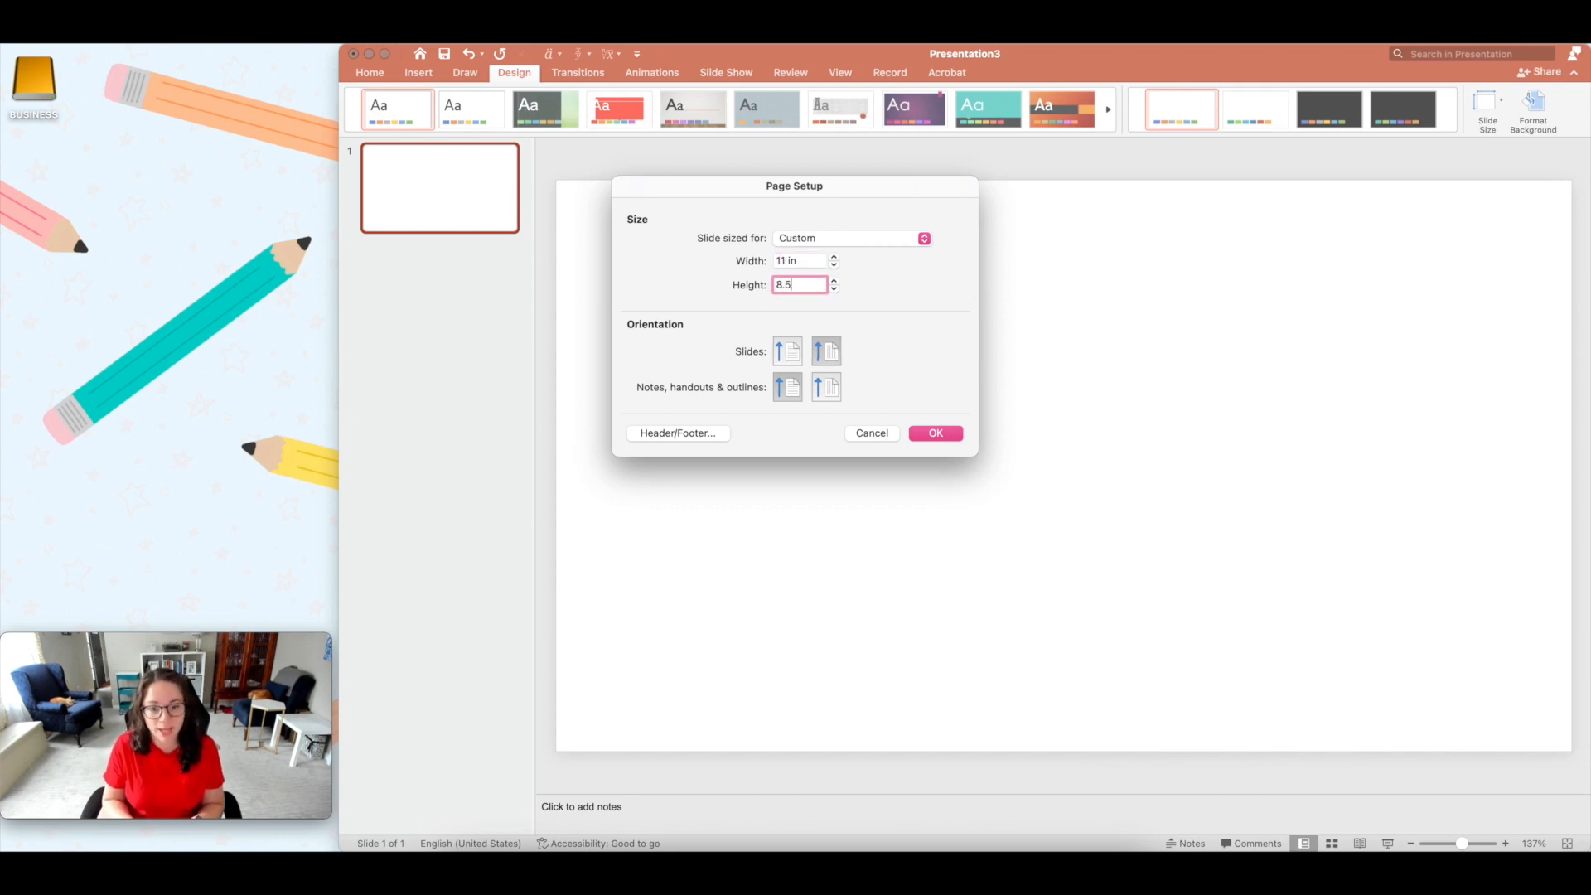
{"action": "left_click", "coordinate": [934, 433]}
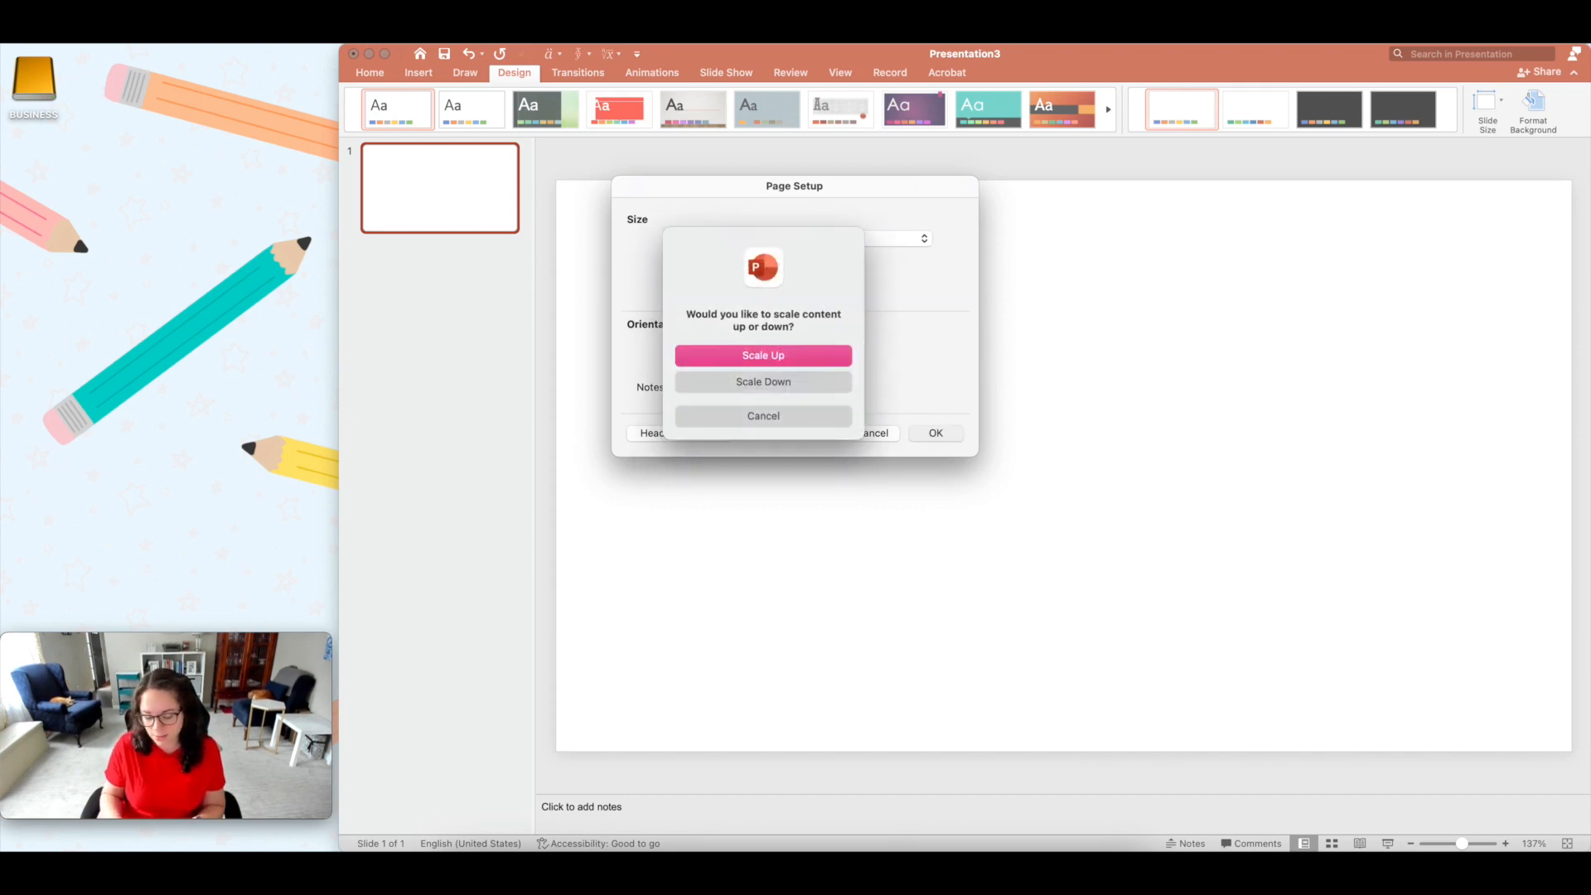
{"action": "left_click", "coordinate": [764, 356]}
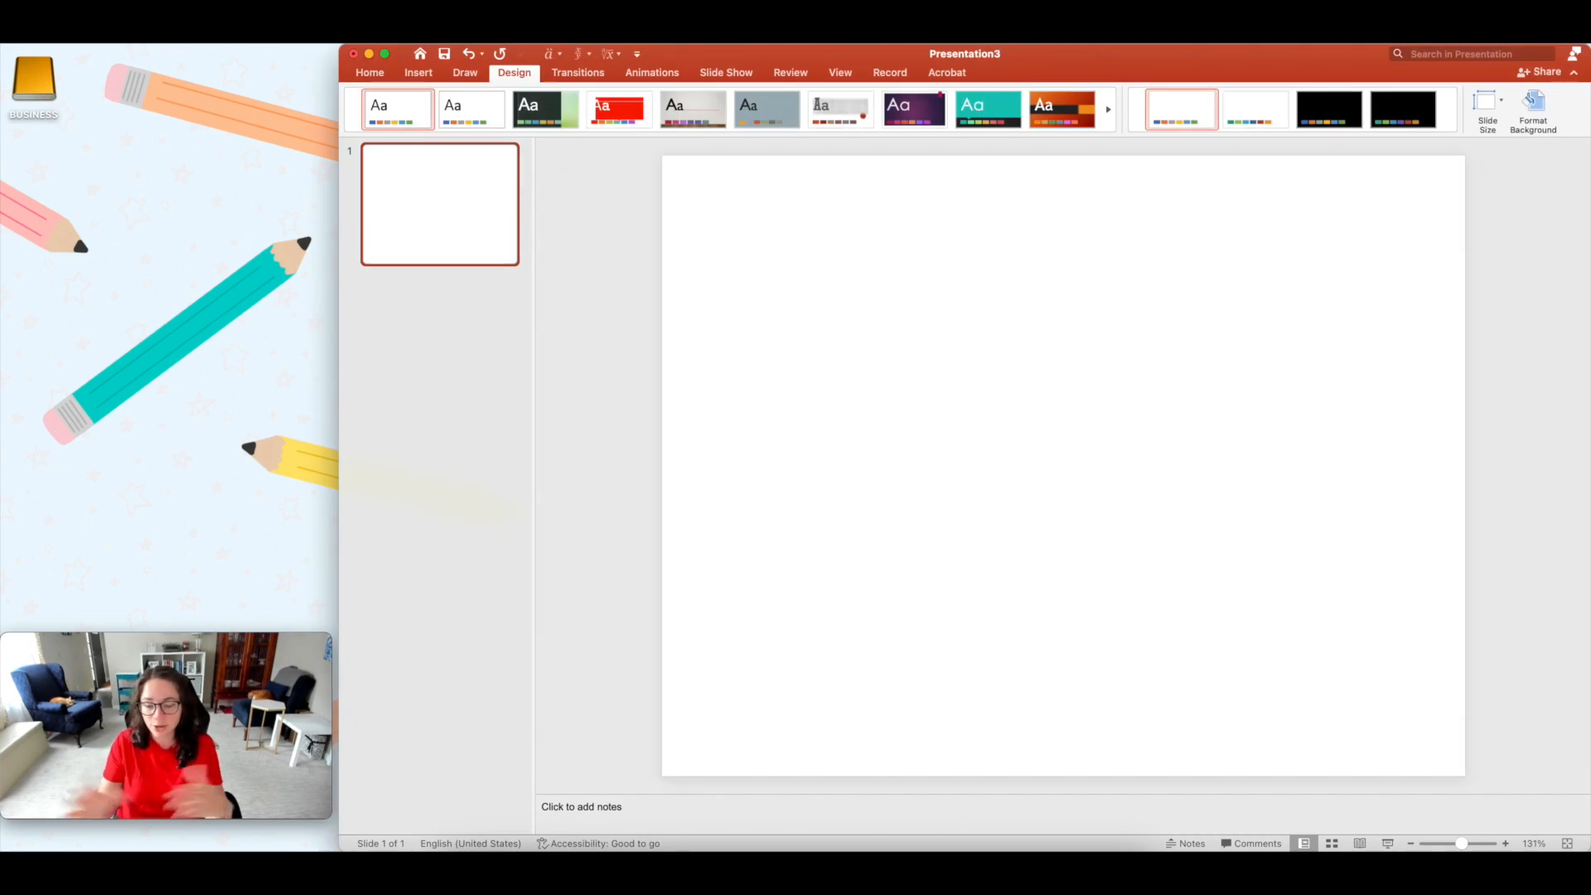
Step: Change the page setup to portrait orientation, making the slide 8.5 × 11 inches
{"action": "left_click", "coordinate": [1487, 107]}
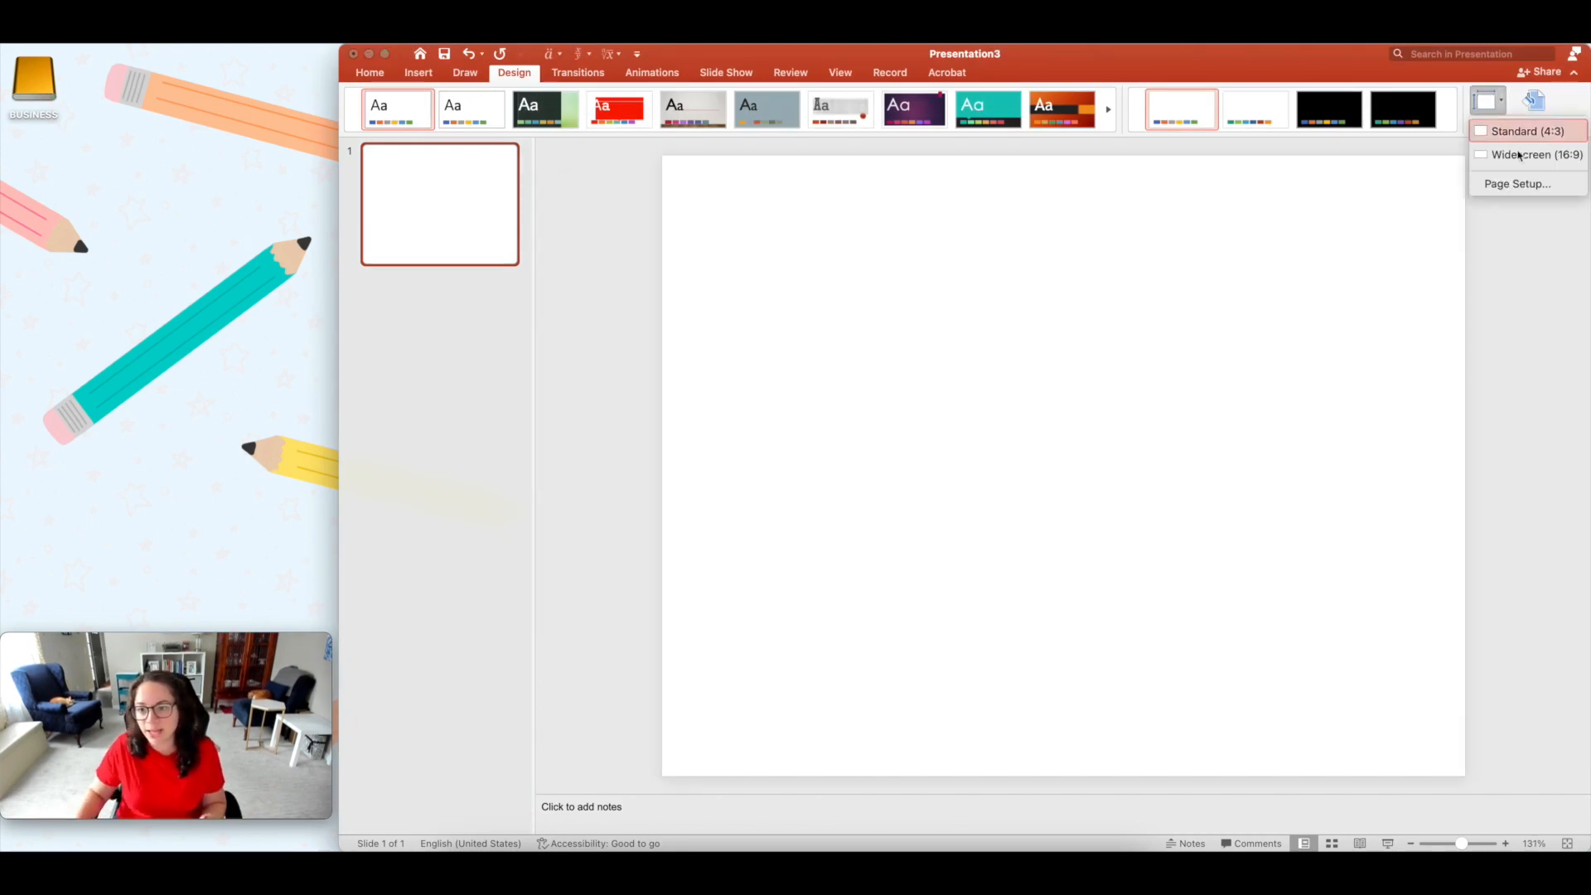
{"action": "left_click", "coordinate": [1516, 184]}
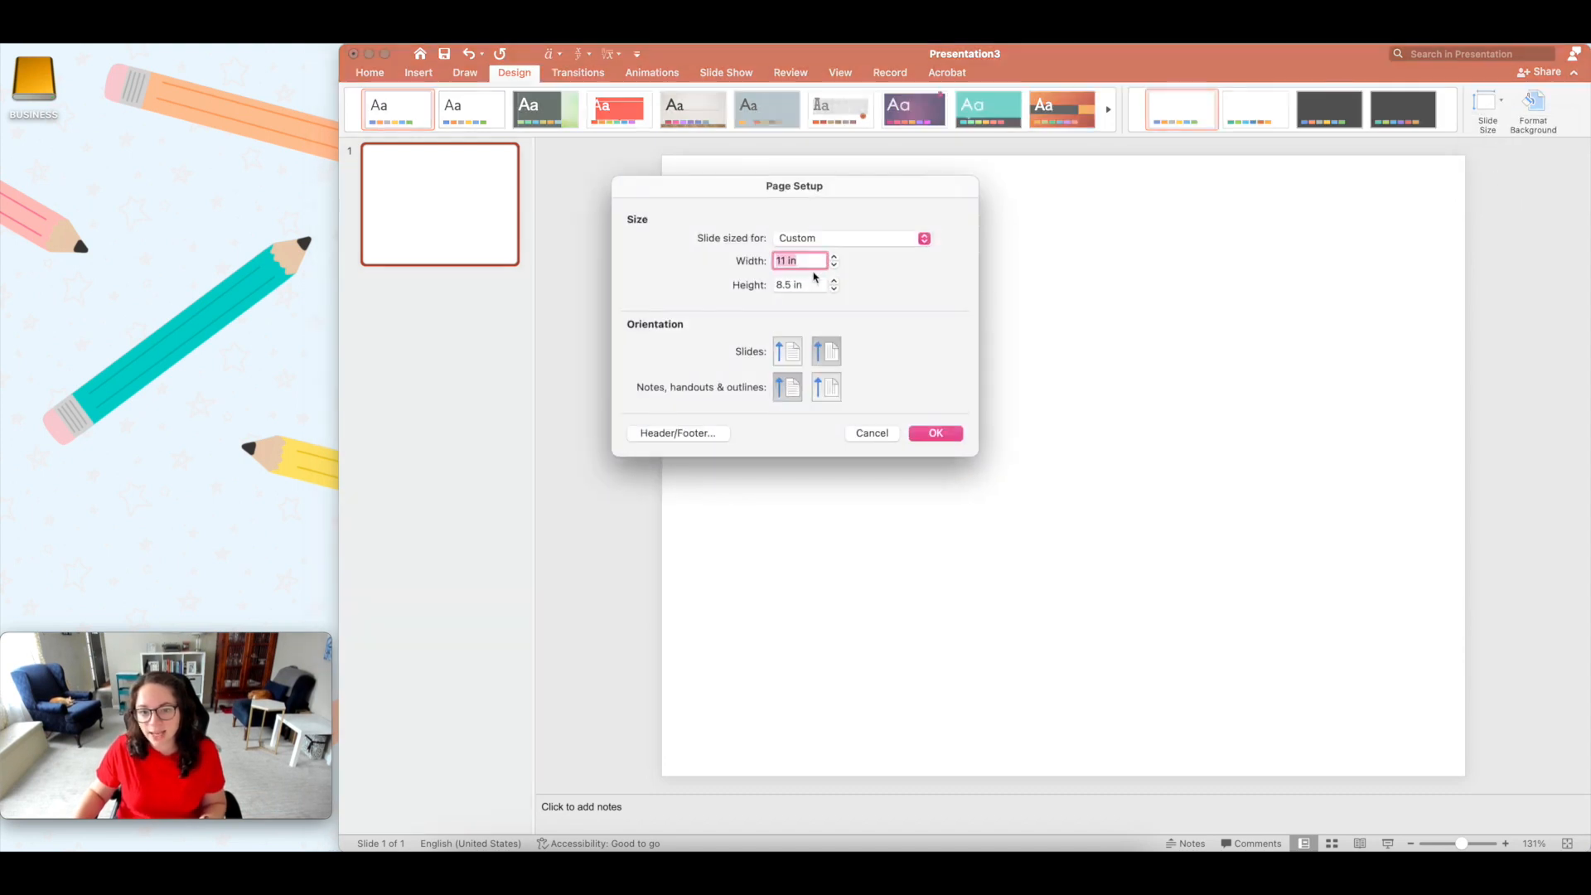
{"action": "left_click", "coordinate": [788, 351]}
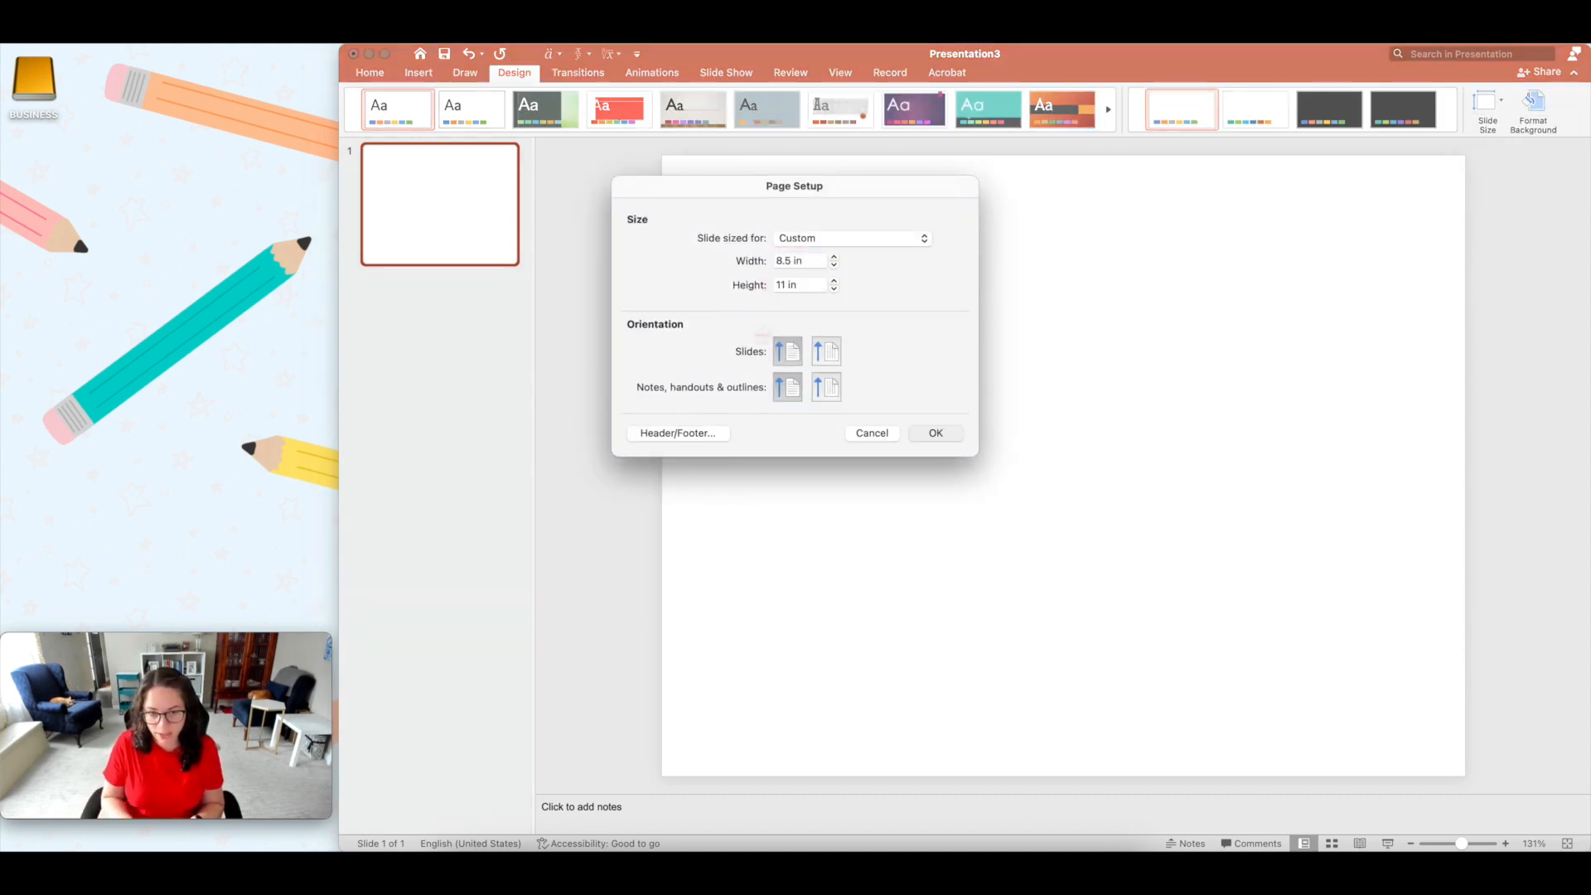
{"action": "left_click", "coordinate": [935, 433]}
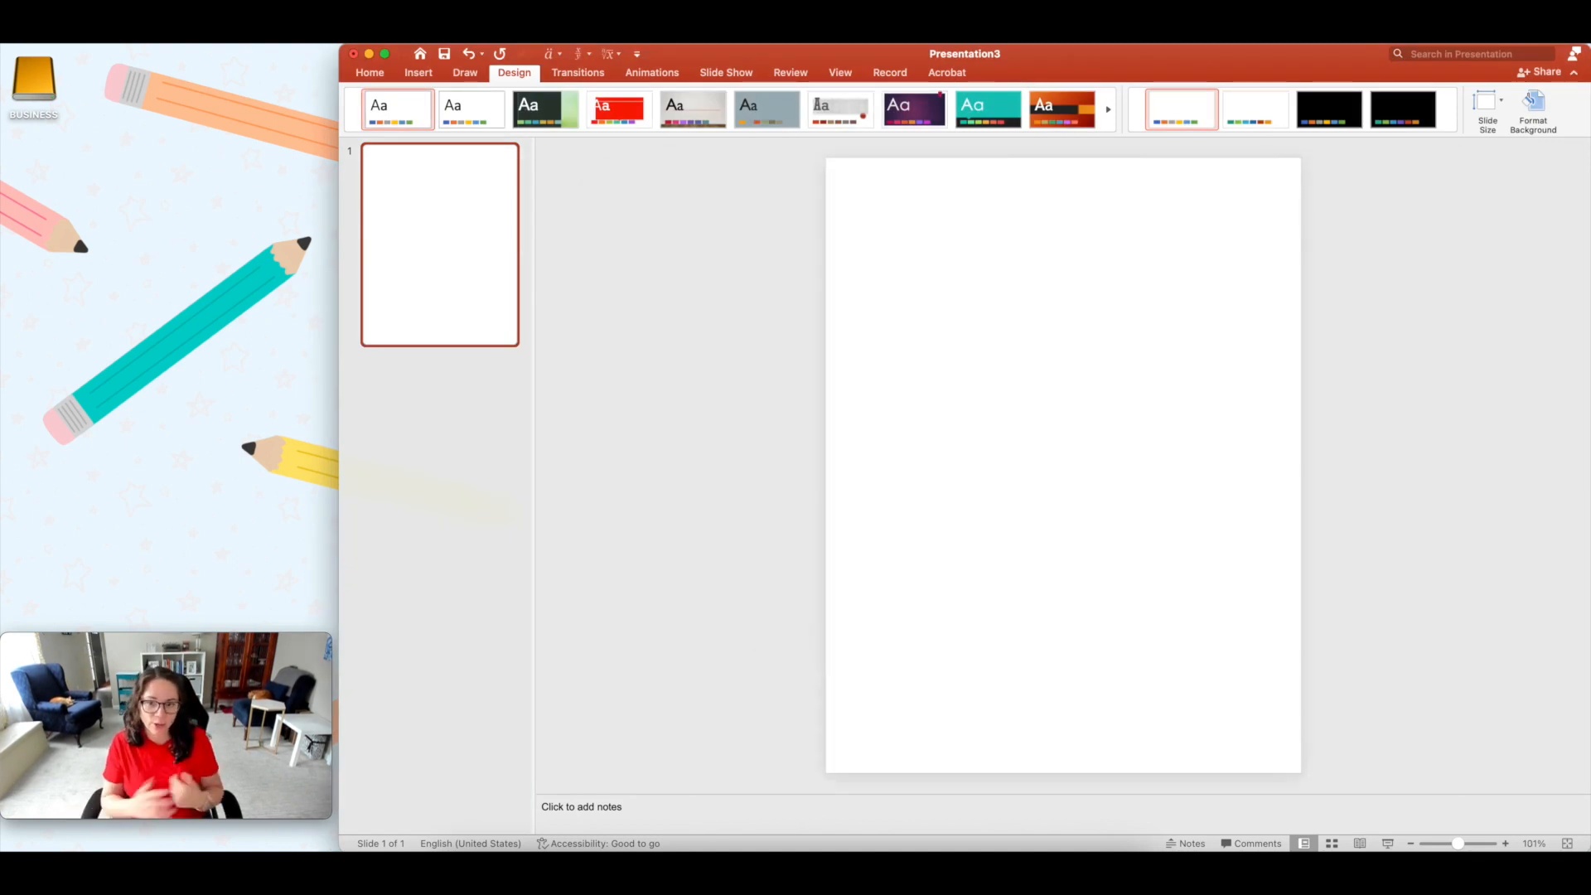
{"action": "mouse_move", "coordinate": [752, 247]}
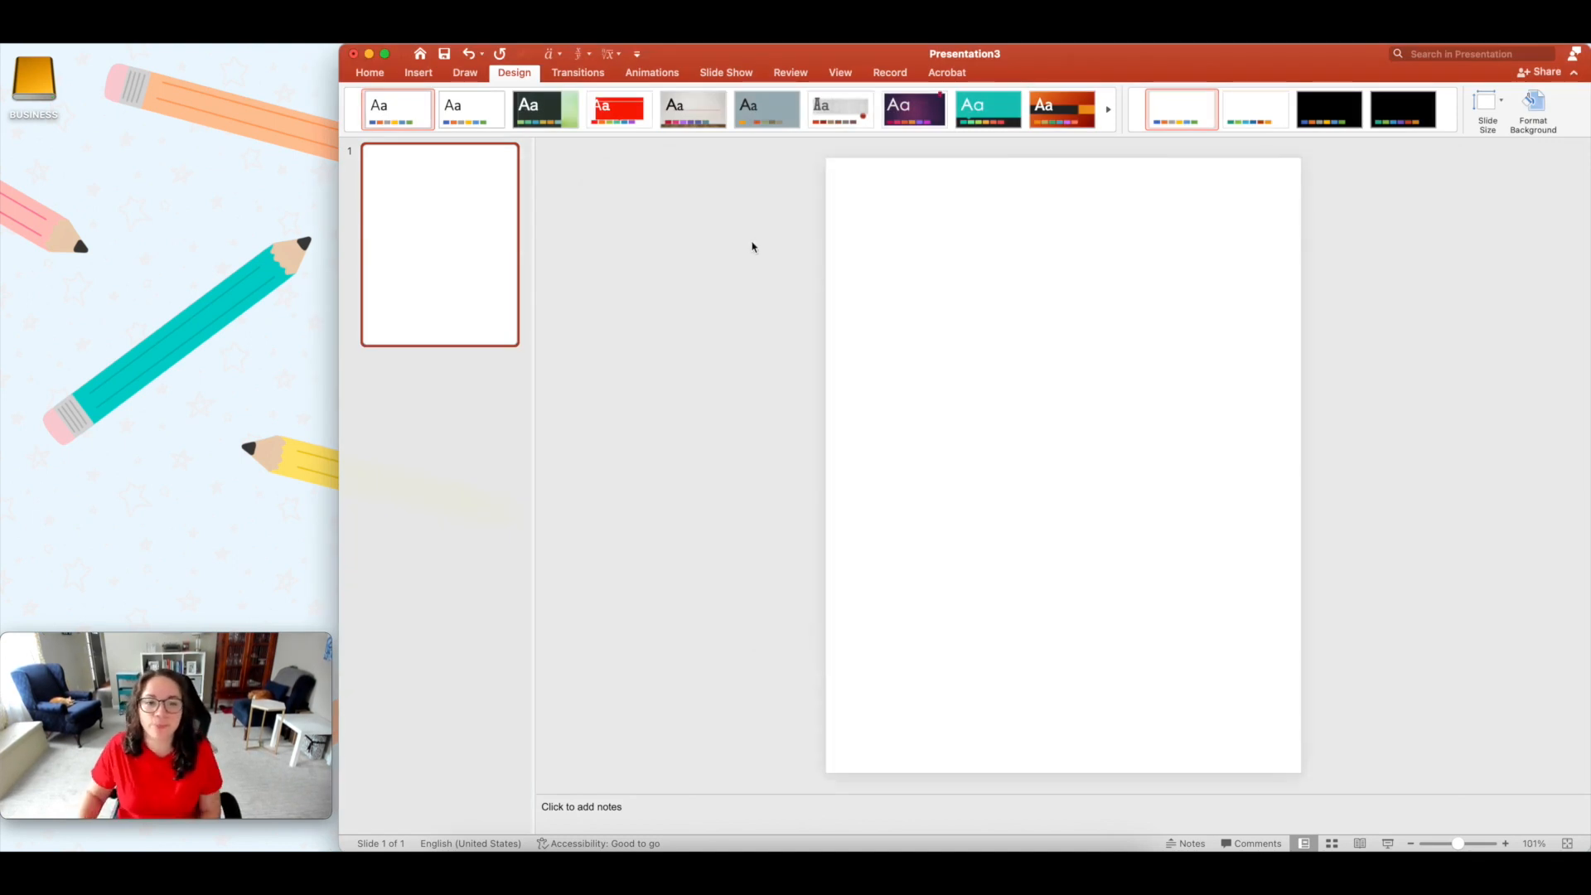
{"action": "left_click", "coordinate": [370, 72]}
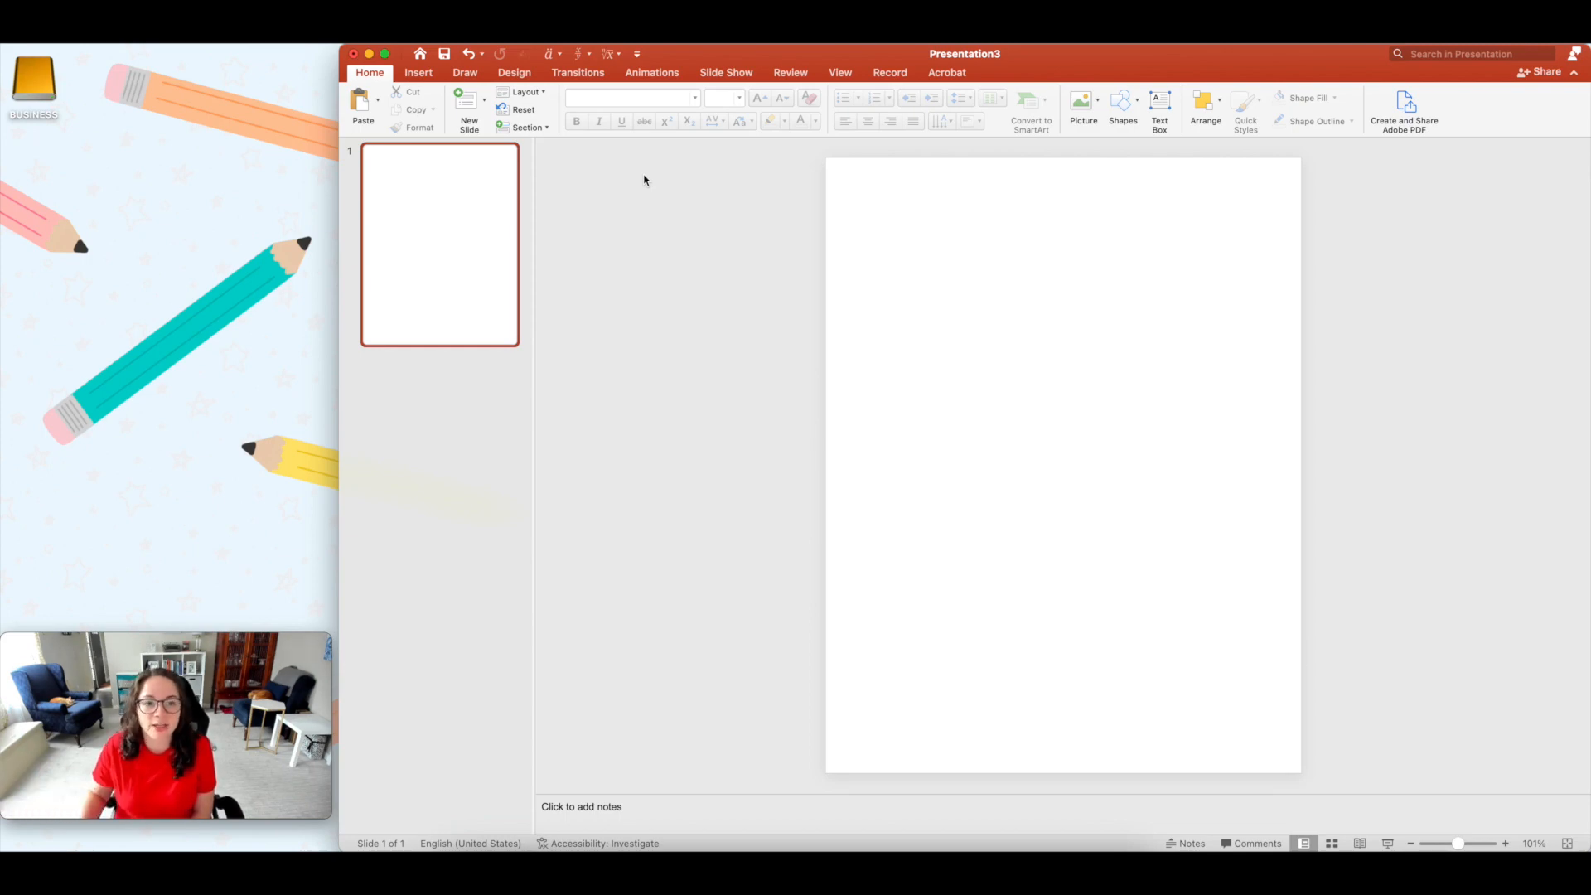
Step: Draw a large rectangle on the slide and size it to 10 inches tall by 7 wide
{"action": "left_click", "coordinate": [418, 72]}
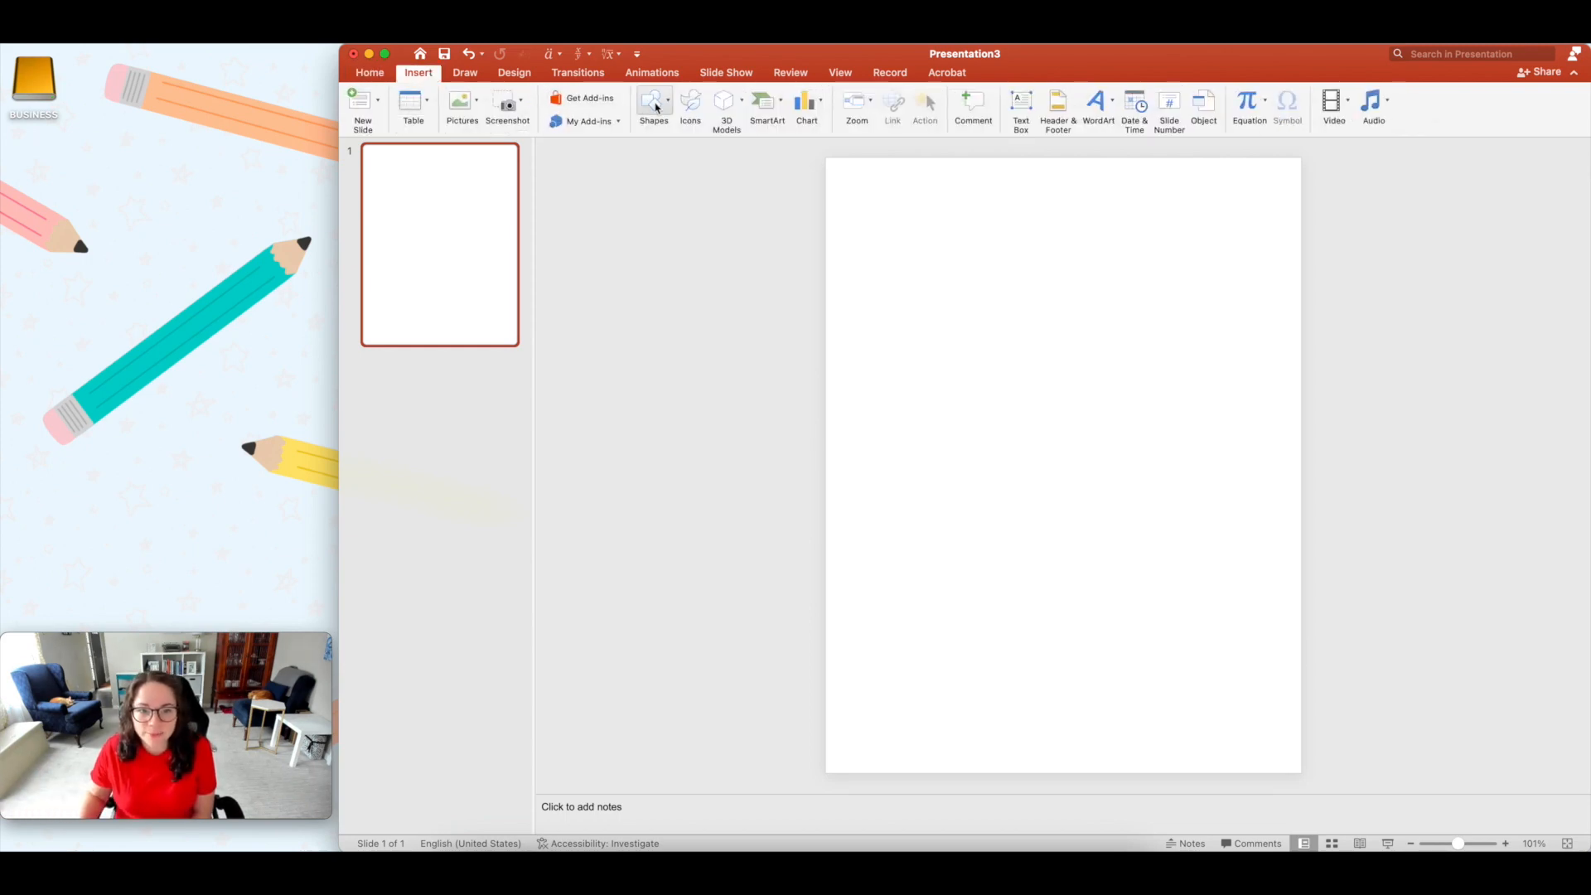
{"action": "left_click", "coordinate": [654, 105]}
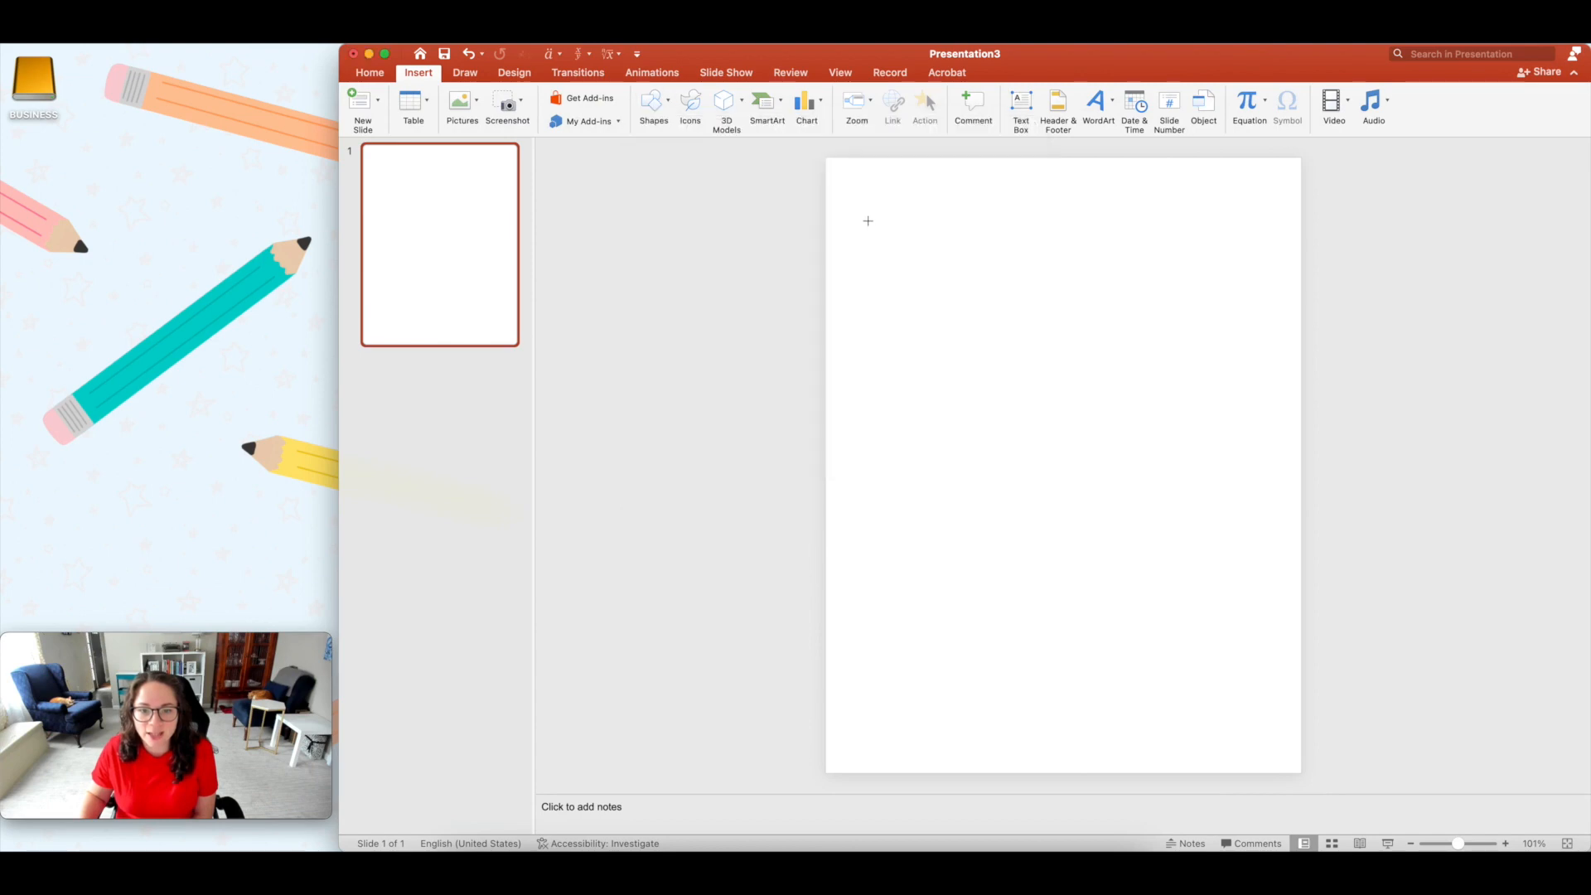
{"action": "left_click_drag", "start_coordinate": [858, 200], "coordinate": [1261, 670]}
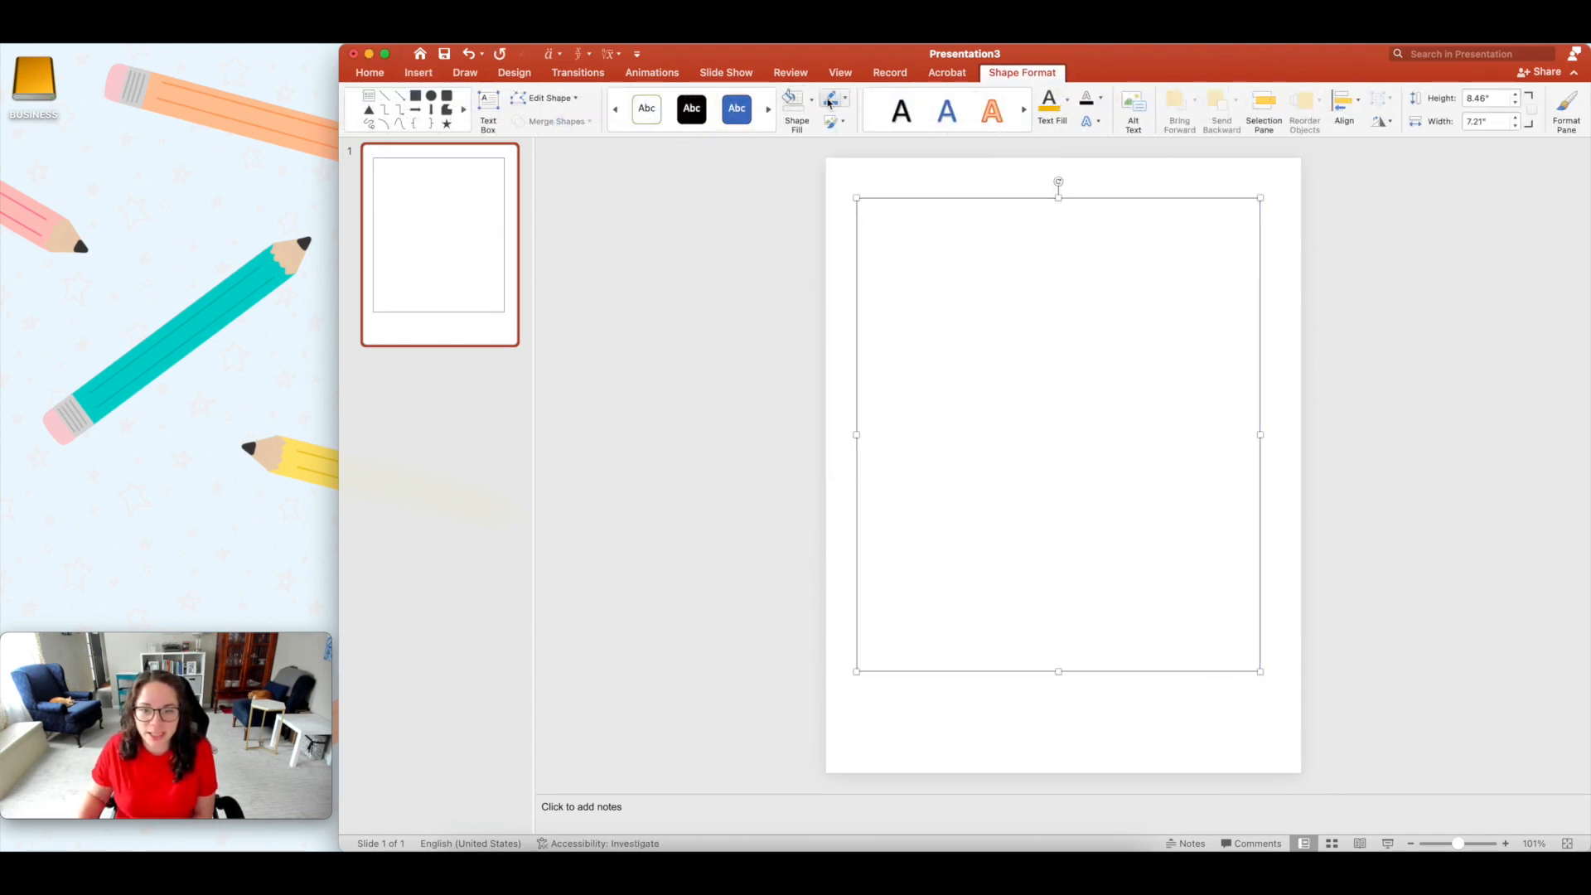
{"action": "left_click", "coordinate": [1483, 99]}
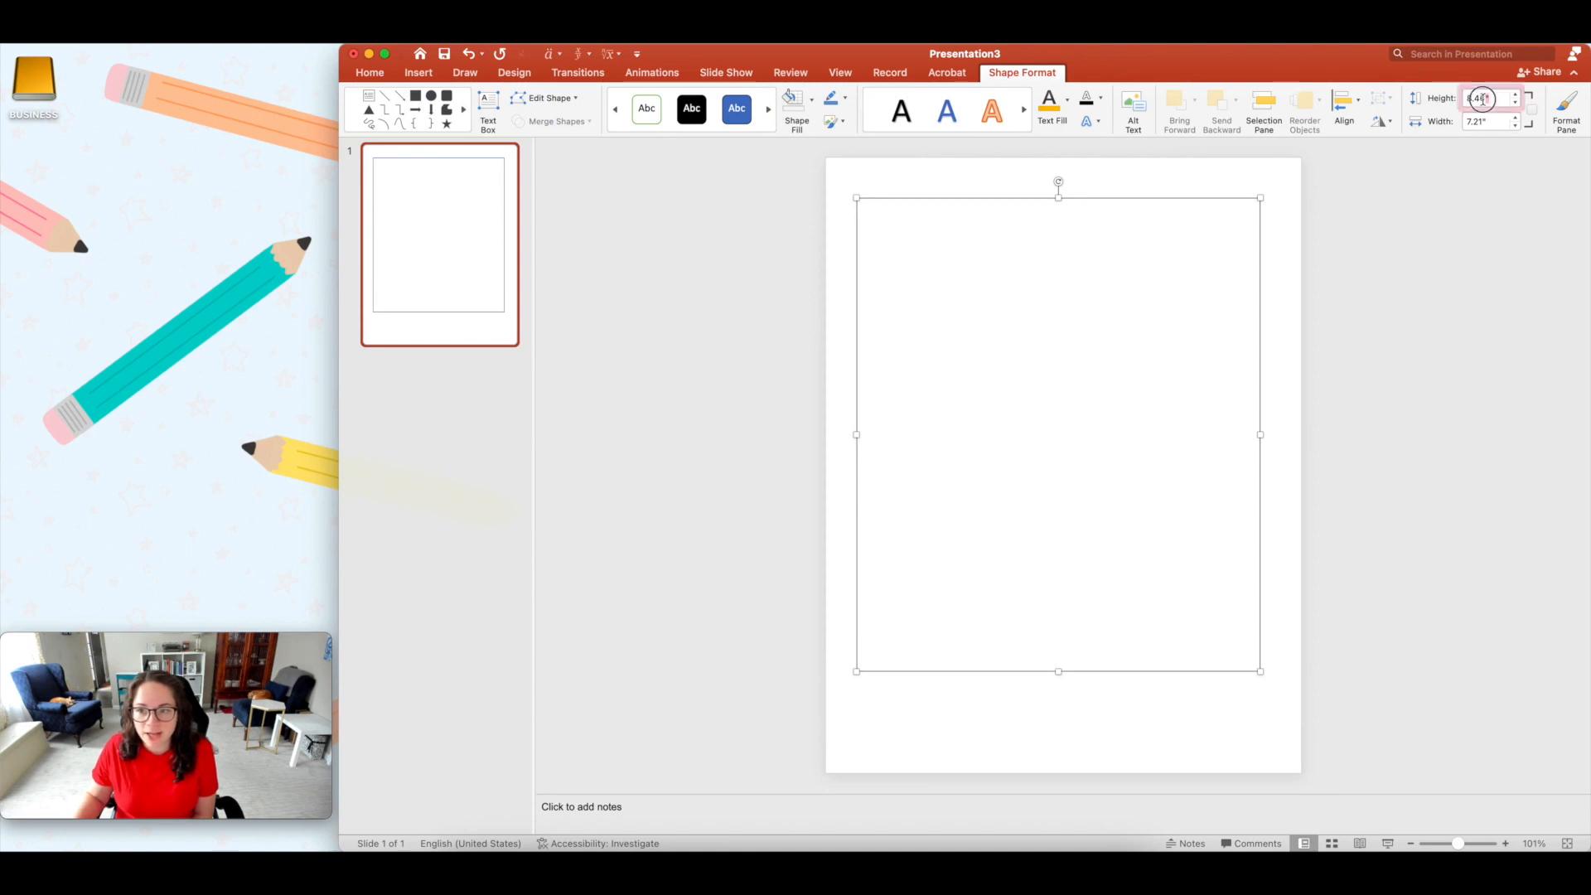
{"action": "left_click", "coordinate": [1484, 98]}
{"action": "type", "text": "10"}
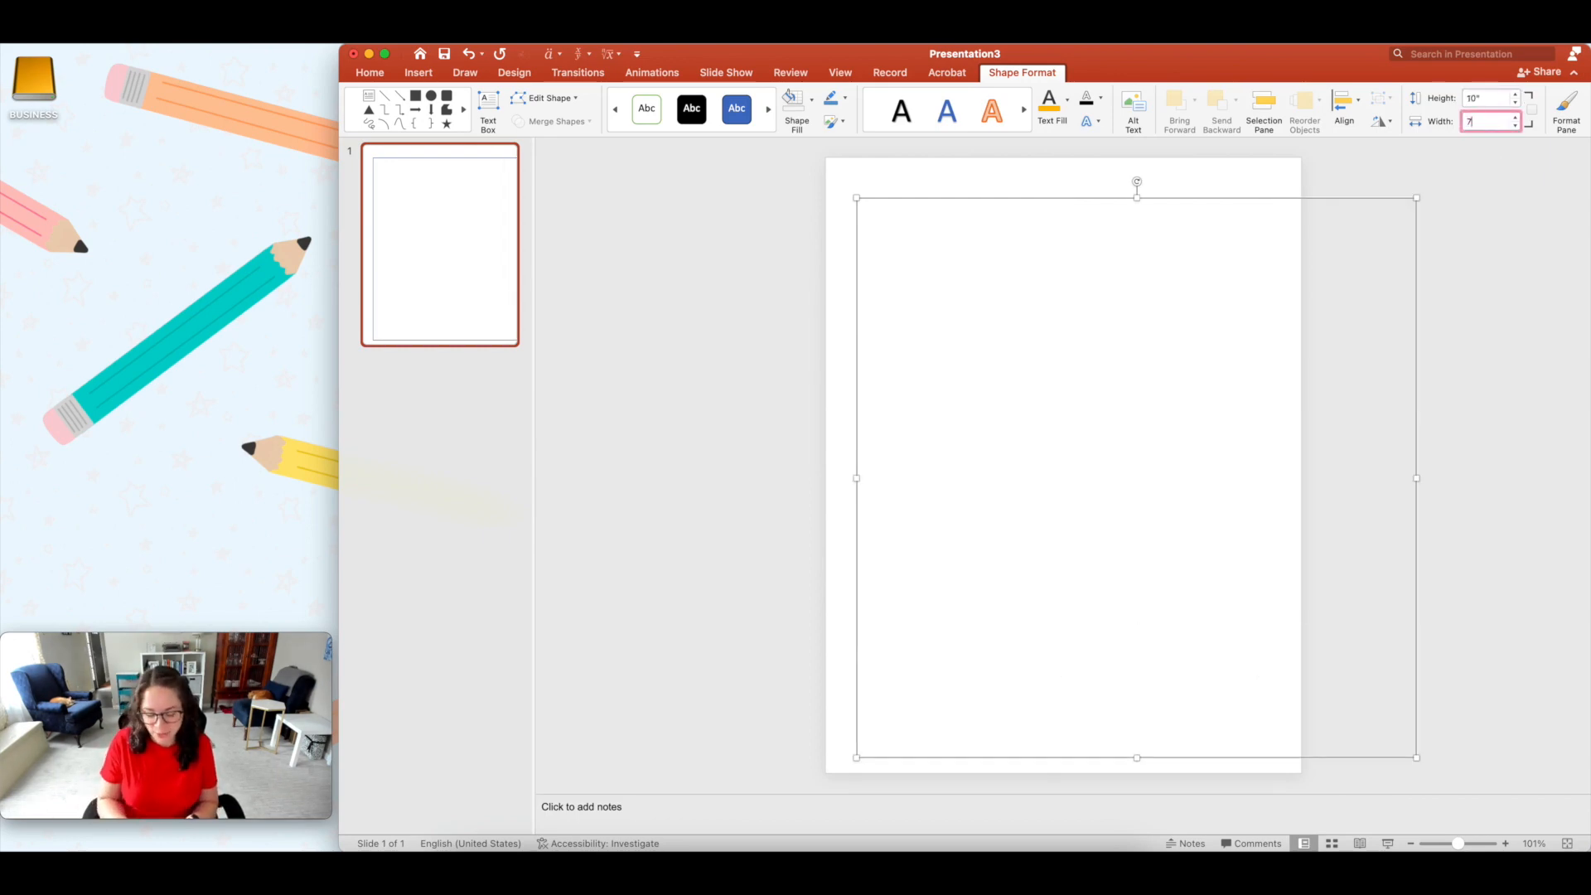
{"action": "left_click", "coordinate": [1343, 110]}
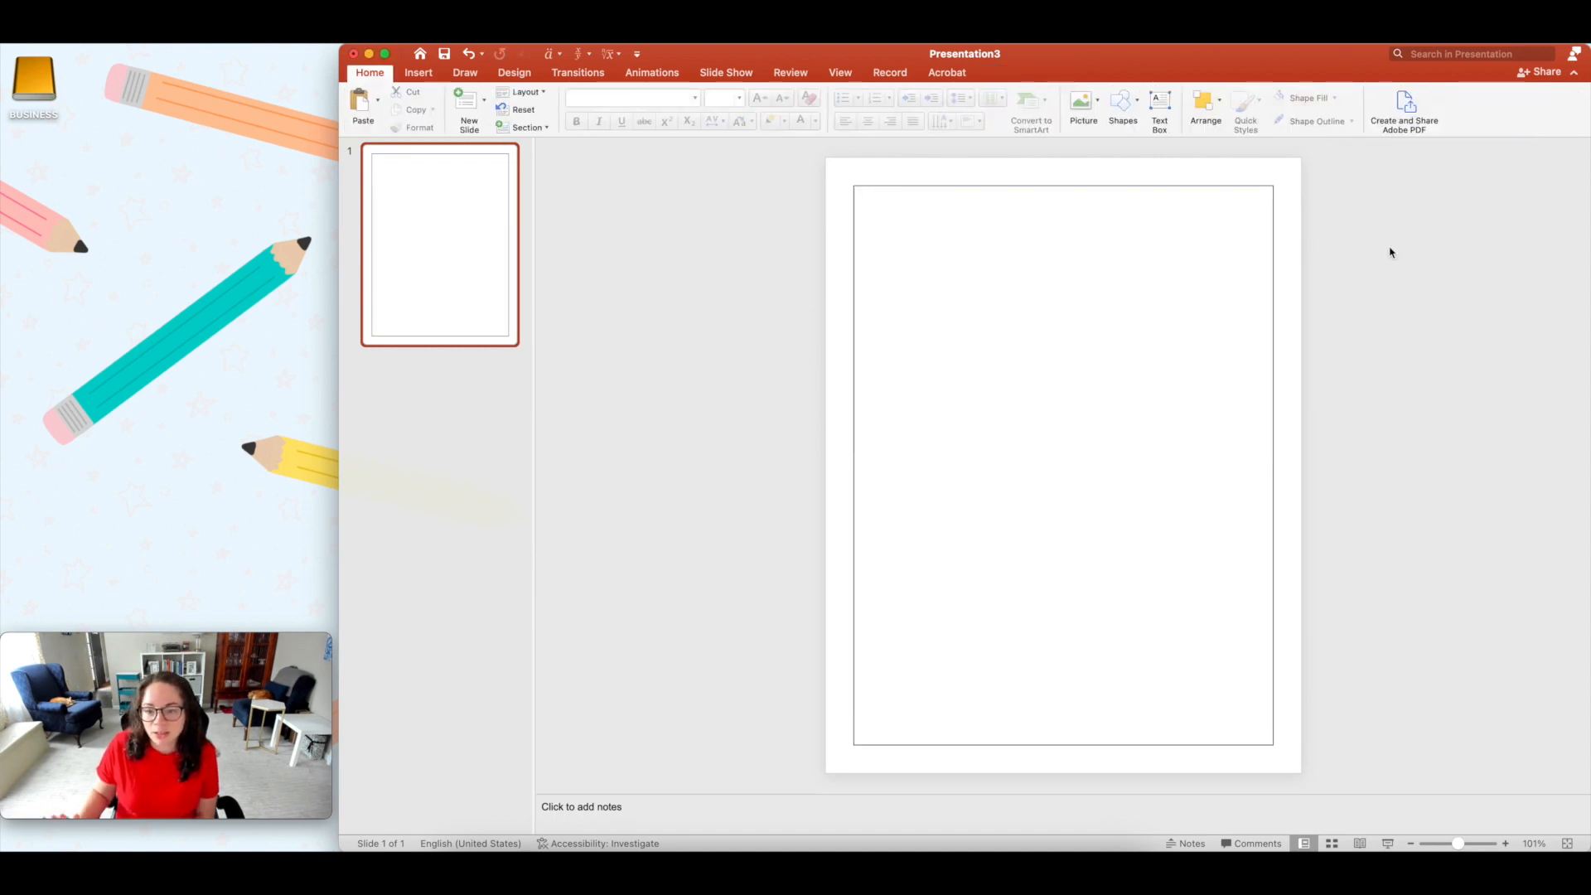
{"action": "mouse_move", "coordinate": [1052, 439]}
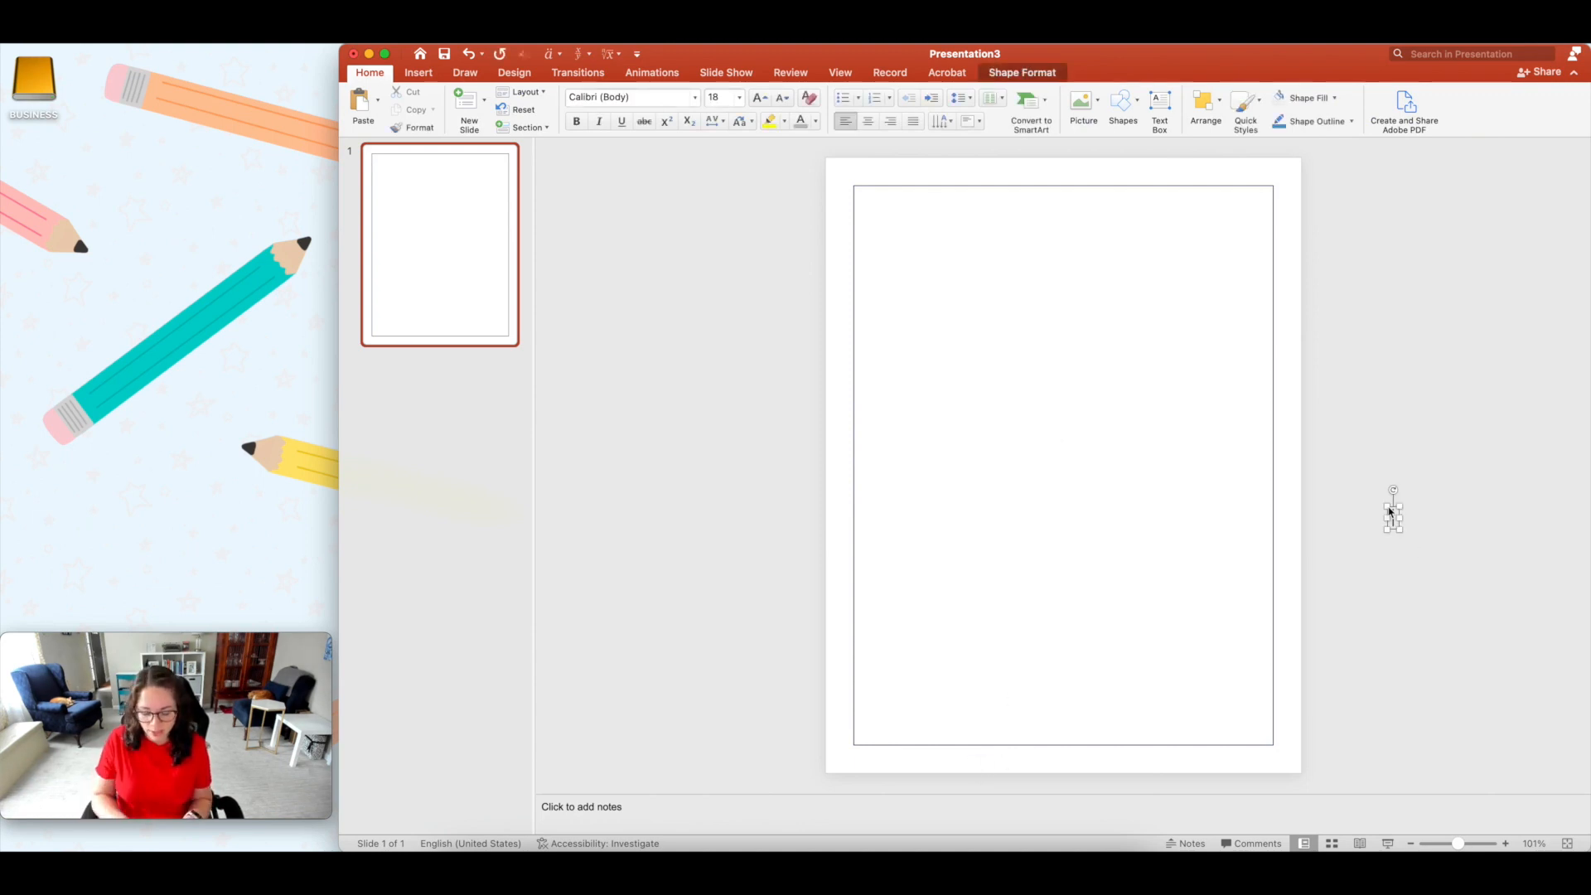
Step: Type 'text' in a text box, move it to the slide's bottom centre, then off the slide
{"action": "type", "text": "text"}
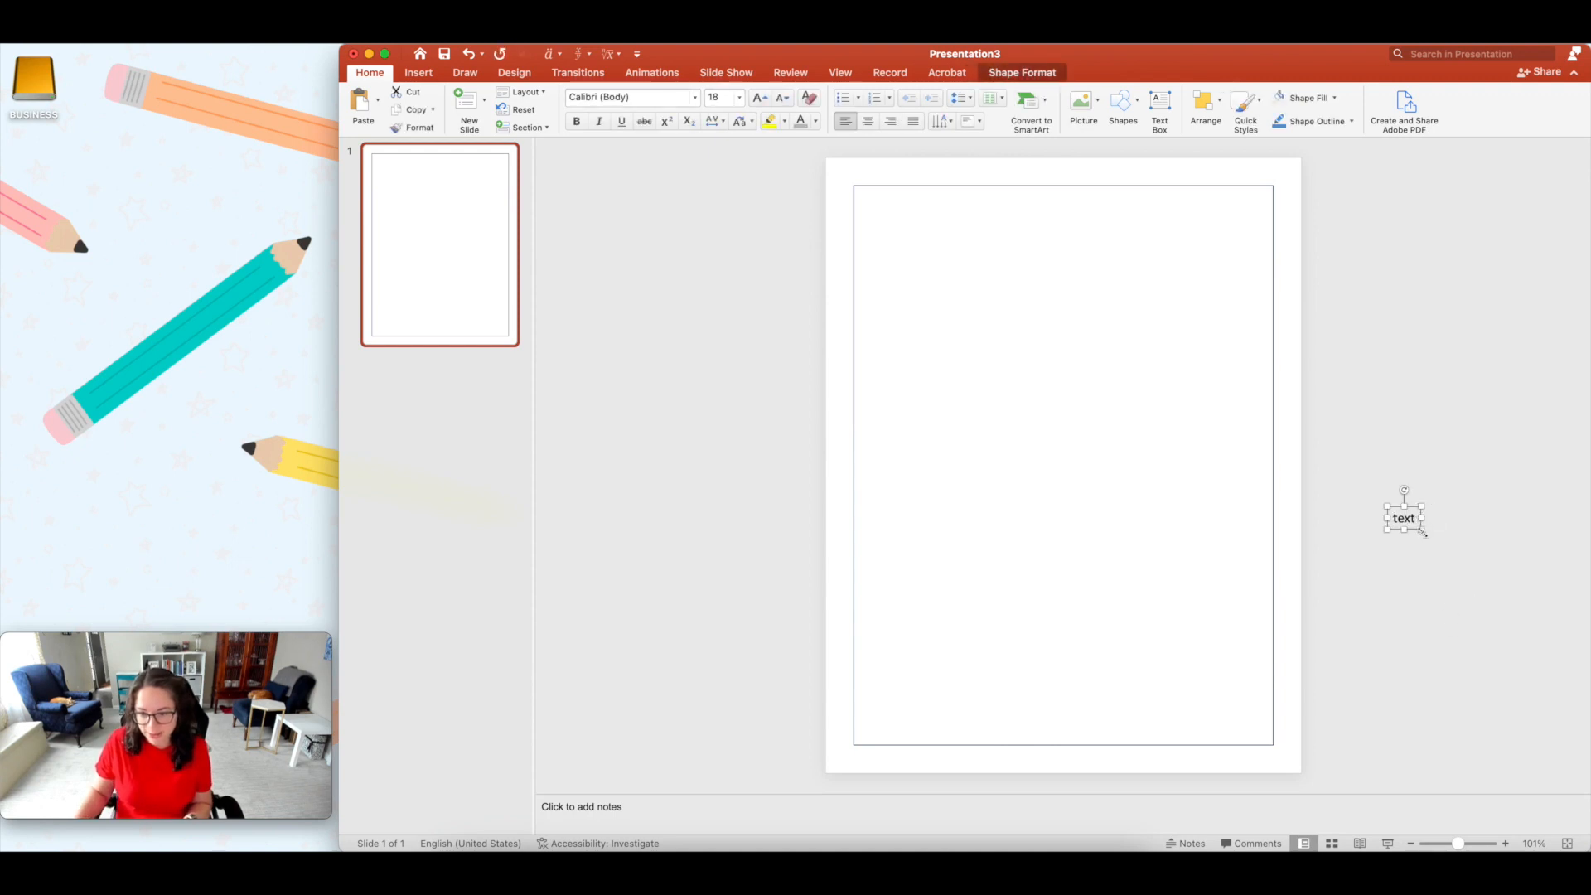
{"action": "left_click_drag", "start_coordinate": [1404, 517], "coordinate": [1063, 762]}
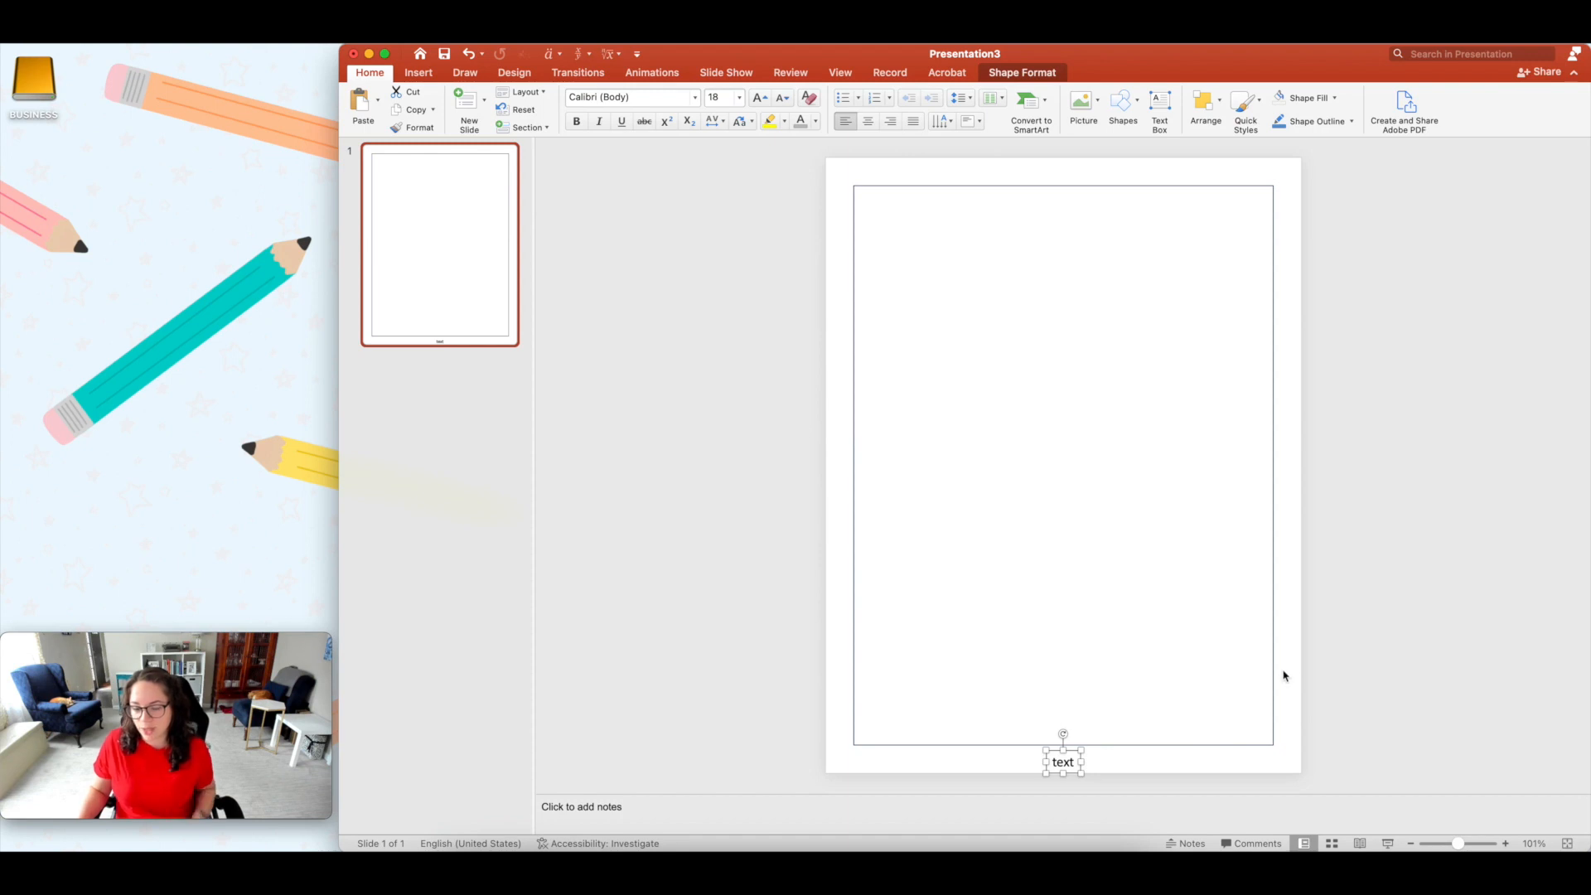
{"action": "mouse_move", "coordinate": [1289, 671]}
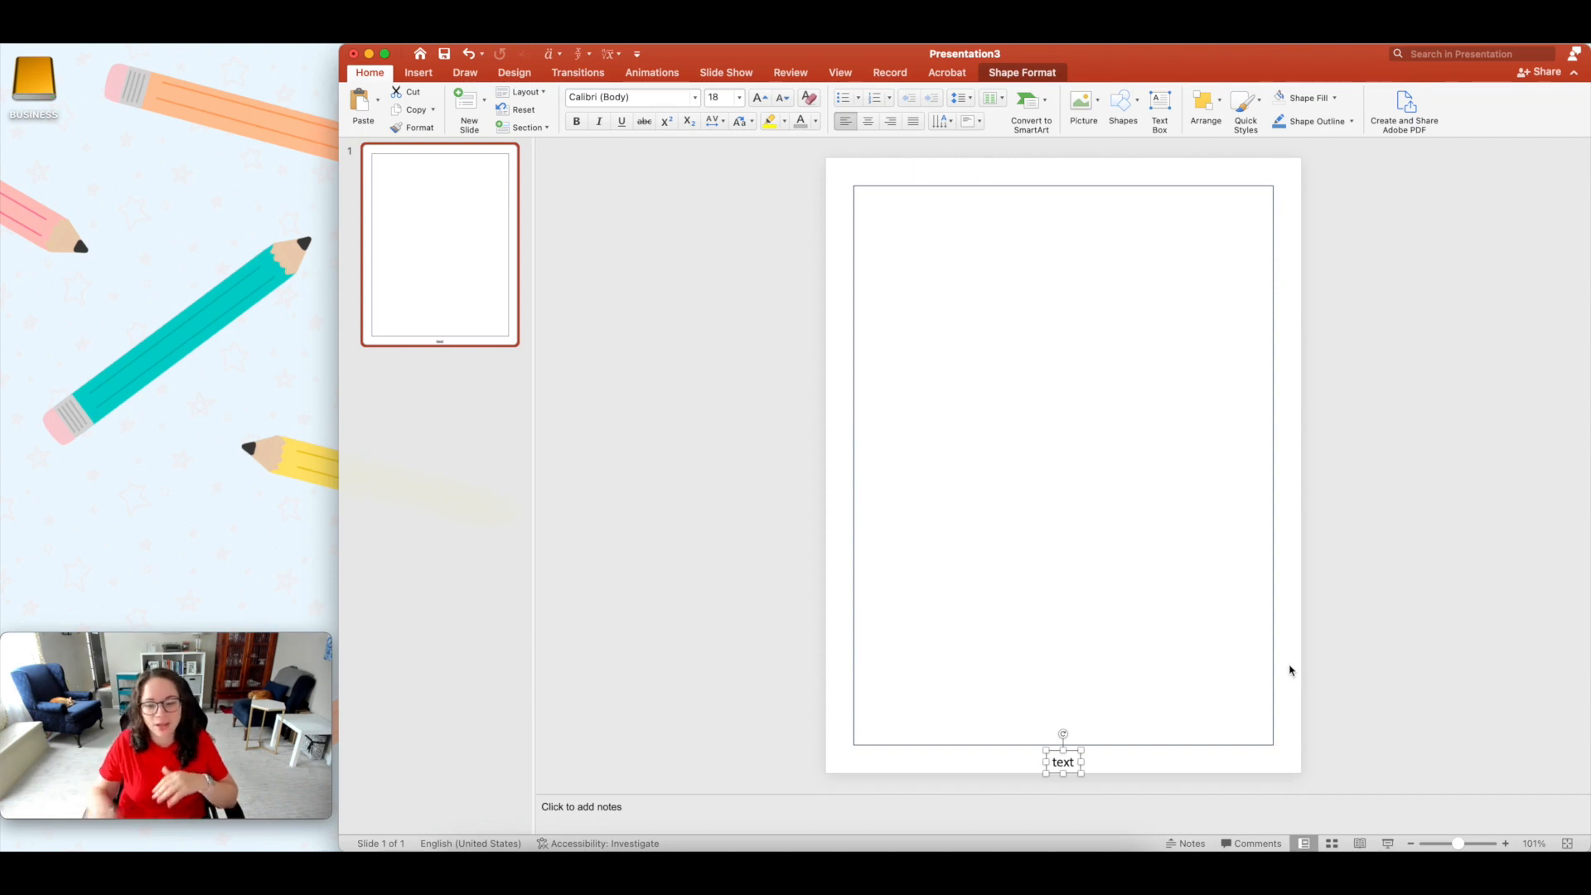
{"action": "mouse_move", "coordinate": [1260, 205]}
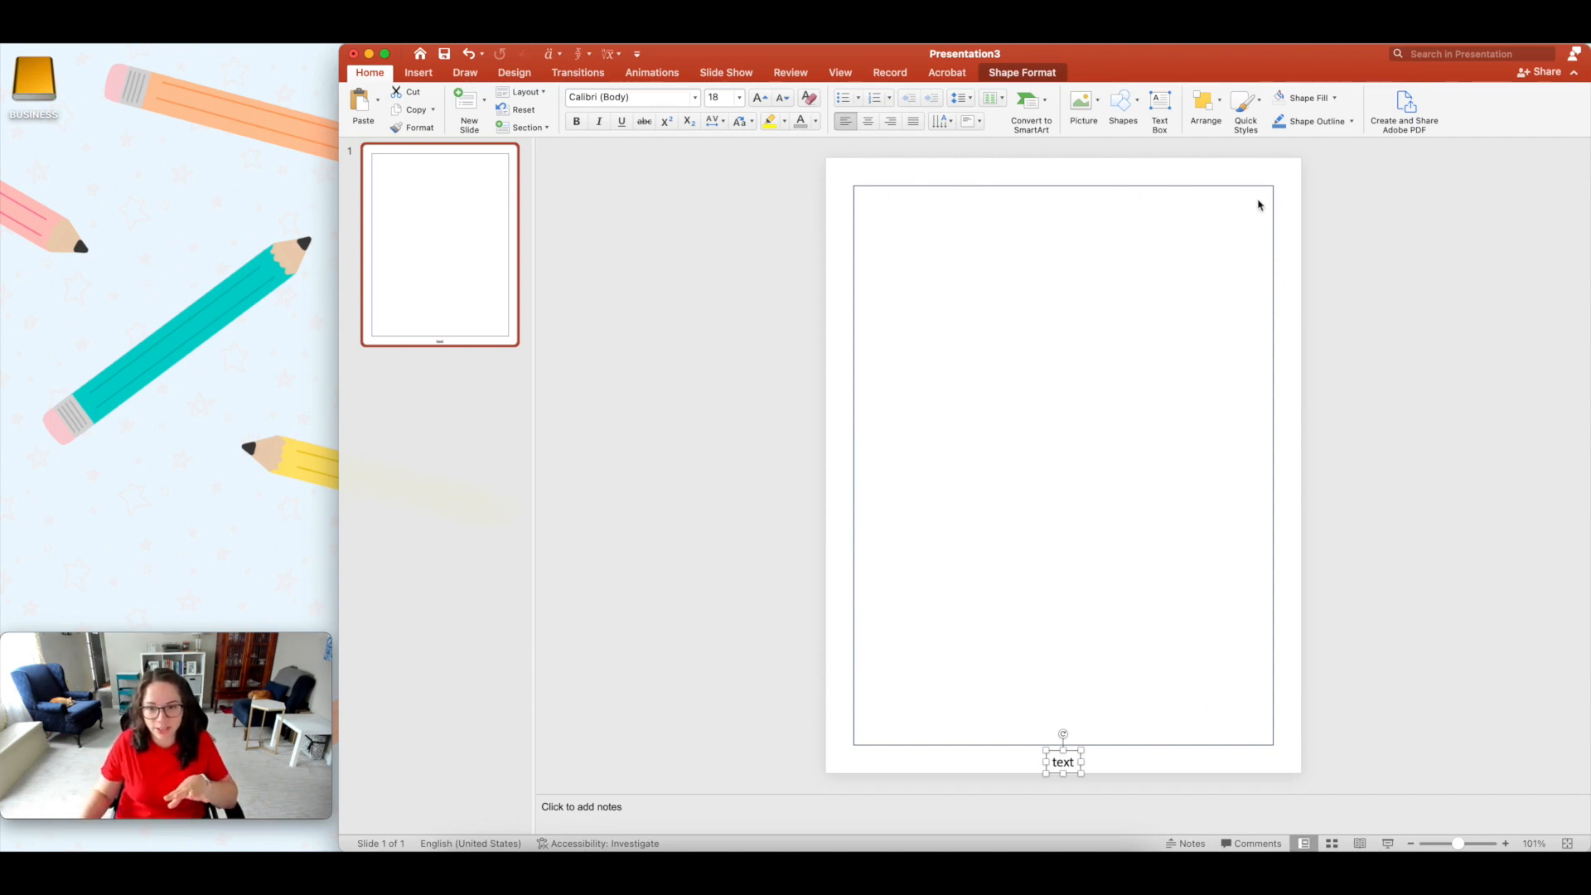
{"action": "mouse_move", "coordinate": [867, 735]}
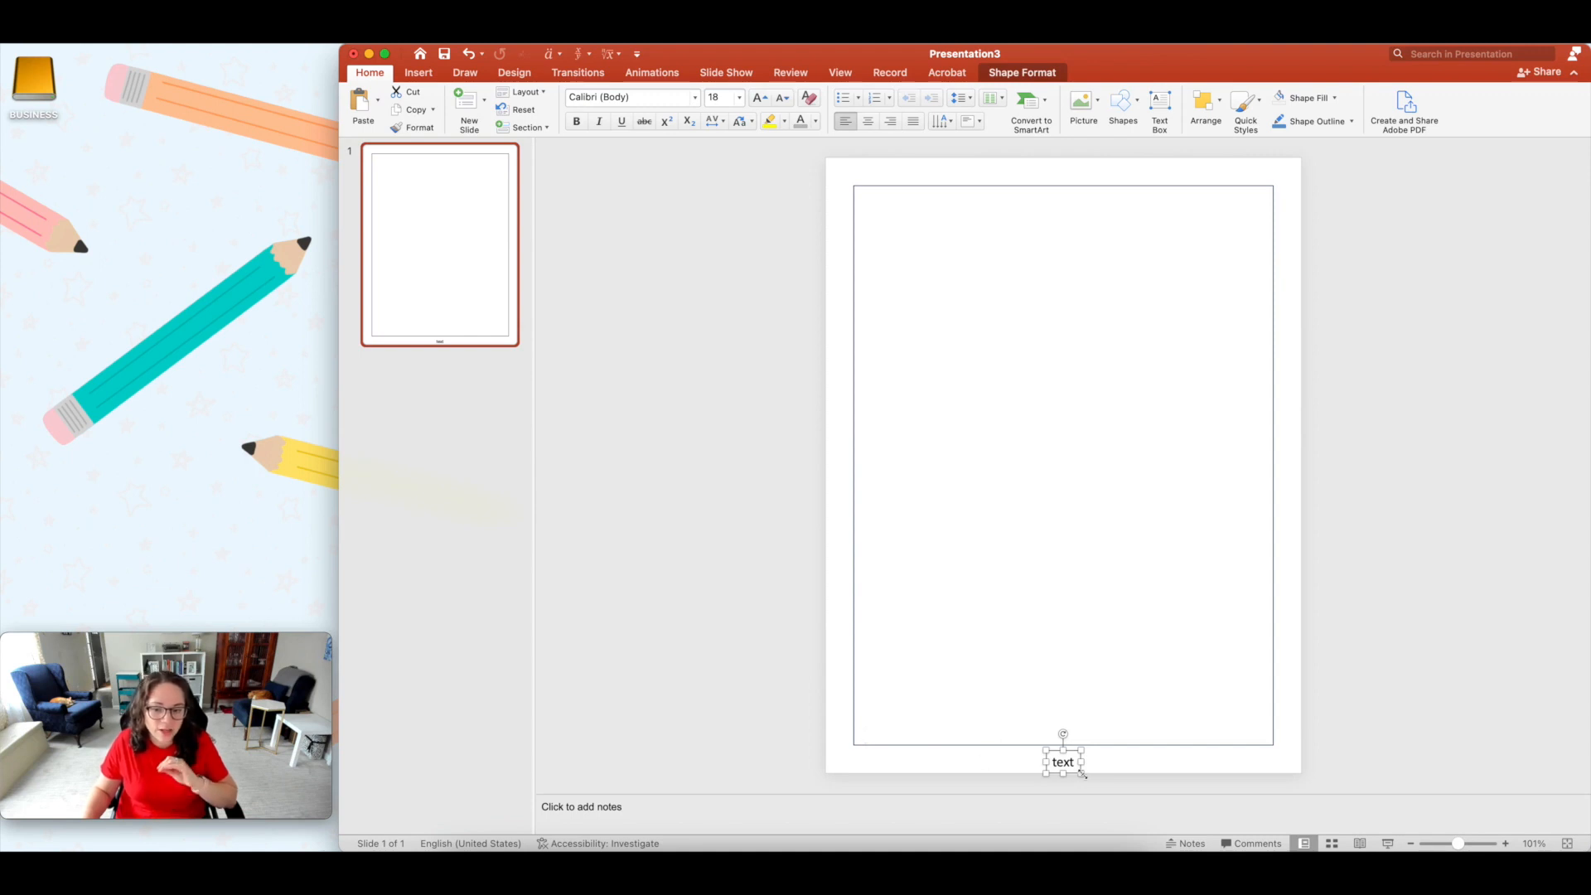
{"action": "left_click_drag", "start_coordinate": [1062, 761], "coordinate": [1062, 695]}
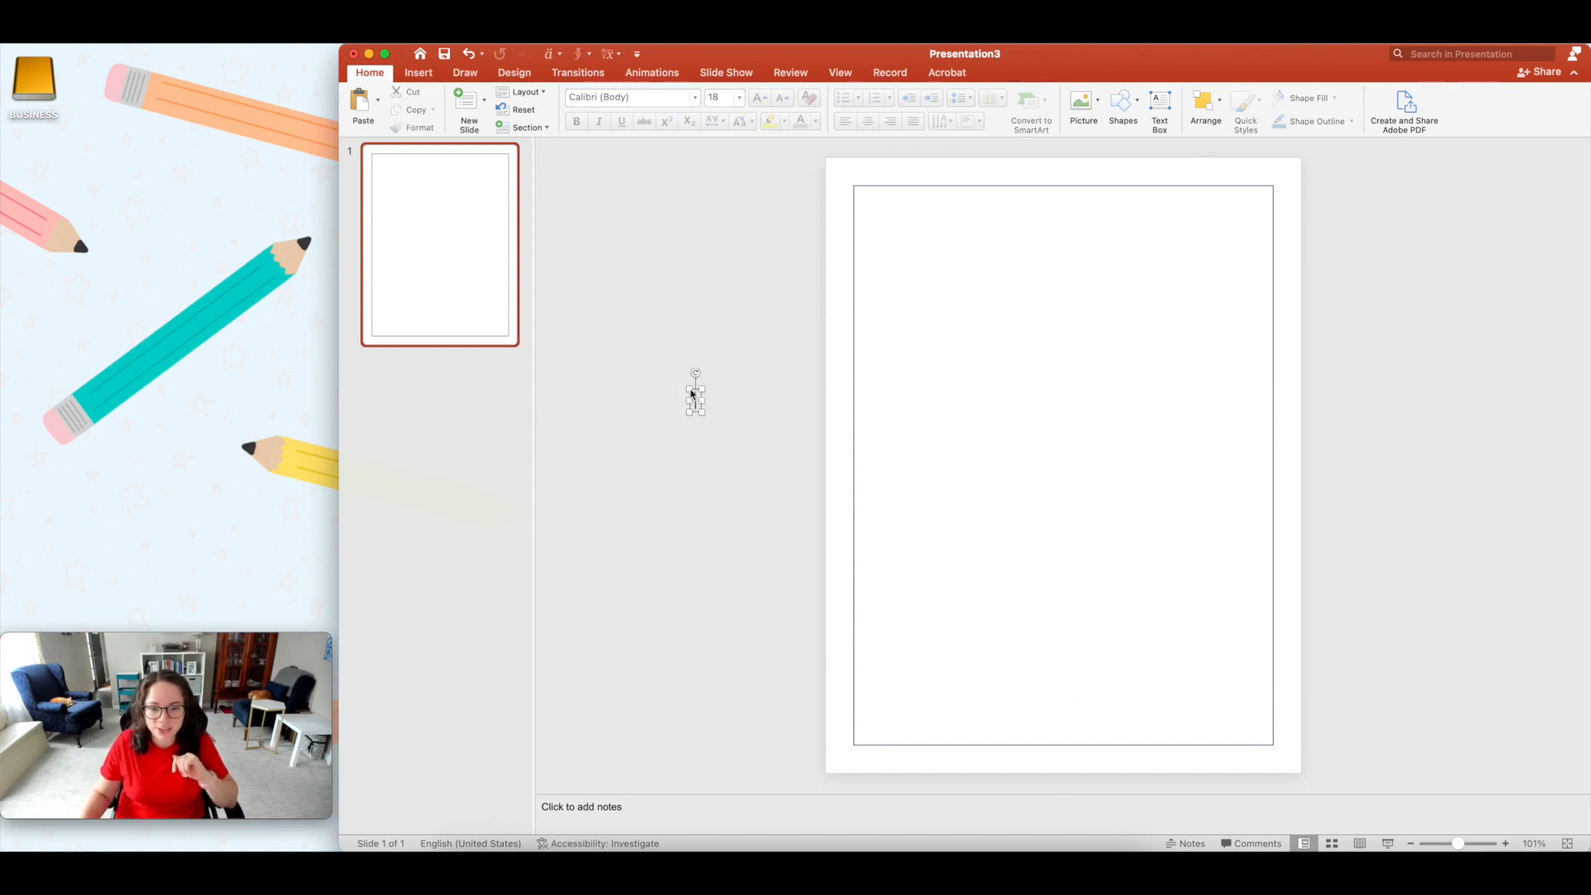
Step: Type the Name label and move the Name and Date line to the top of the border
{"action": "type", "text": "Name: ____"}
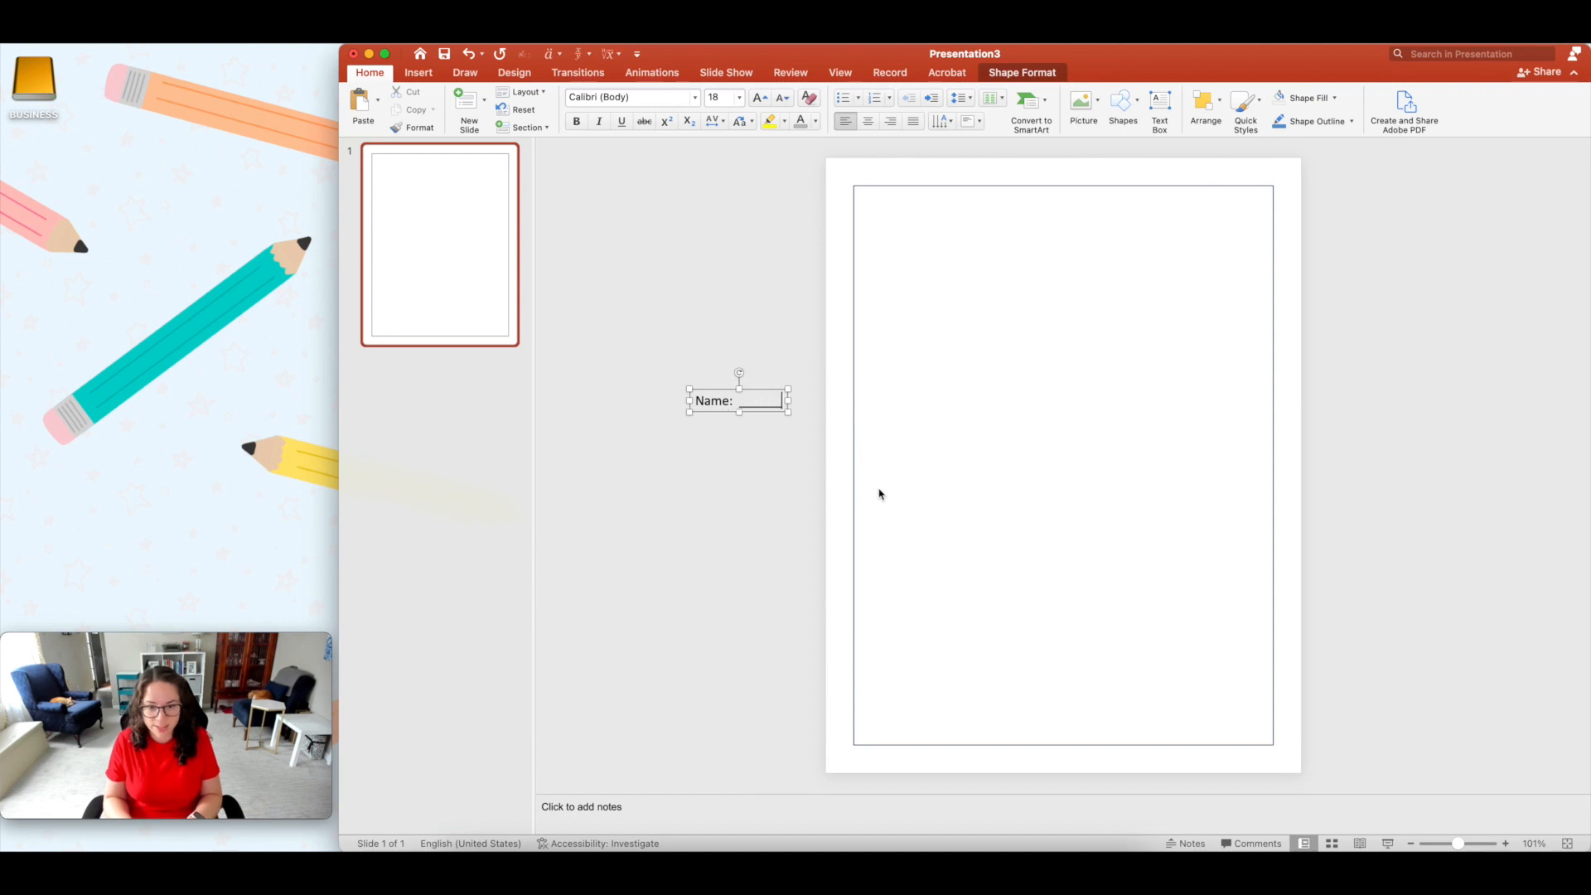
{"action": "left_click_drag", "start_coordinate": [794, 401], "coordinate": [956, 401]}
{"action": "type", "text": "___________________ Date: ____"}
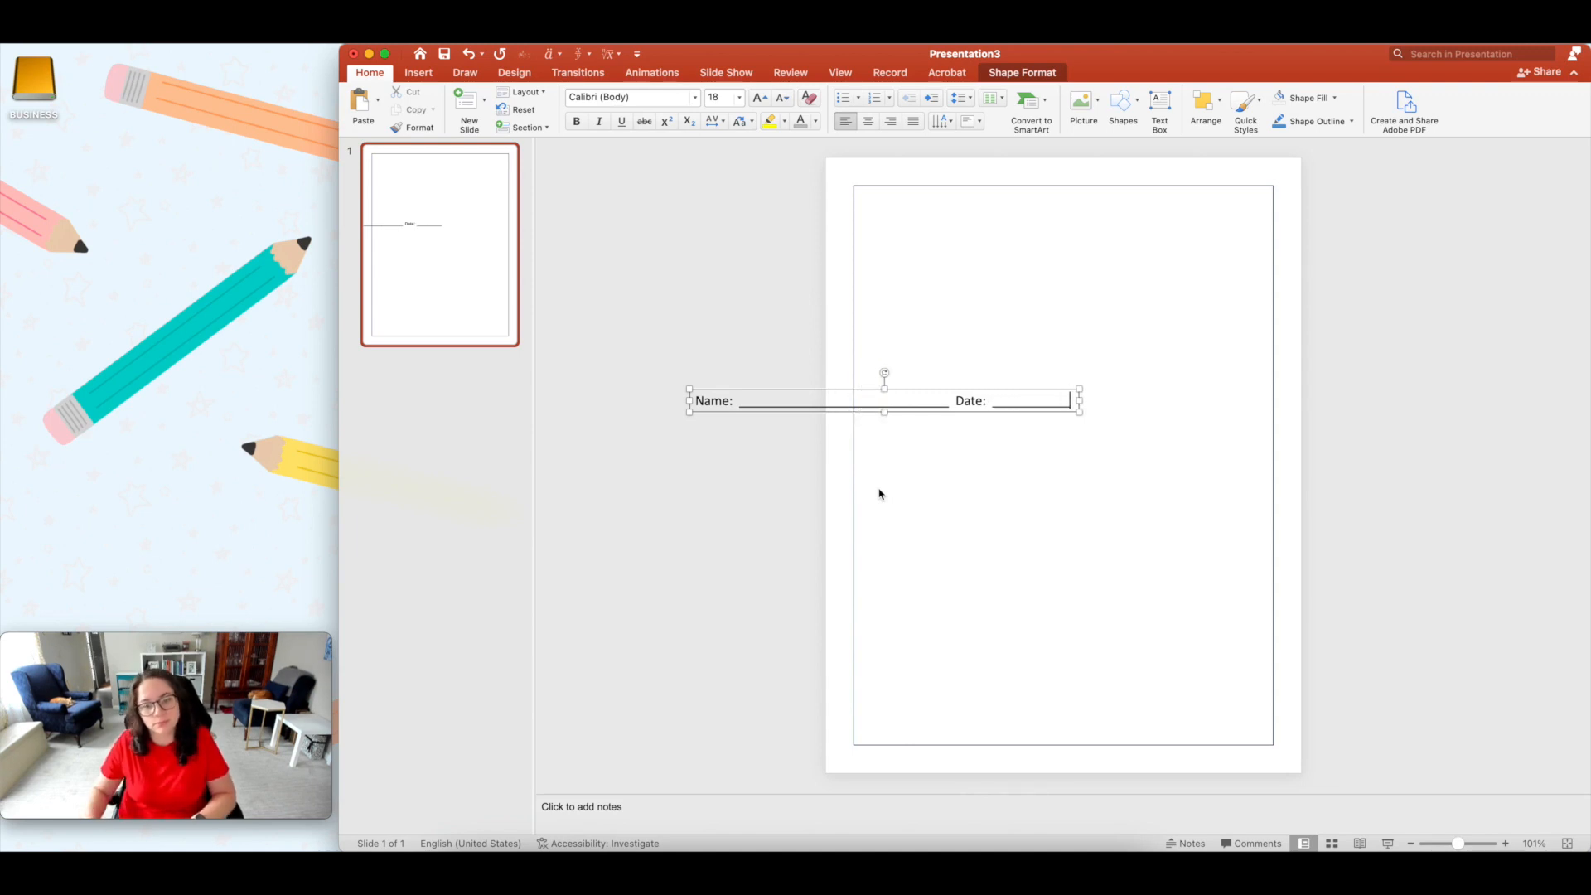
{"action": "left_click_drag", "start_coordinate": [883, 399], "coordinate": [969, 208]}
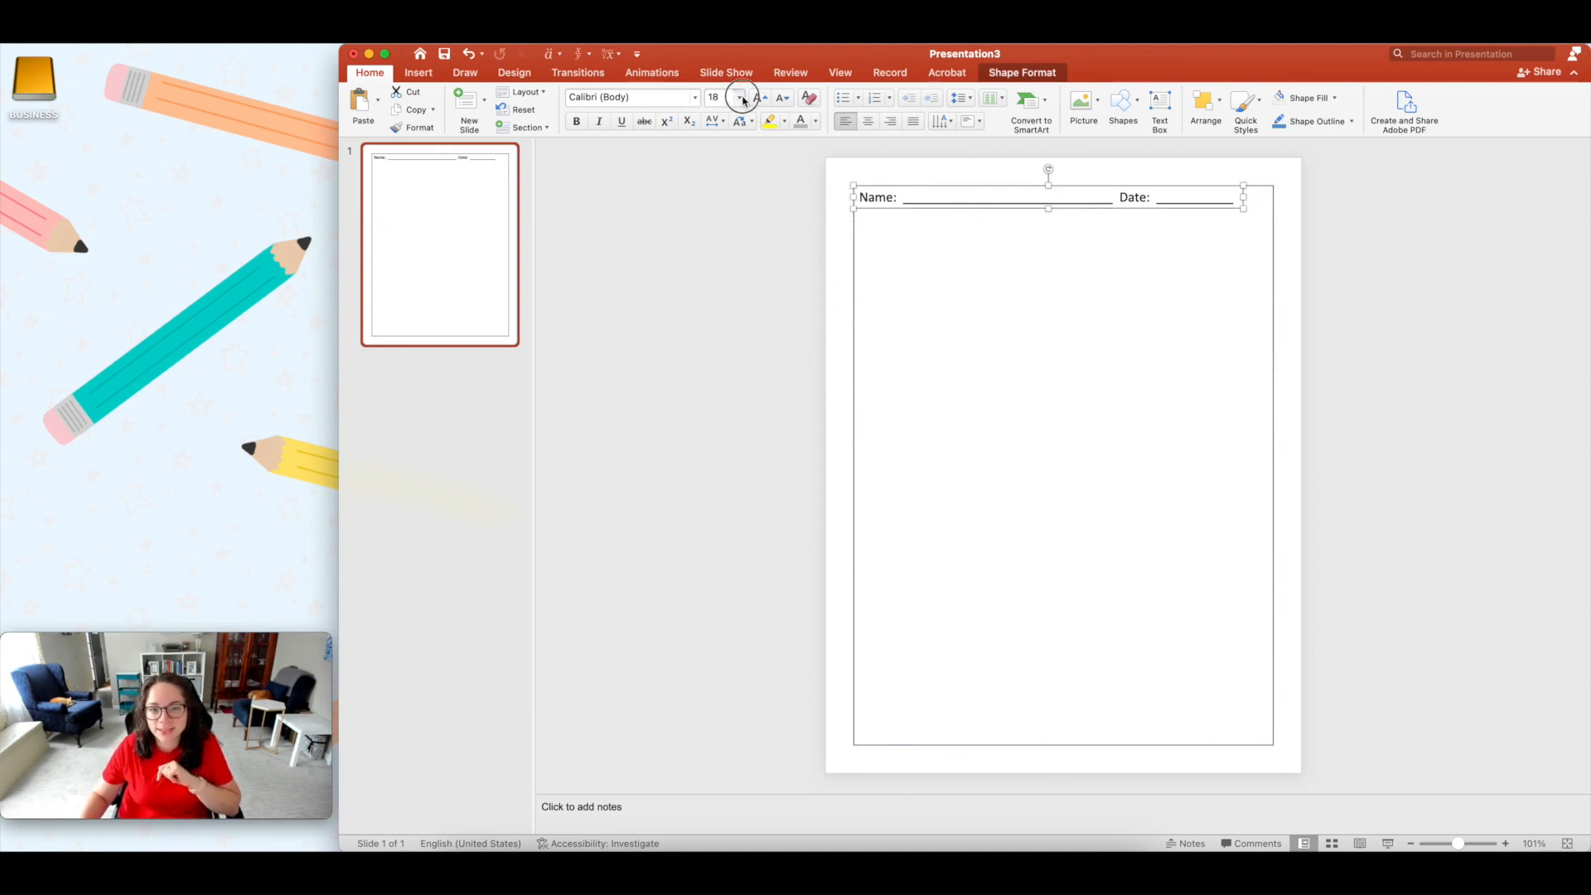
Step: Set the header to 12 pt PBPourOverCoffee, add a 'Pd:' blank, and widen the text box
{"action": "left_click", "coordinate": [742, 98]}
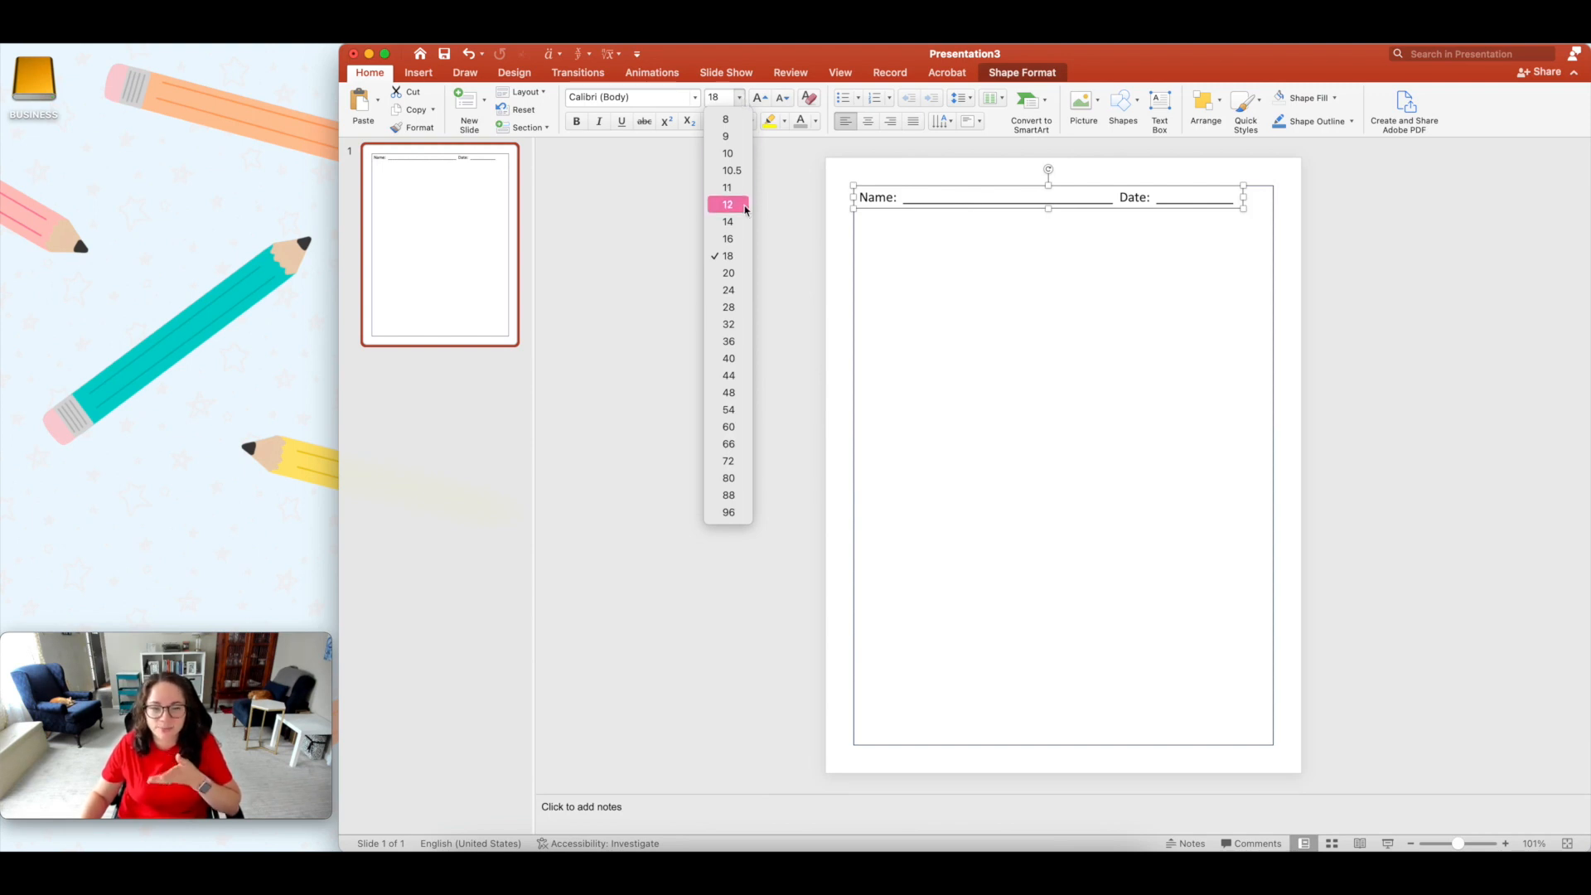
{"action": "left_click", "coordinate": [727, 204]}
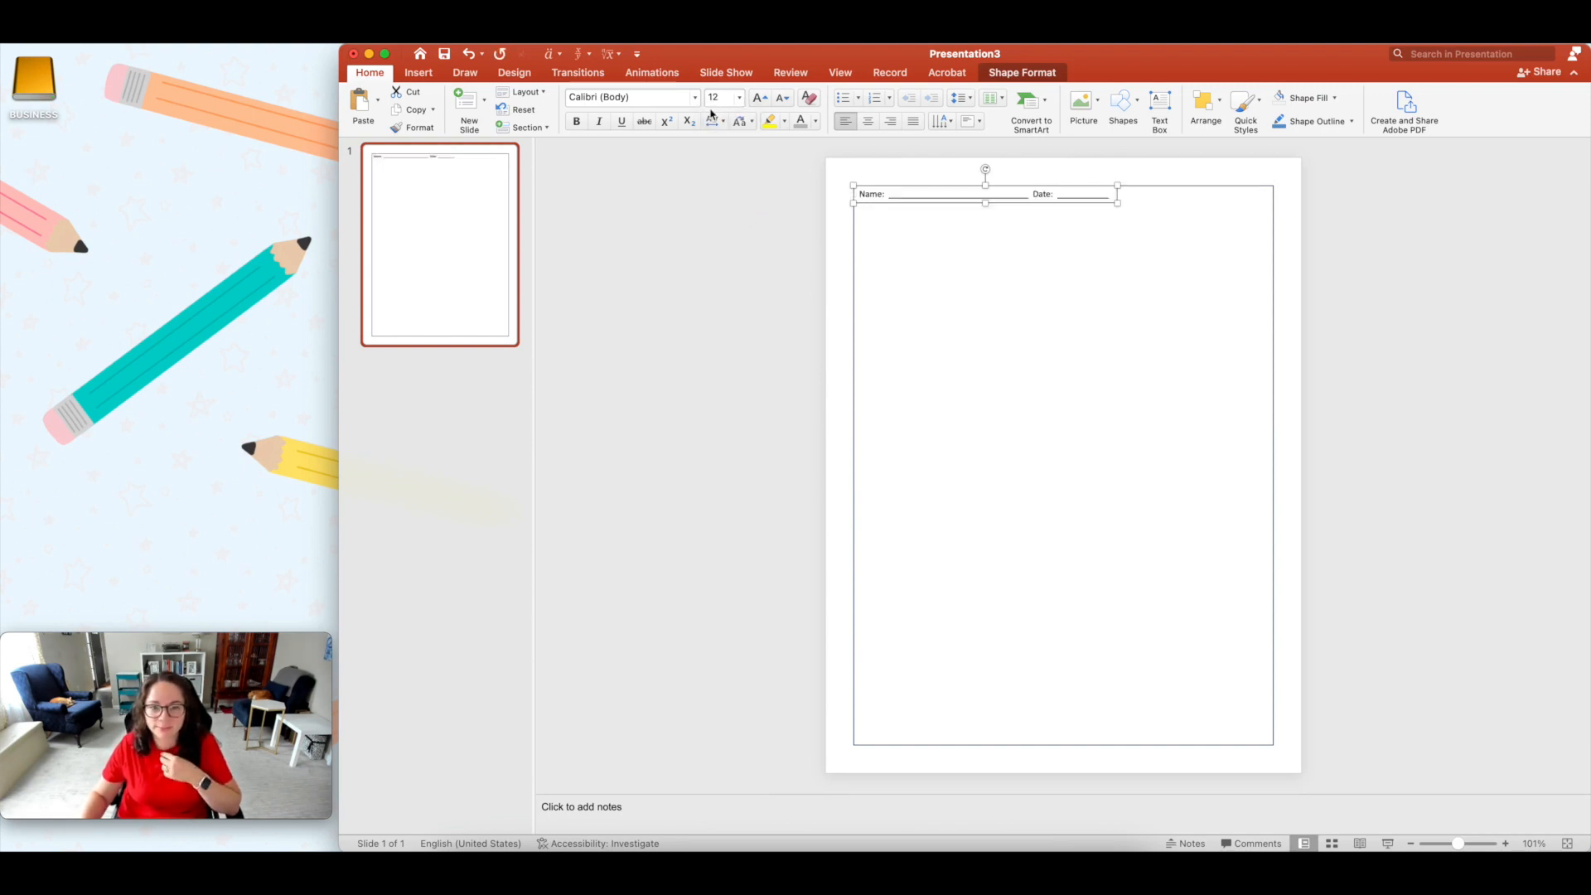
{"action": "left_click", "coordinate": [693, 96]}
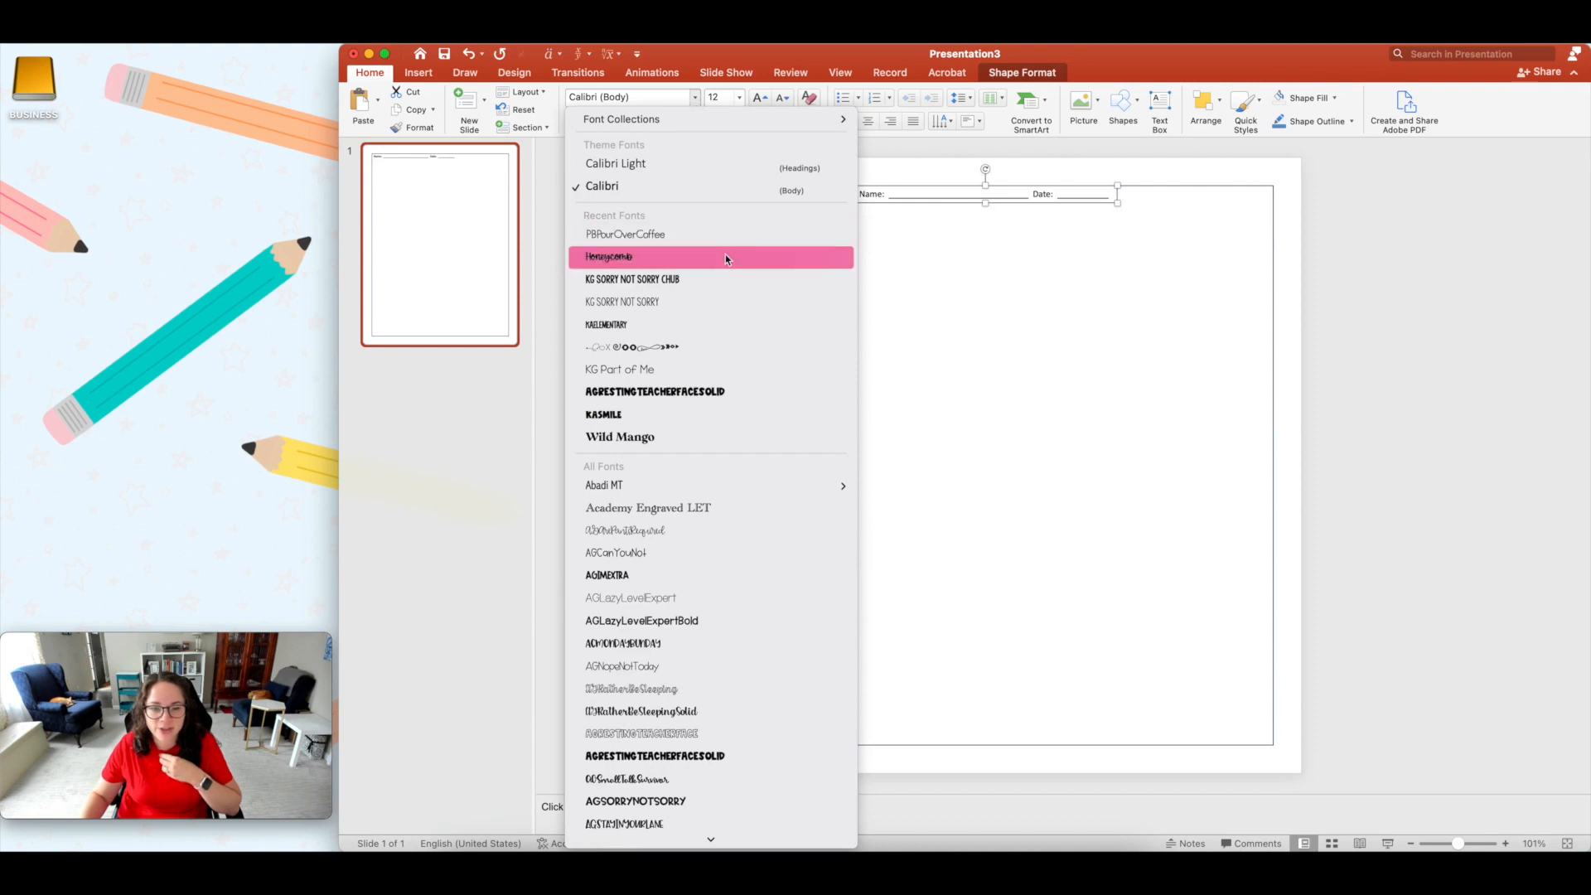
{"action": "mouse_move", "coordinate": [624, 235]}
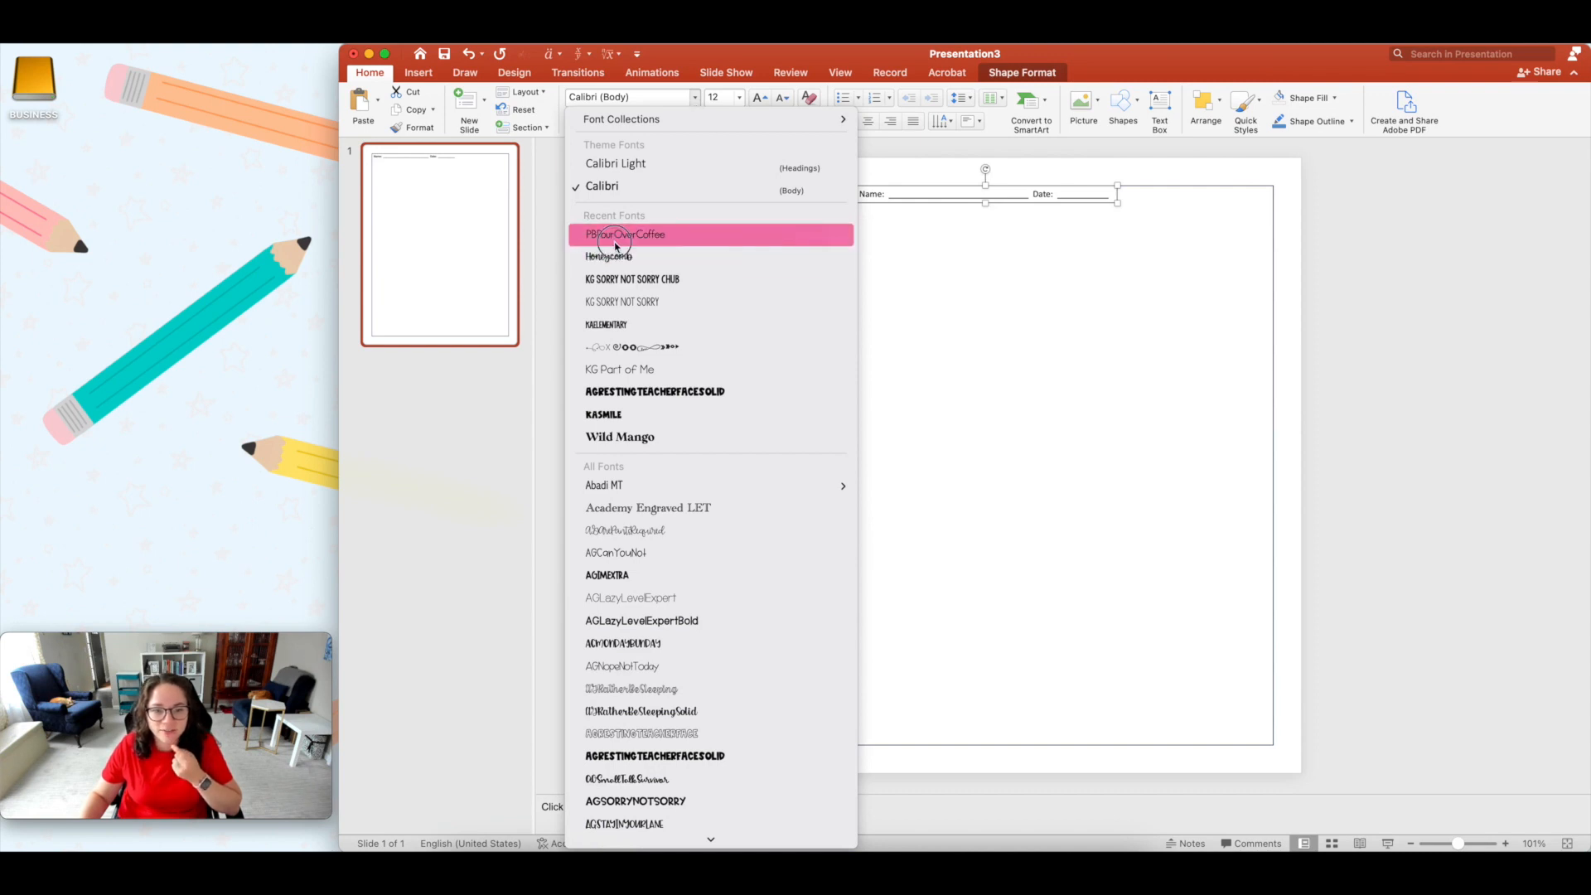
{"action": "left_click", "coordinate": [624, 235]}
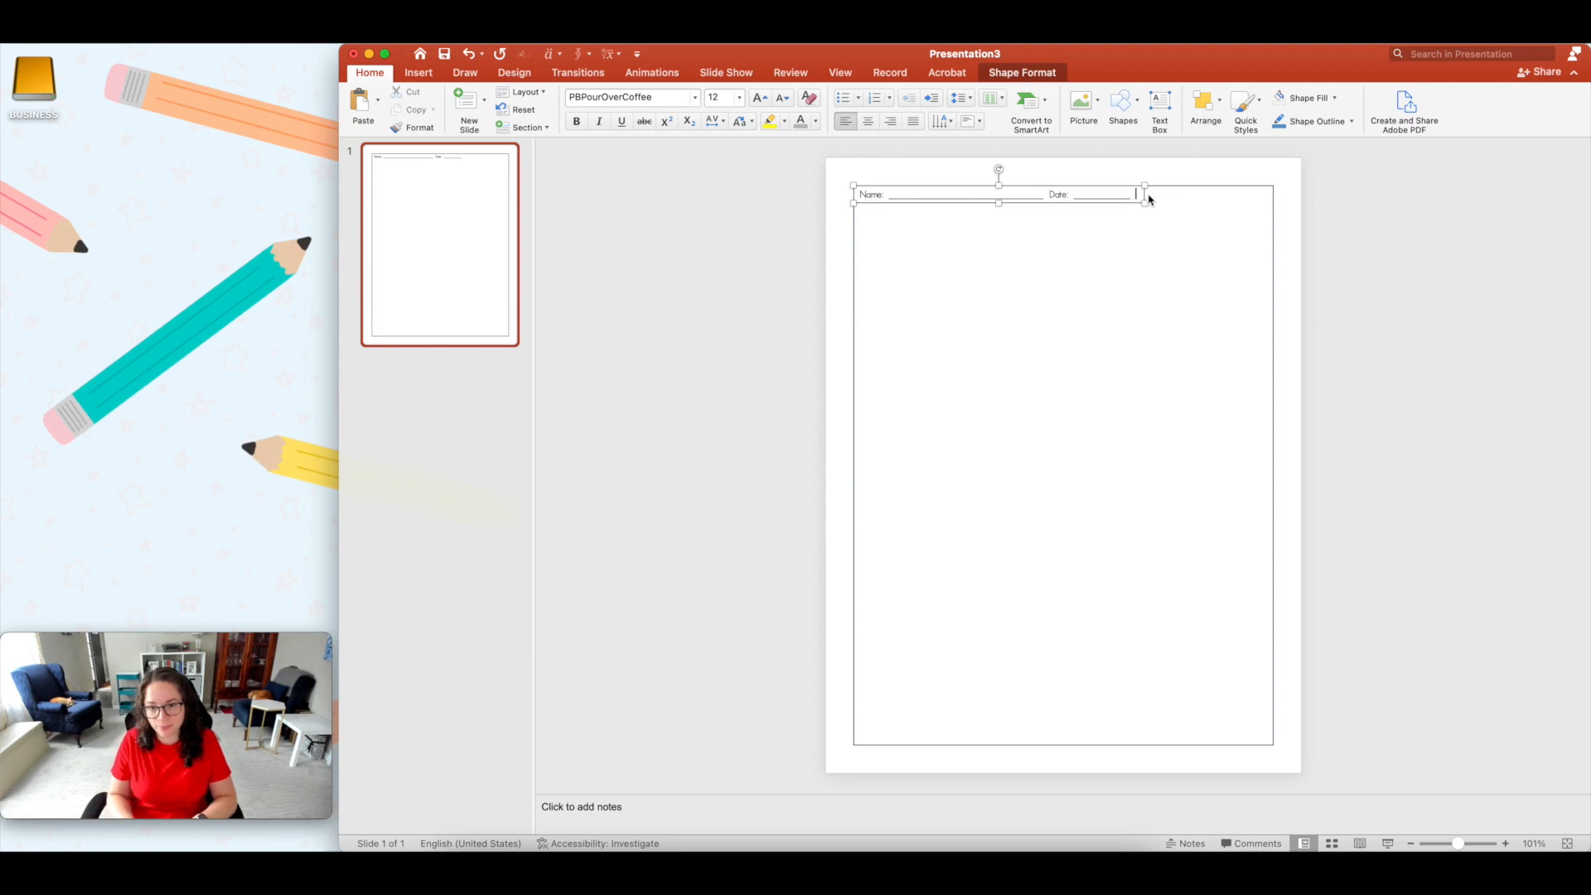
{"action": "type", "text": "Pd: ____"}
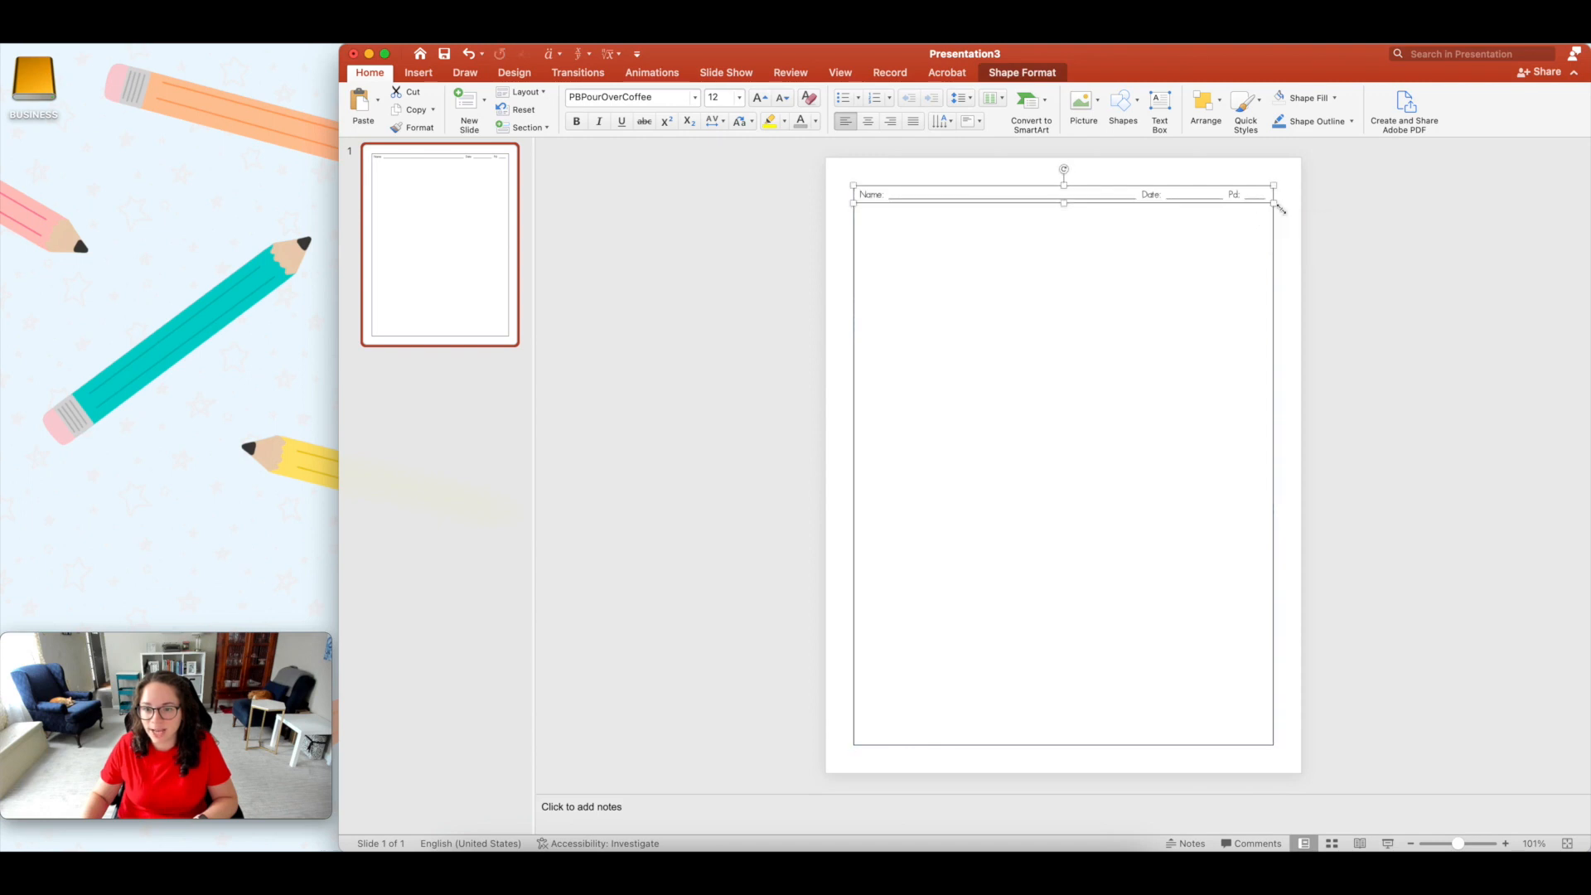
{"action": "left_click", "coordinate": [1096, 268]}
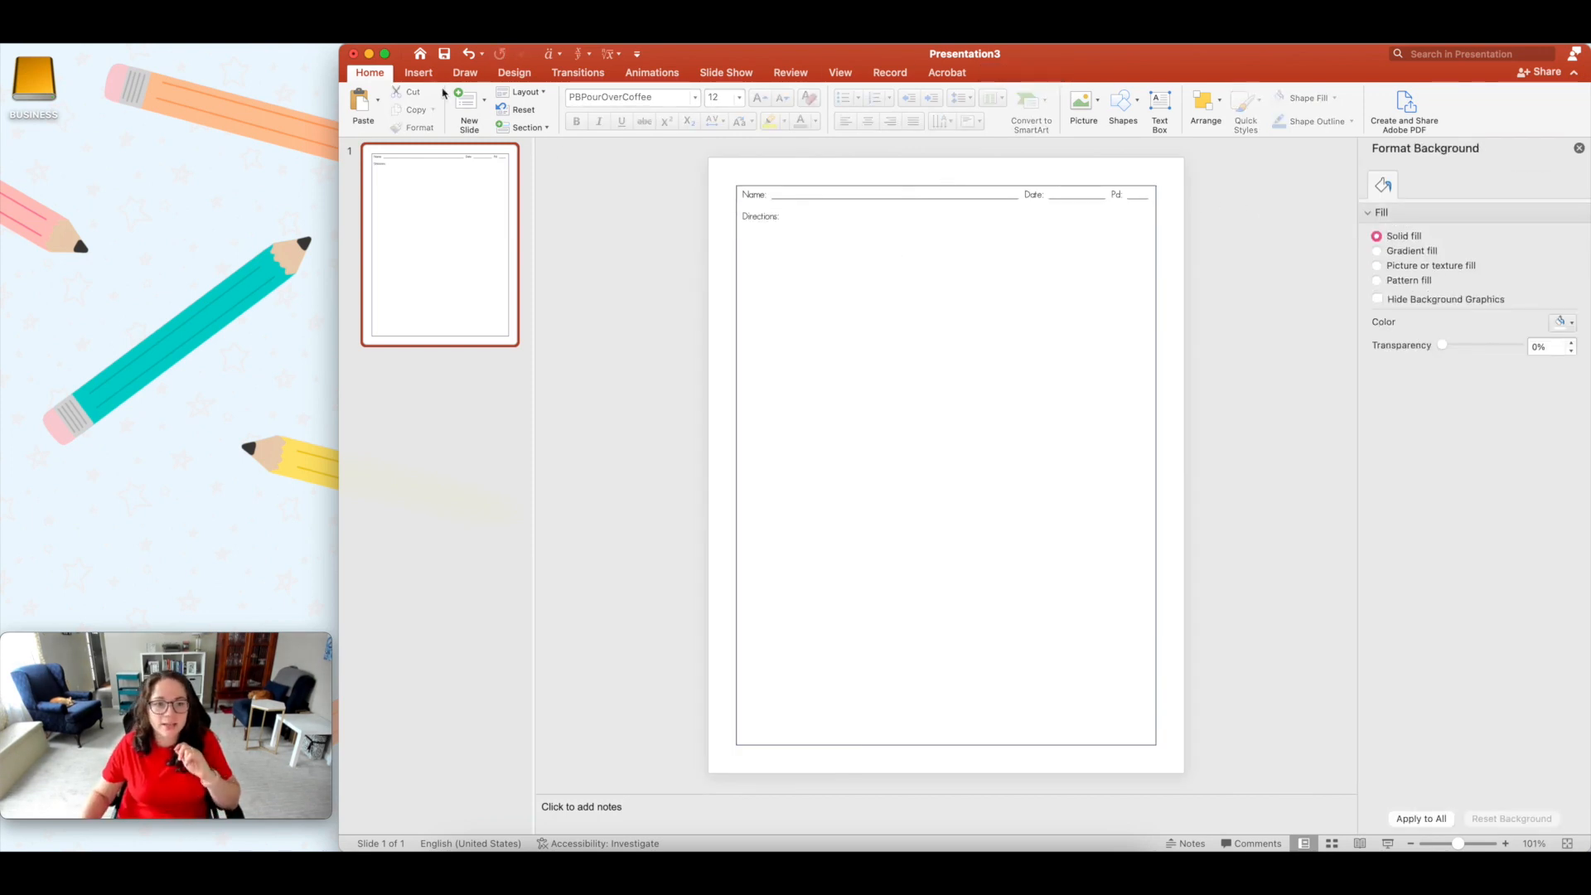
Step: Insert a two-column table with several rows beneath the Directions label
{"action": "left_click", "coordinate": [417, 72]}
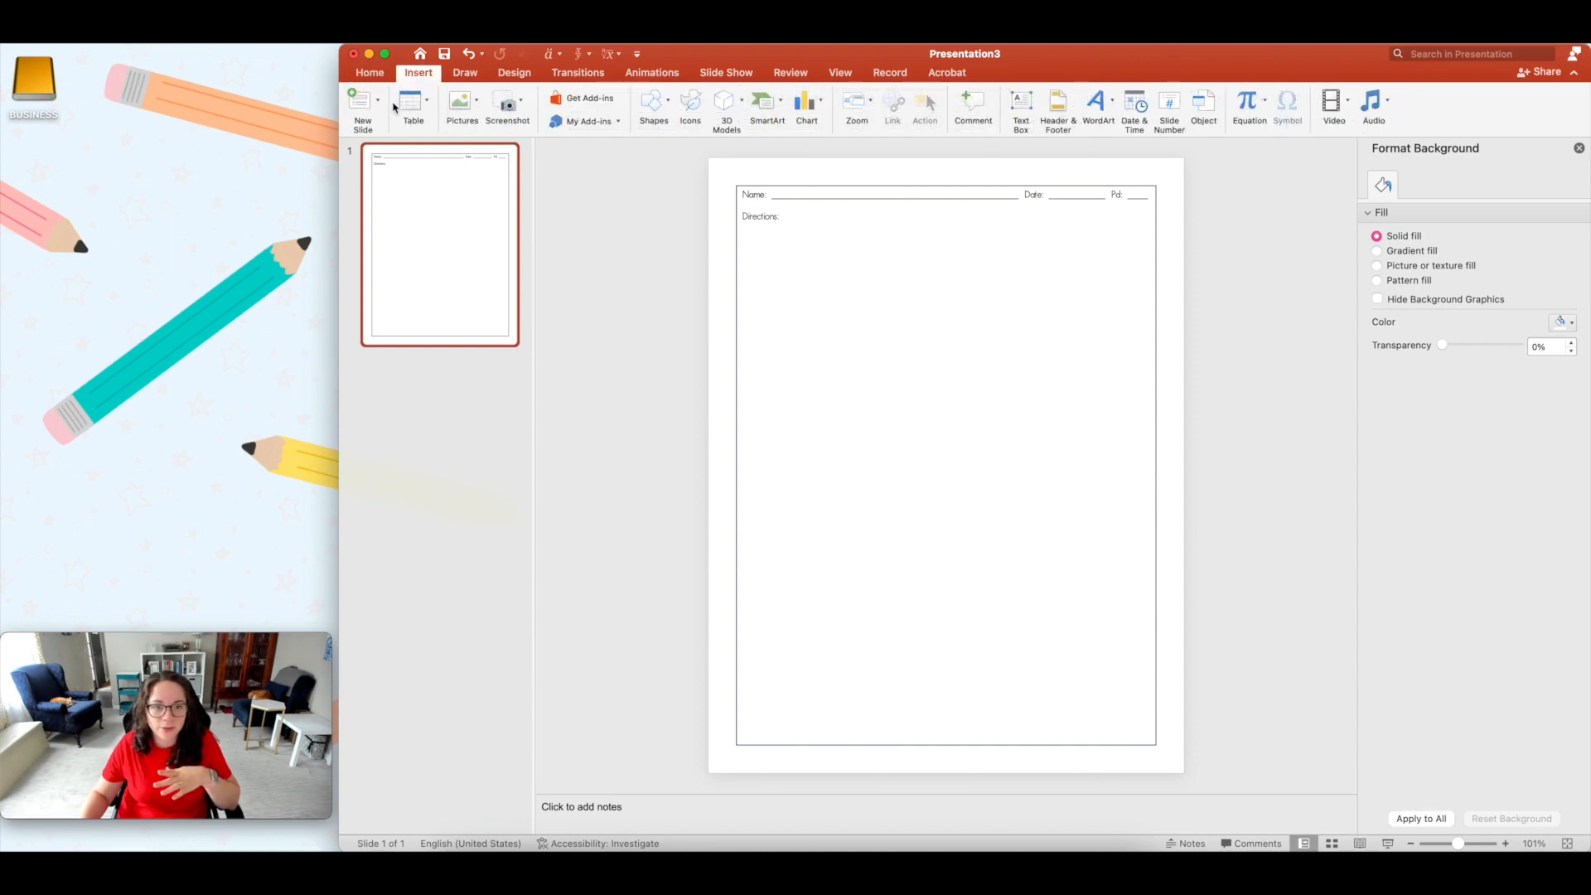
{"action": "left_click", "coordinate": [413, 107]}
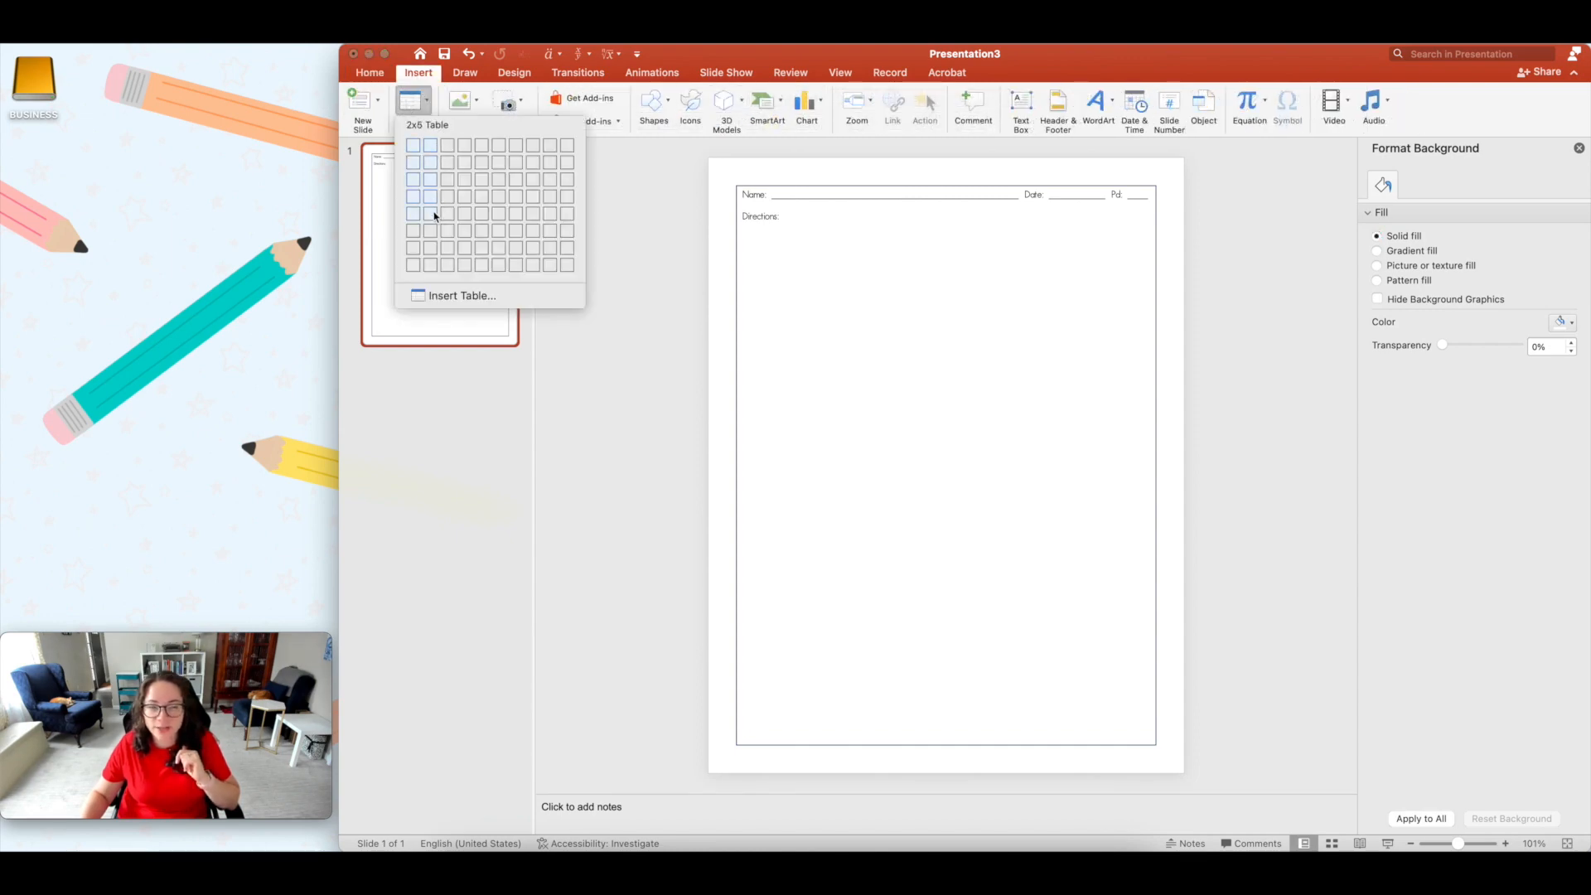
{"action": "left_click", "coordinate": [434, 213]}
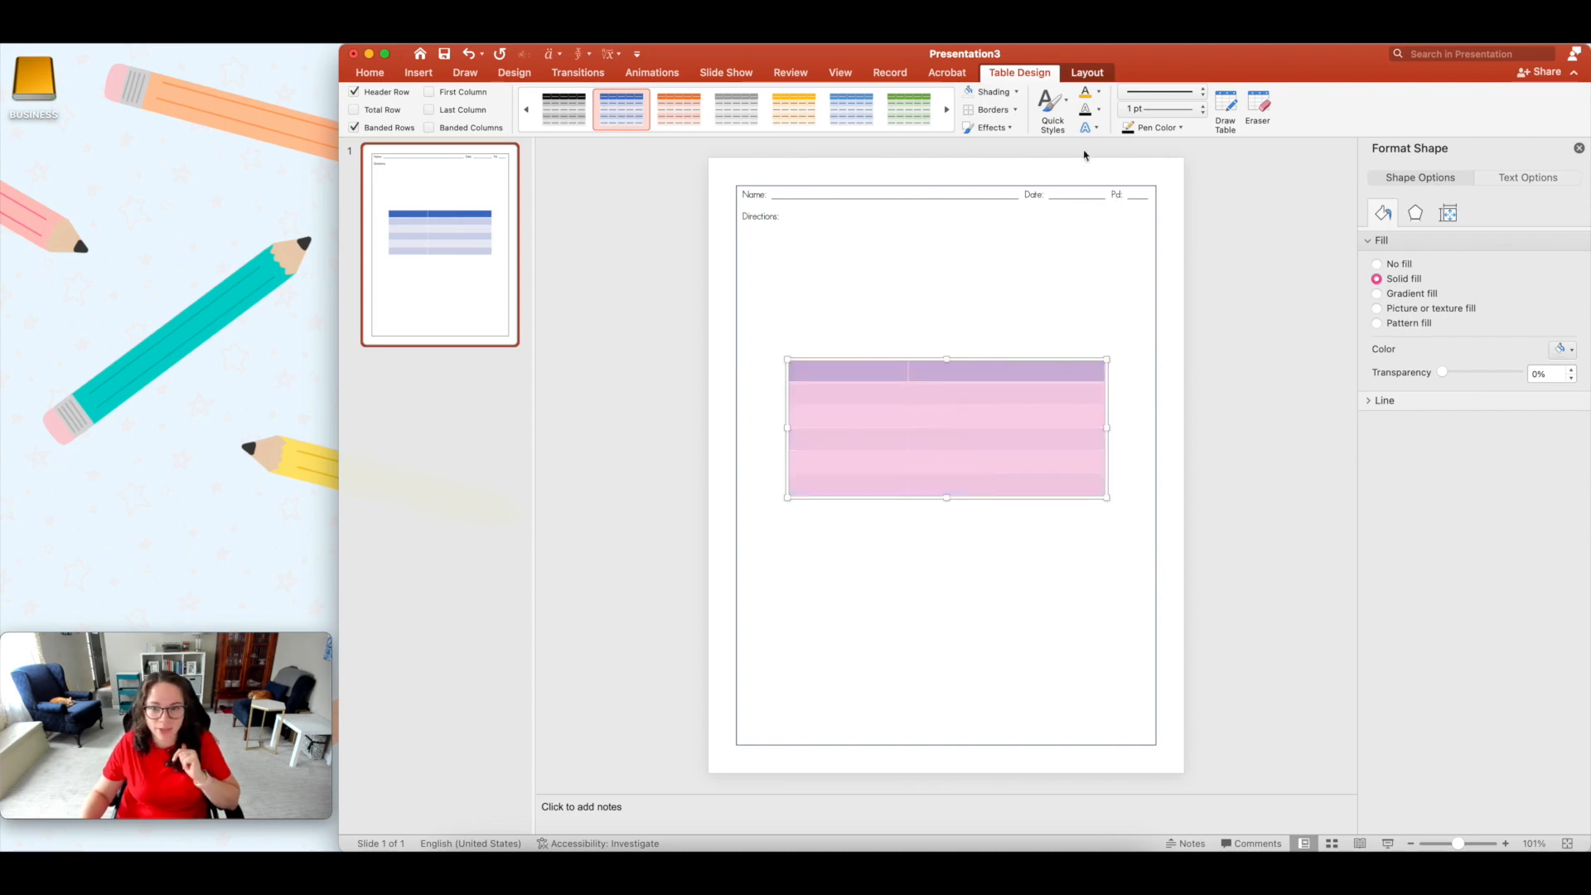
Step: Distribute the table columns evenly and give all cells black 1½ pt borders
{"action": "left_click", "coordinate": [1086, 73]}
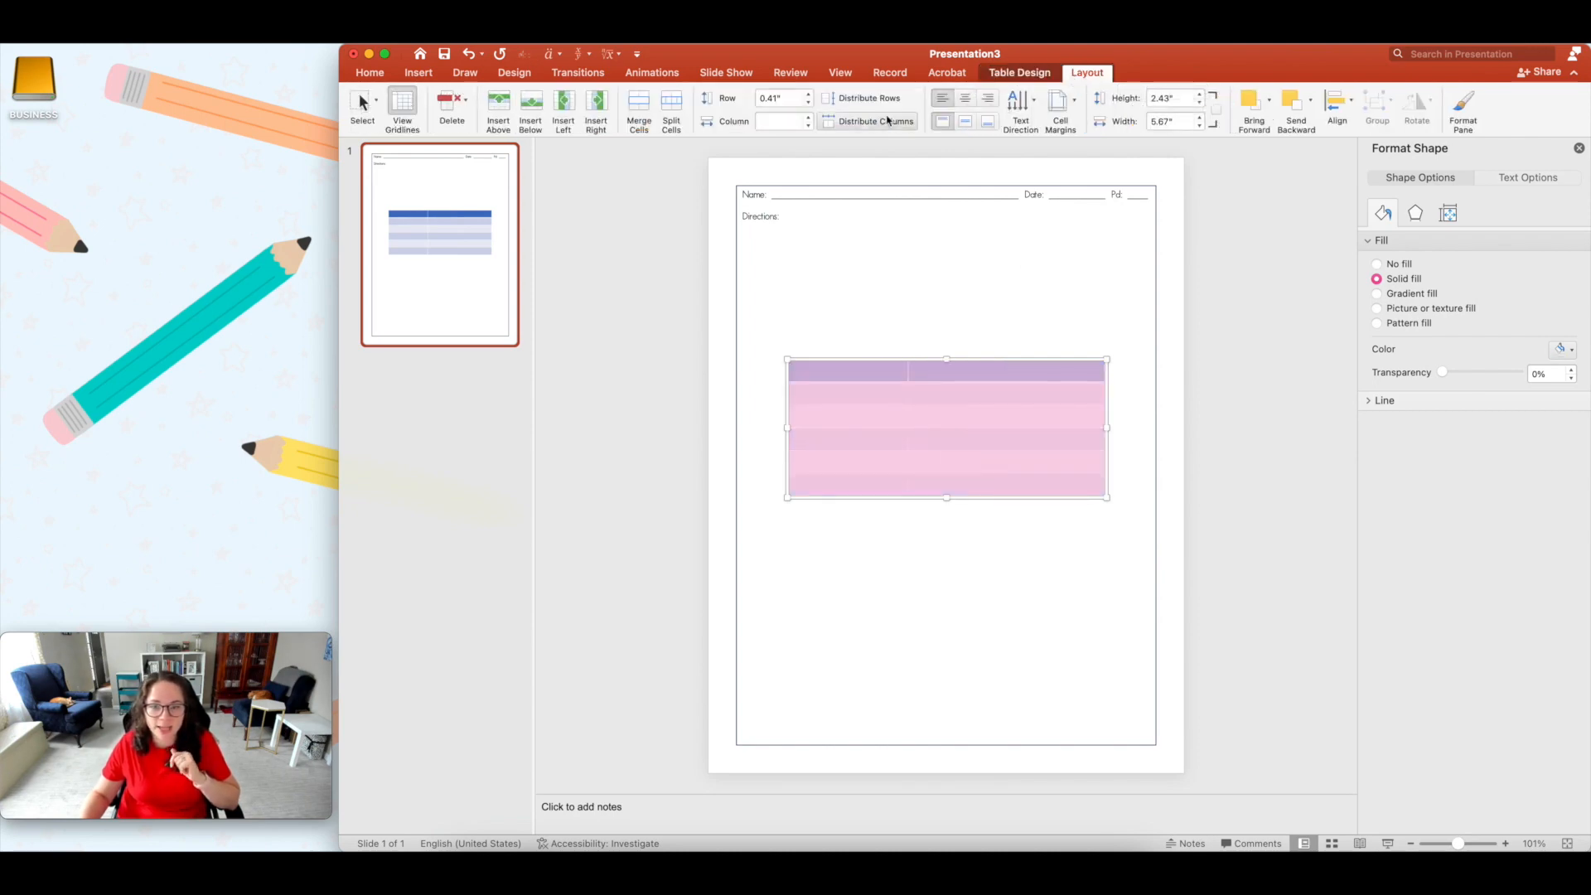
{"action": "left_click", "coordinate": [869, 121]}
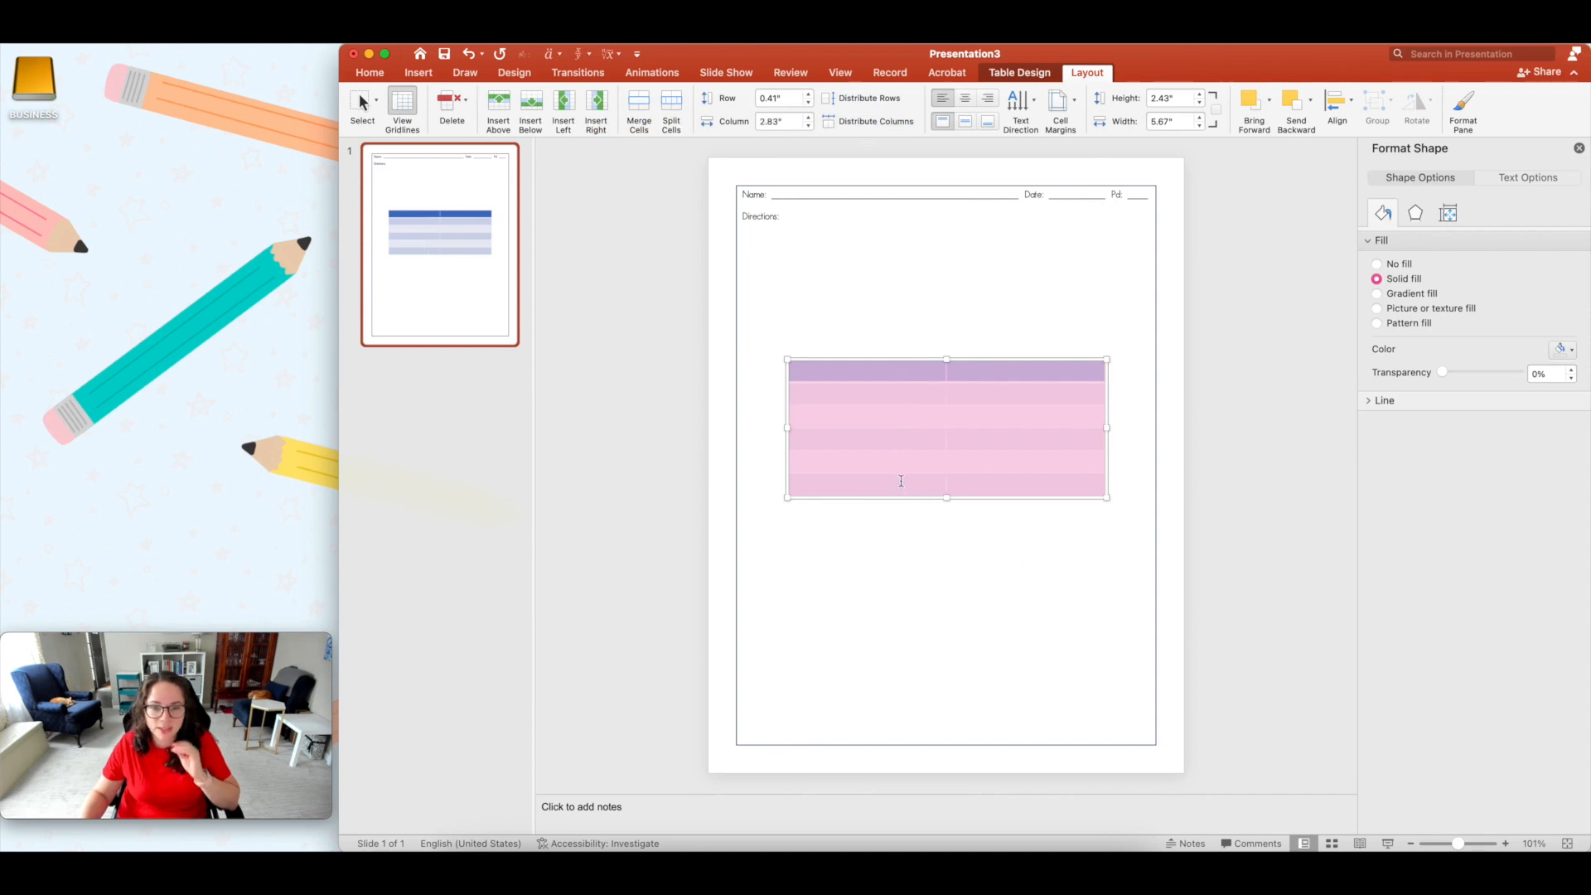
{"action": "left_click", "coordinate": [1018, 72]}
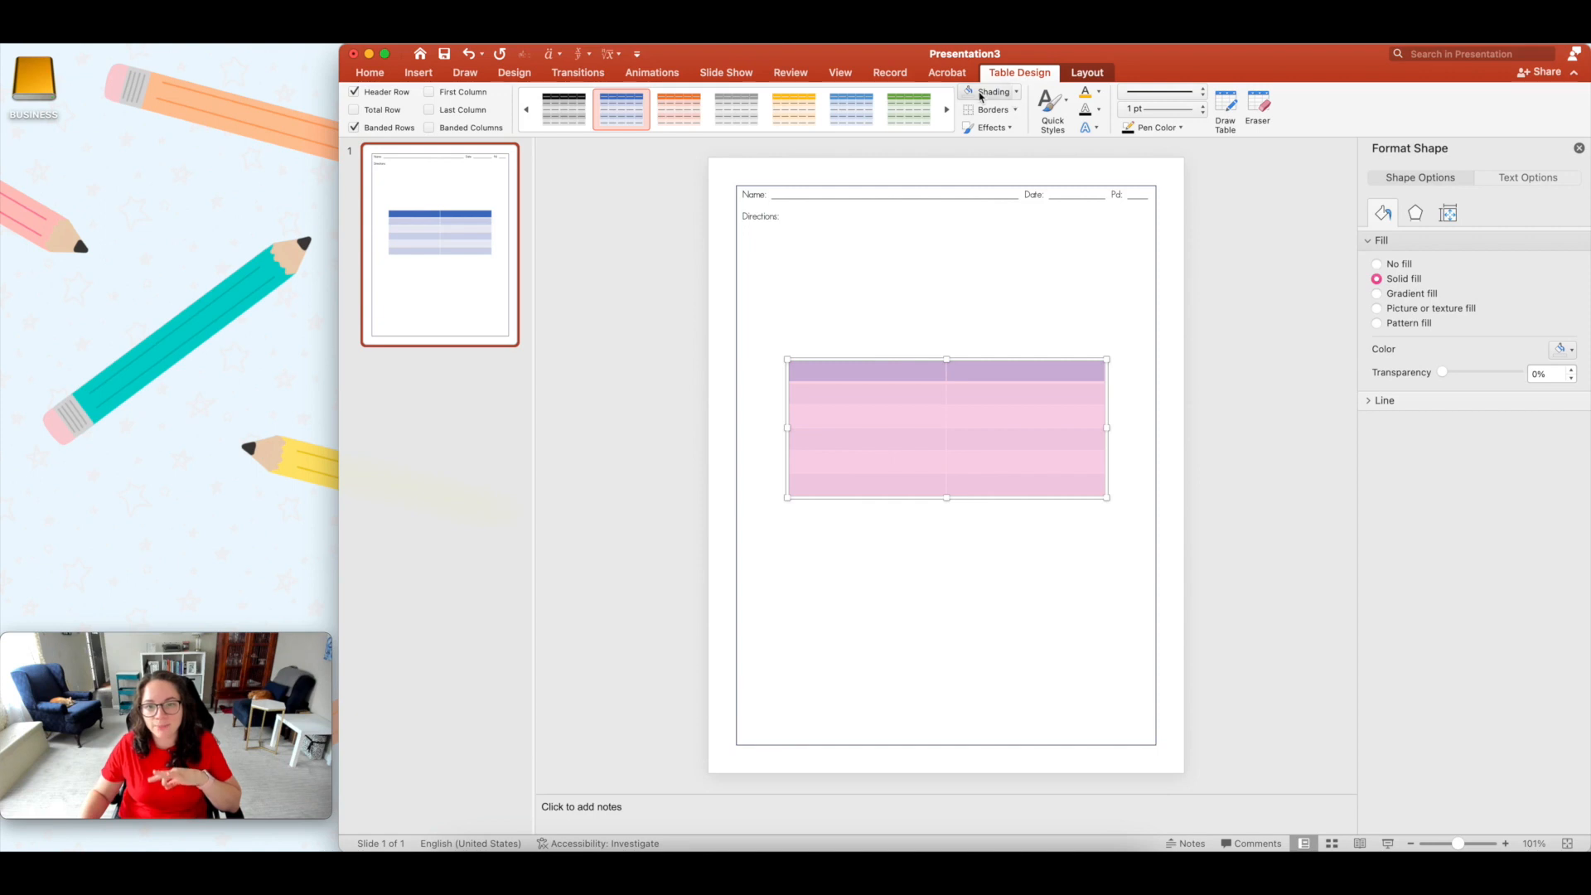
{"action": "mouse_move", "coordinate": [994, 92]}
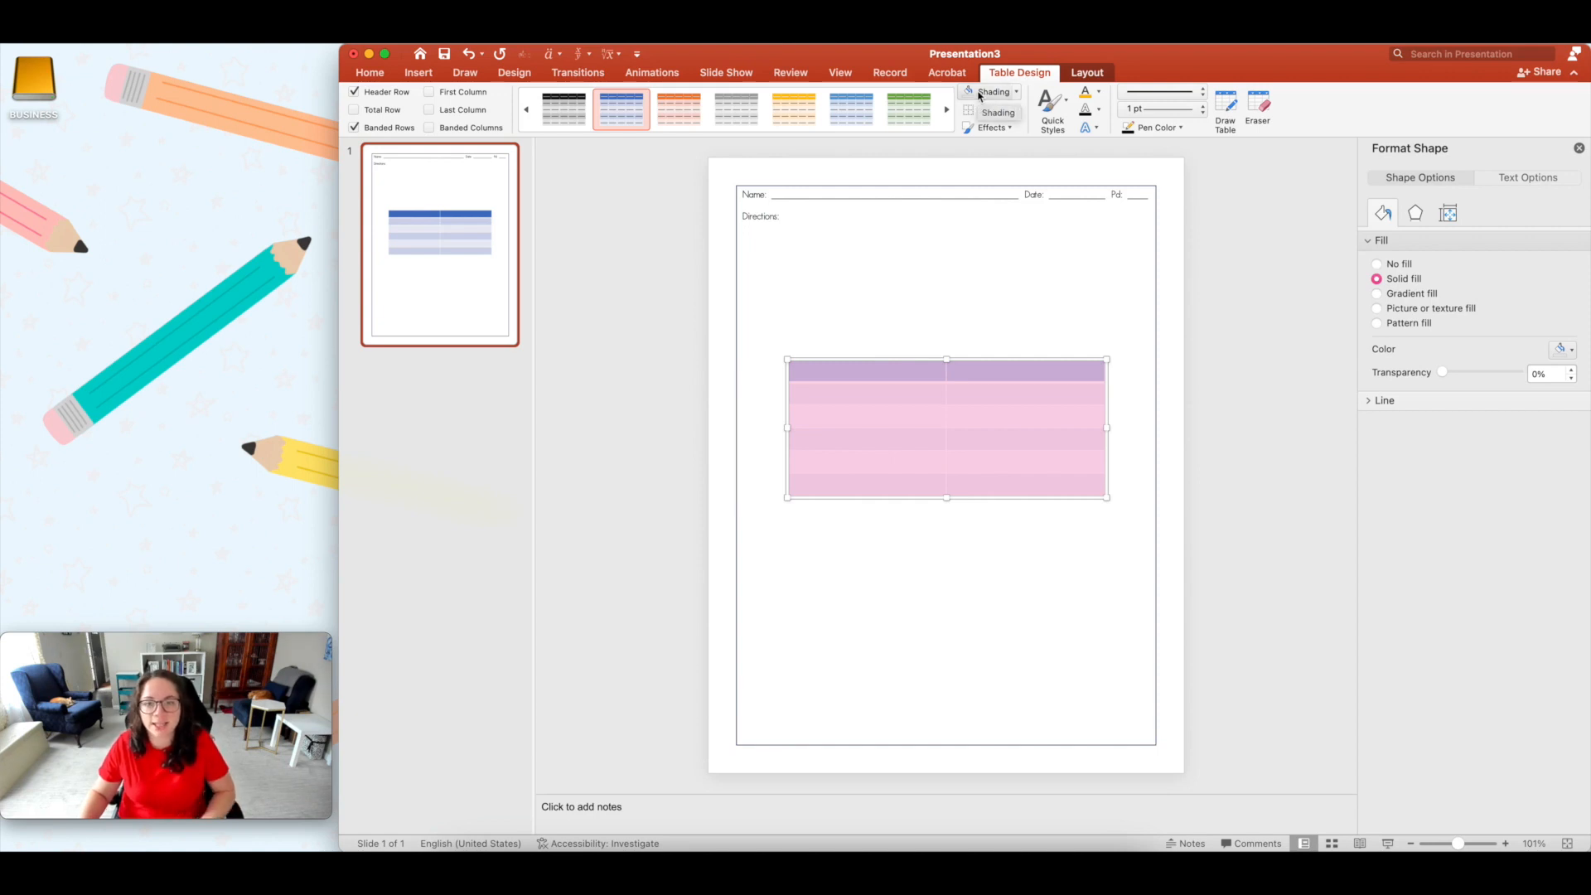
{"action": "left_click", "coordinate": [1015, 110]}
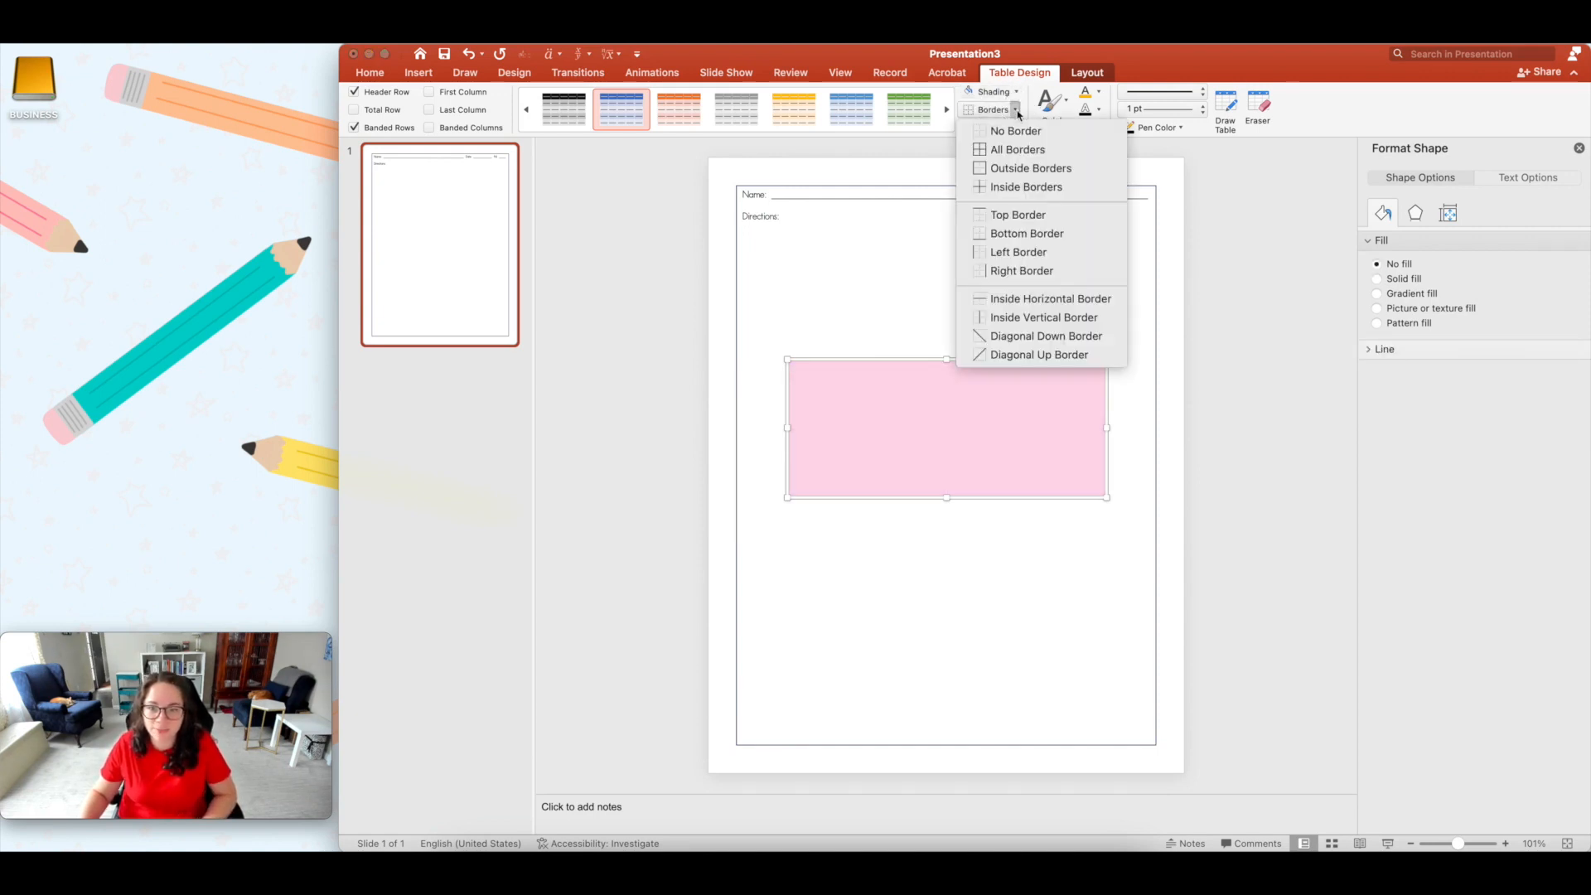
{"action": "left_click", "coordinate": [1017, 149]}
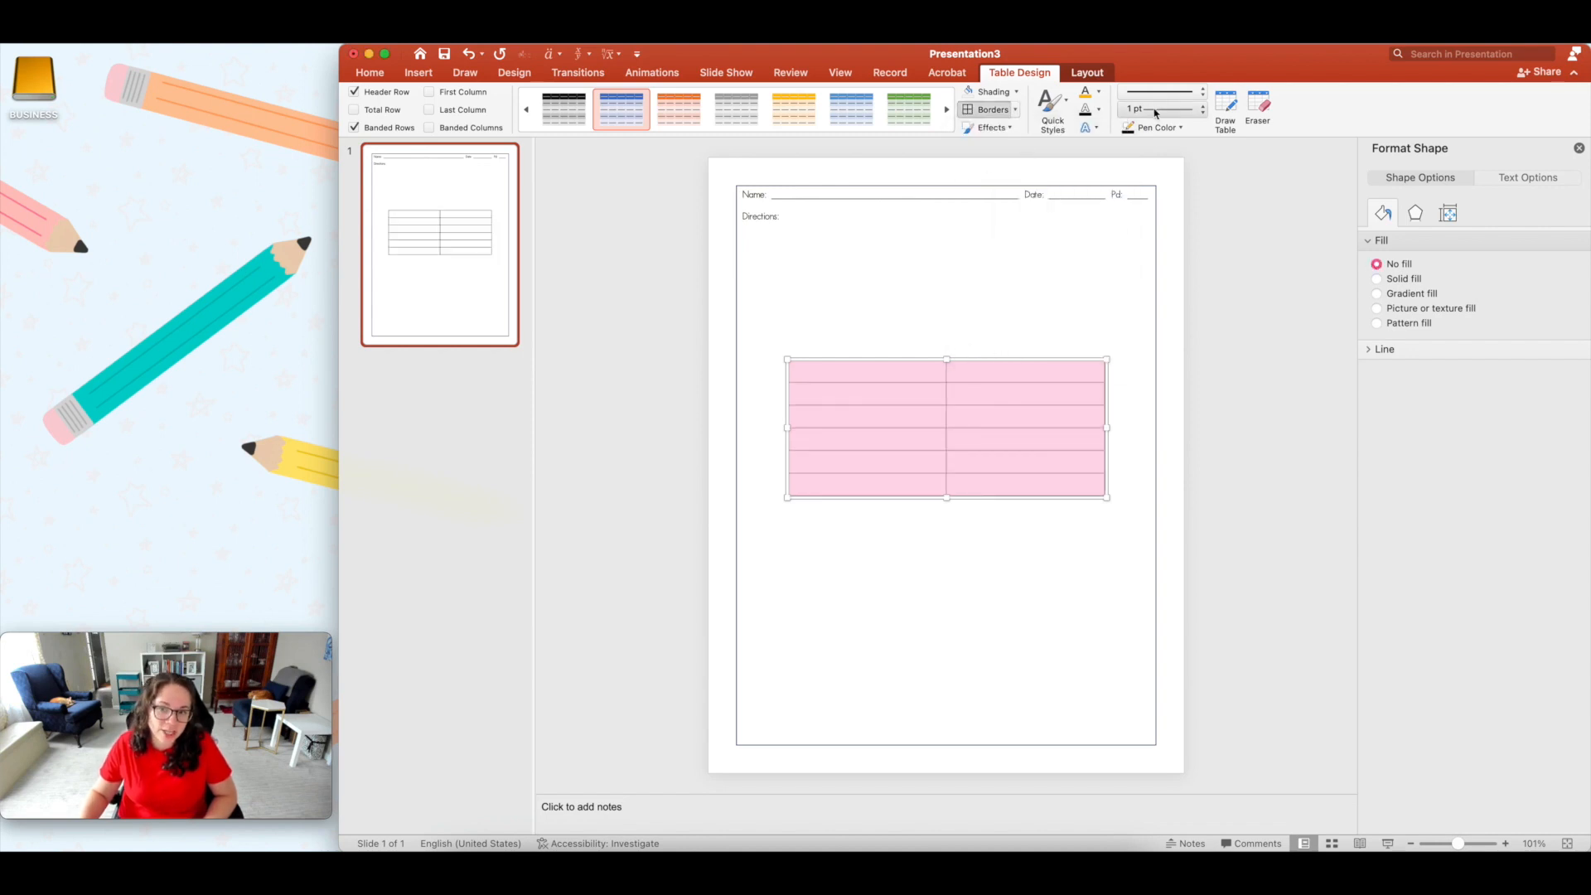
{"action": "left_click", "coordinate": [1157, 126]}
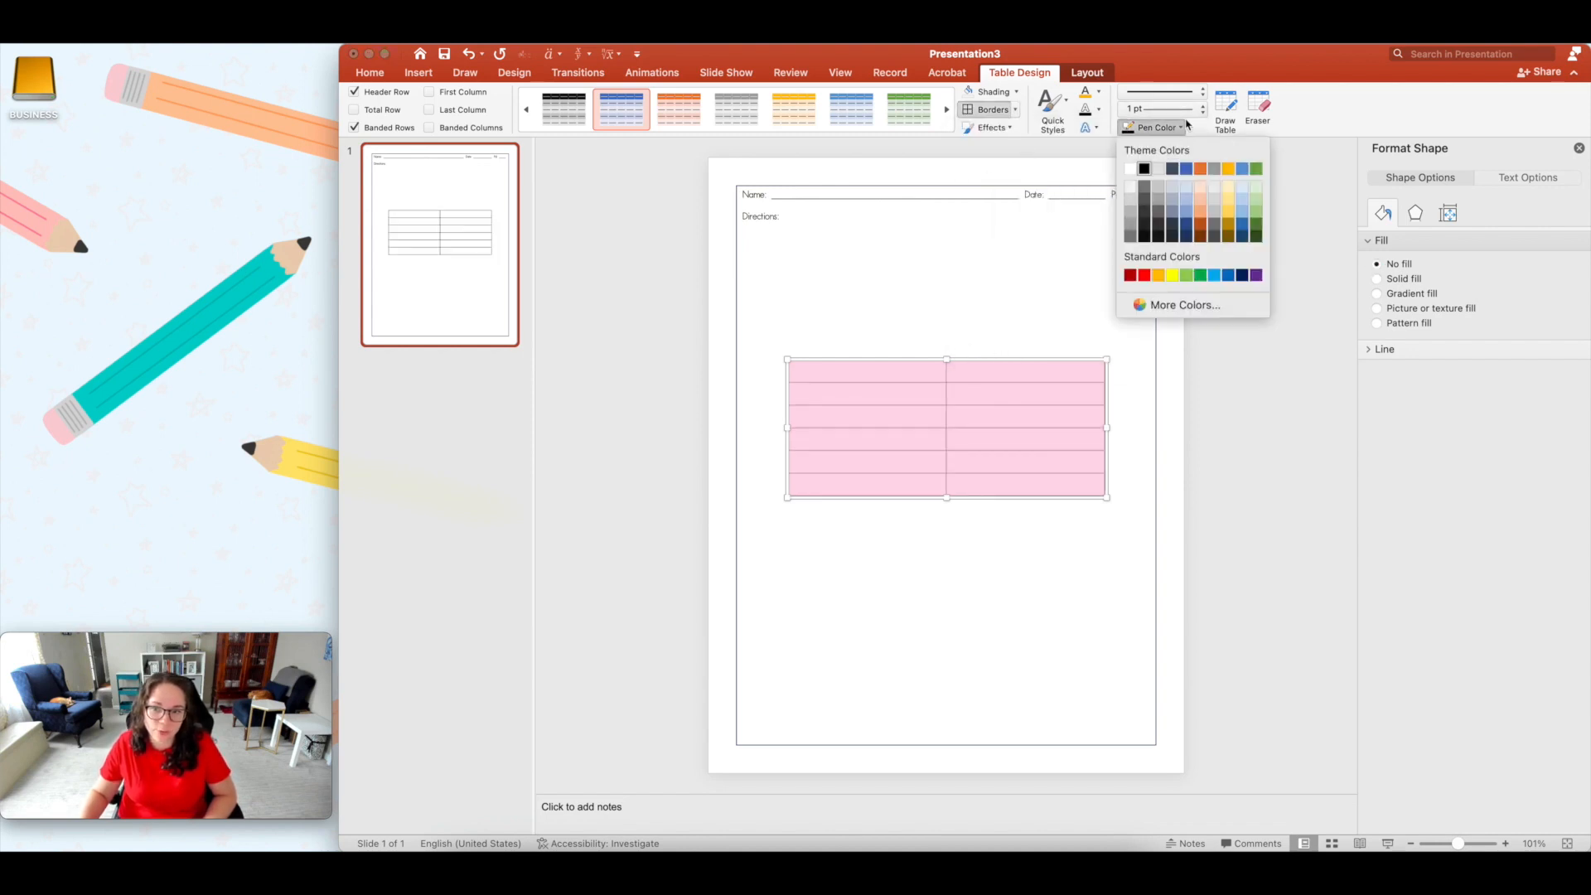
{"action": "left_click", "coordinate": [1202, 91]}
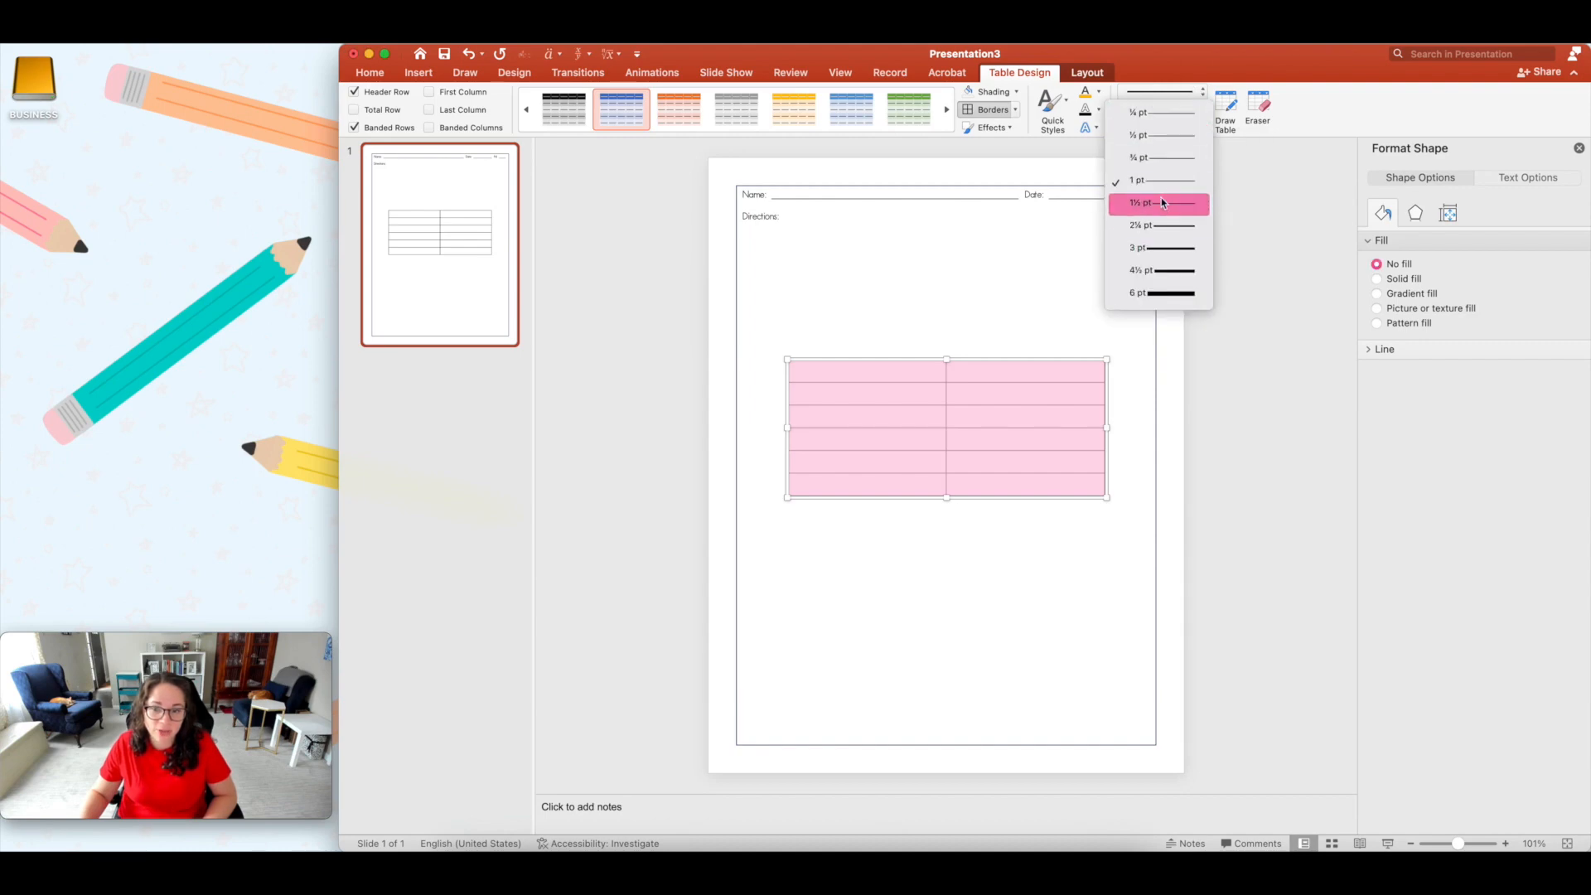
{"action": "left_click", "coordinate": [1158, 203]}
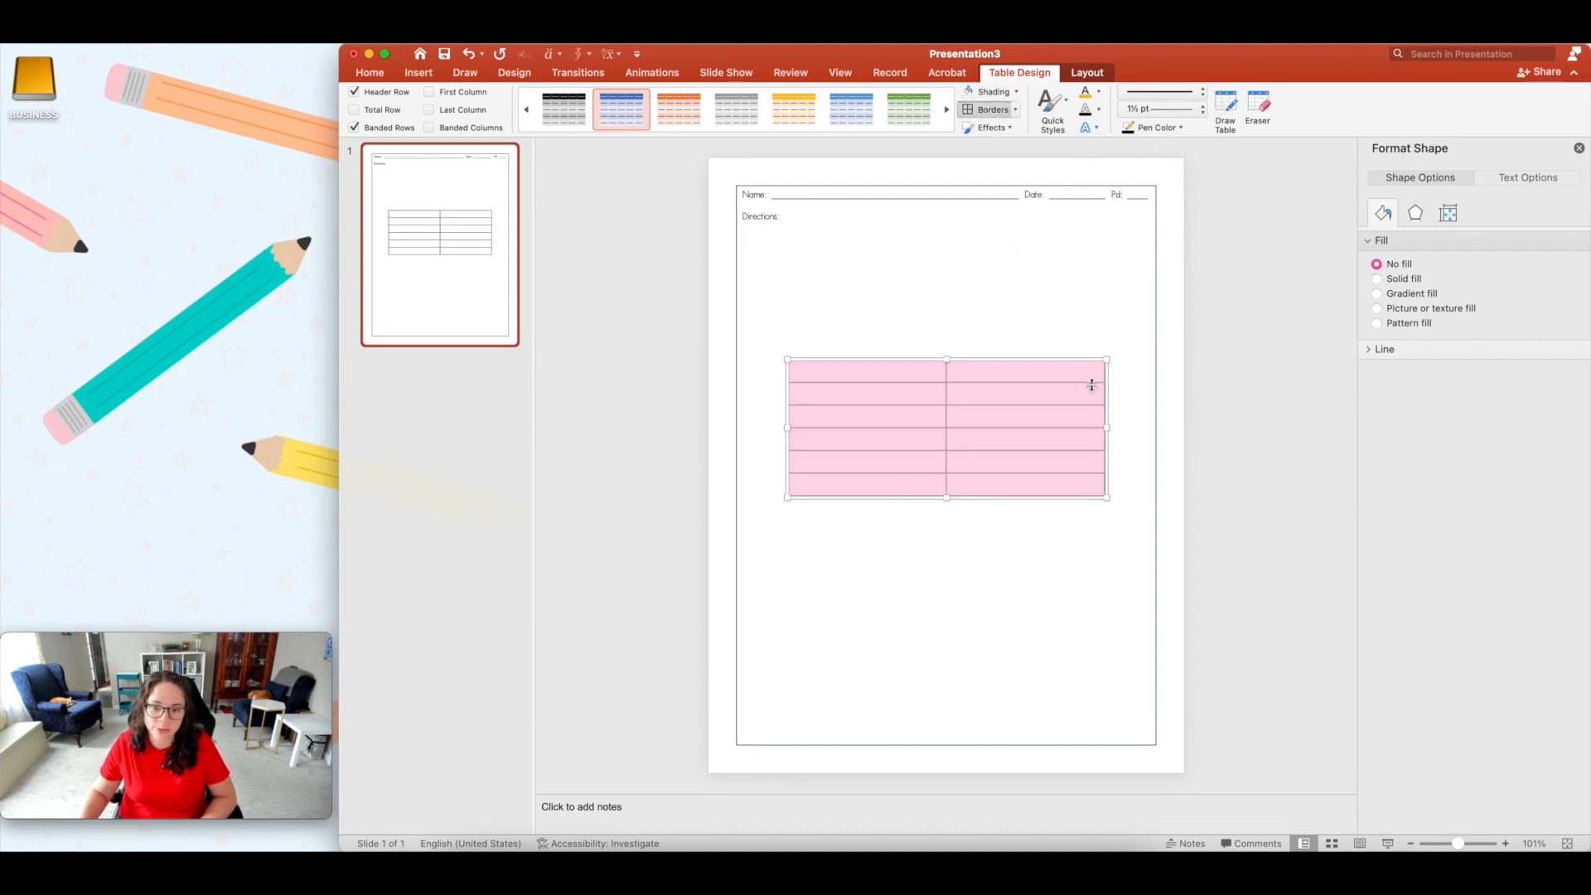
{"action": "left_click", "coordinate": [991, 110]}
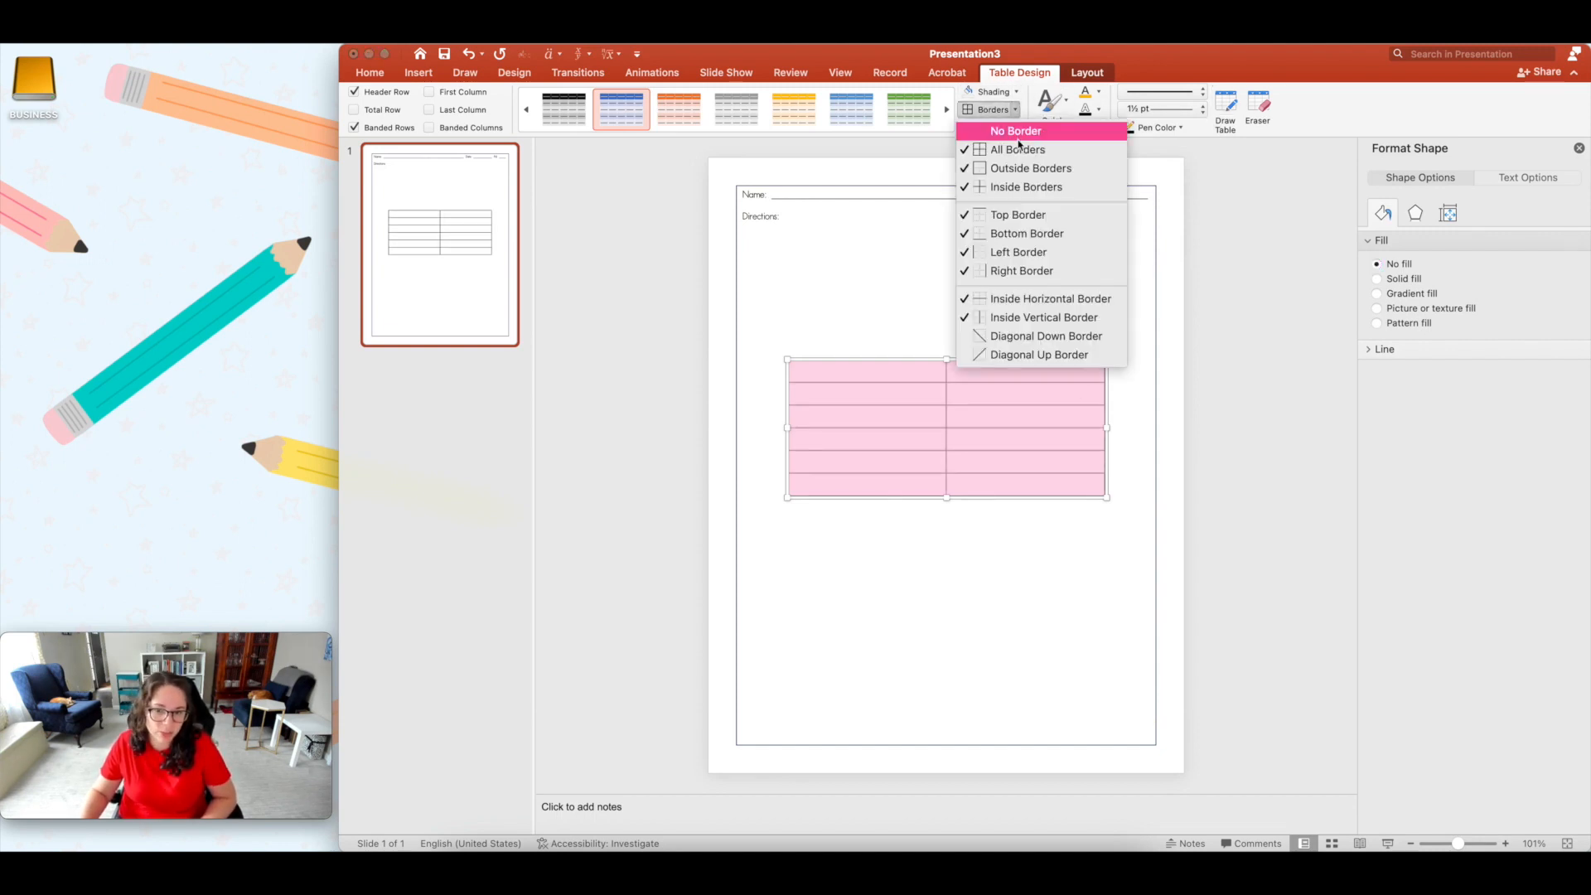
{"action": "left_click", "coordinate": [1014, 130]}
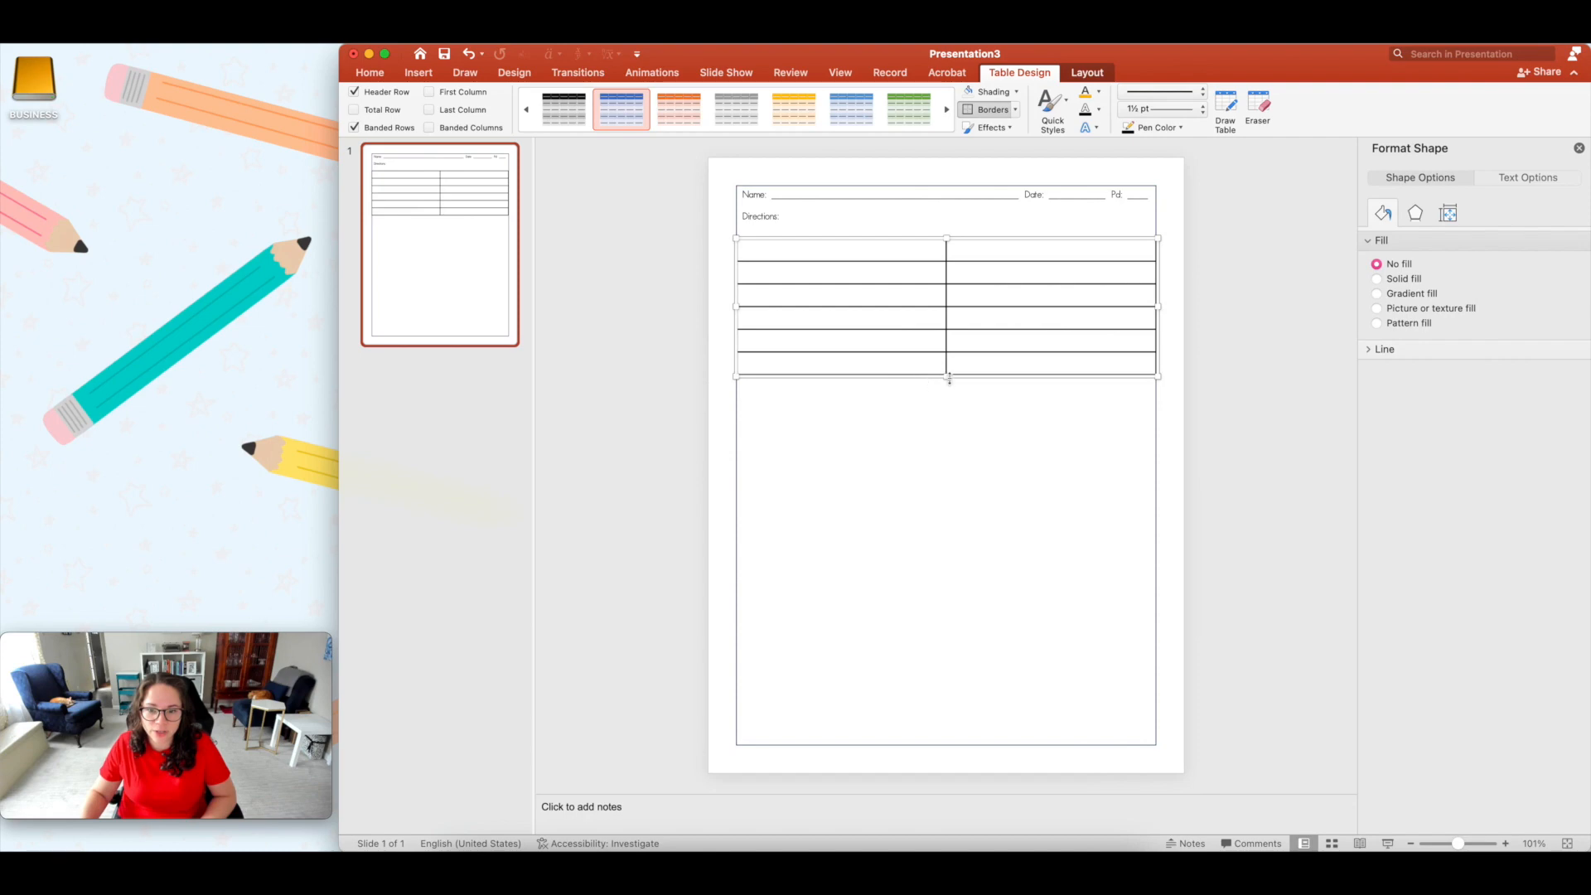
Step: Drag the table's bottom edge down to the bottom of the page border
{"action": "left_click_drag", "start_coordinate": [948, 379], "coordinate": [958, 731]}
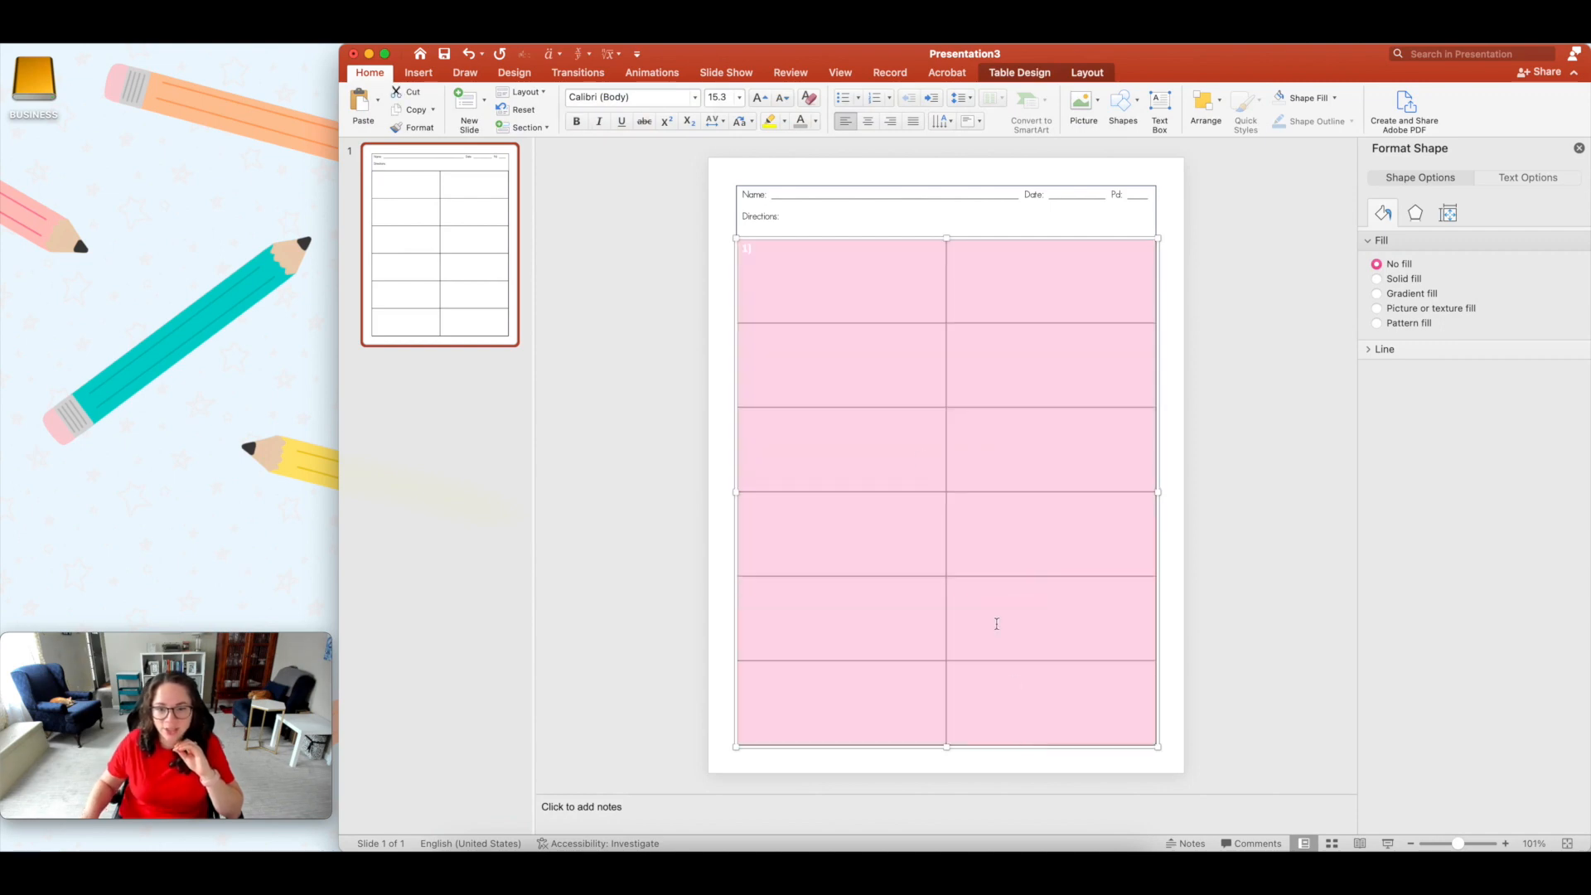
Step: Set the table text to PBPourOverCoffee and number the first cells 1) through 5)
{"action": "left_click", "coordinate": [737, 98]}
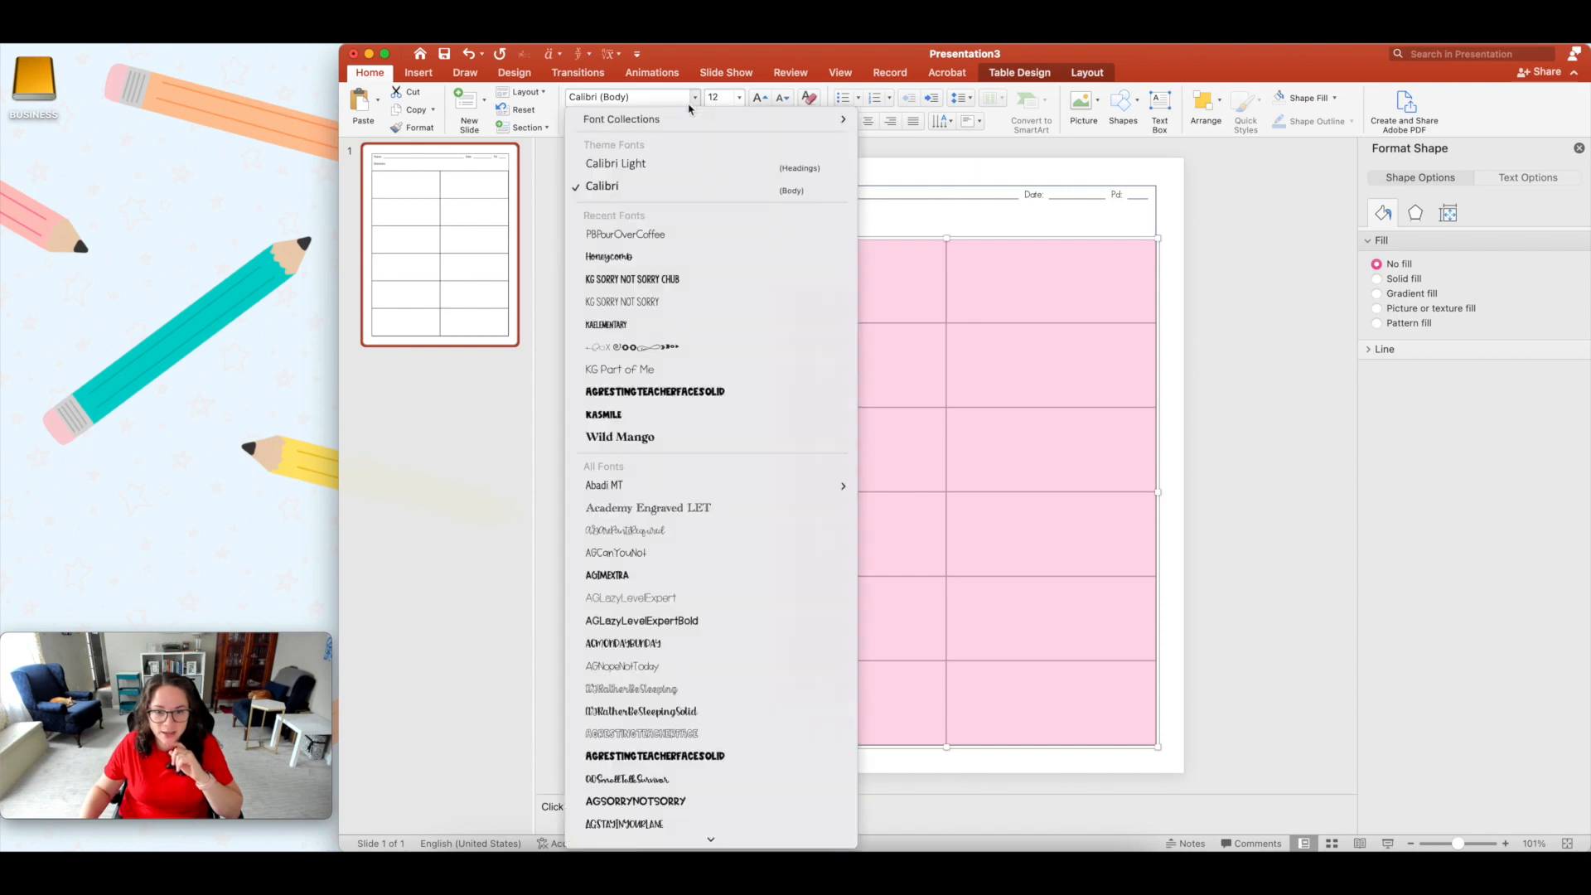
{"action": "left_click", "coordinate": [625, 234]}
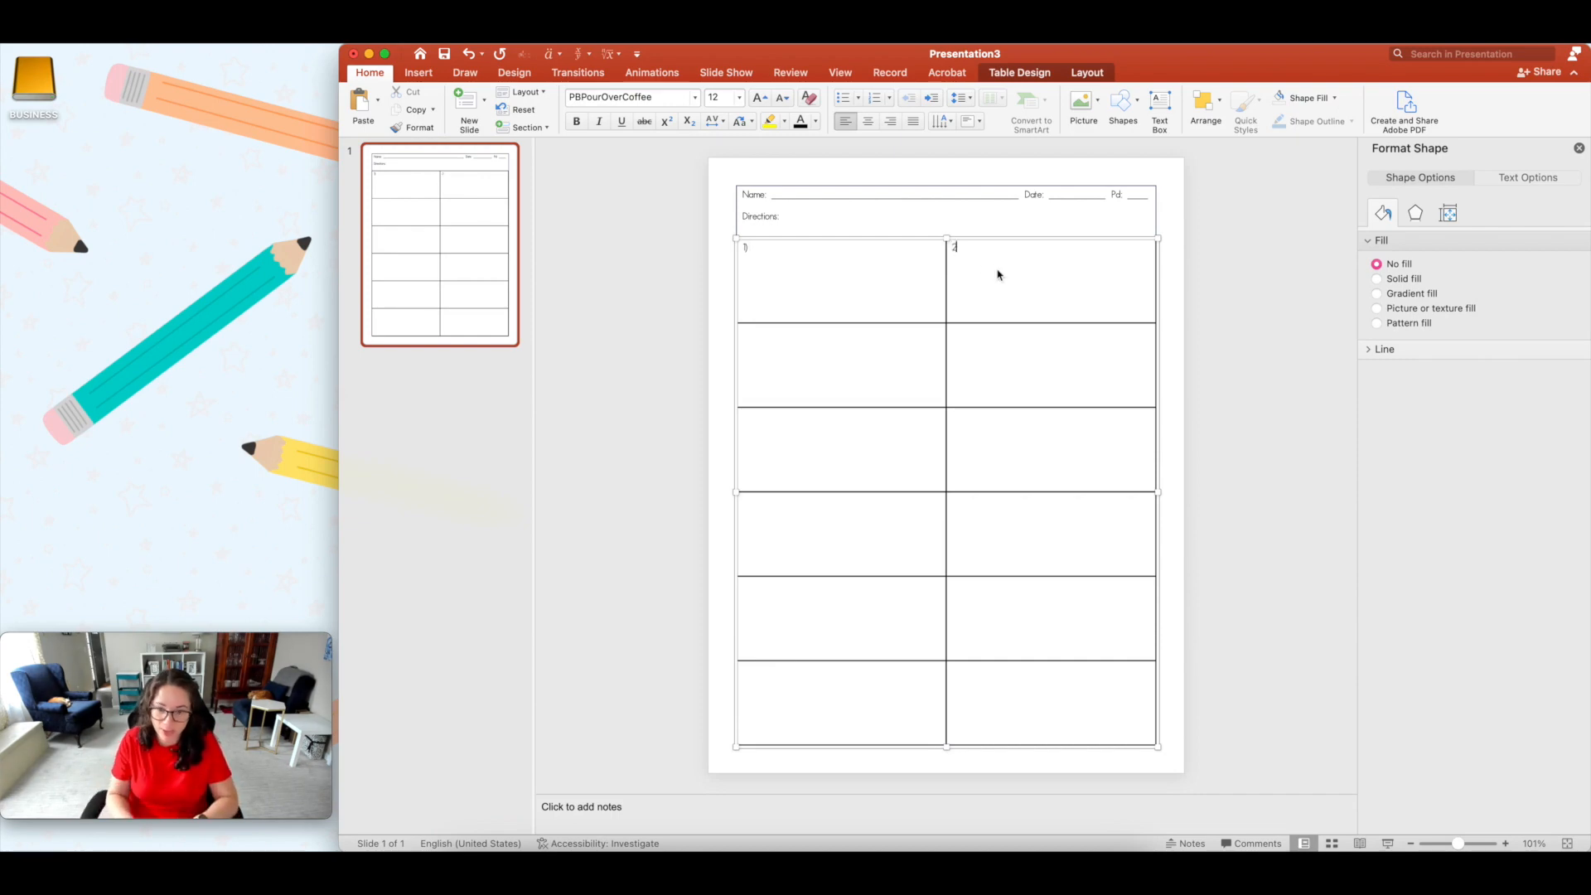
{"action": "type", "text": "2)"}
{"action": "left_click", "coordinate": [842, 365]}
{"action": "type", "text": "3)"}
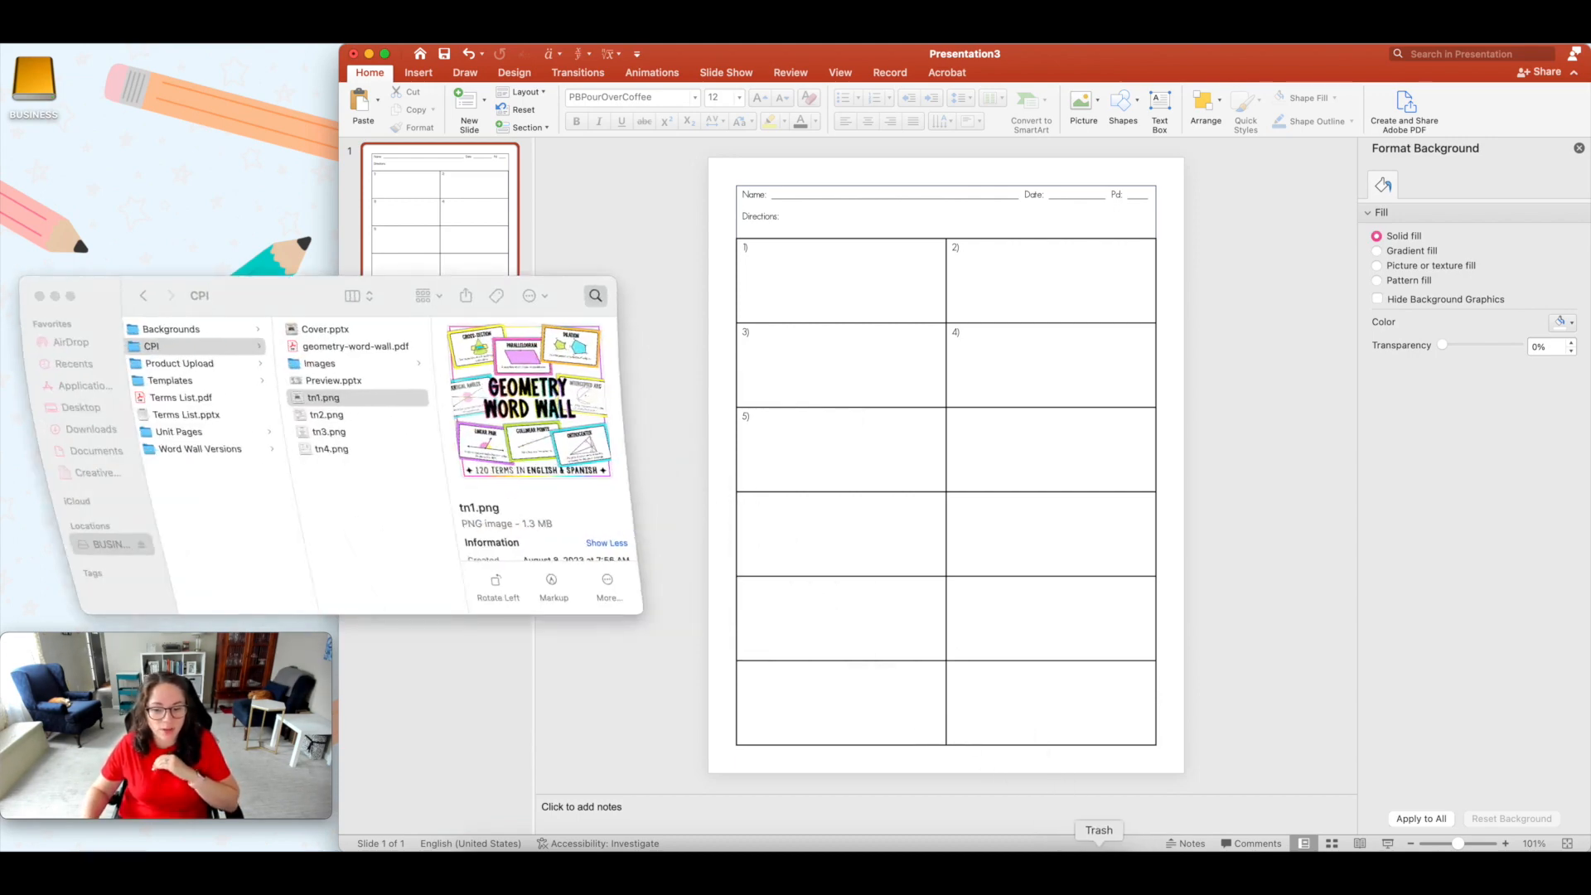
Step: Insert the tn1.png word wall image and move it into the right column
{"action": "left_click", "coordinate": [316, 397]}
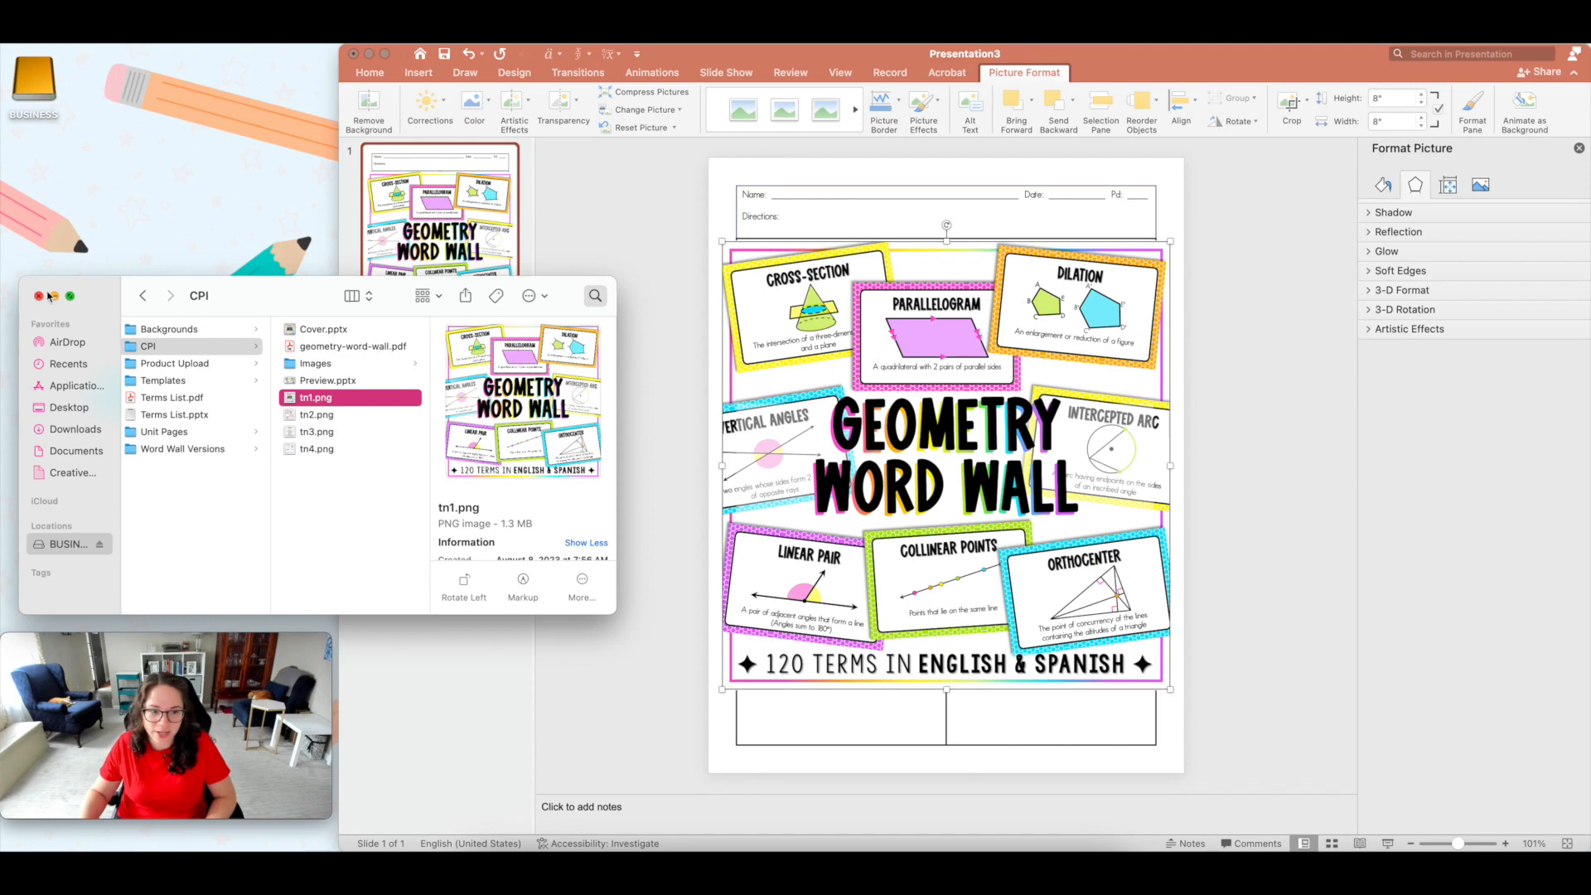
{"action": "left_click", "coordinate": [39, 295]}
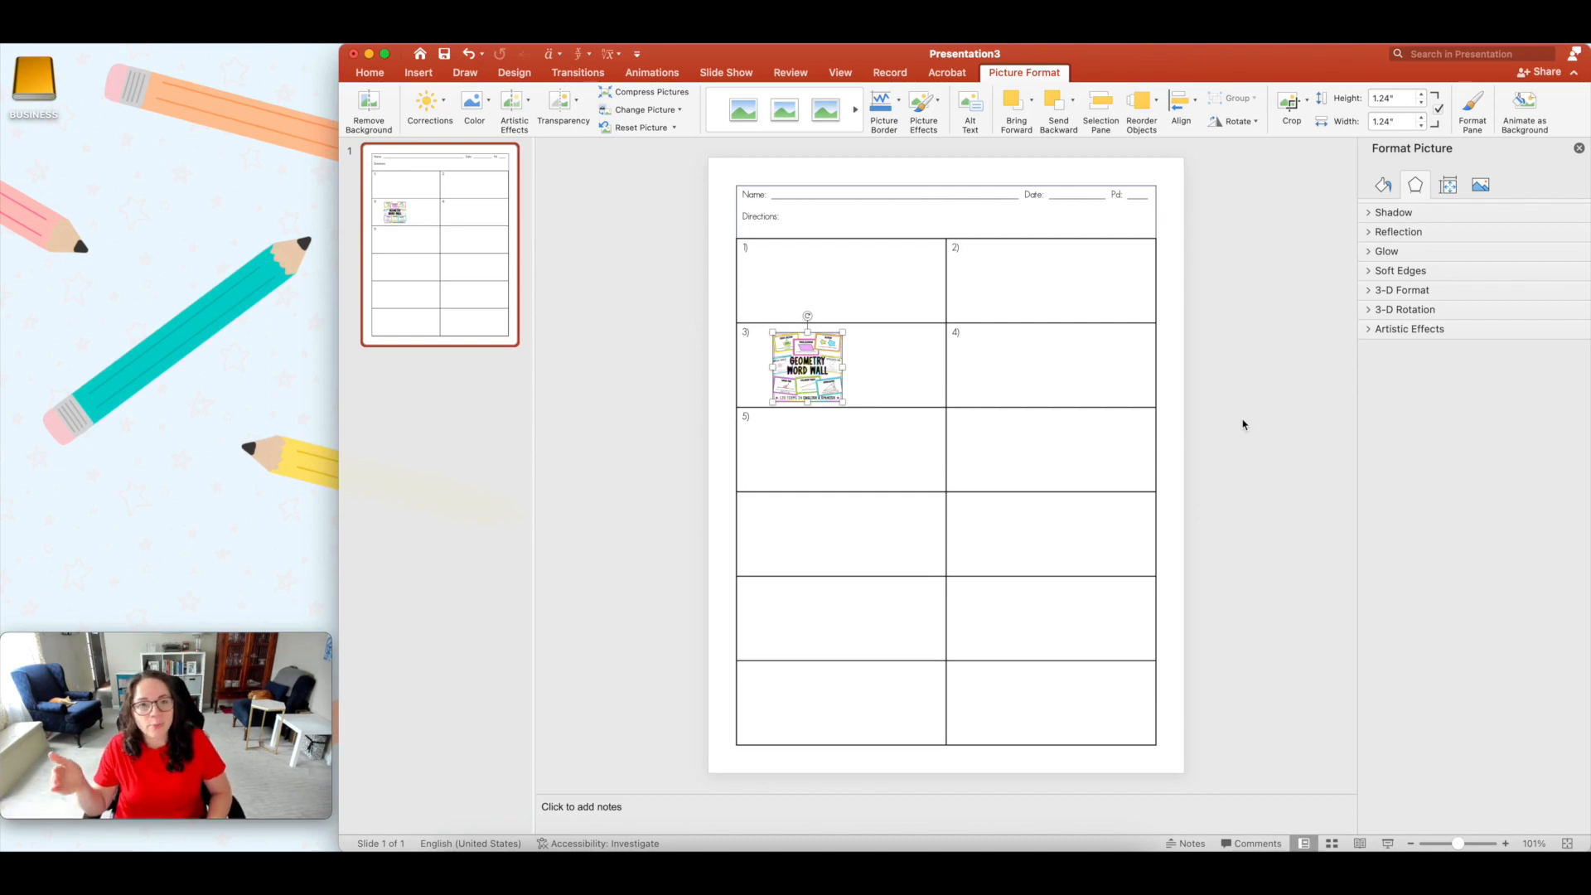
{"action": "mouse_move", "coordinate": [1168, 371]}
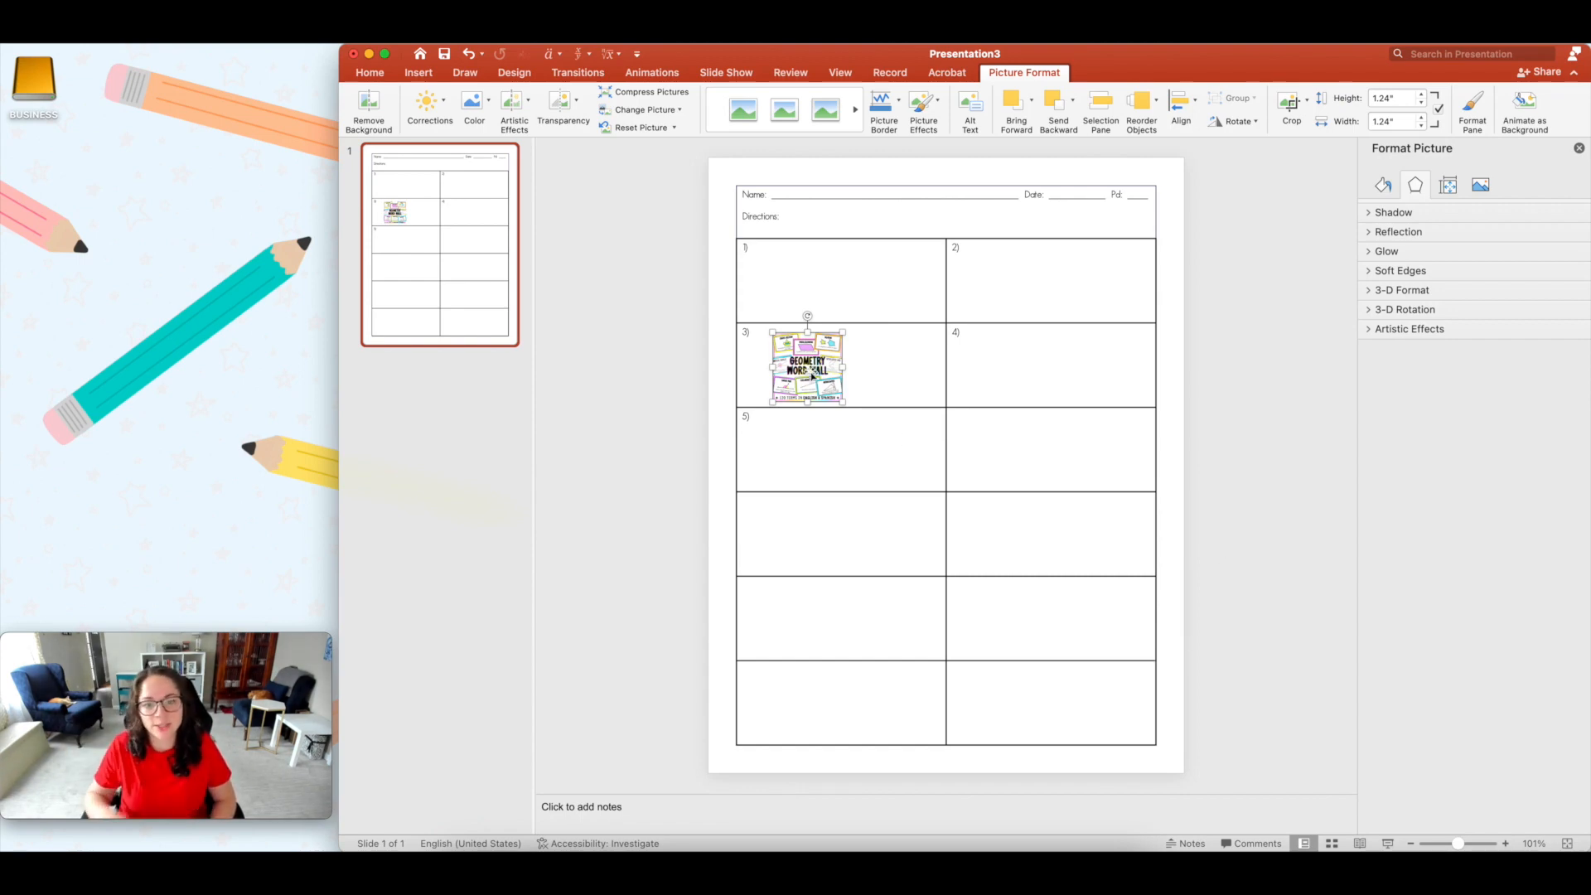
{"action": "left_click_drag", "start_coordinate": [806, 365], "coordinate": [1100, 552]}
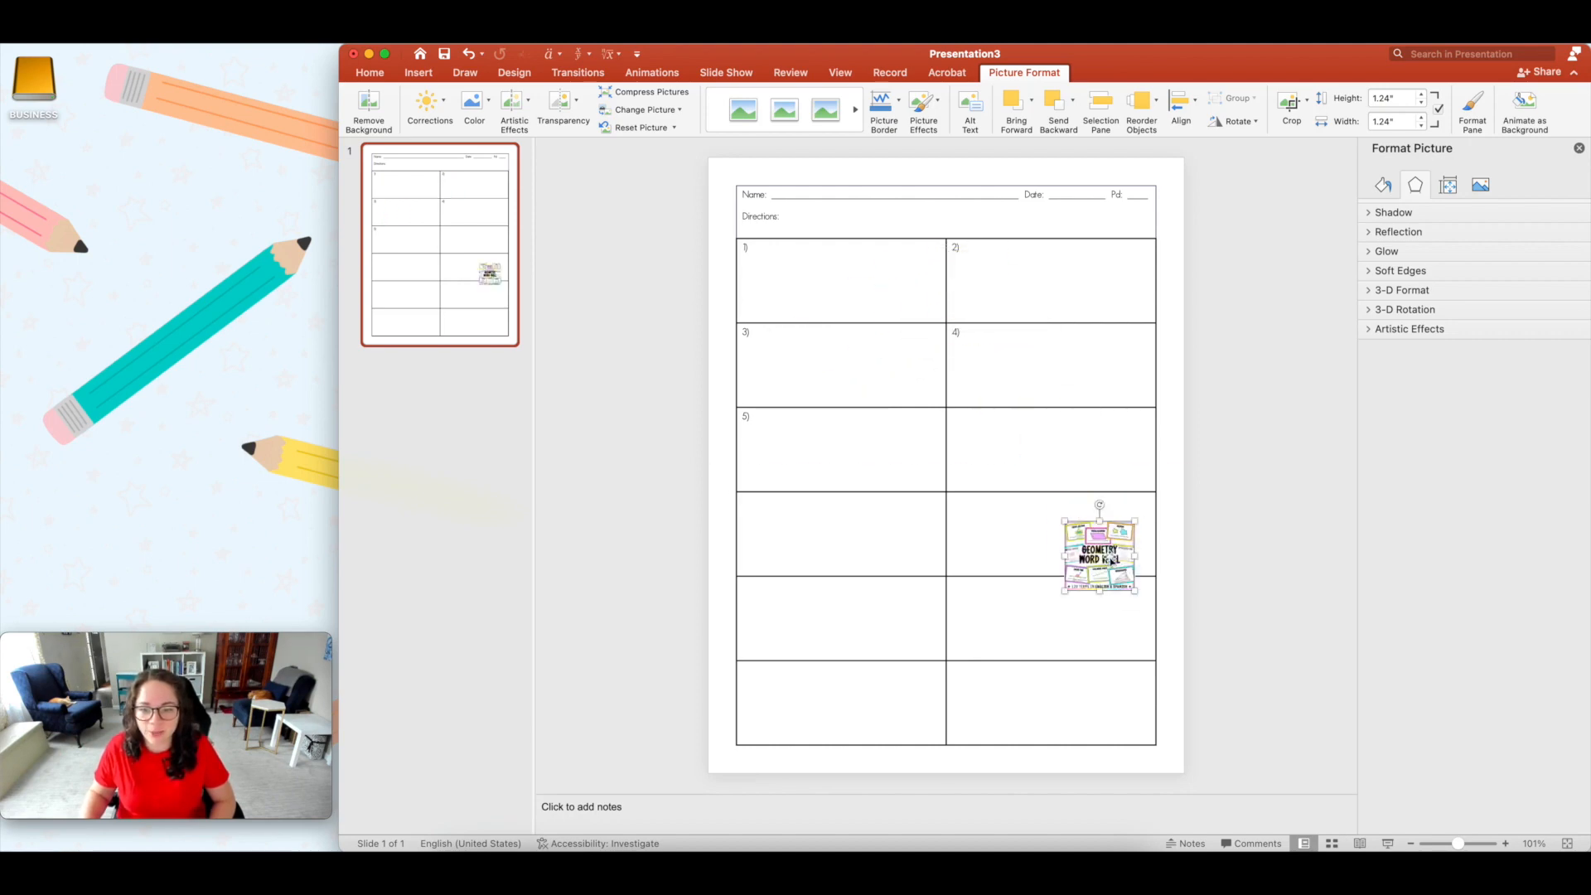
{"action": "left_click_drag", "start_coordinate": [1100, 552], "coordinate": [897, 472]}
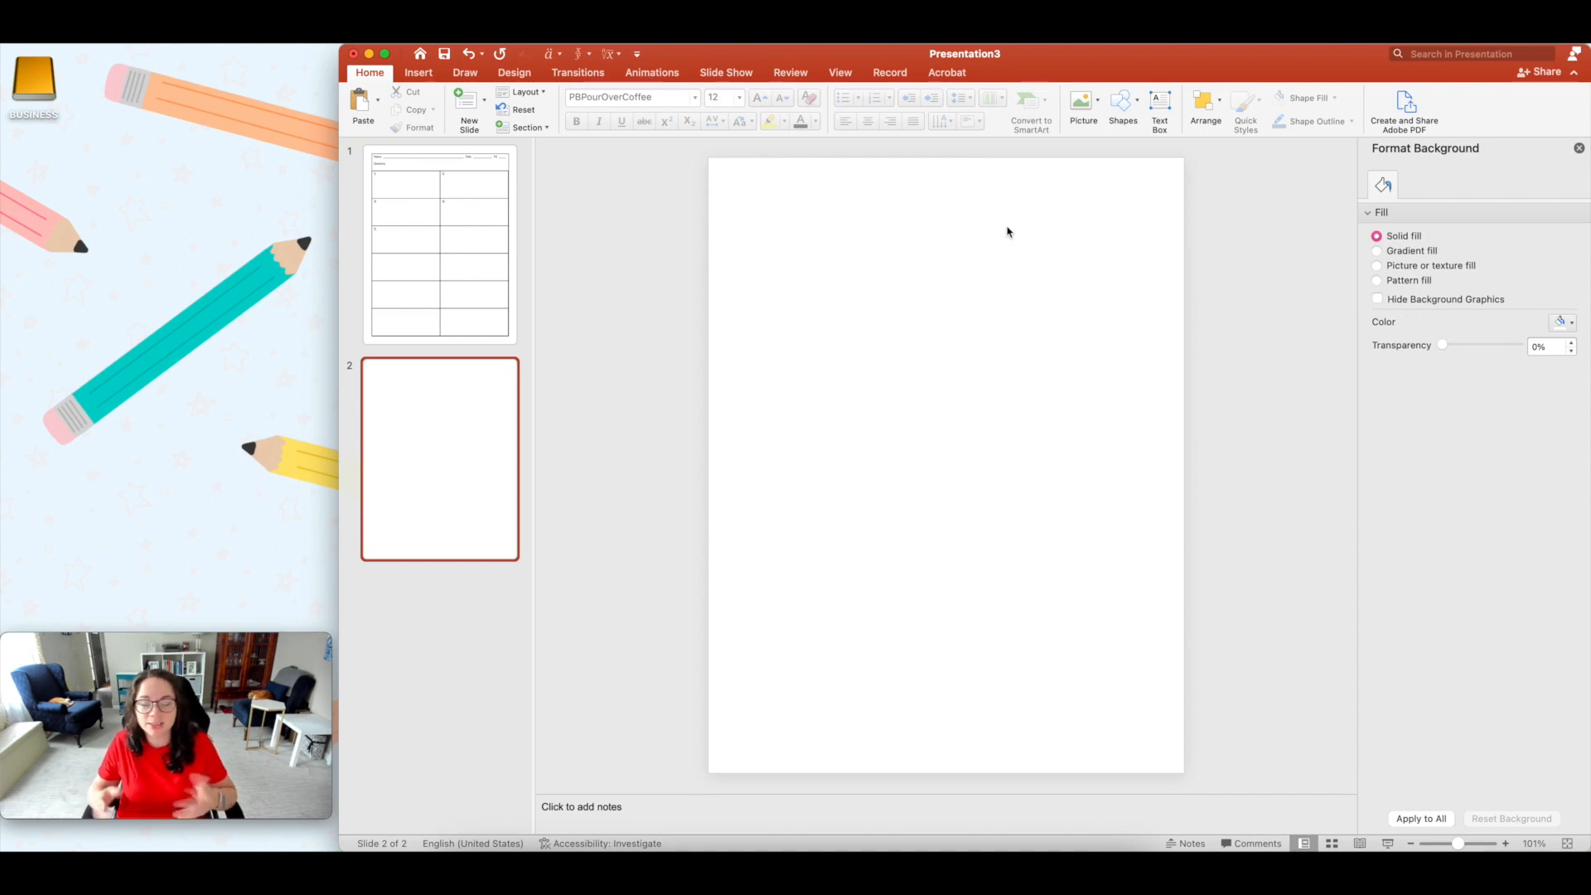
Step: Bring up the Insert Shapes gallery to pick a circle for the second slide
{"action": "left_click", "coordinate": [418, 72]}
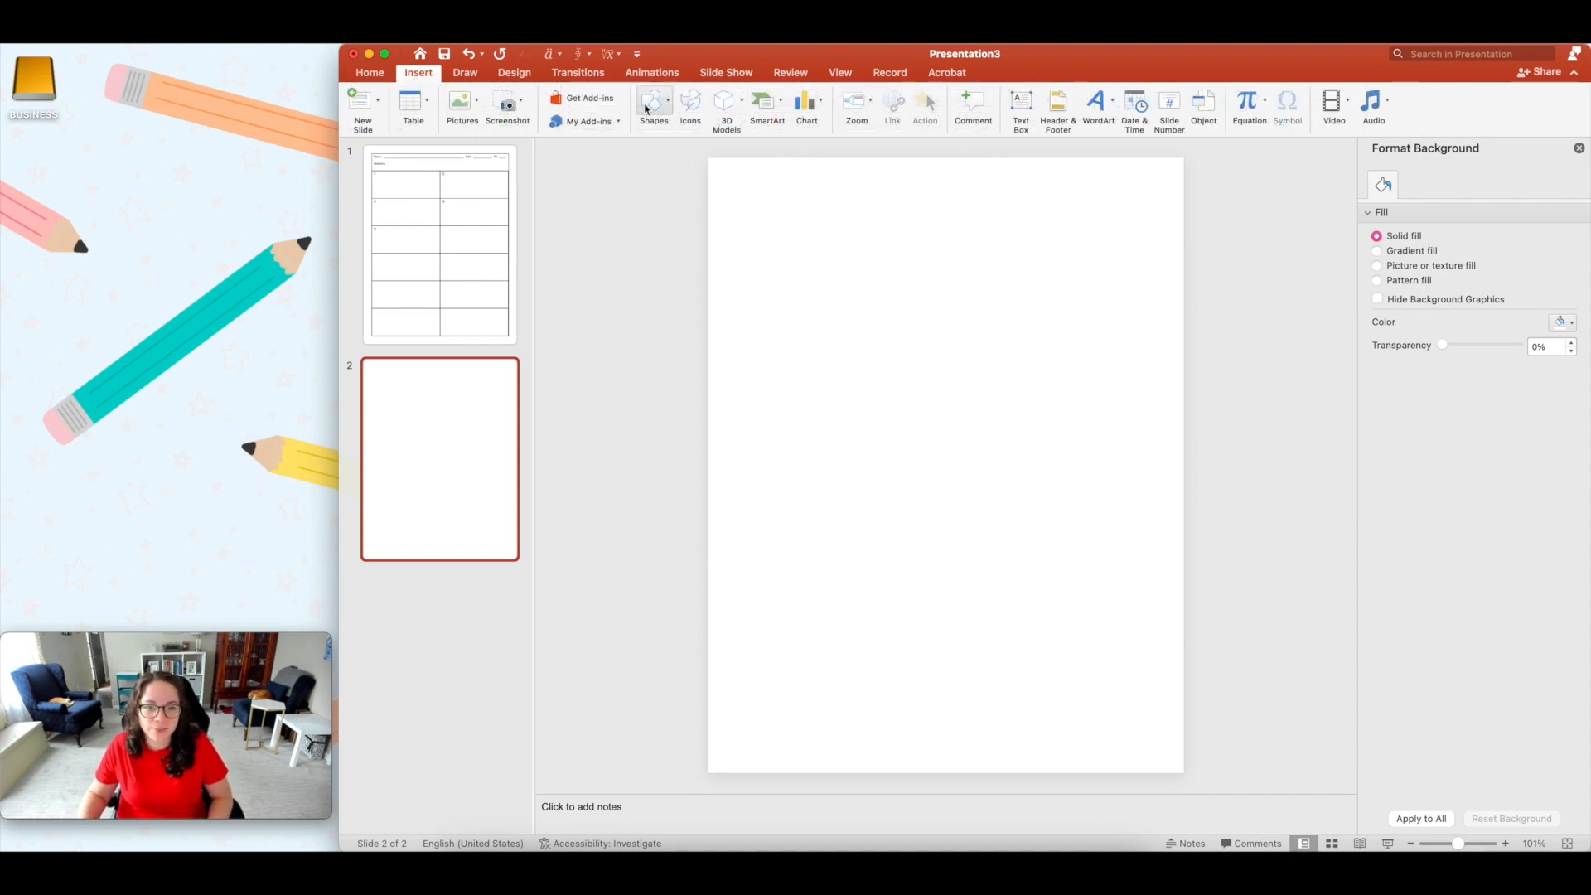
{"action": "left_click", "coordinate": [653, 105]}
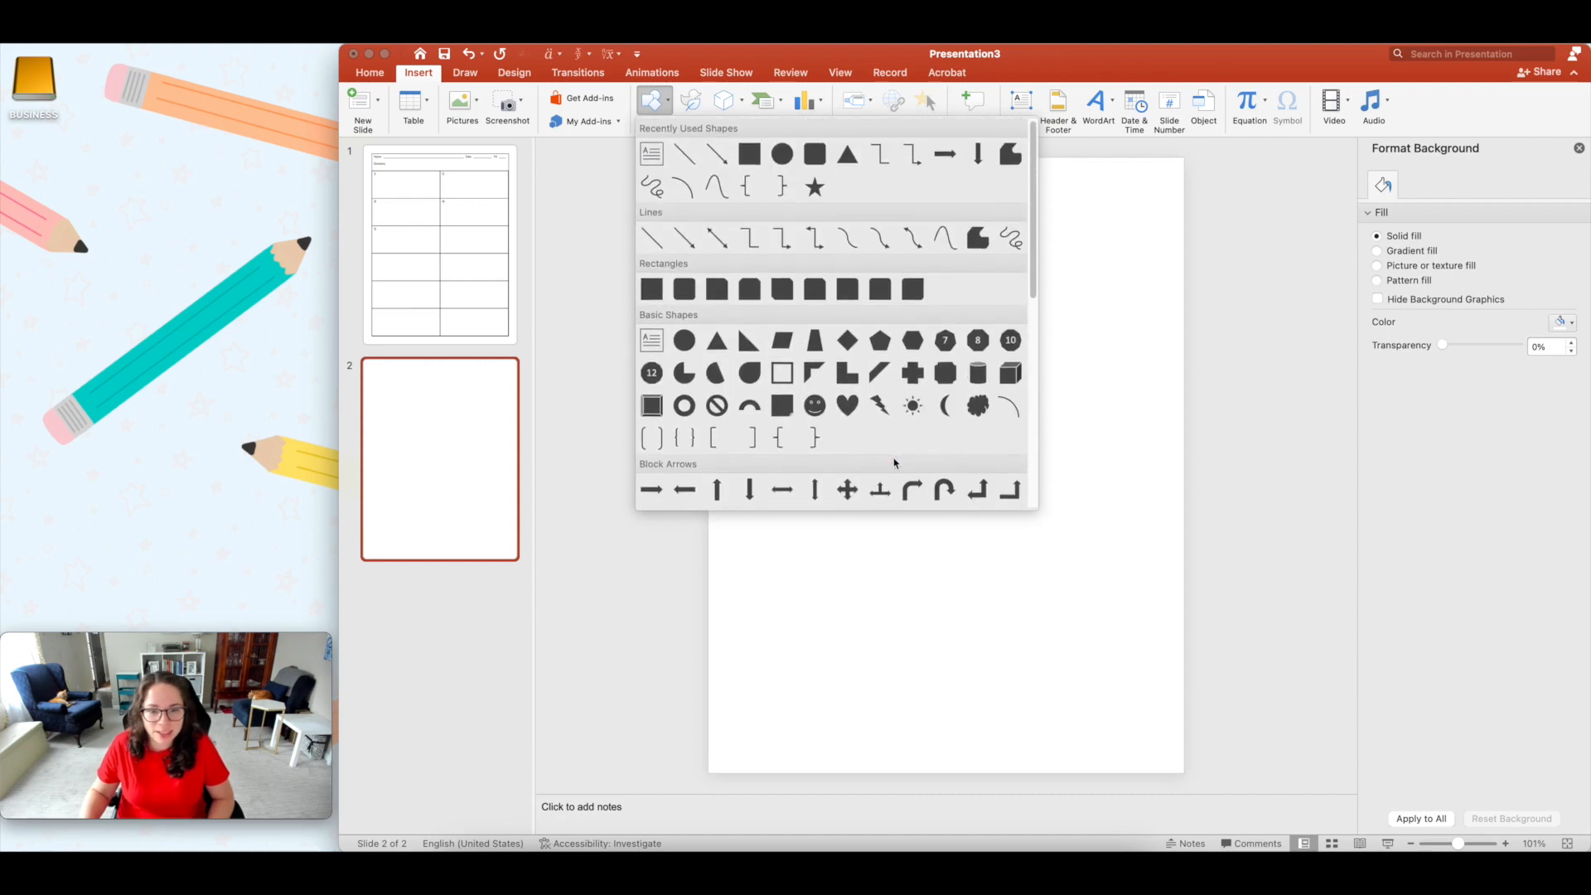
{"action": "mouse_move", "coordinate": [991, 434]}
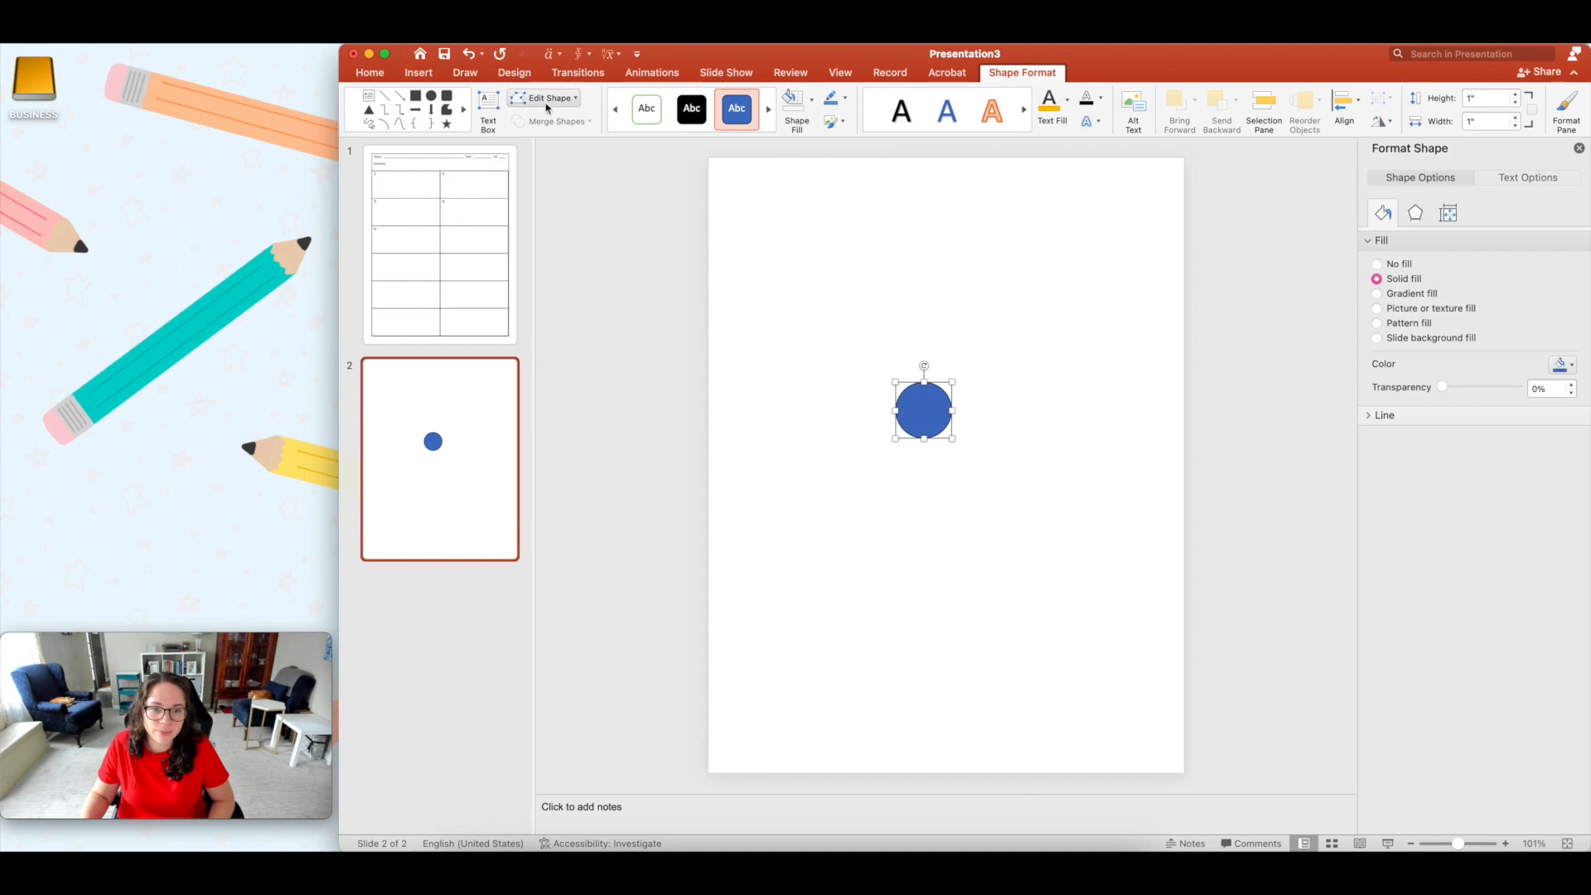
Step: Add a rectangle shape and stretch it wide across the top of the slide
{"action": "left_click", "coordinate": [418, 72]}
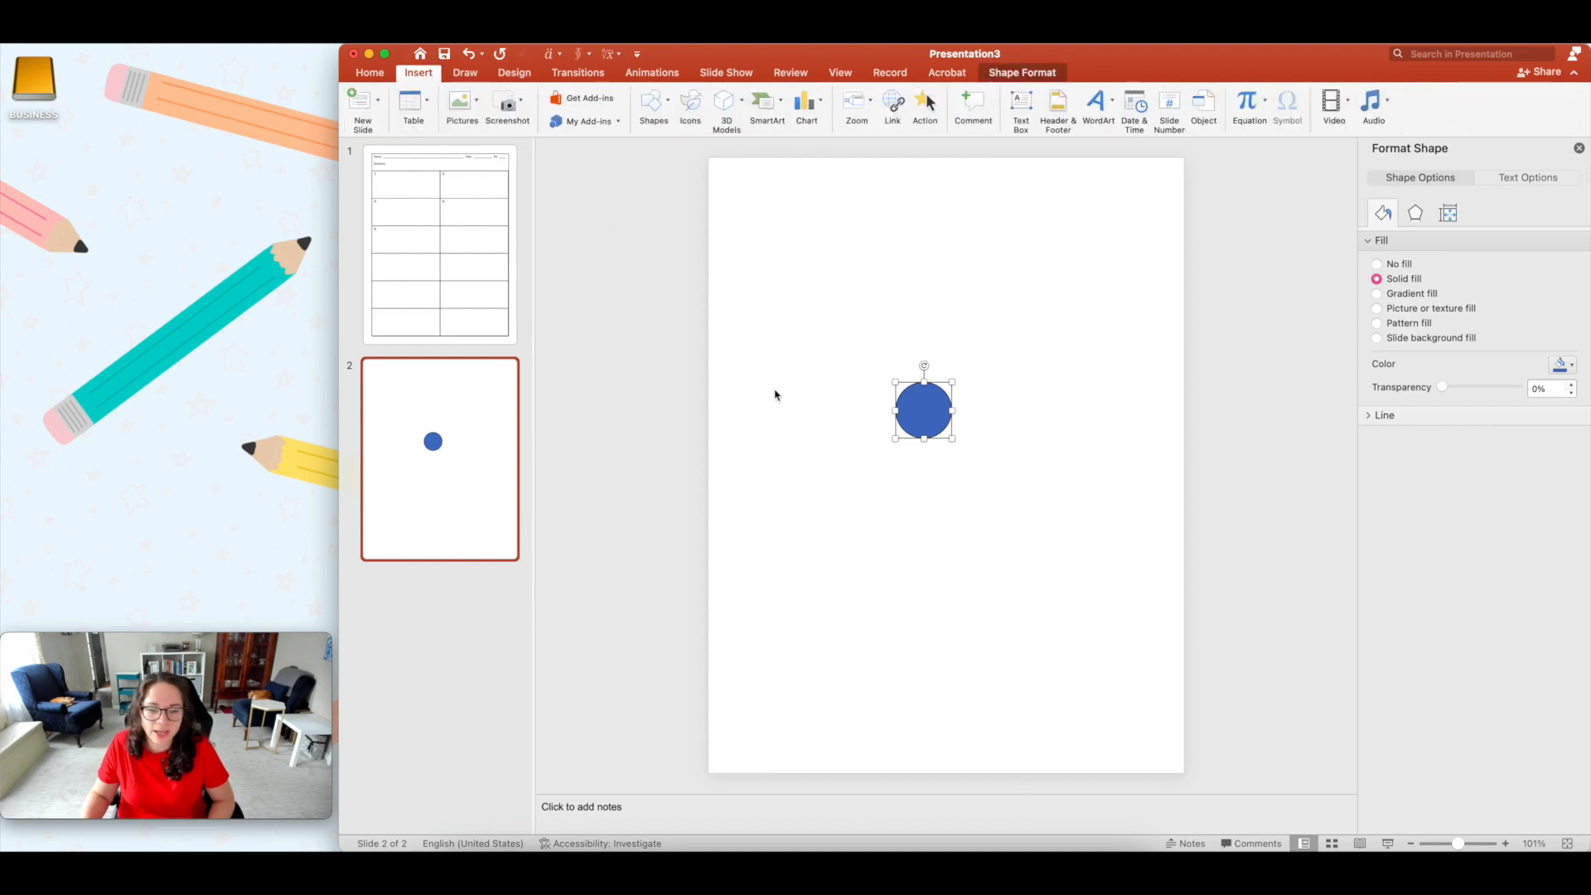
{"action": "left_click", "coordinate": [652, 107]}
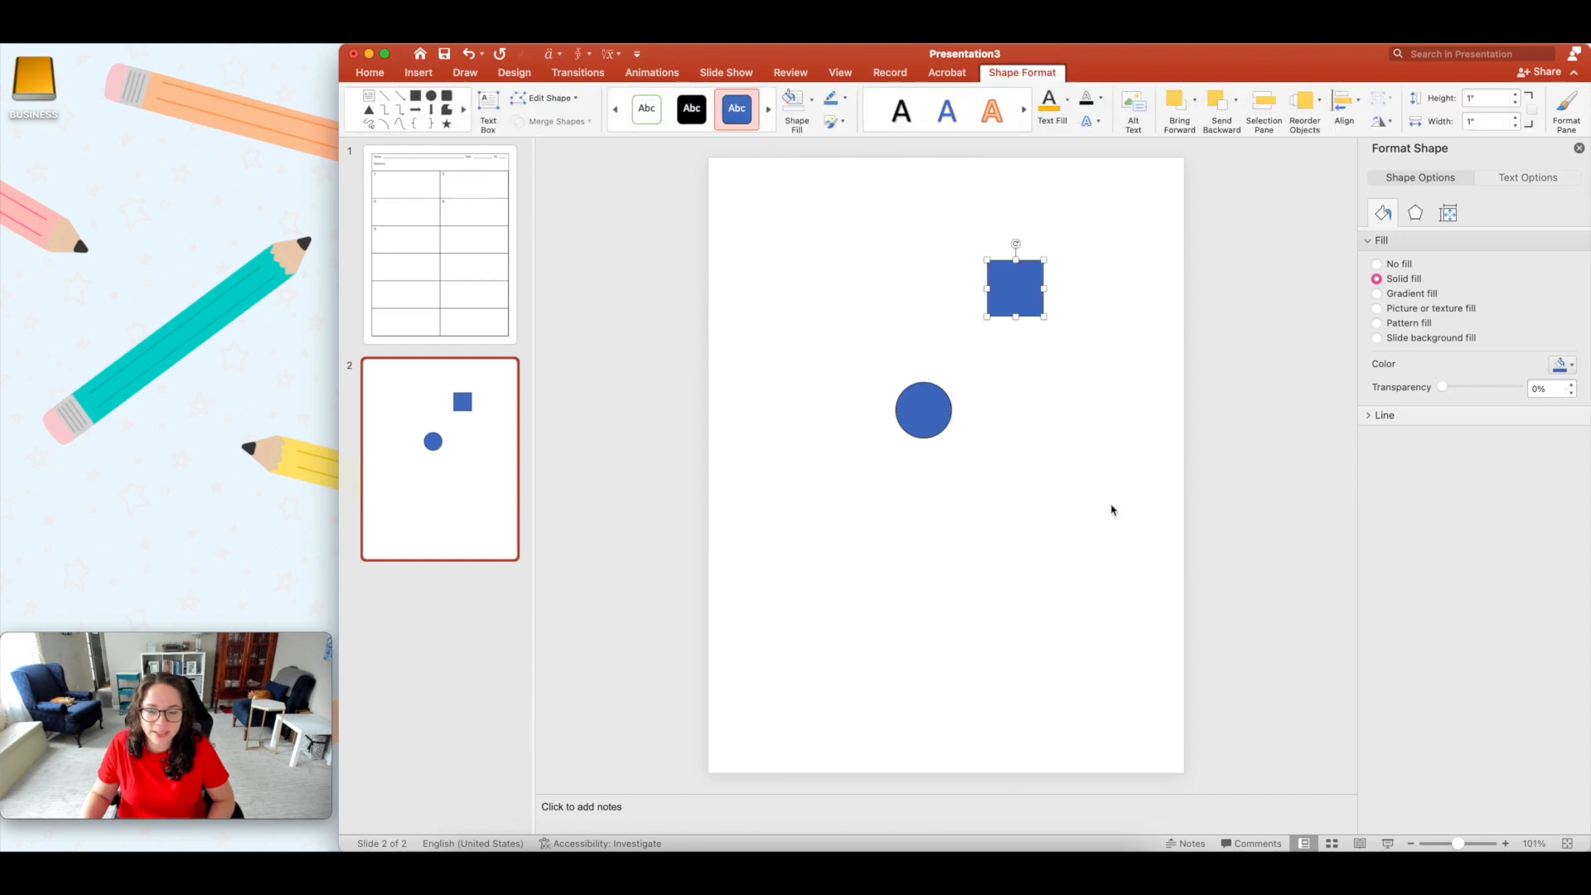
{"action": "left_click_drag", "start_coordinate": [1014, 285], "coordinate": [867, 269]}
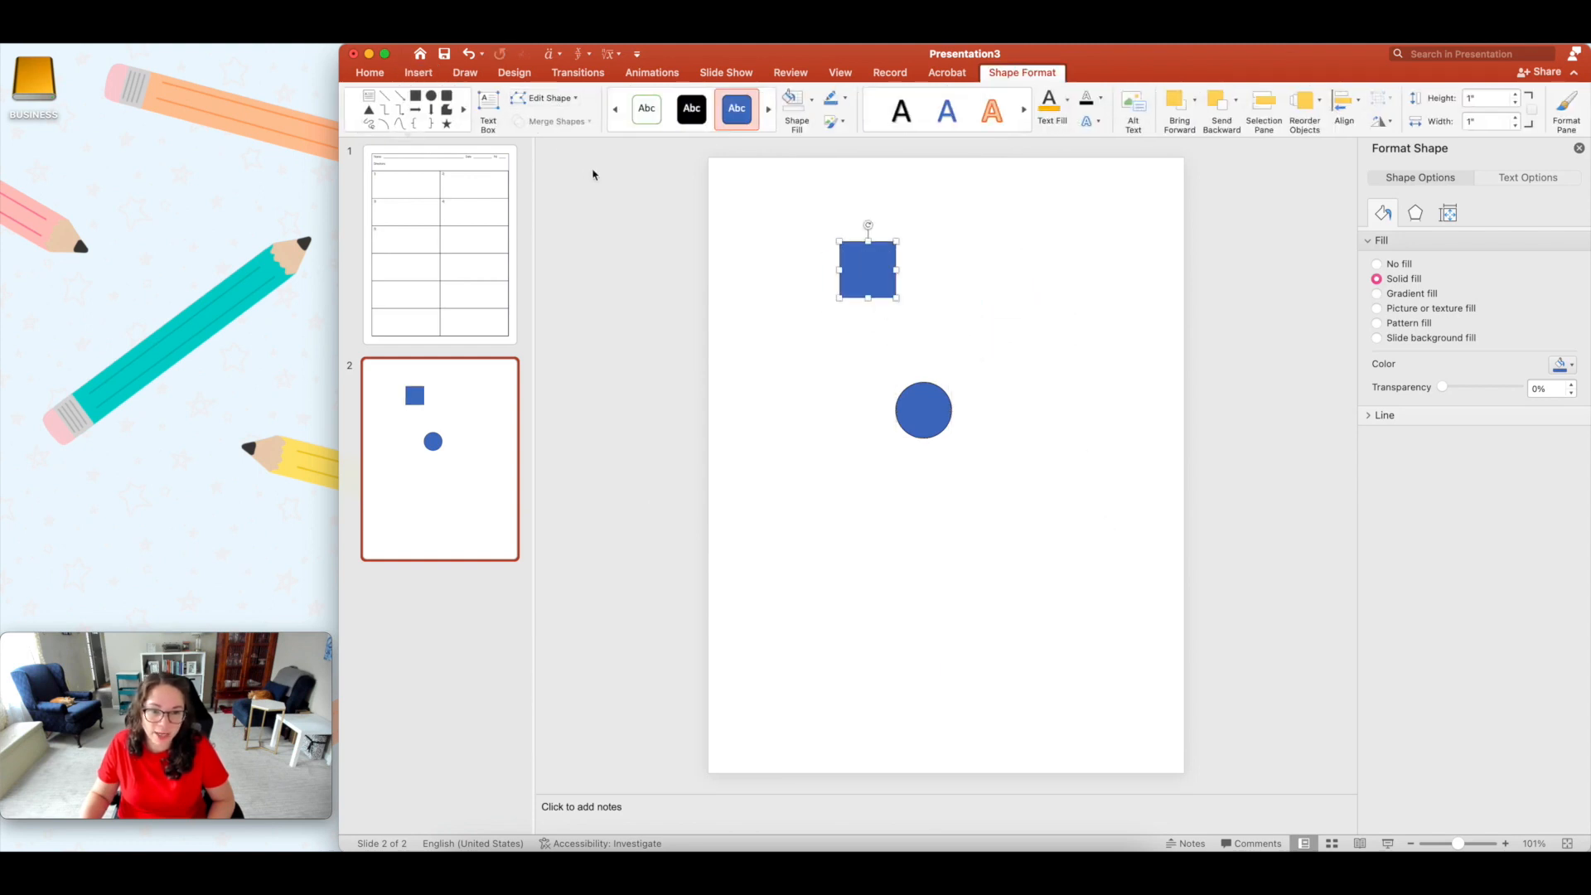
{"action": "left_click_drag", "start_coordinate": [896, 297], "coordinate": [1075, 338]}
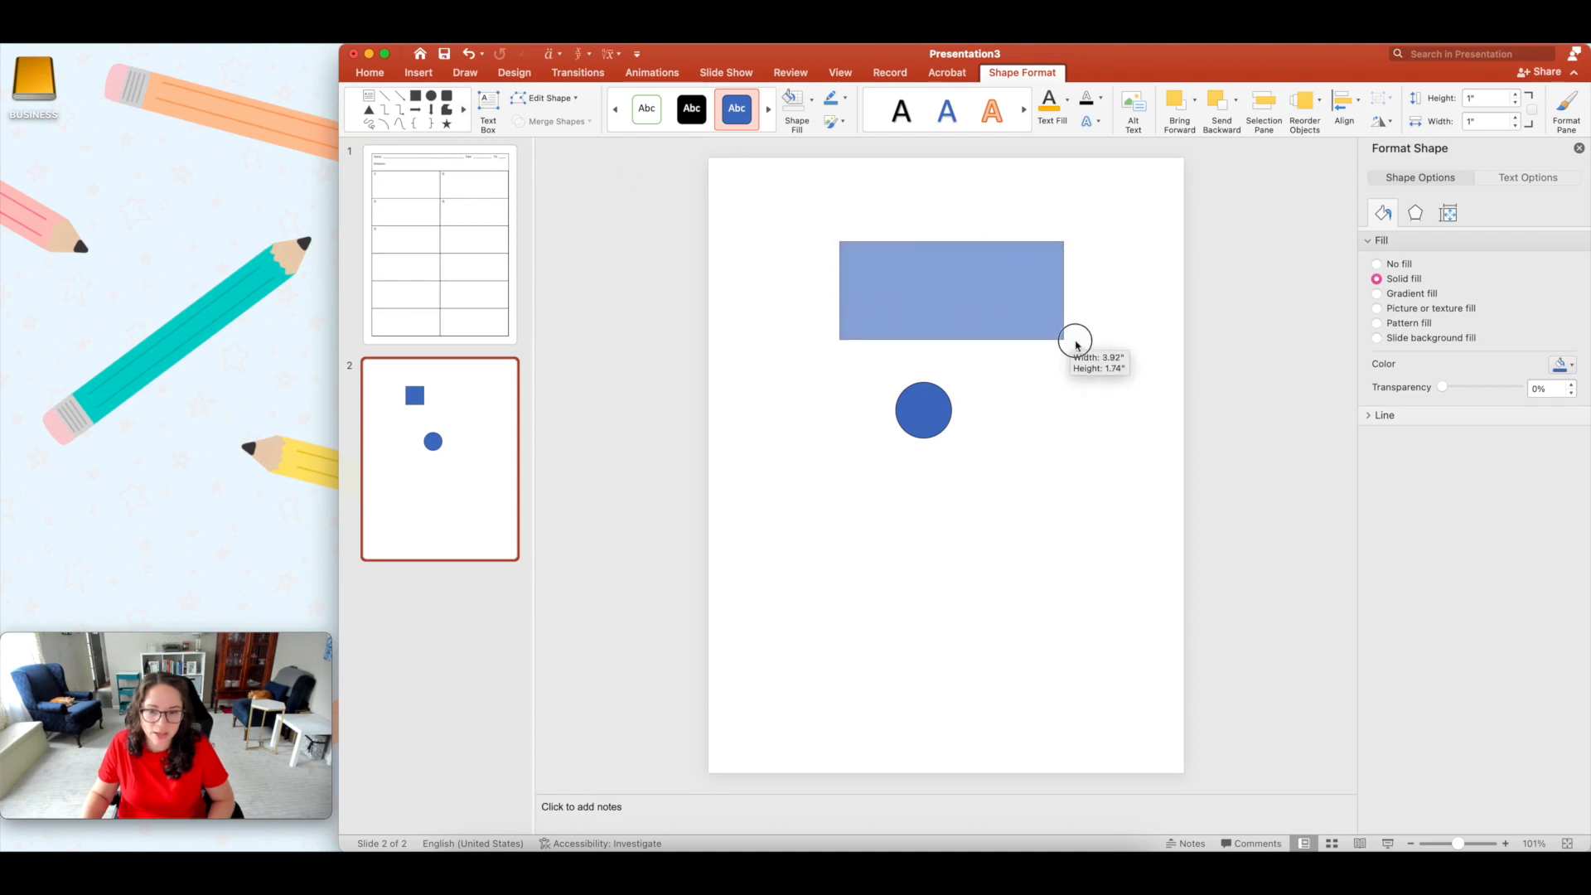
{"action": "left_click_drag", "start_coordinate": [1074, 338], "coordinate": [1095, 365]}
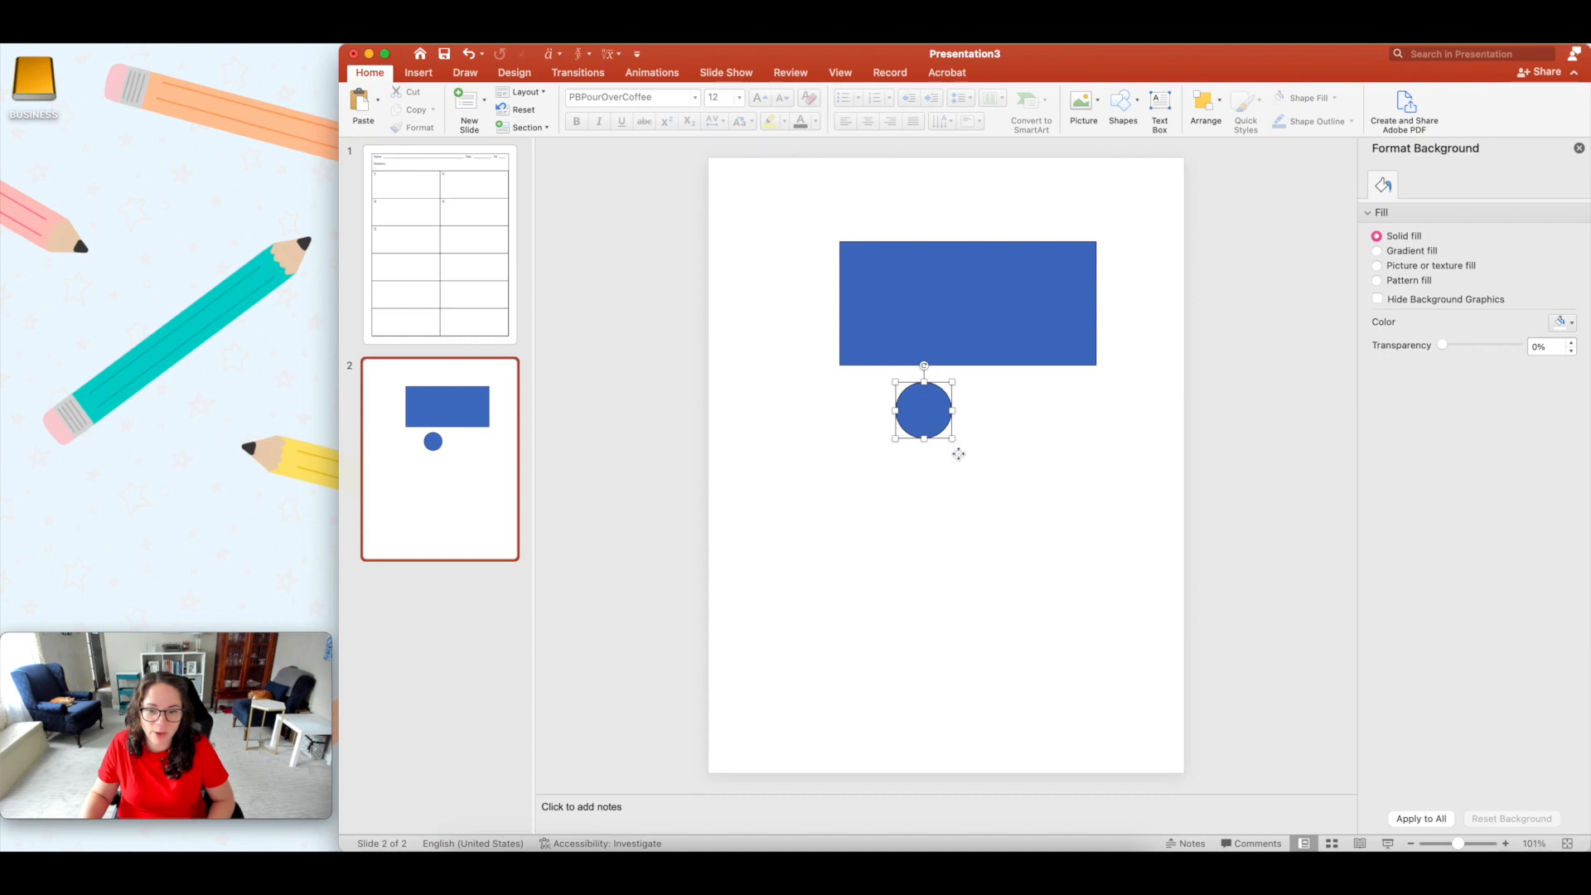
Step: Resize the circle below the rectangle to an even 3.4-inch circle and nudge it lower
{"action": "left_click_drag", "start_coordinate": [923, 436], "coordinate": [908, 505]}
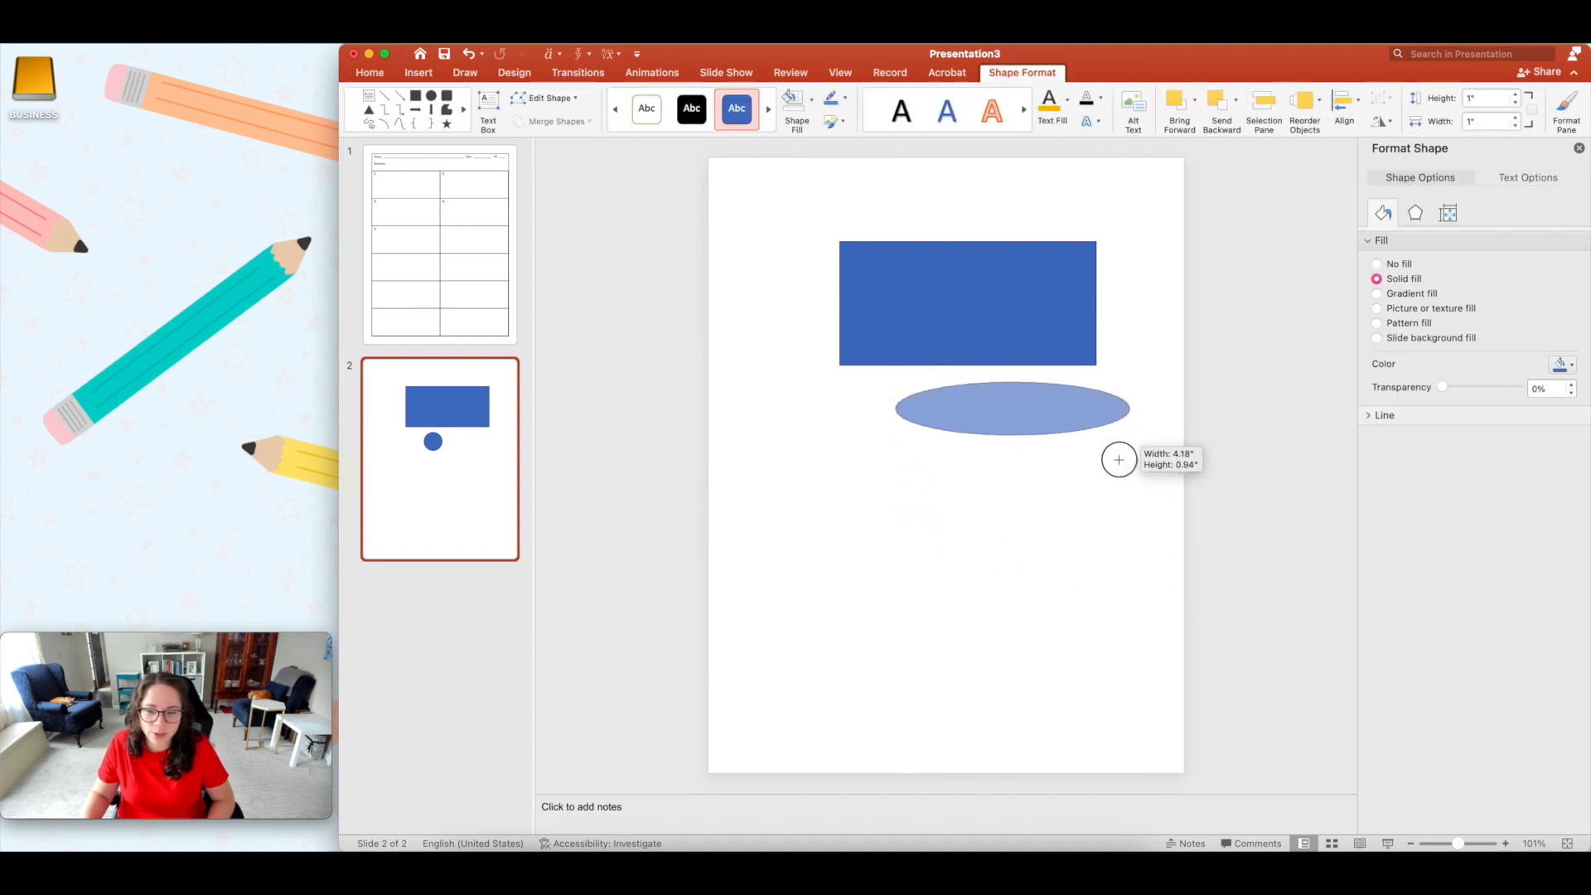
{"action": "left_click_drag", "start_coordinate": [1133, 411], "coordinate": [1059, 640]}
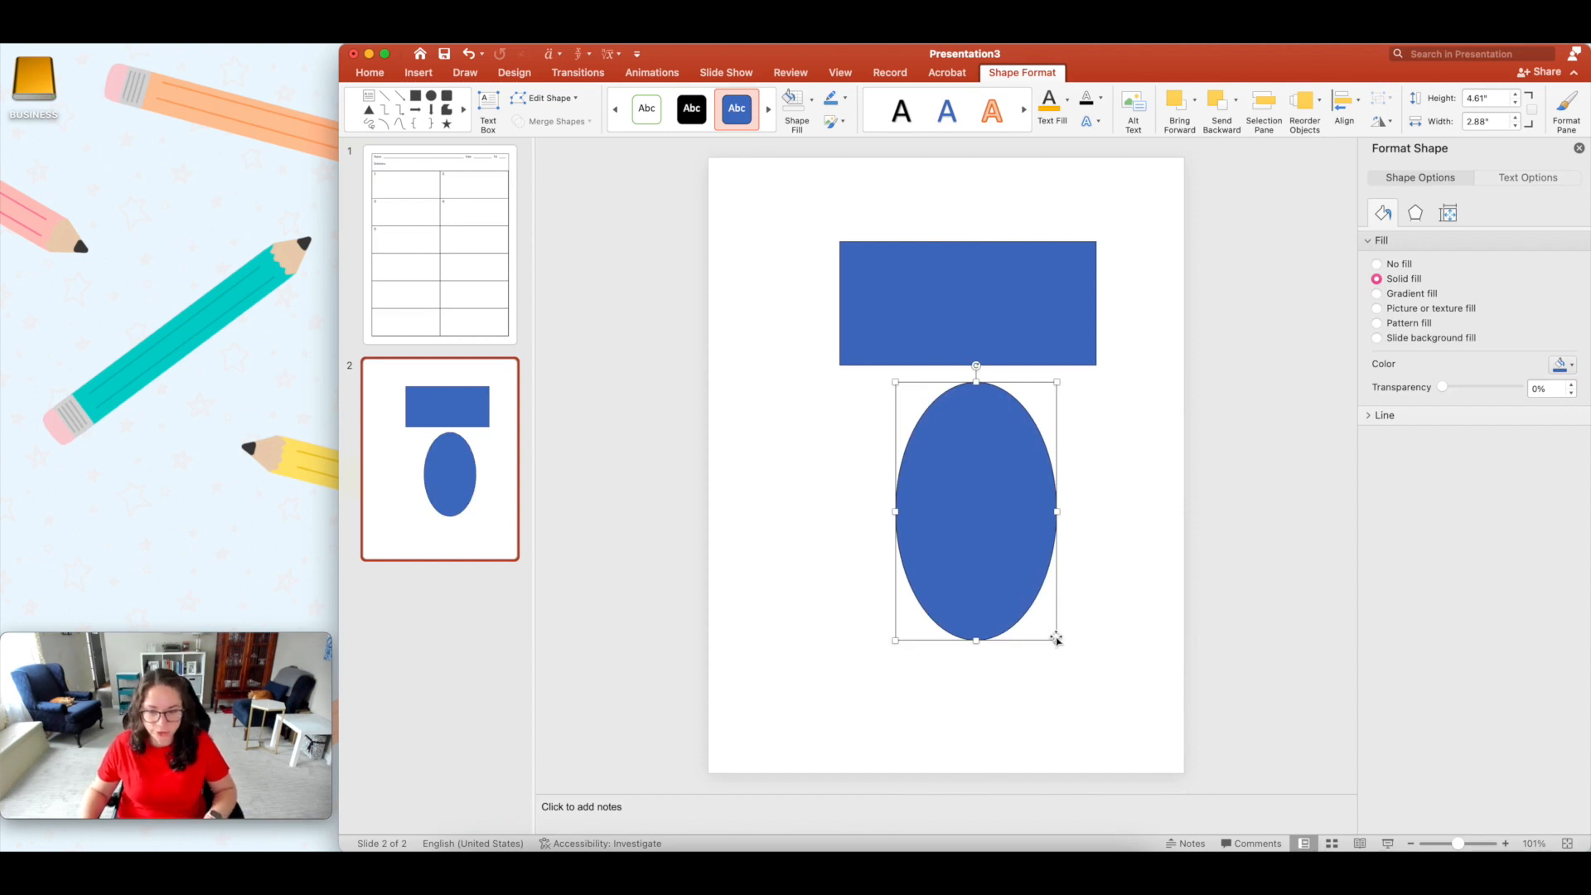
{"action": "left_click_drag", "start_coordinate": [1058, 639], "coordinate": [952, 439]}
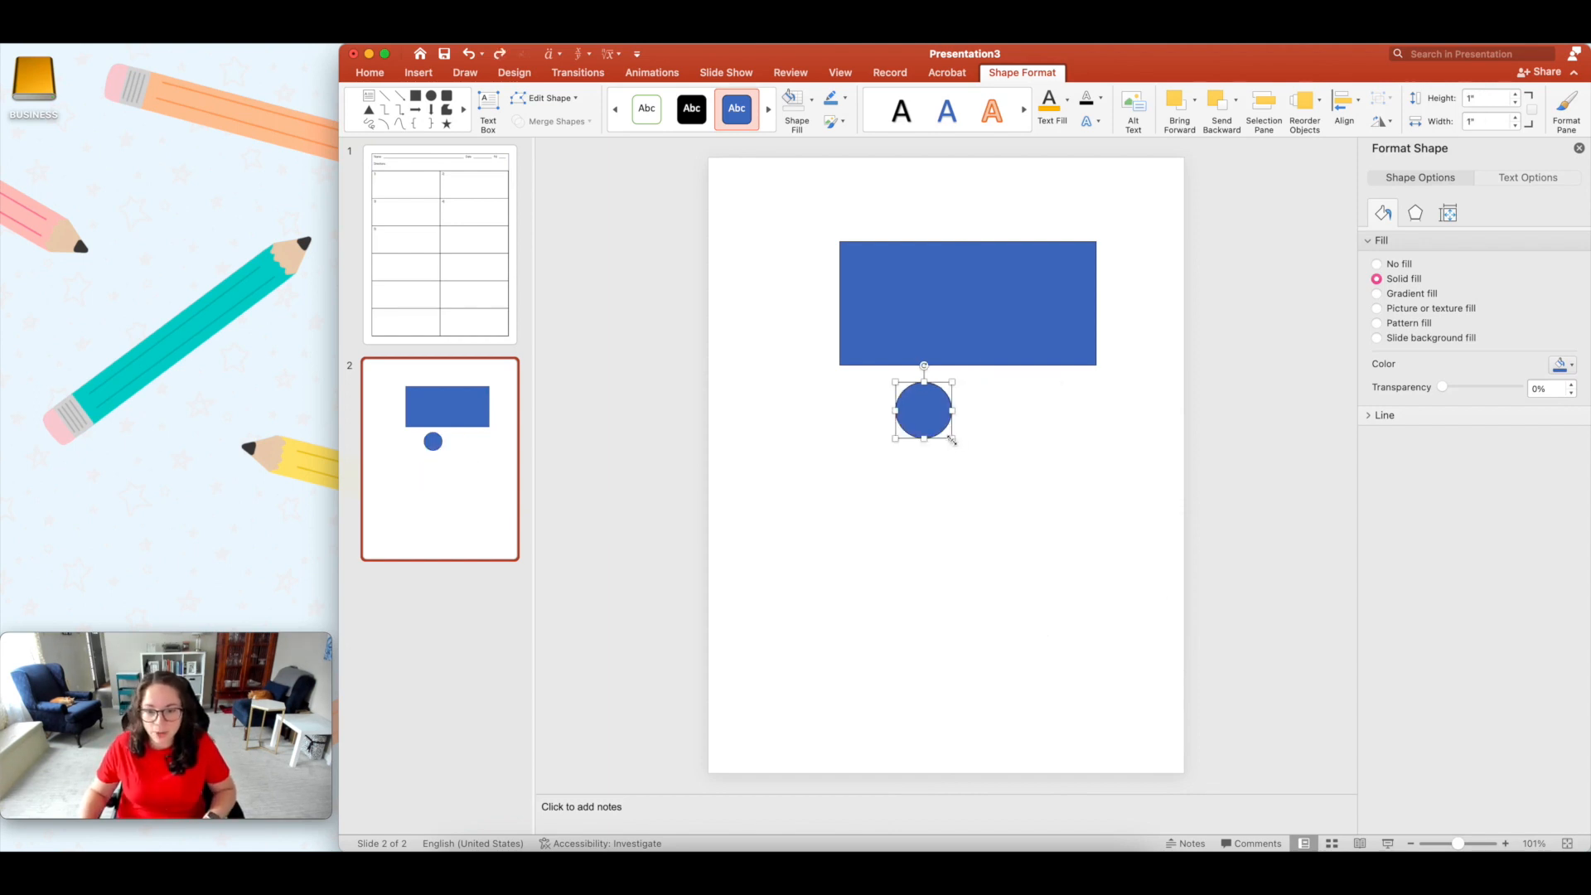
{"action": "left_click_drag", "start_coordinate": [954, 439], "coordinate": [1063, 542]}
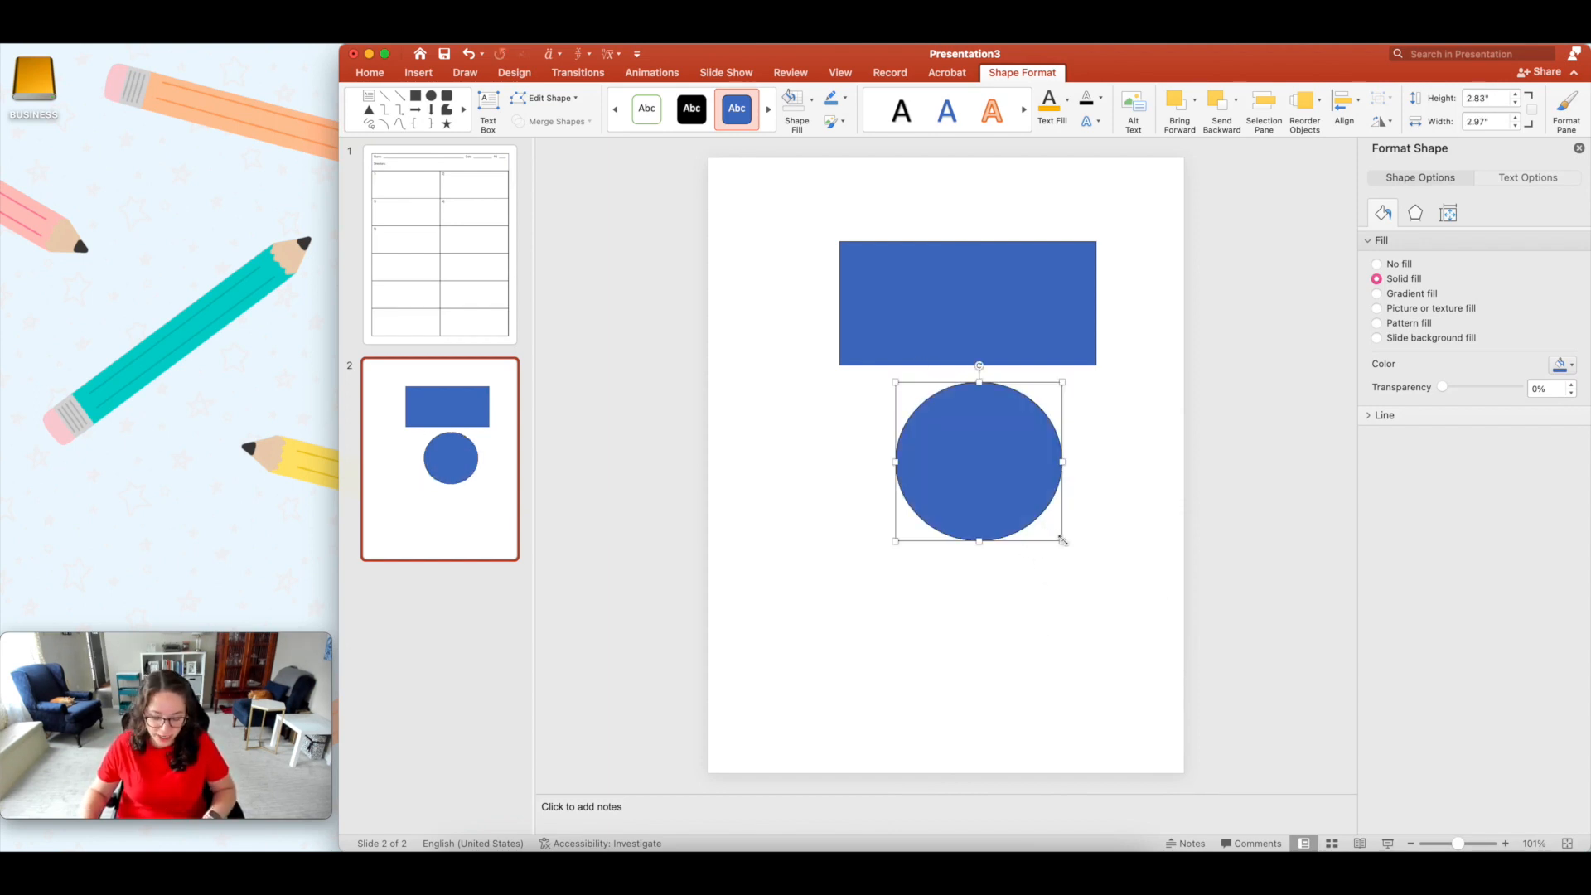
{"action": "left_click_drag", "start_coordinate": [1063, 540], "coordinate": [954, 434]}
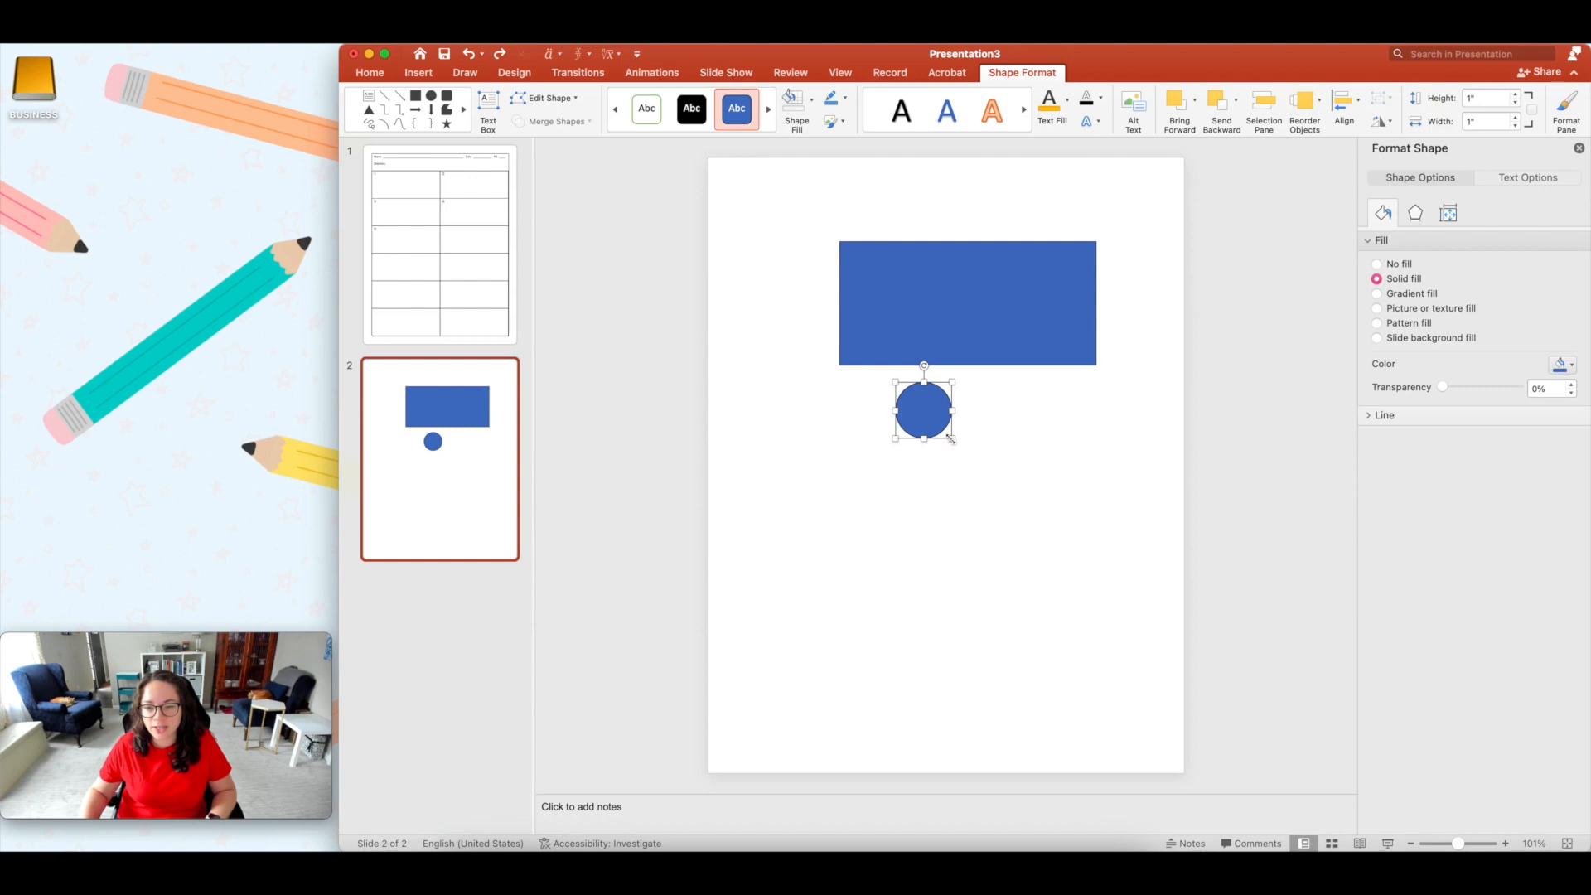
{"action": "left_click_drag", "start_coordinate": [952, 438], "coordinate": [953, 431]}
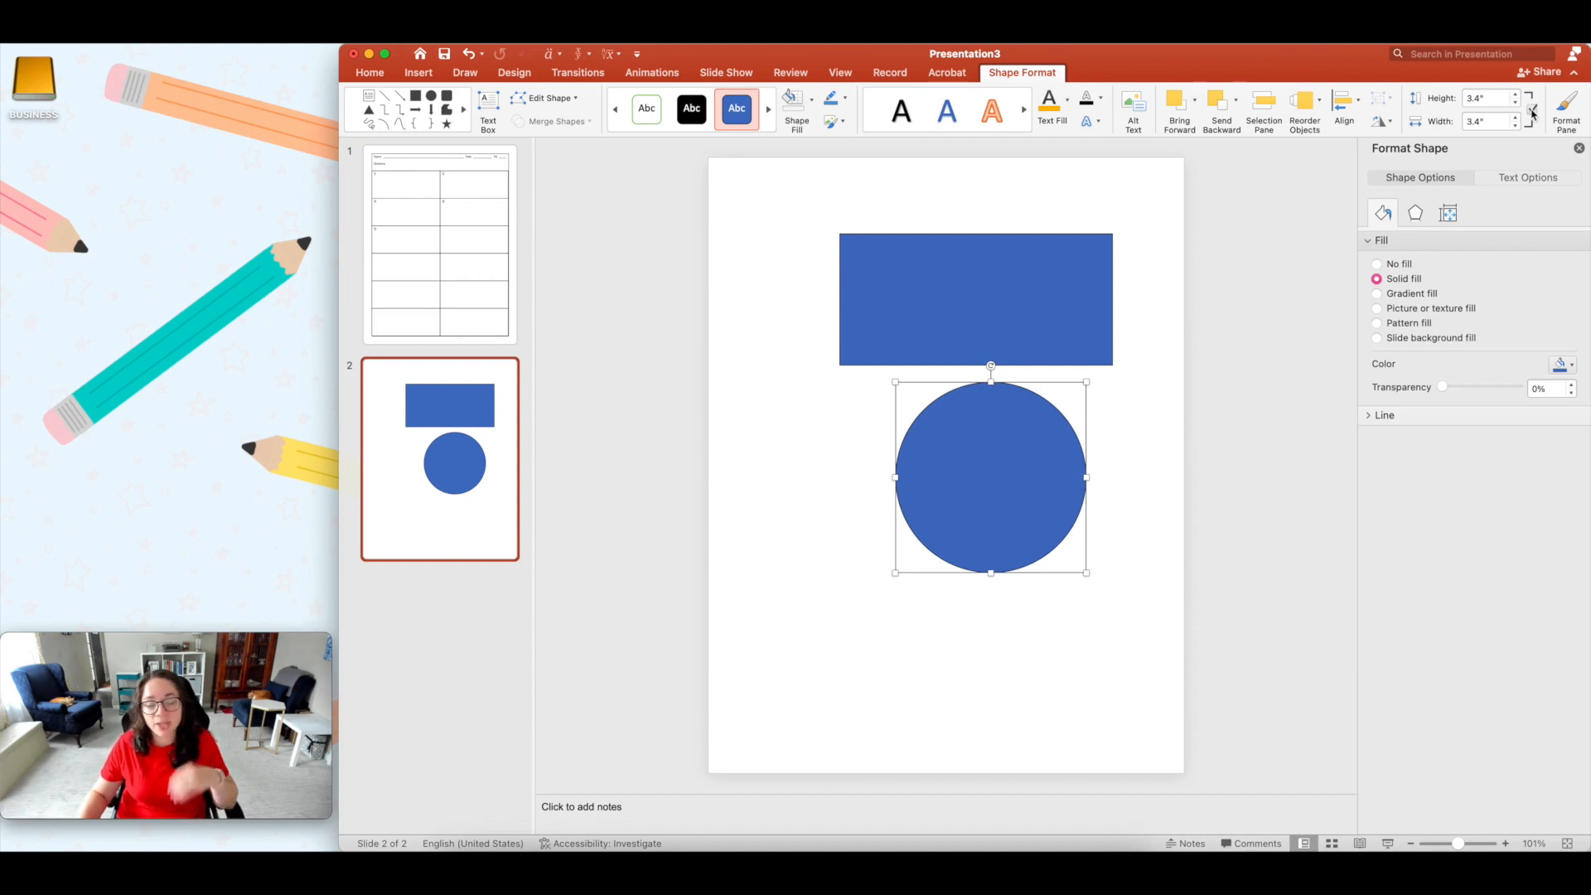
{"action": "mouse_move", "coordinate": [1086, 383]}
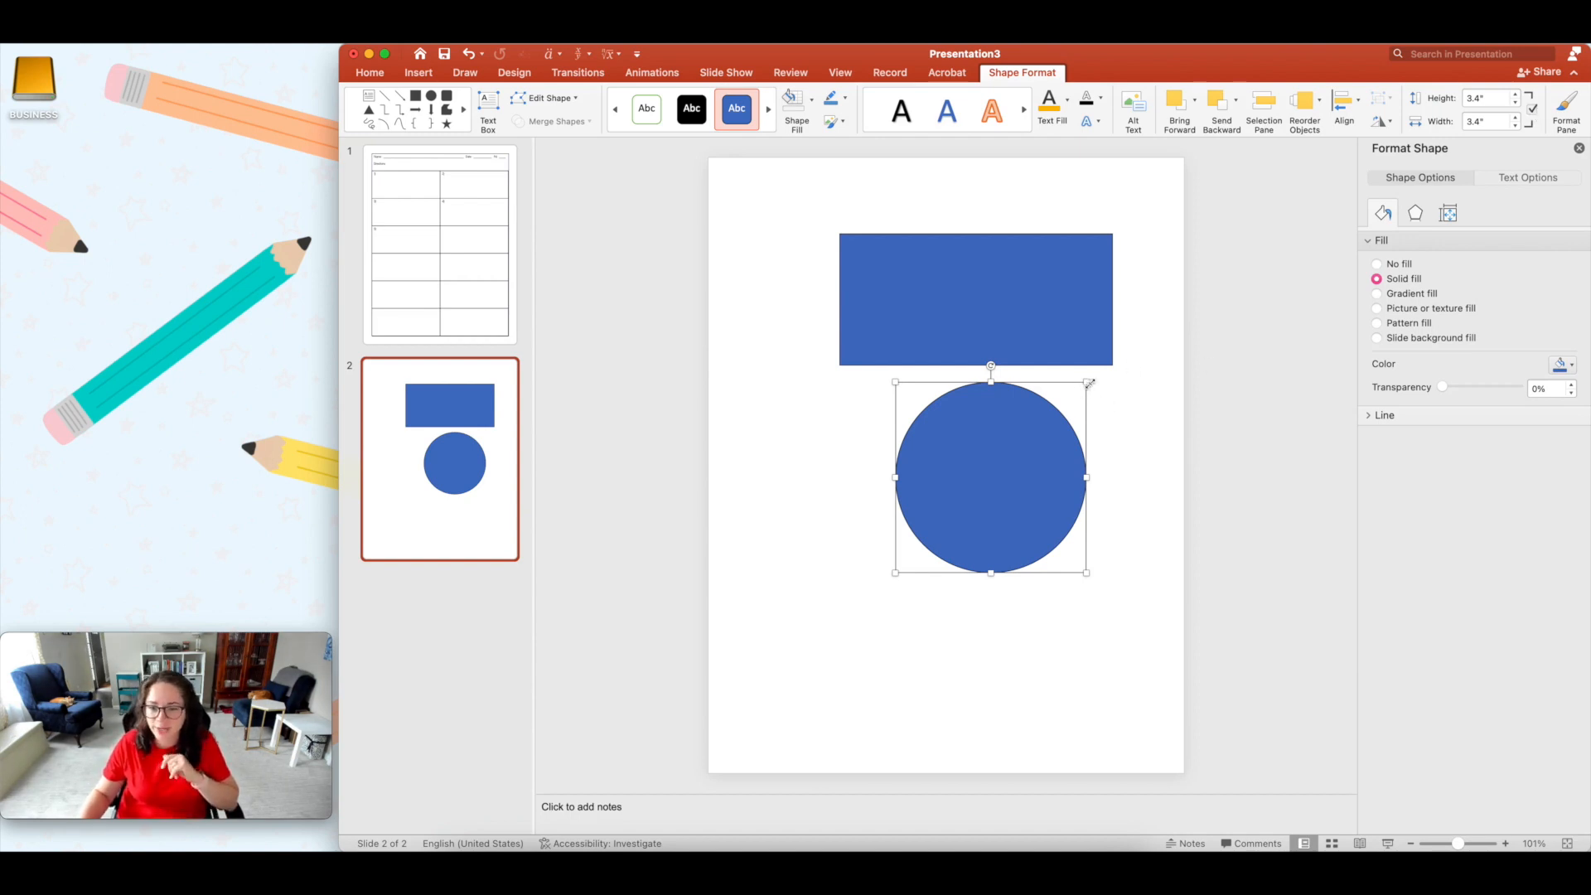
{"action": "left_click_drag", "start_coordinate": [1086, 384], "coordinate": [1055, 415]}
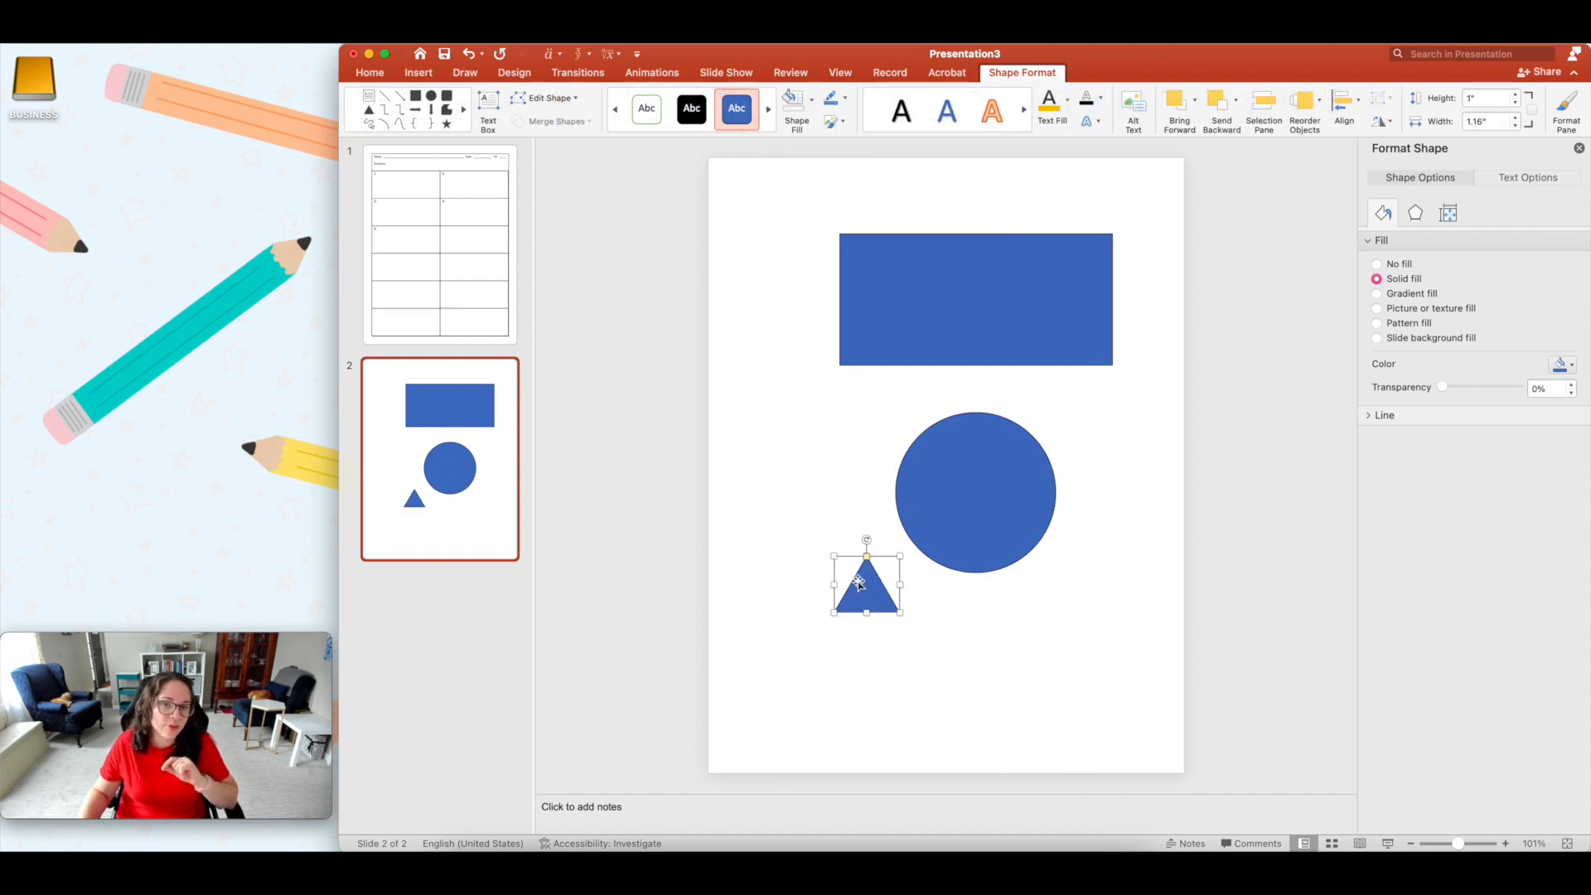
Step: Enlarge the triangle toward the lower right and shift its peak to the left
{"action": "left_click_drag", "start_coordinate": [901, 612], "coordinate": [959, 668]}
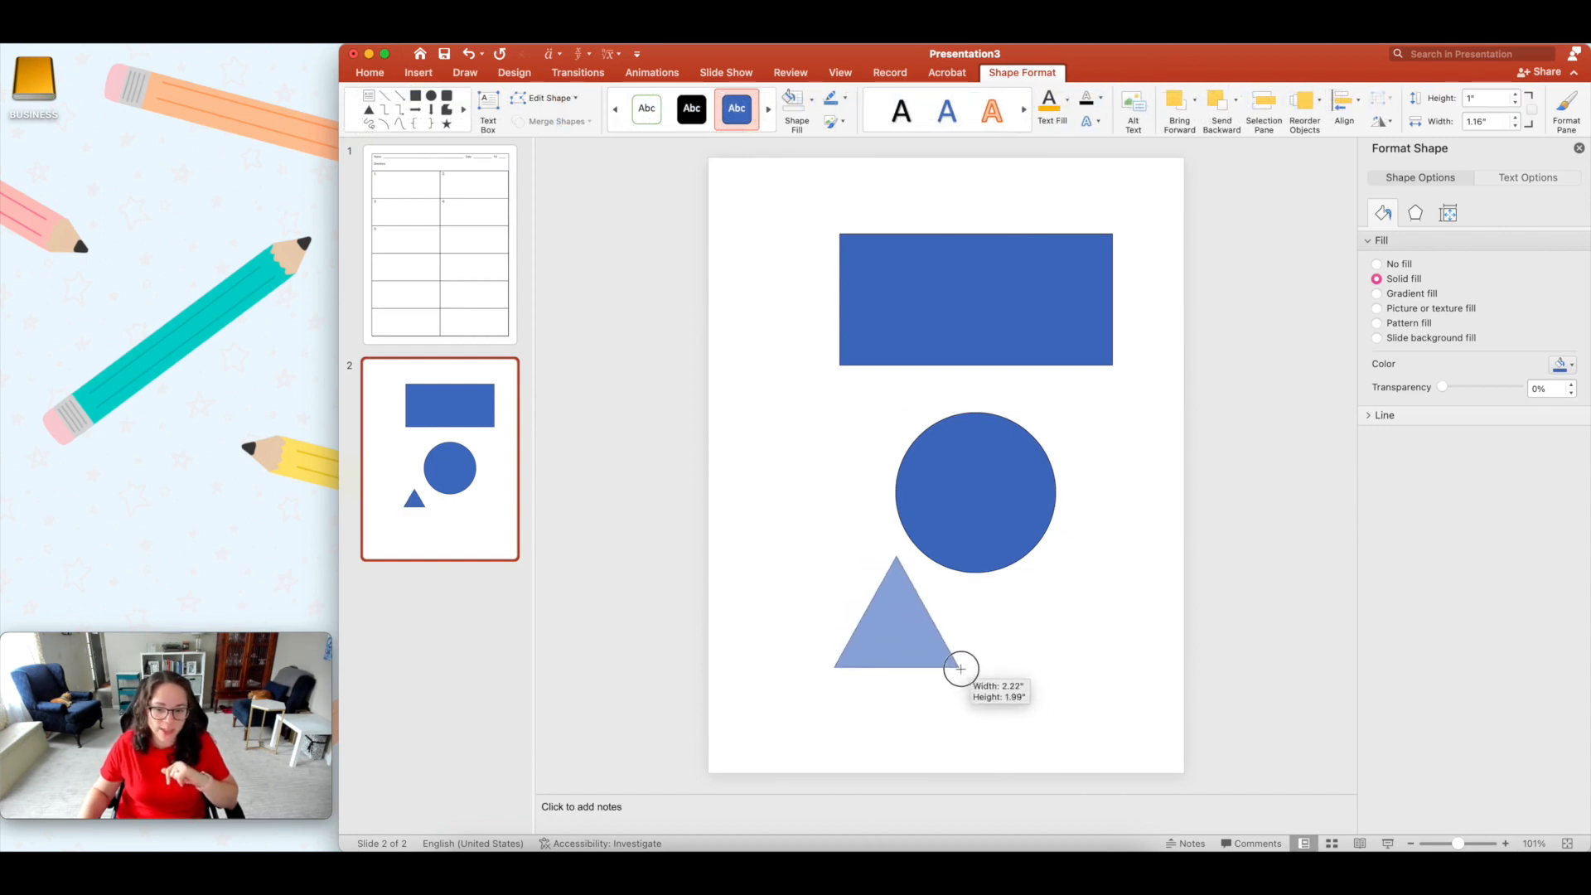
{"action": "left_click_drag", "start_coordinate": [959, 668], "coordinate": [1071, 682]}
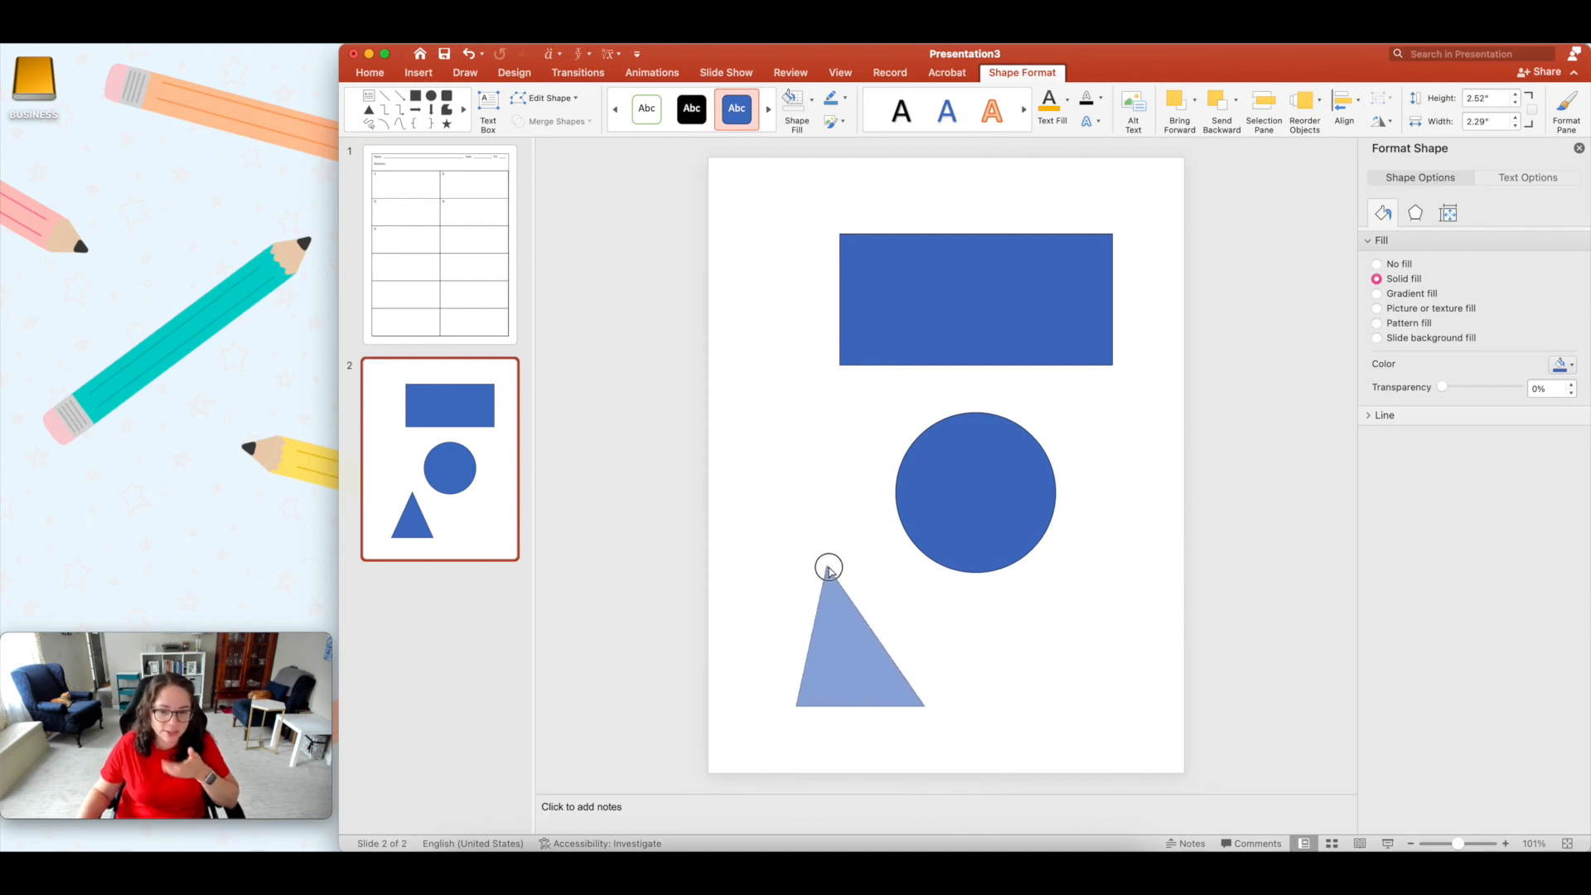
{"action": "left_click", "coordinate": [860, 639]}
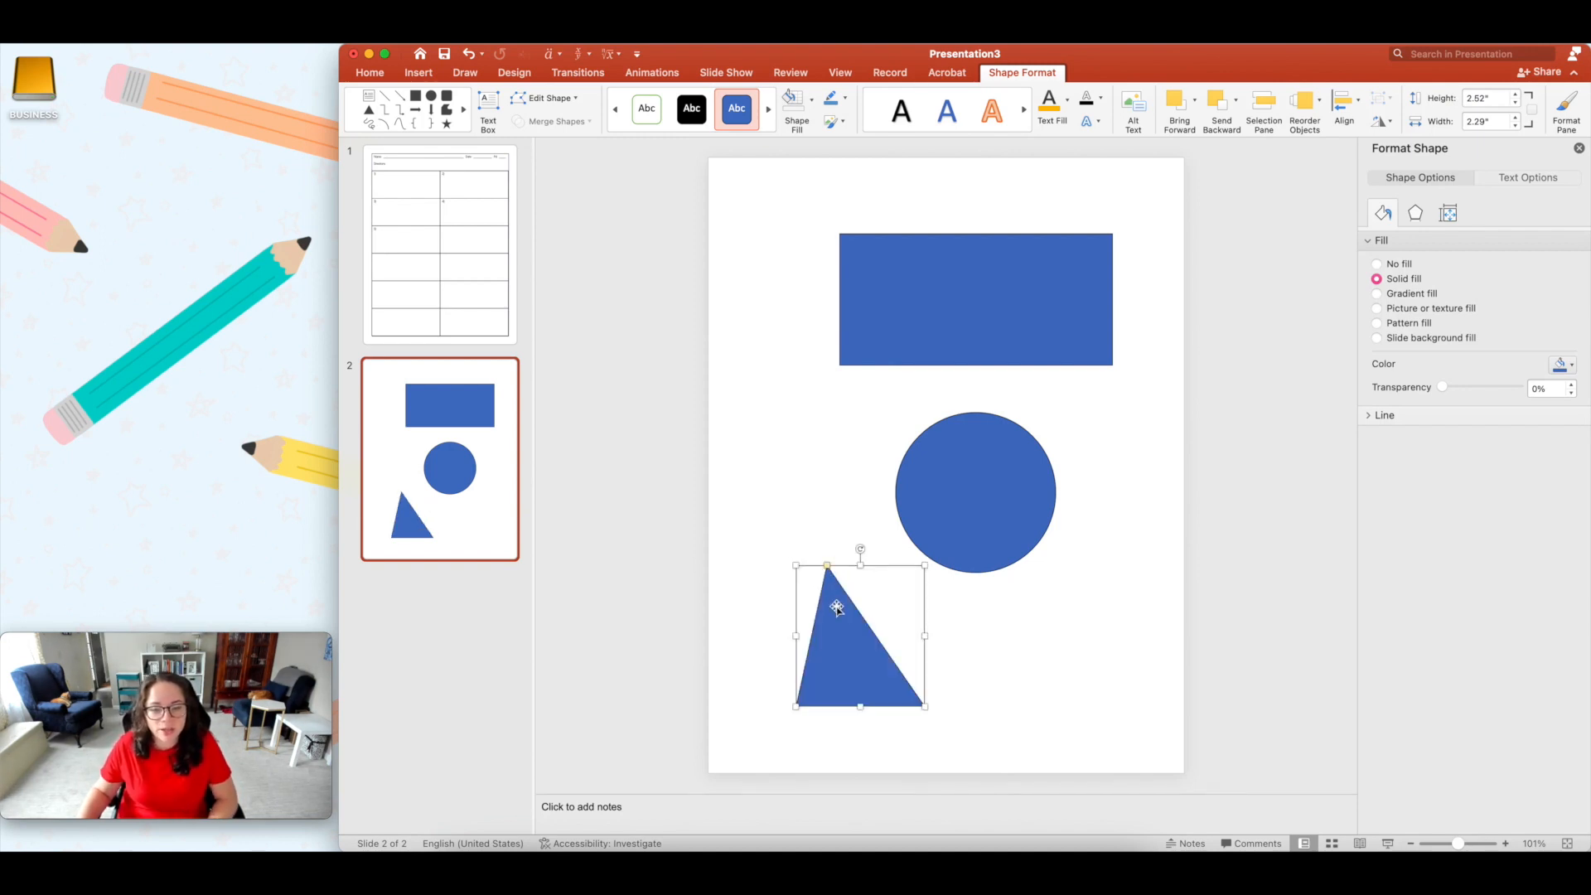
Step: Use Edit Points on the triangle to stretch it into a long slanted wedge
{"action": "right_click", "coordinate": [838, 609]}
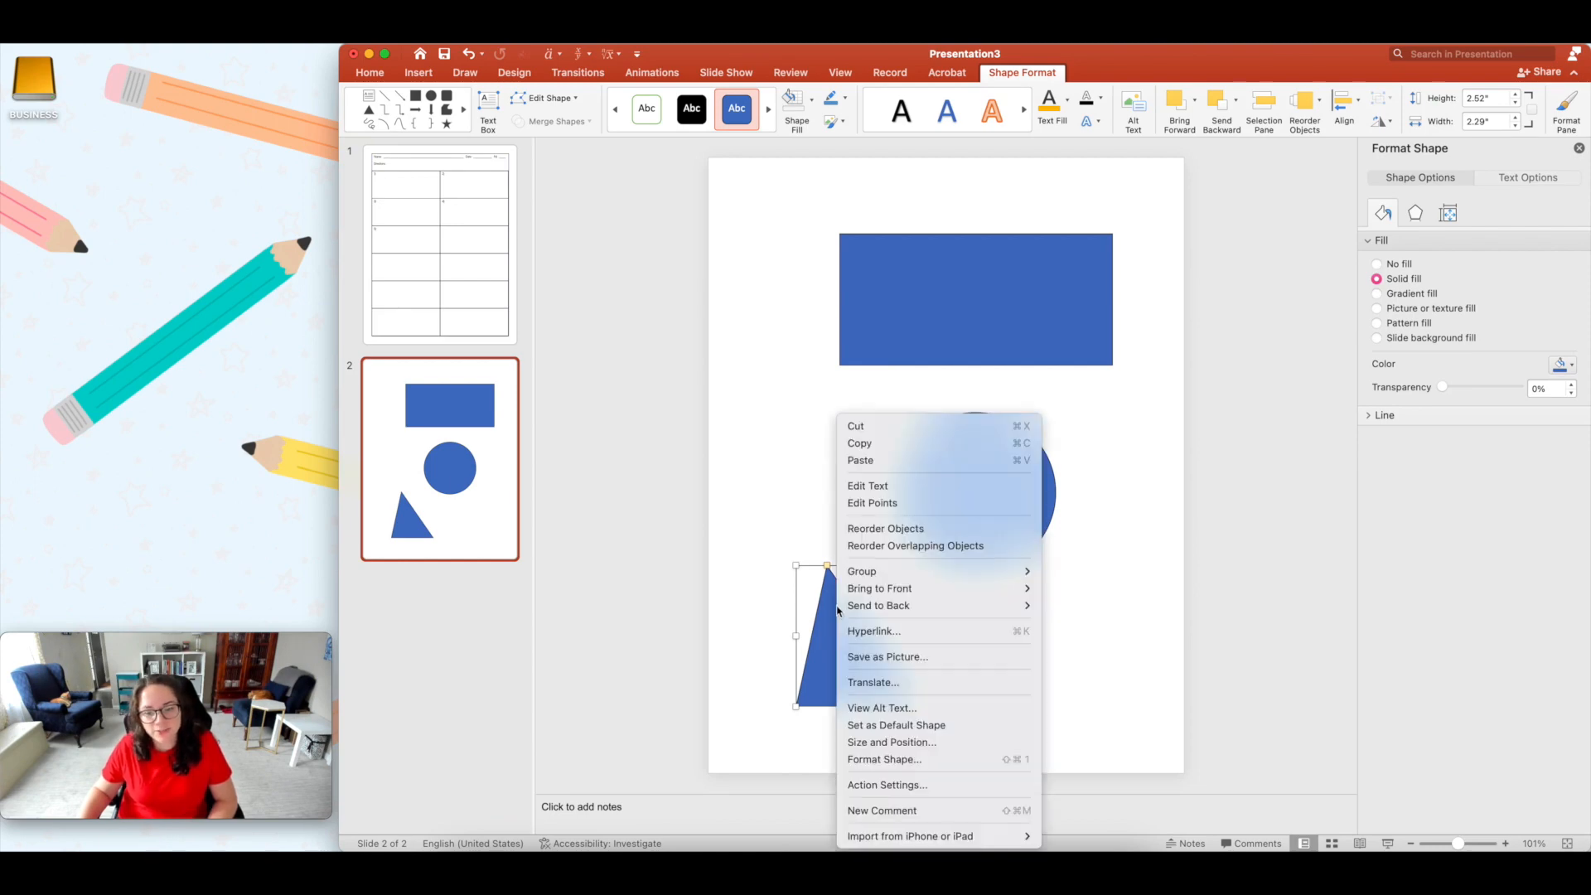
{"action": "mouse_move", "coordinate": [872, 502]}
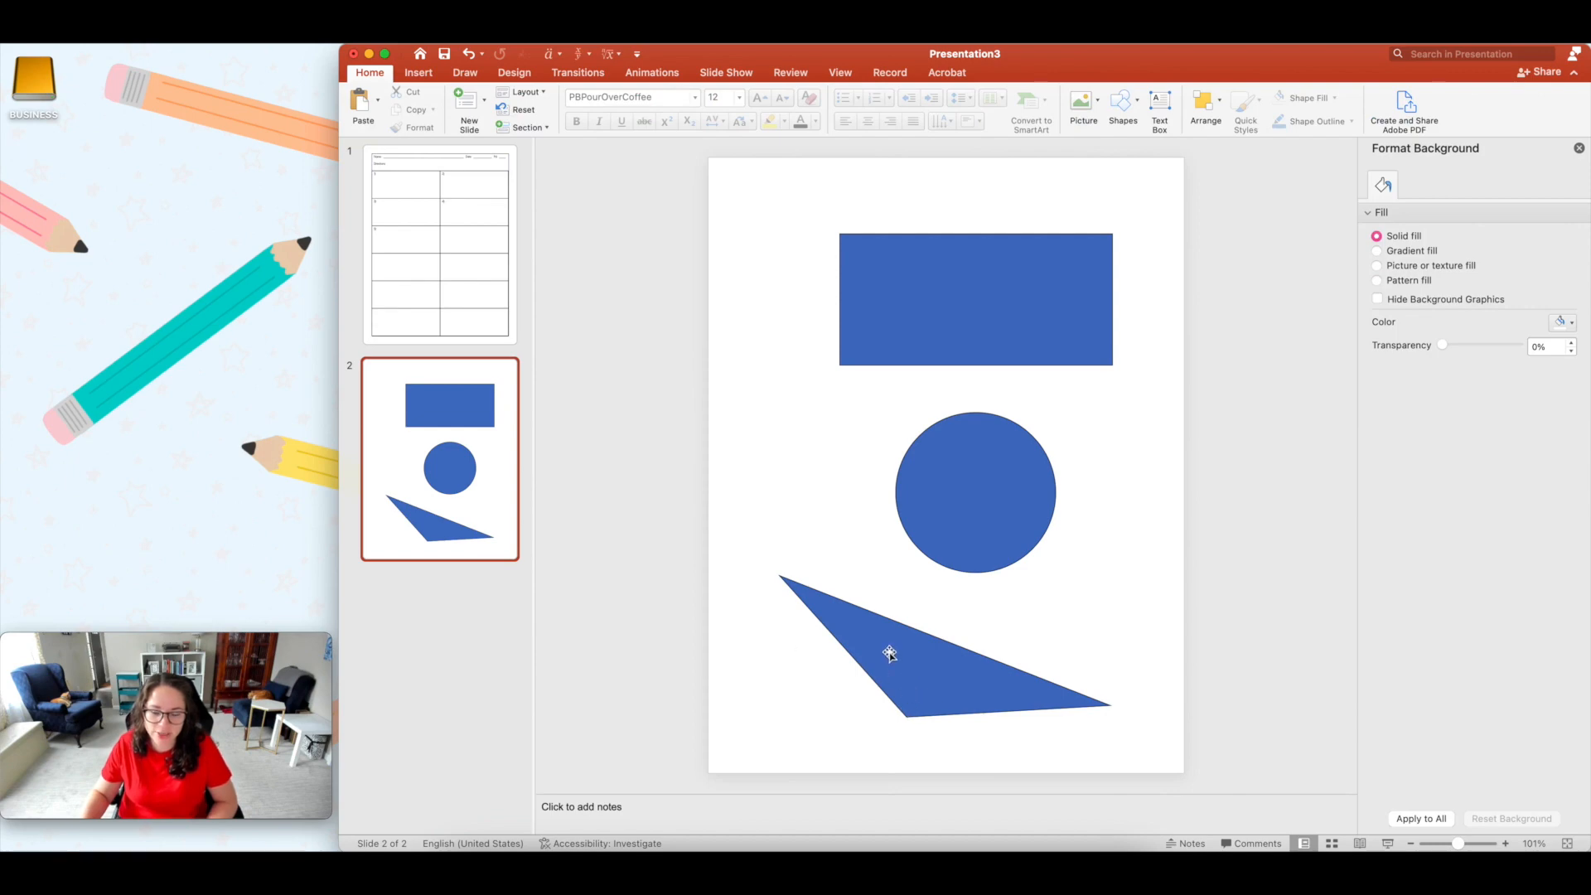
{"action": "left_click", "coordinate": [651, 99]}
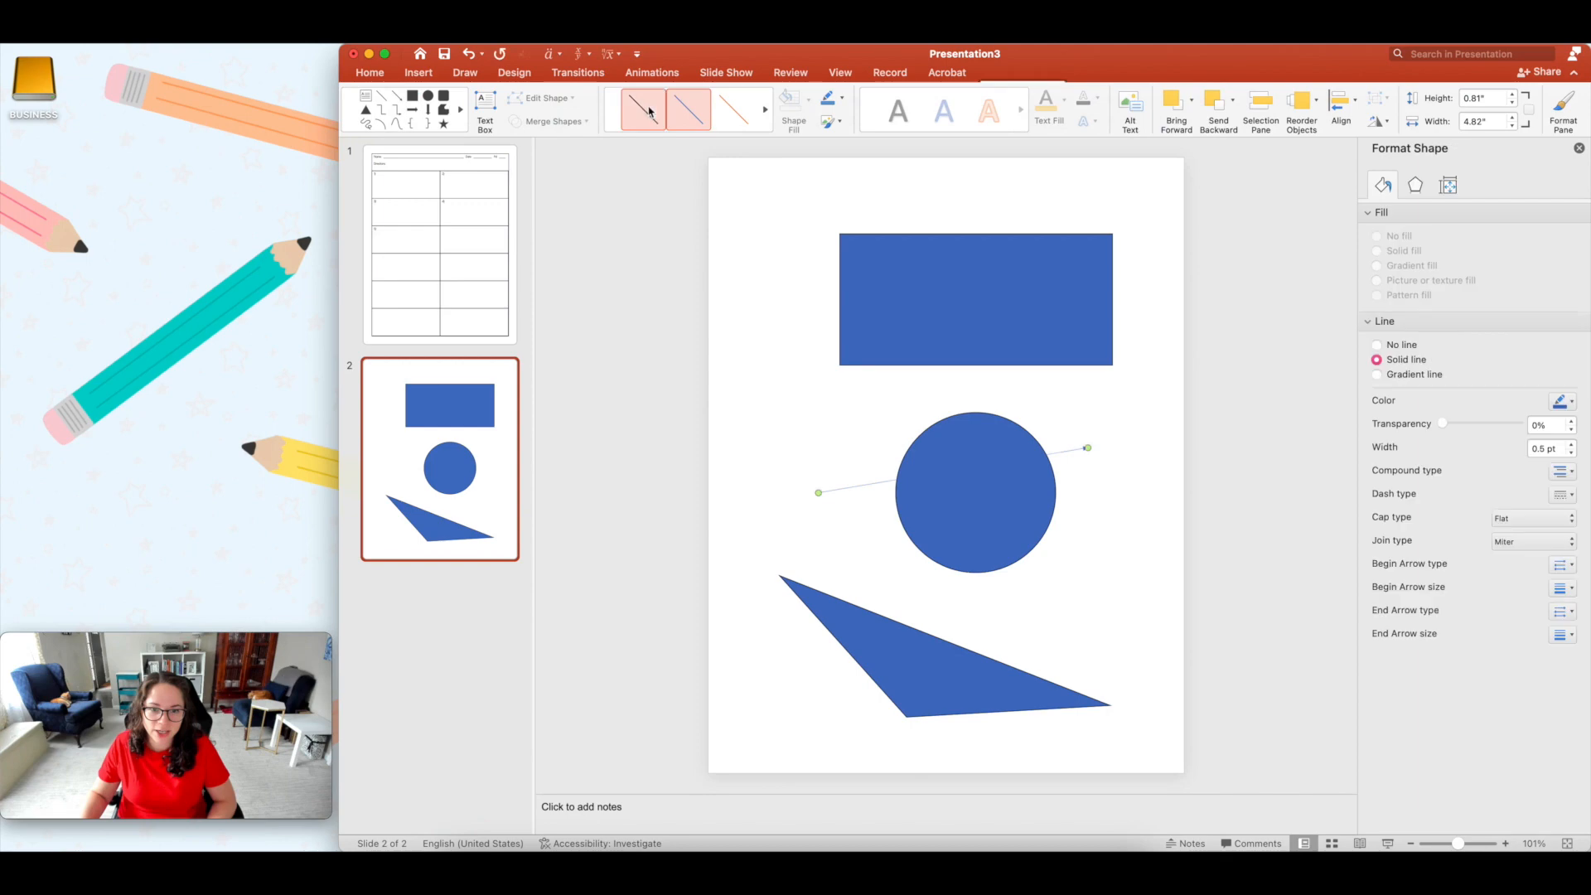
Step: Try drawing a pointed pentagon shape from the Shapes gallery on the slide
{"action": "left_click", "coordinate": [417, 72]}
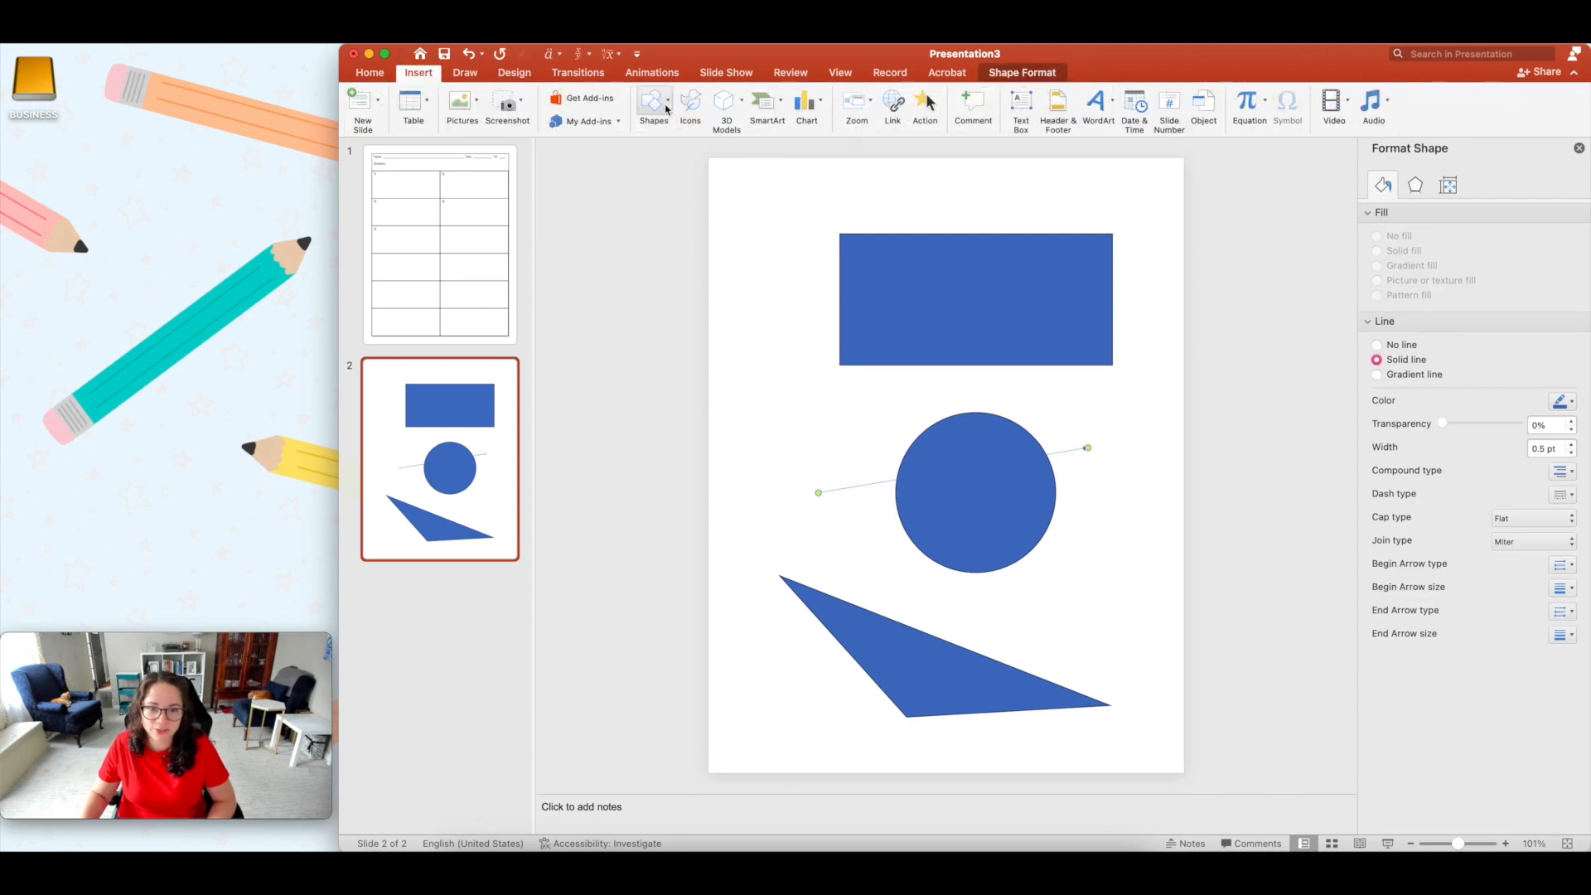
{"action": "left_click", "coordinate": [654, 107]}
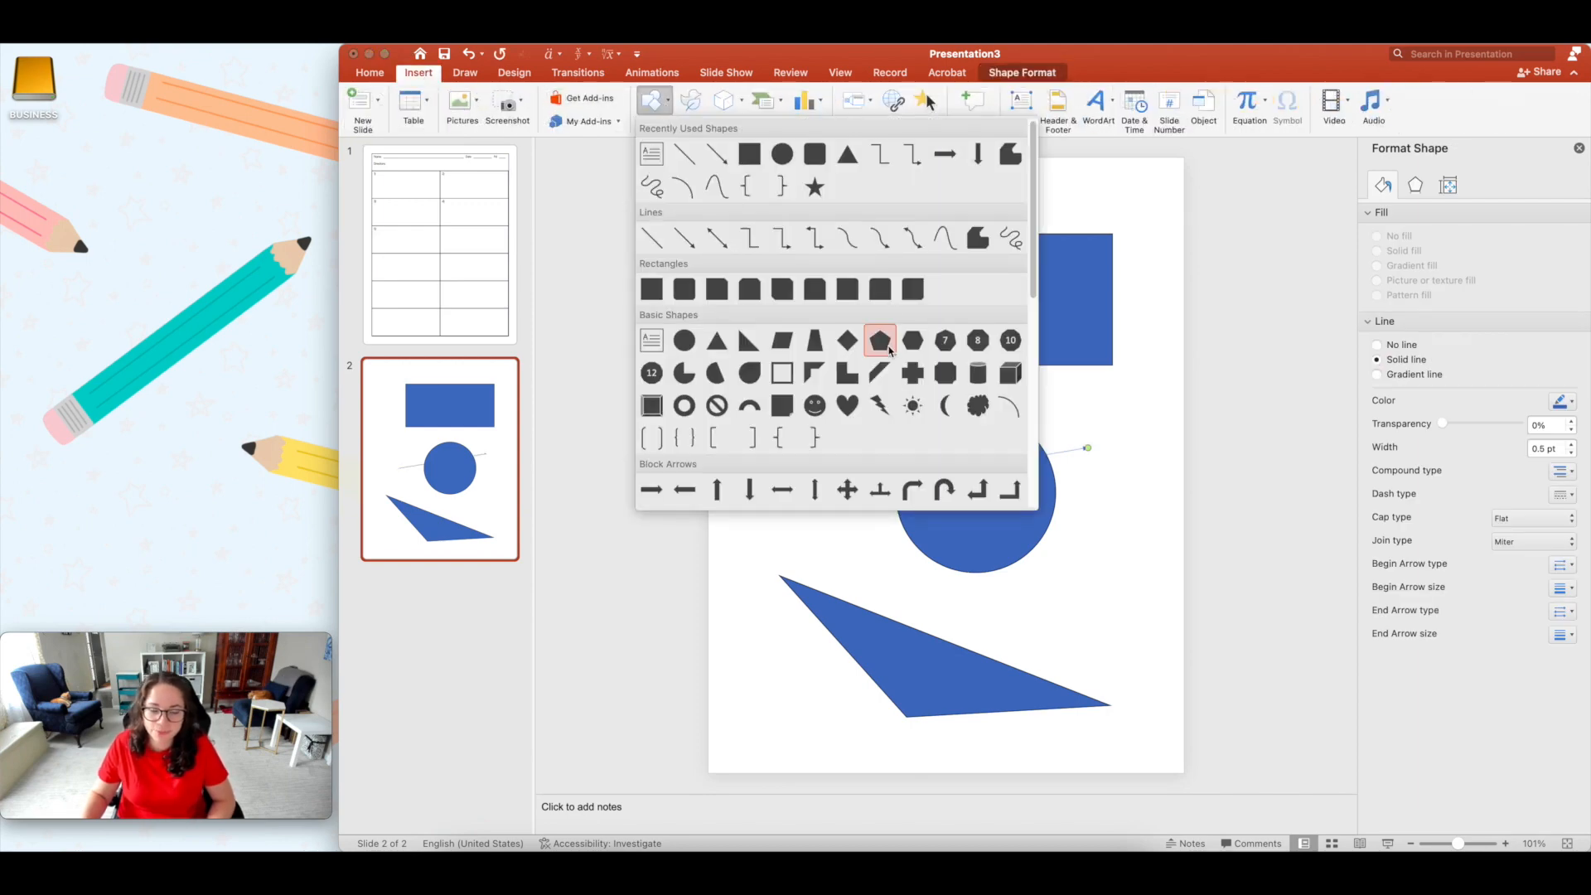
{"action": "left_click", "coordinate": [881, 340]}
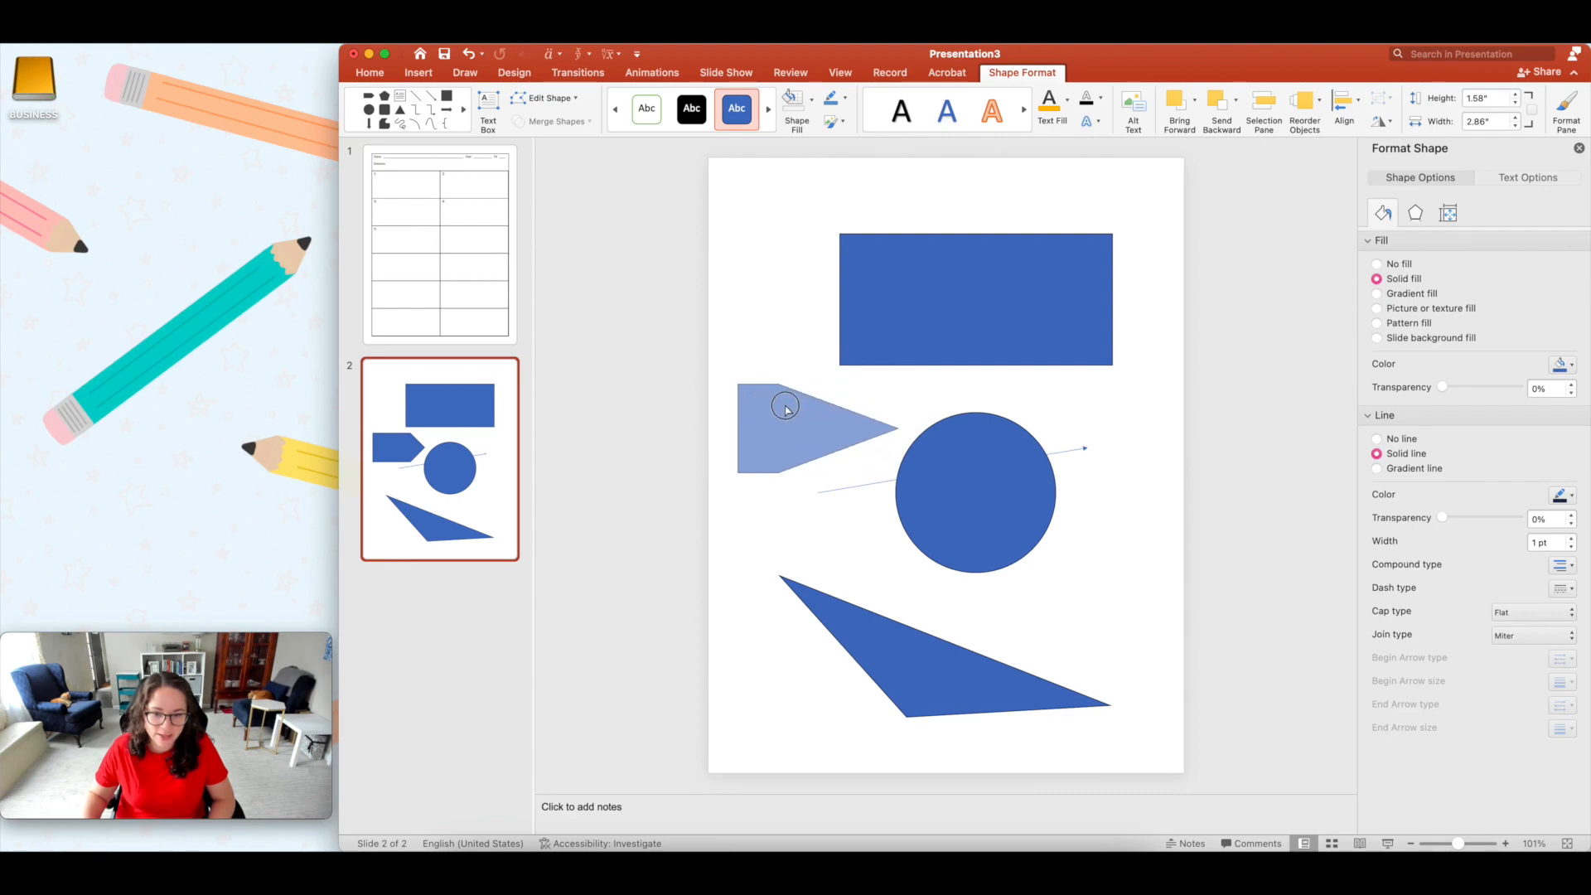
{"action": "left_click", "coordinate": [801, 426]}
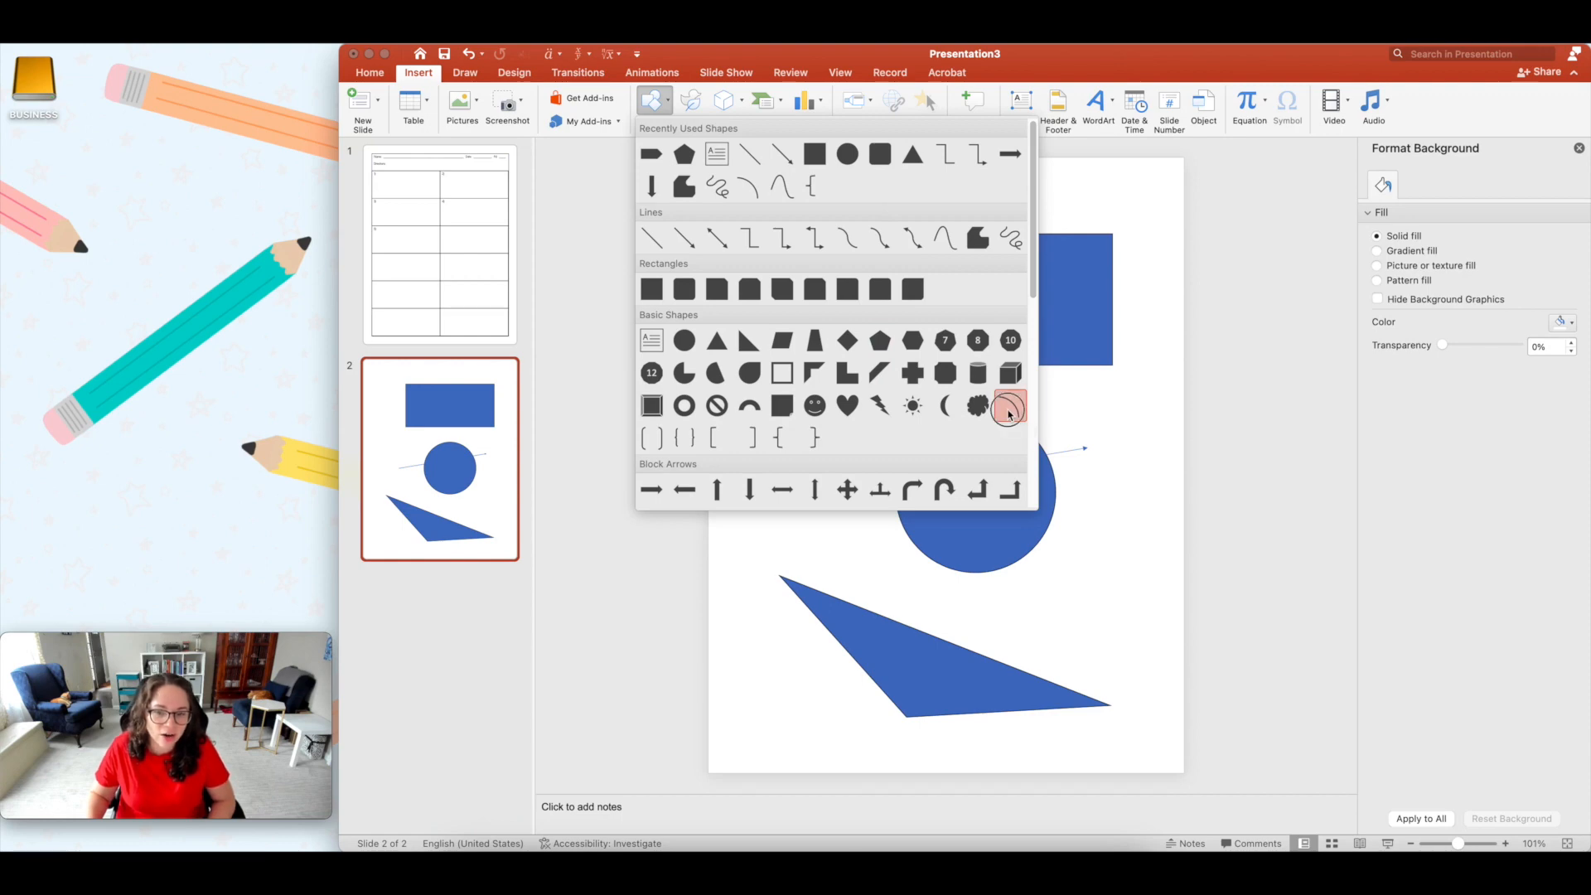
Step: Draw a vertical Arc shape just right of the circle
{"action": "left_click", "coordinate": [1008, 405]}
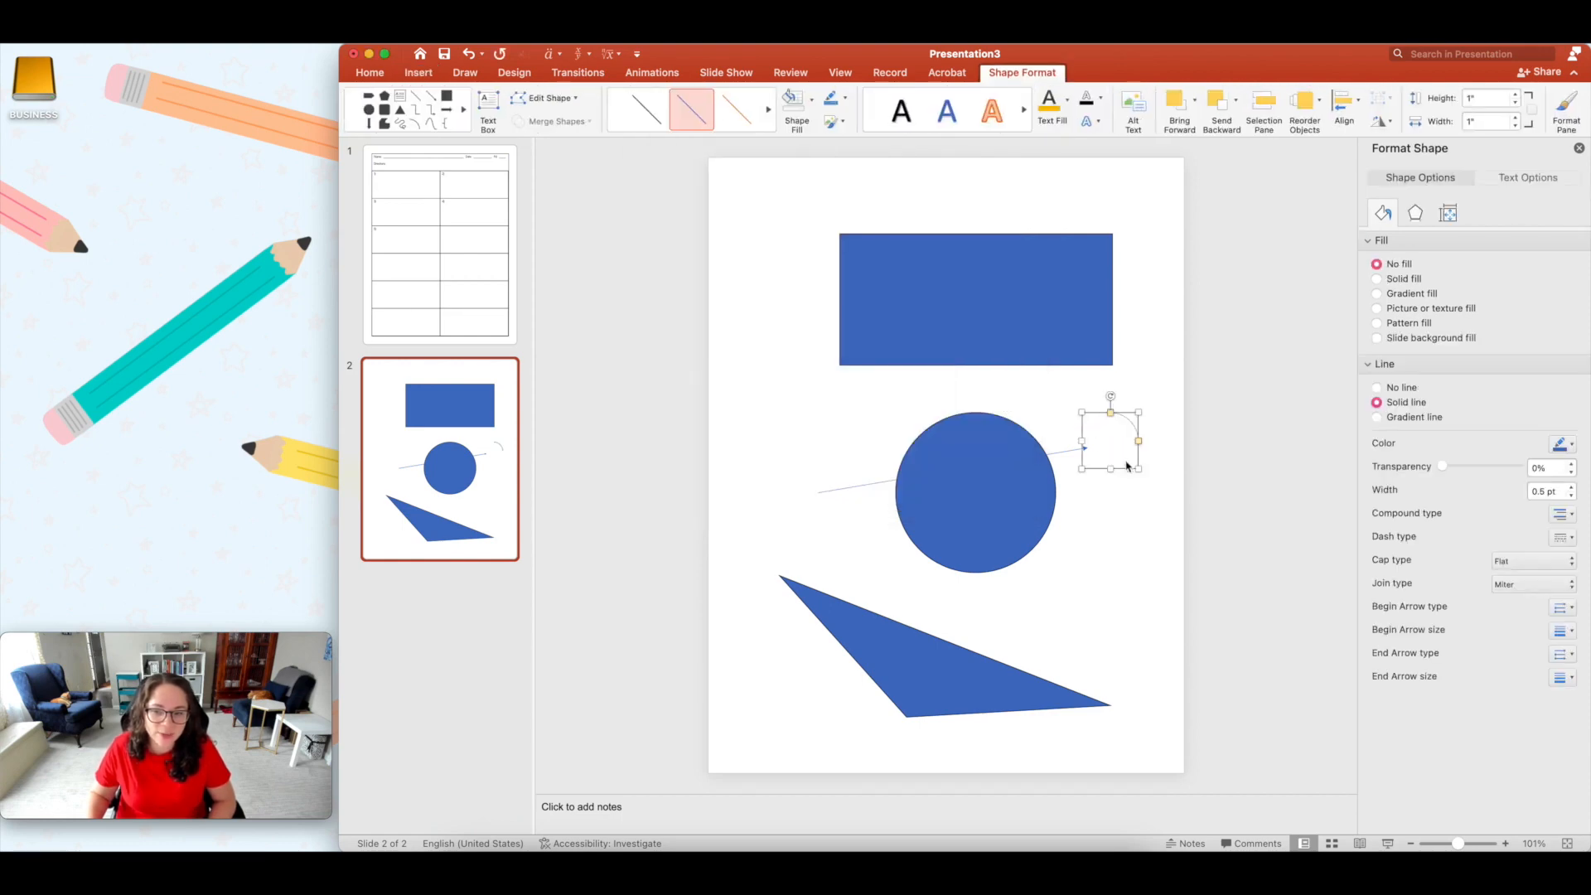
{"action": "left_click_drag", "start_coordinate": [1112, 431], "coordinate": [1111, 573]}
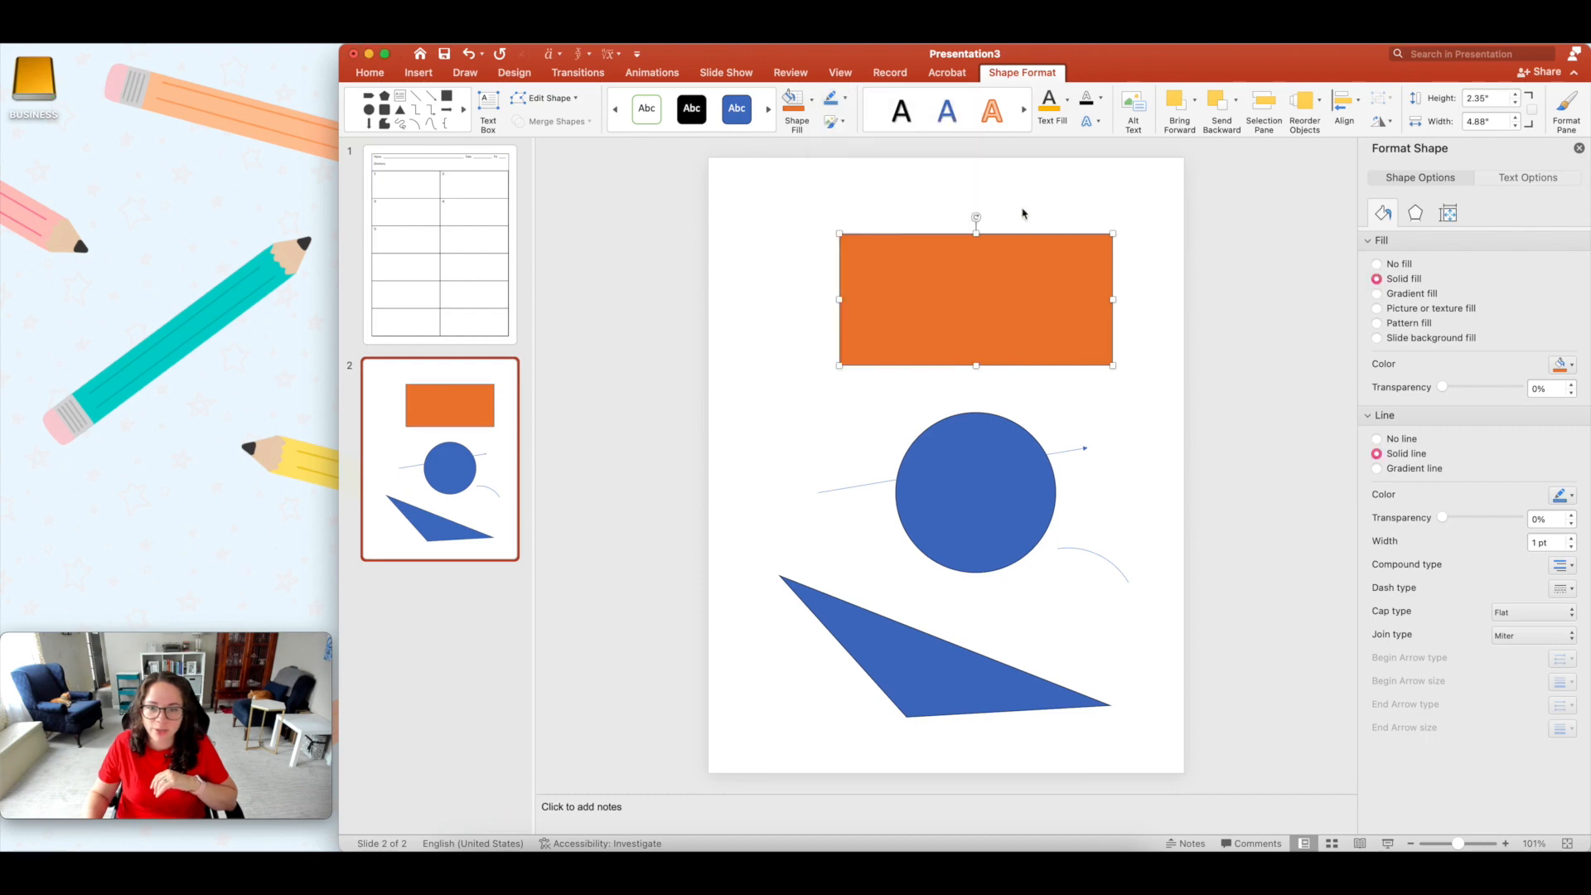
Step: Give the rectangle a 6 pt dashed outline
{"action": "left_click", "coordinate": [370, 72]}
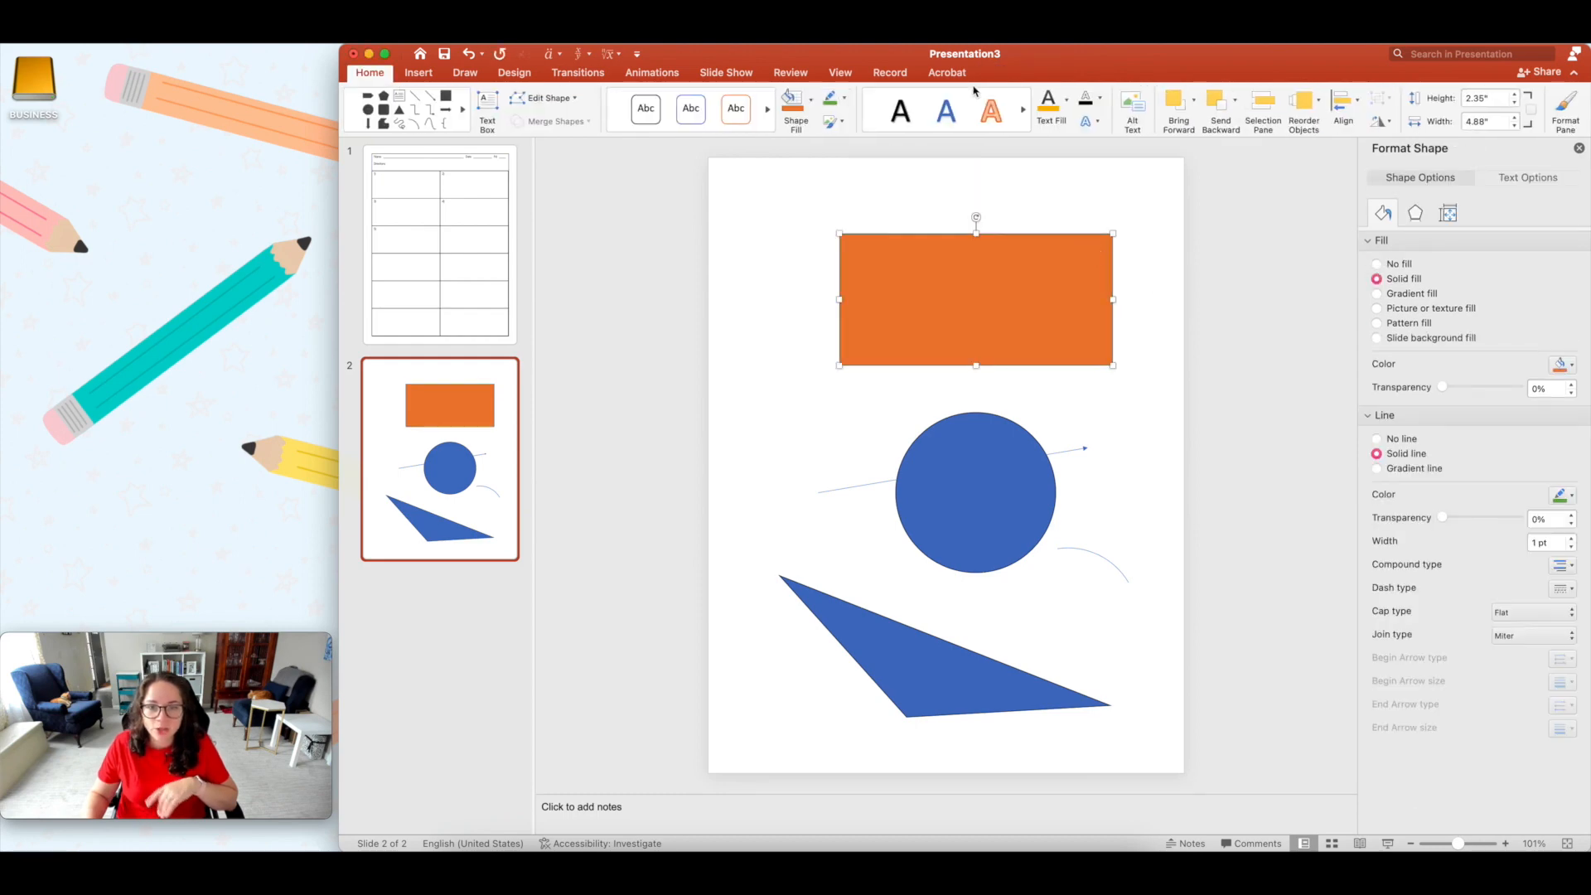
{"action": "left_click", "coordinate": [946, 72]}
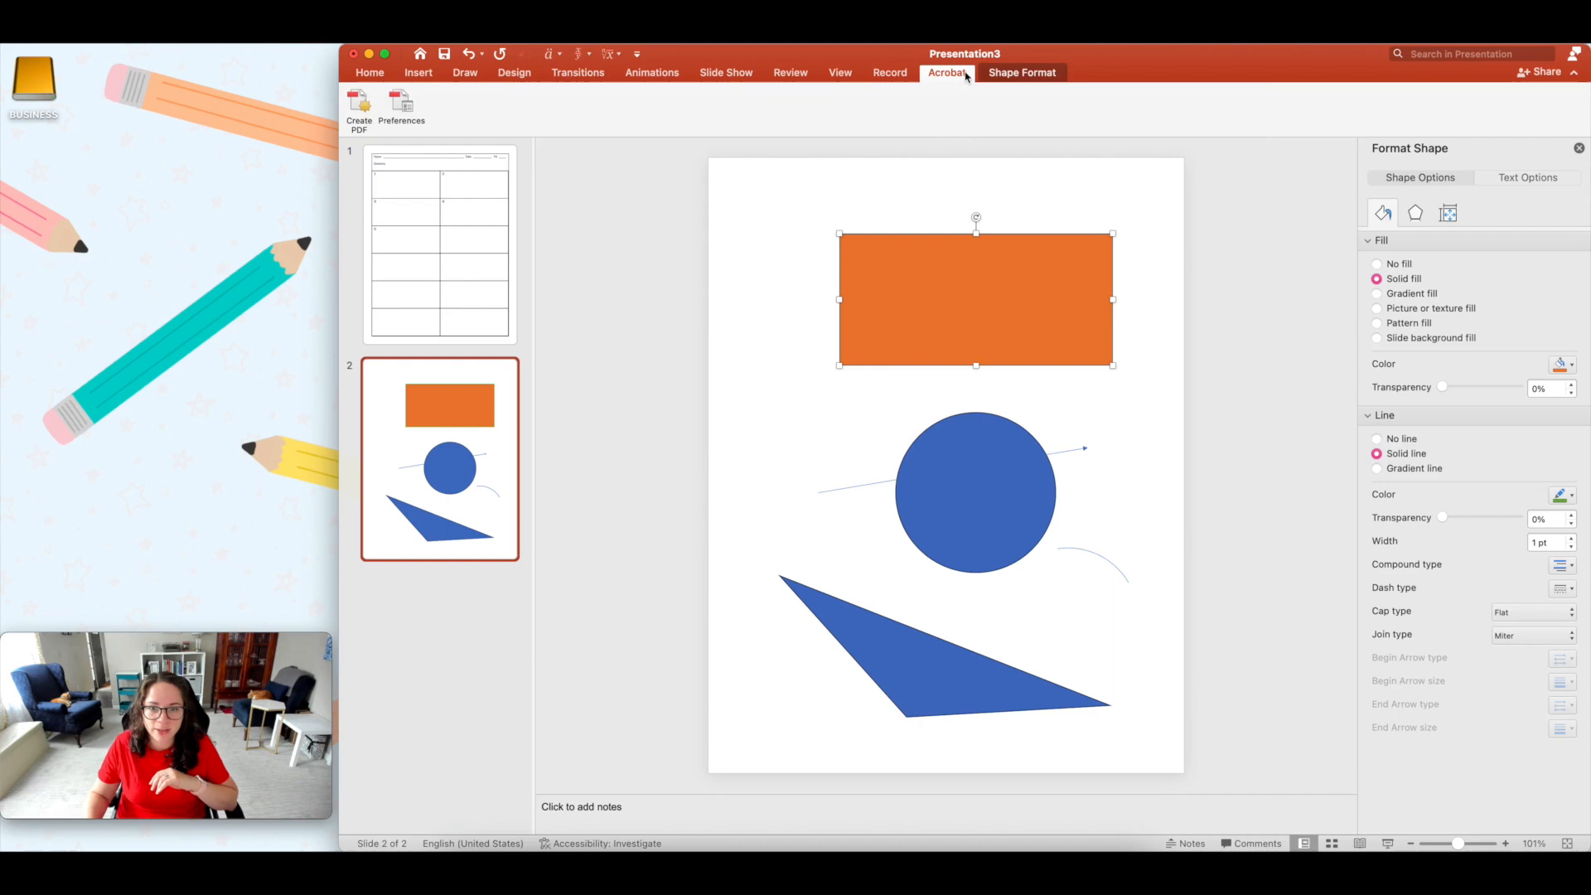
{"action": "left_click", "coordinate": [1021, 72]}
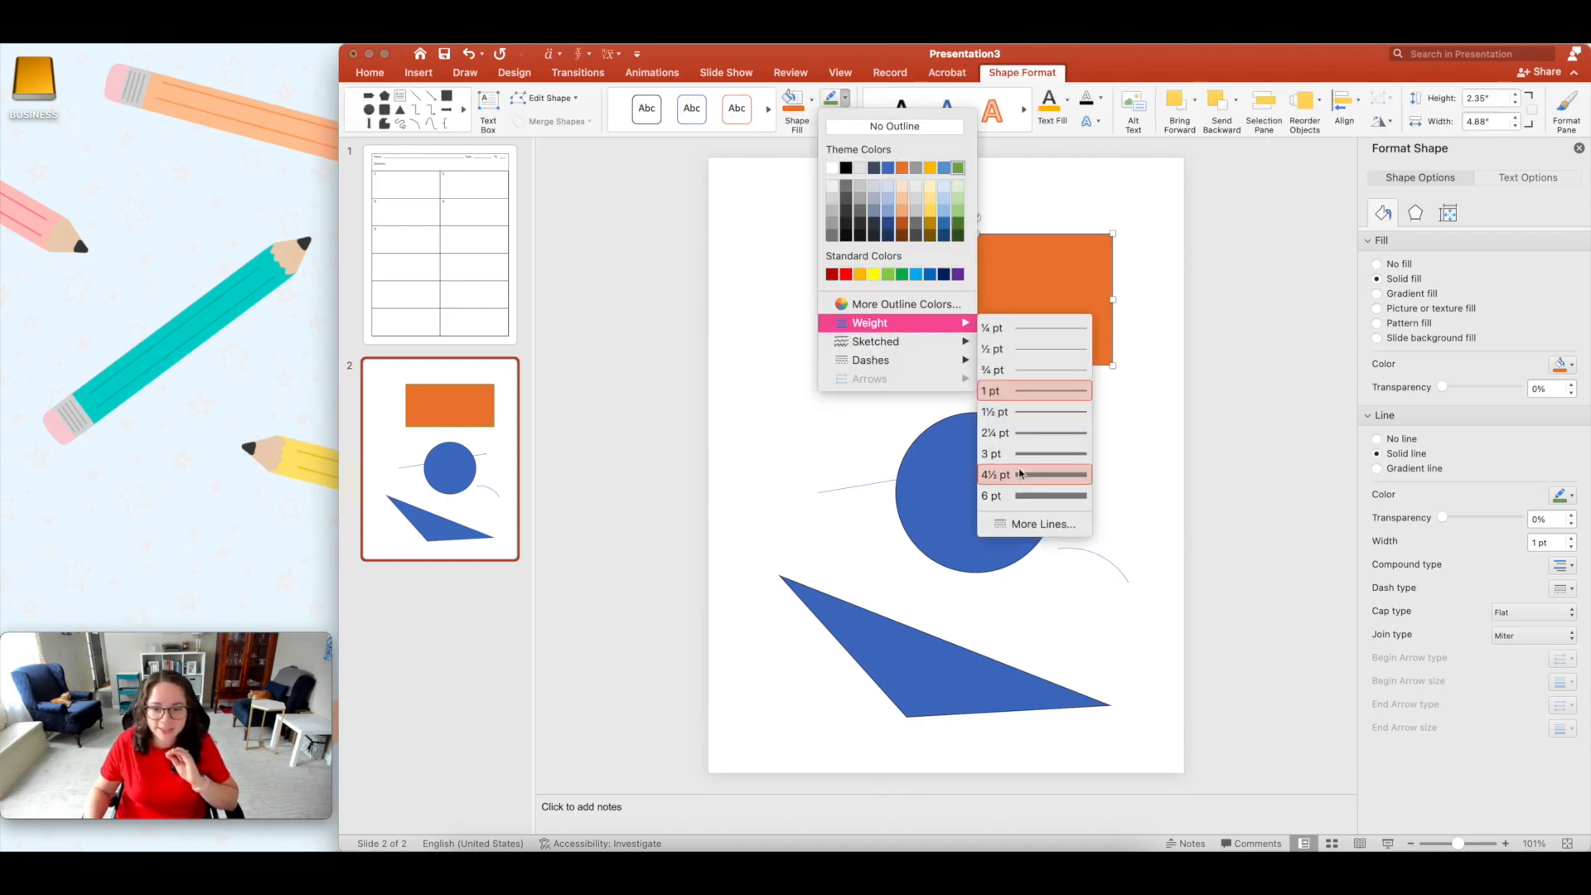
{"action": "left_click", "coordinate": [991, 495]}
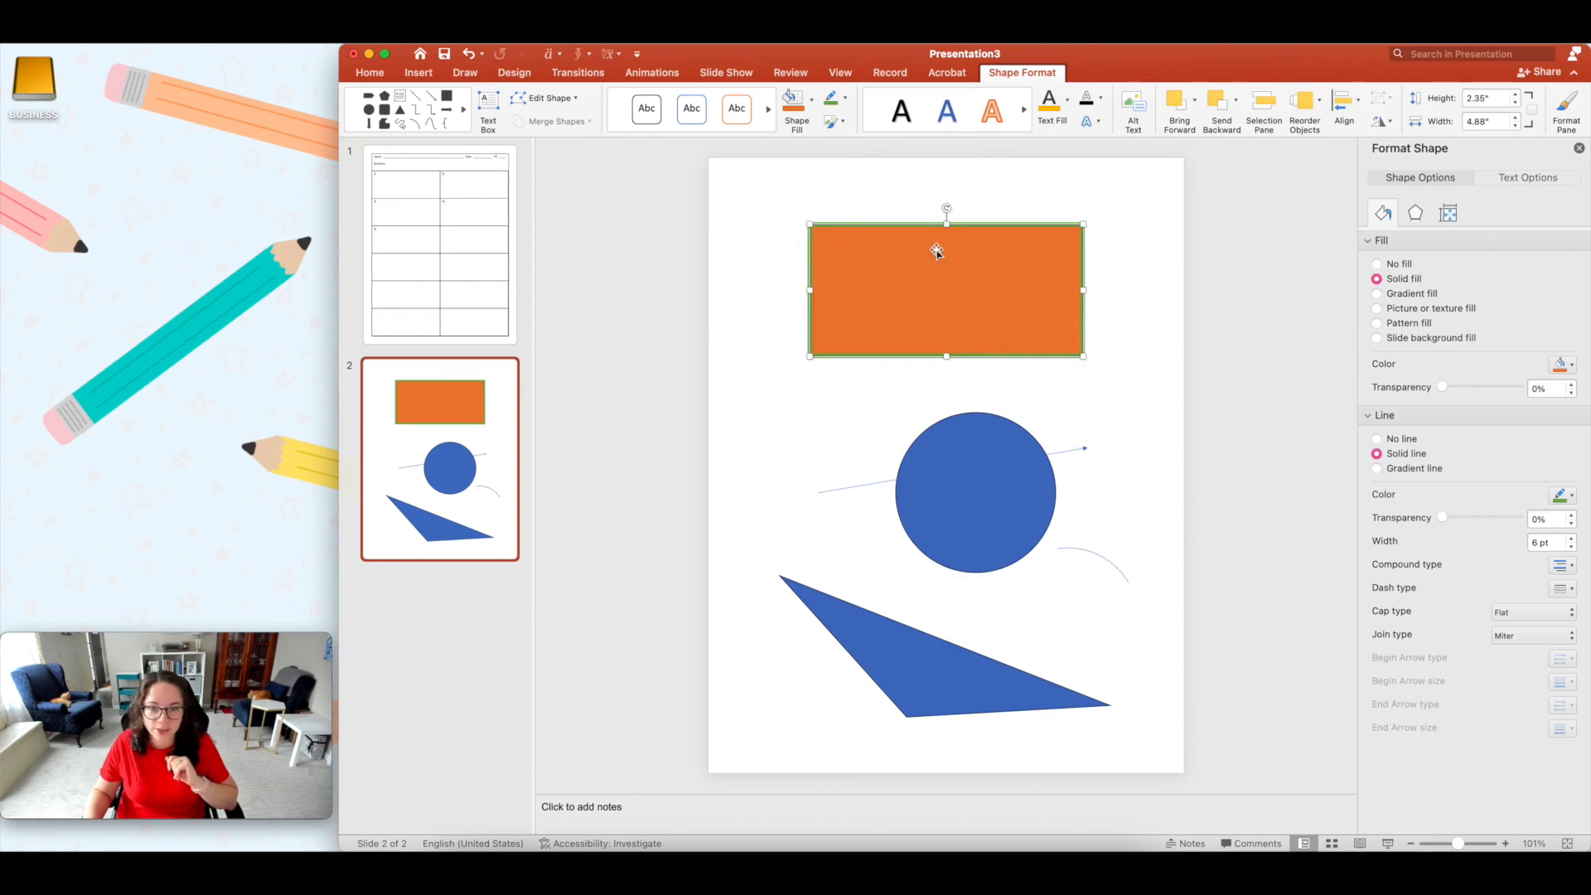
{"action": "left_click", "coordinate": [833, 96]}
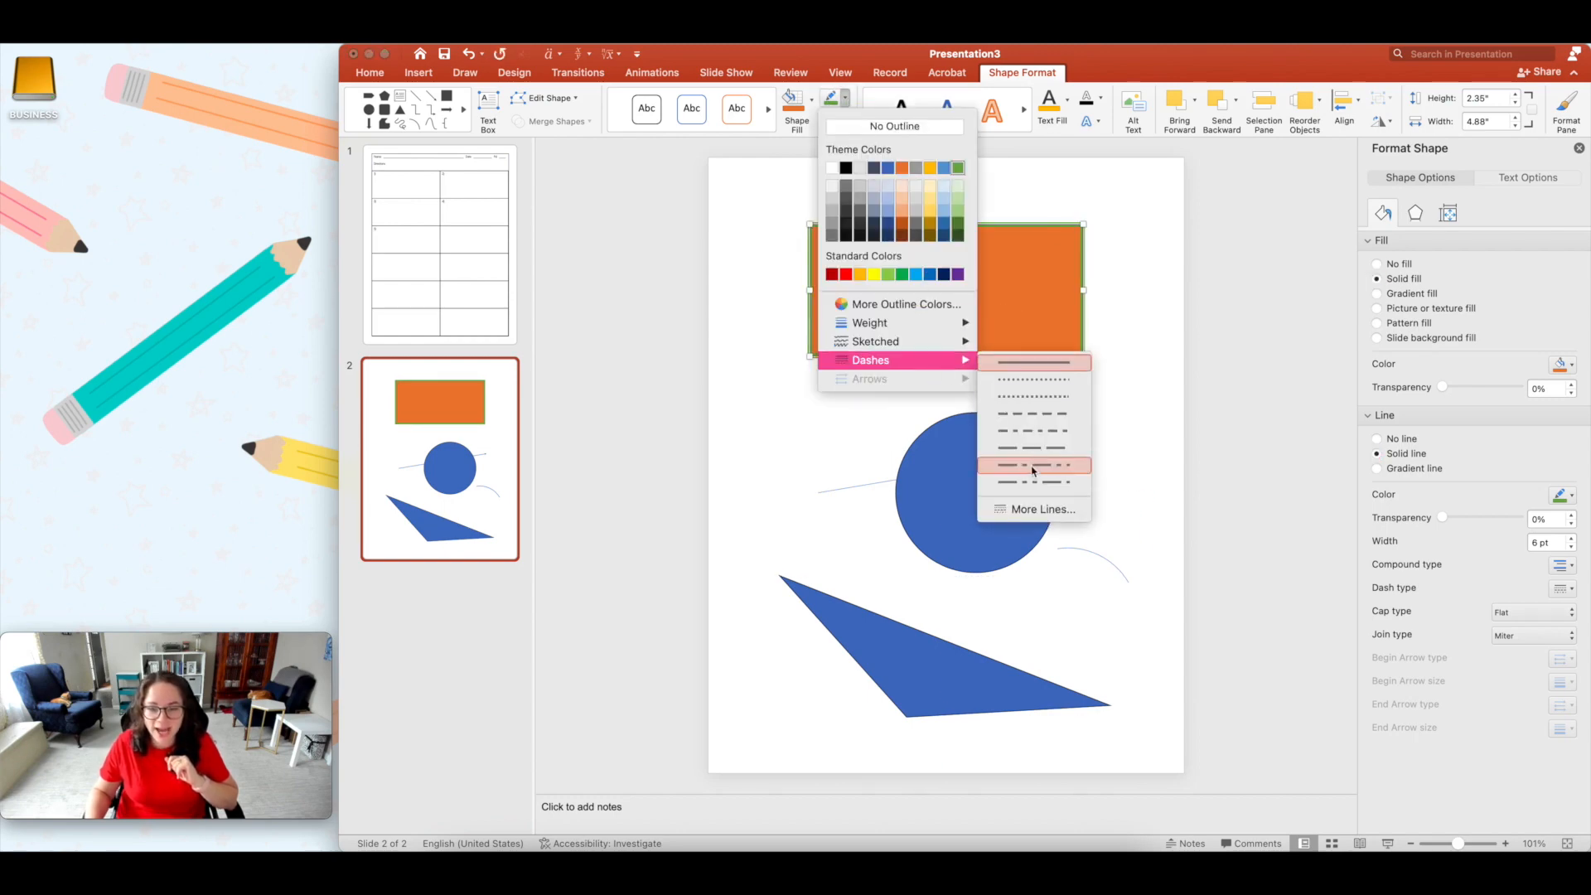
{"action": "left_click", "coordinate": [1033, 465]}
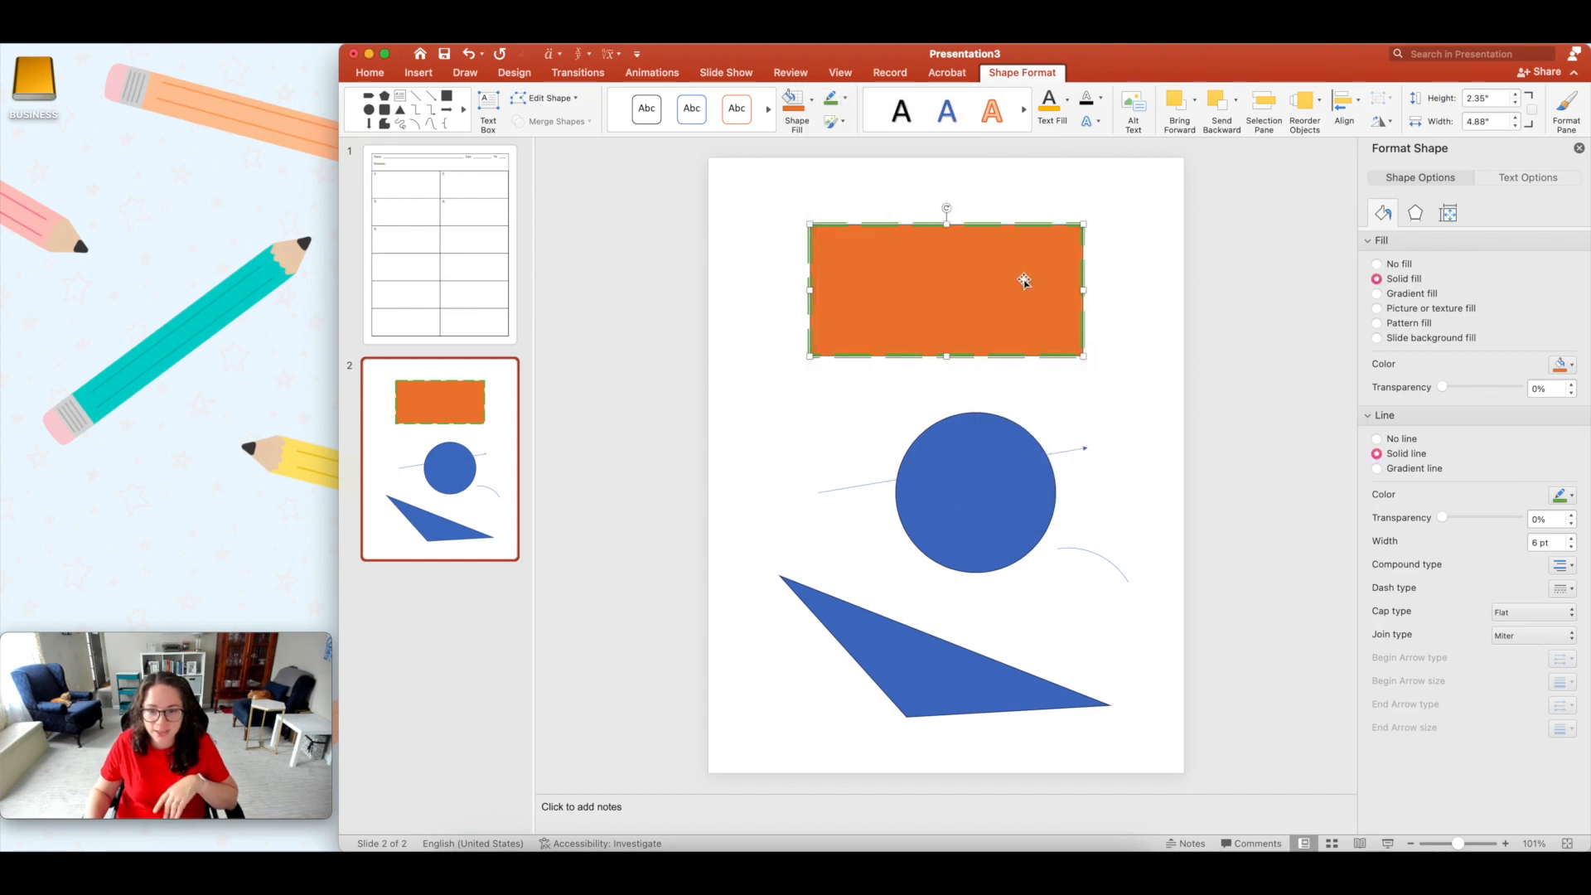
Step: Set the rectangle to No Fill and position it near the top of the slide
{"action": "left_click", "coordinate": [370, 72]}
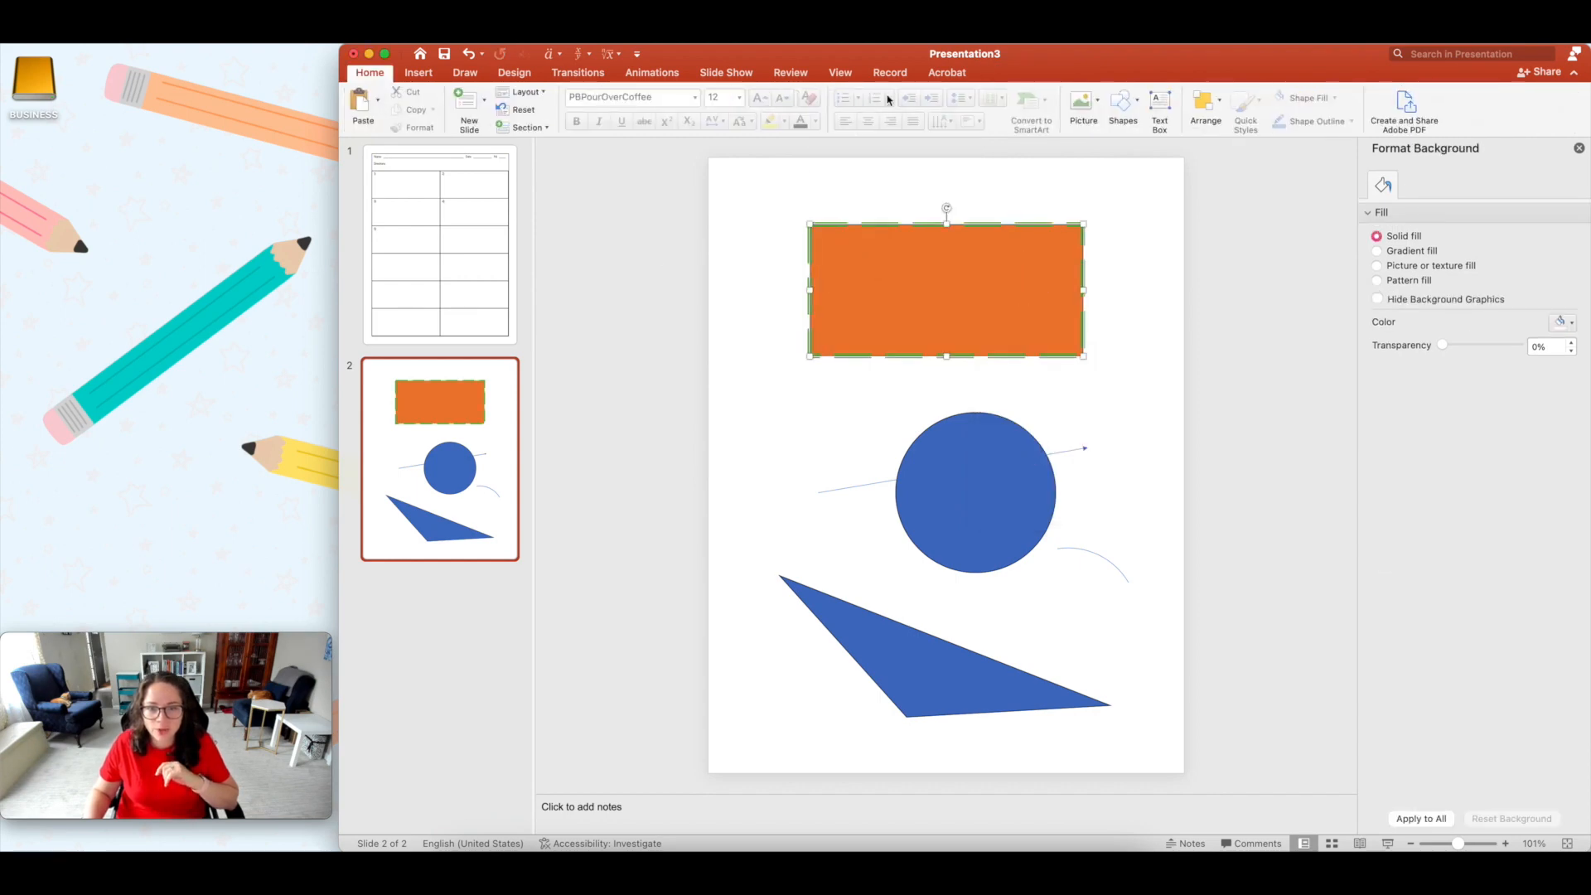
{"action": "left_click", "coordinate": [790, 98]}
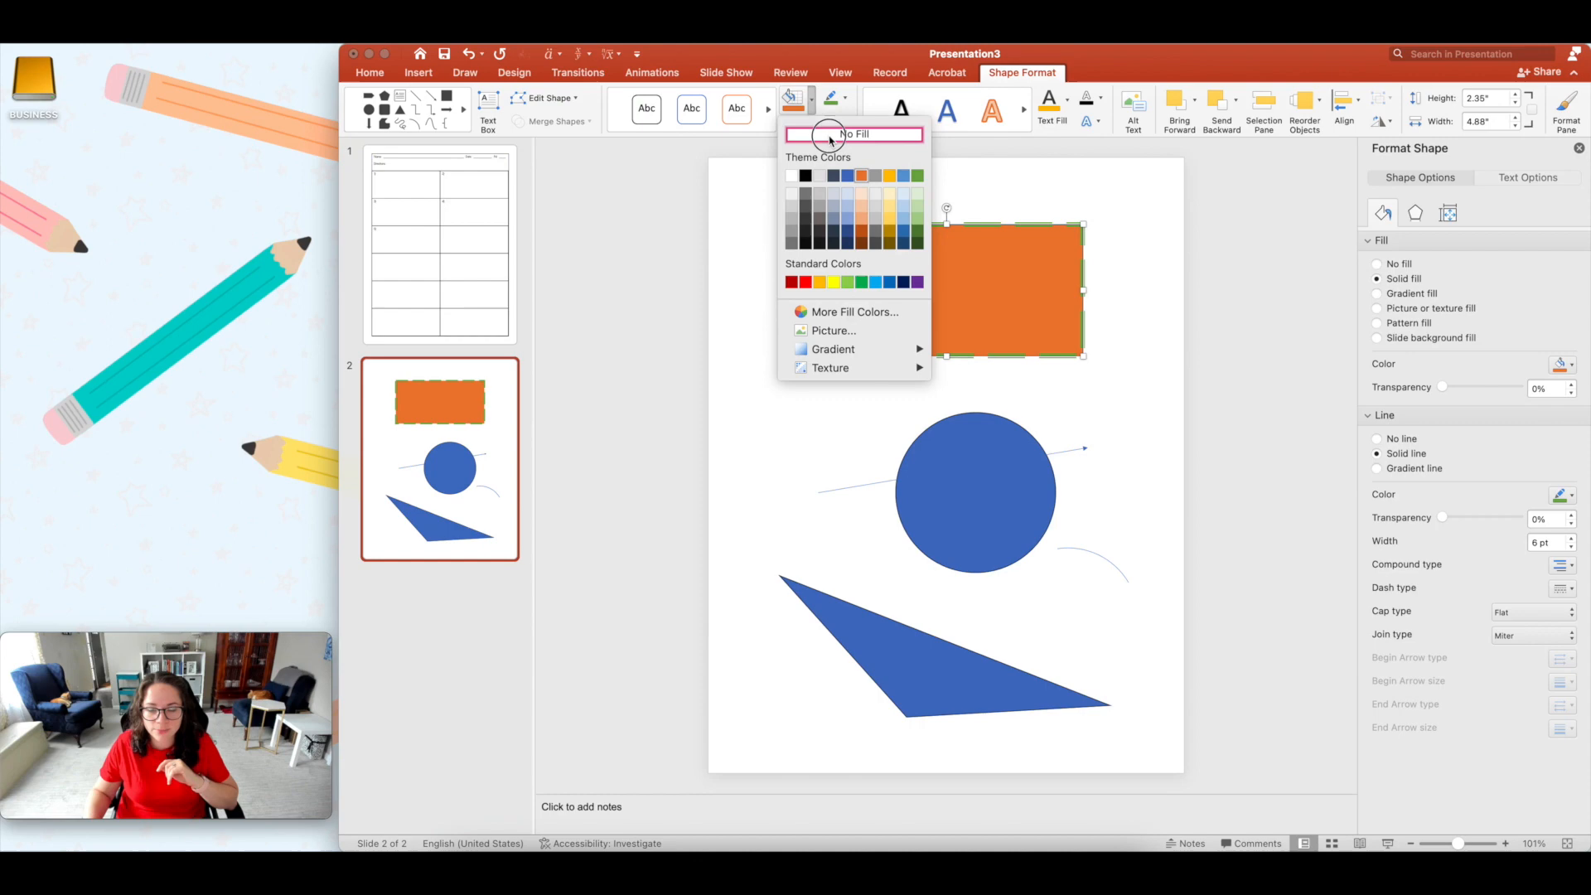
{"action": "left_click", "coordinate": [854, 134]}
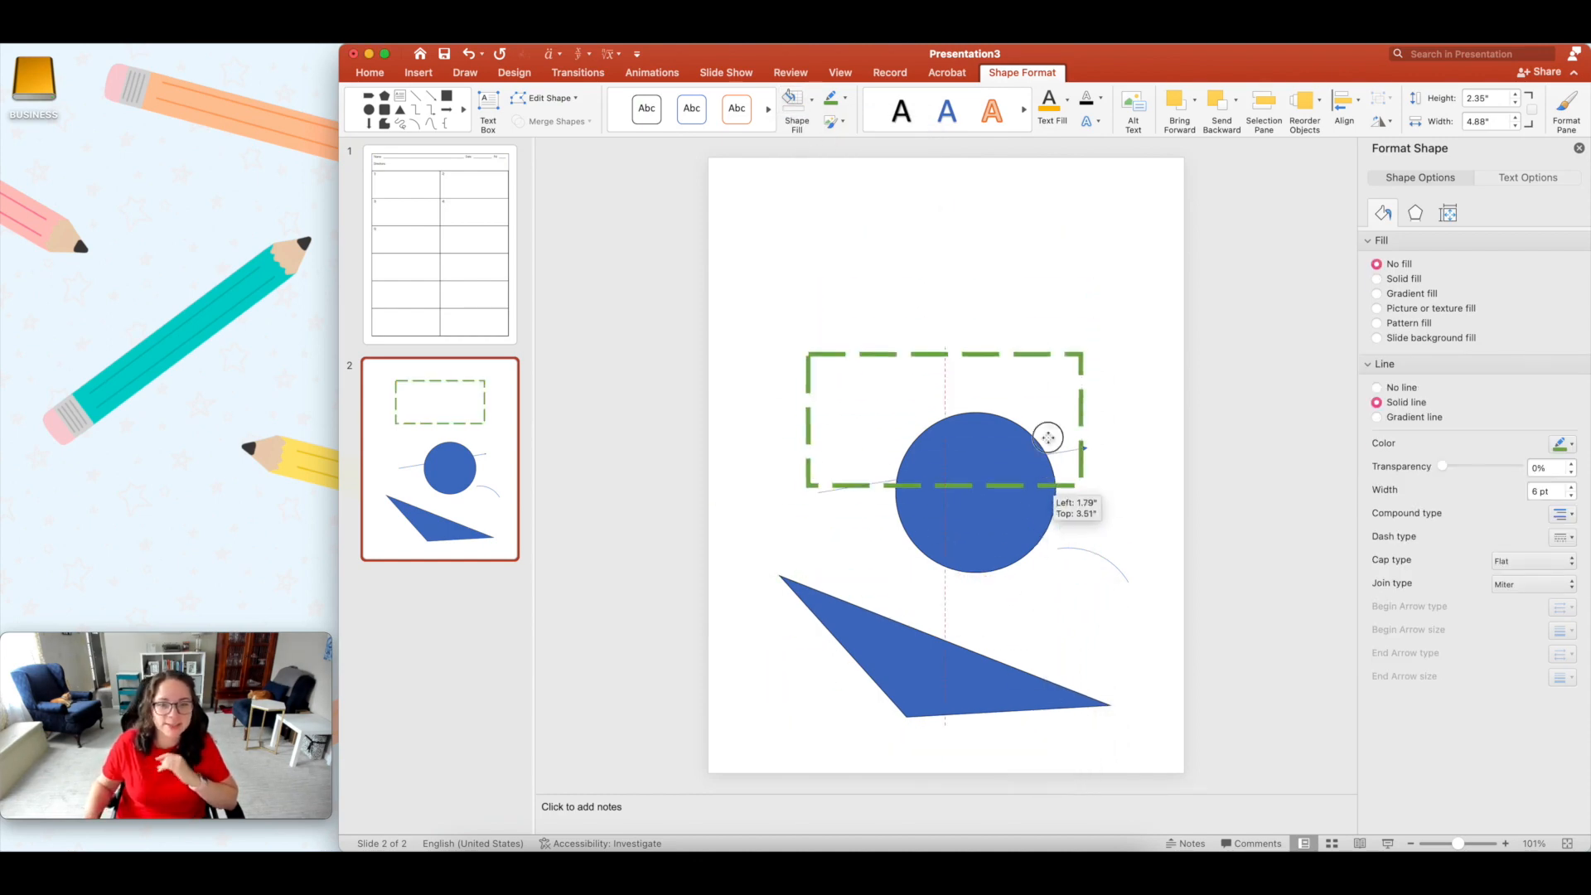
{"action": "left_click", "coordinate": [797, 108]}
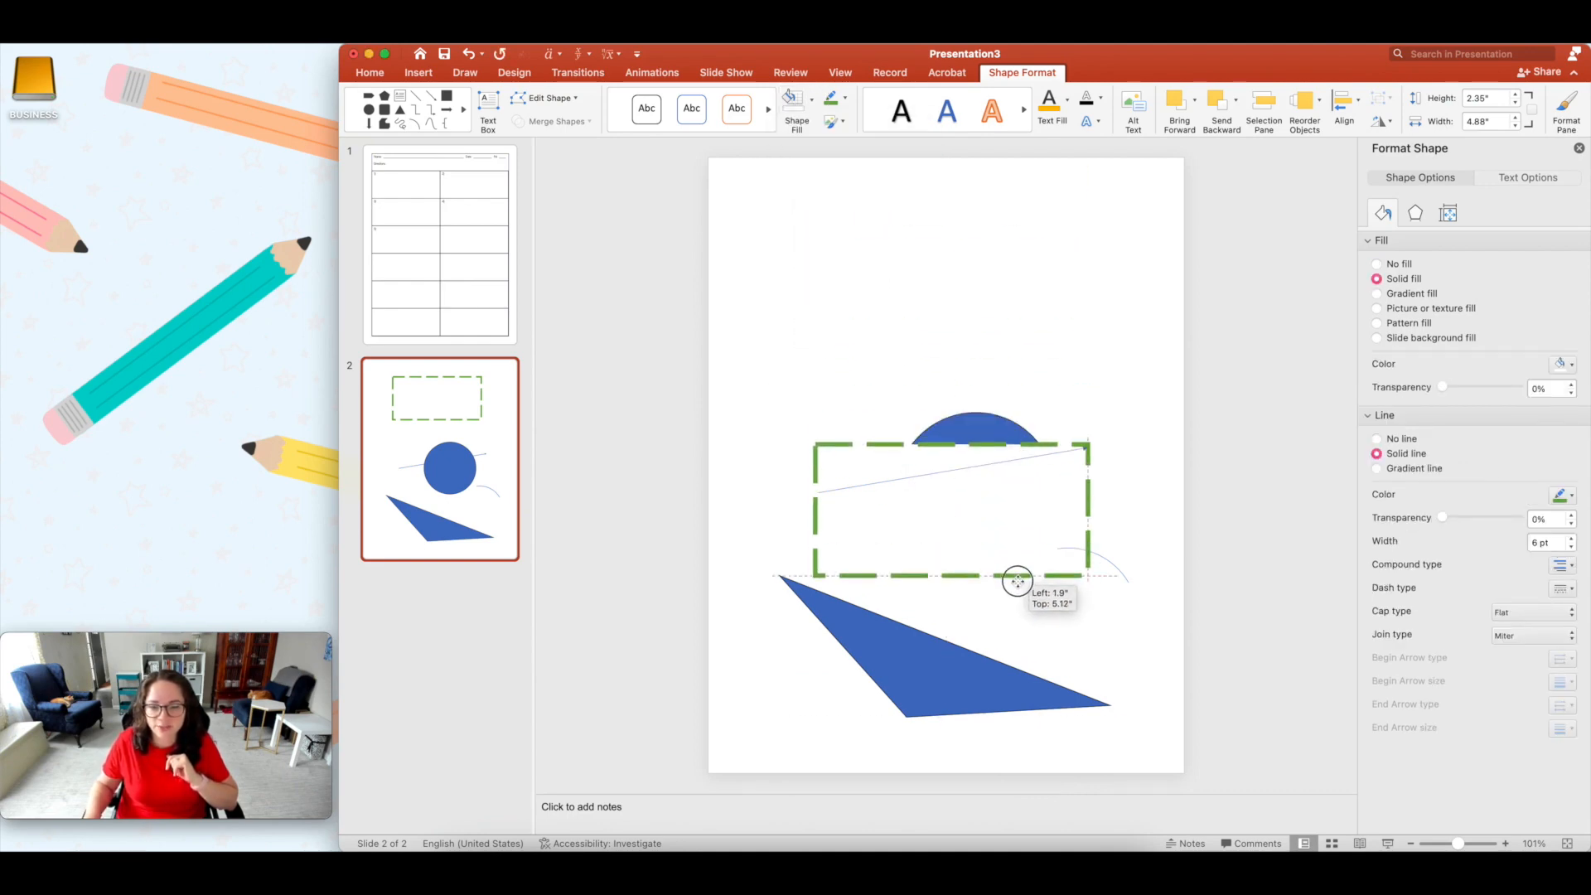
{"action": "left_click_drag", "start_coordinate": [1018, 582], "coordinate": [1055, 585]}
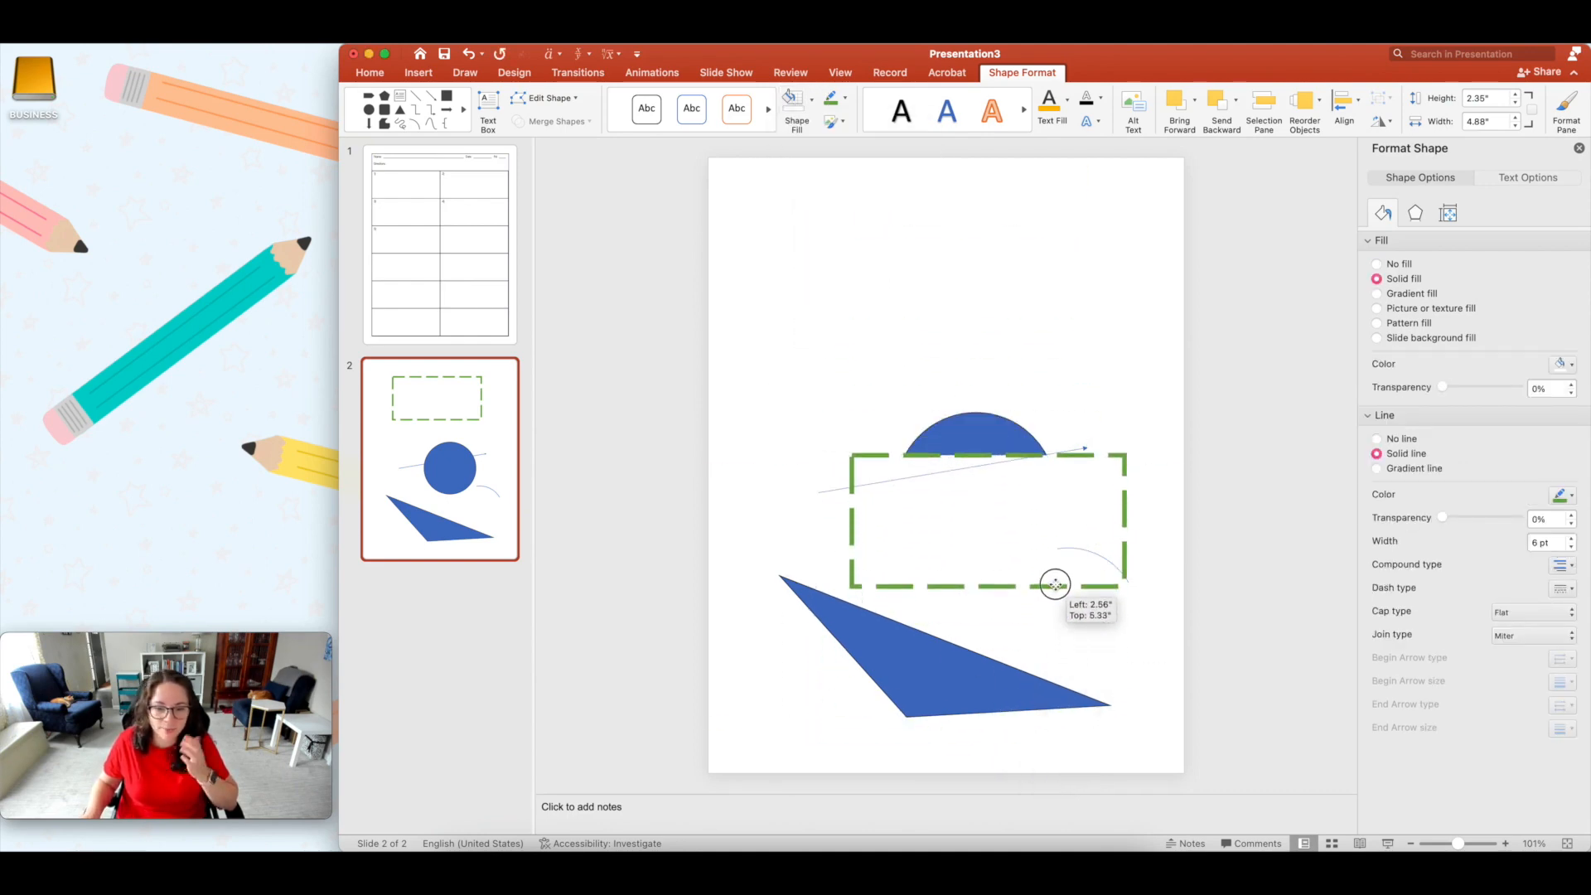
{"action": "left_click_drag", "start_coordinate": [1056, 584], "coordinate": [1052, 563]}
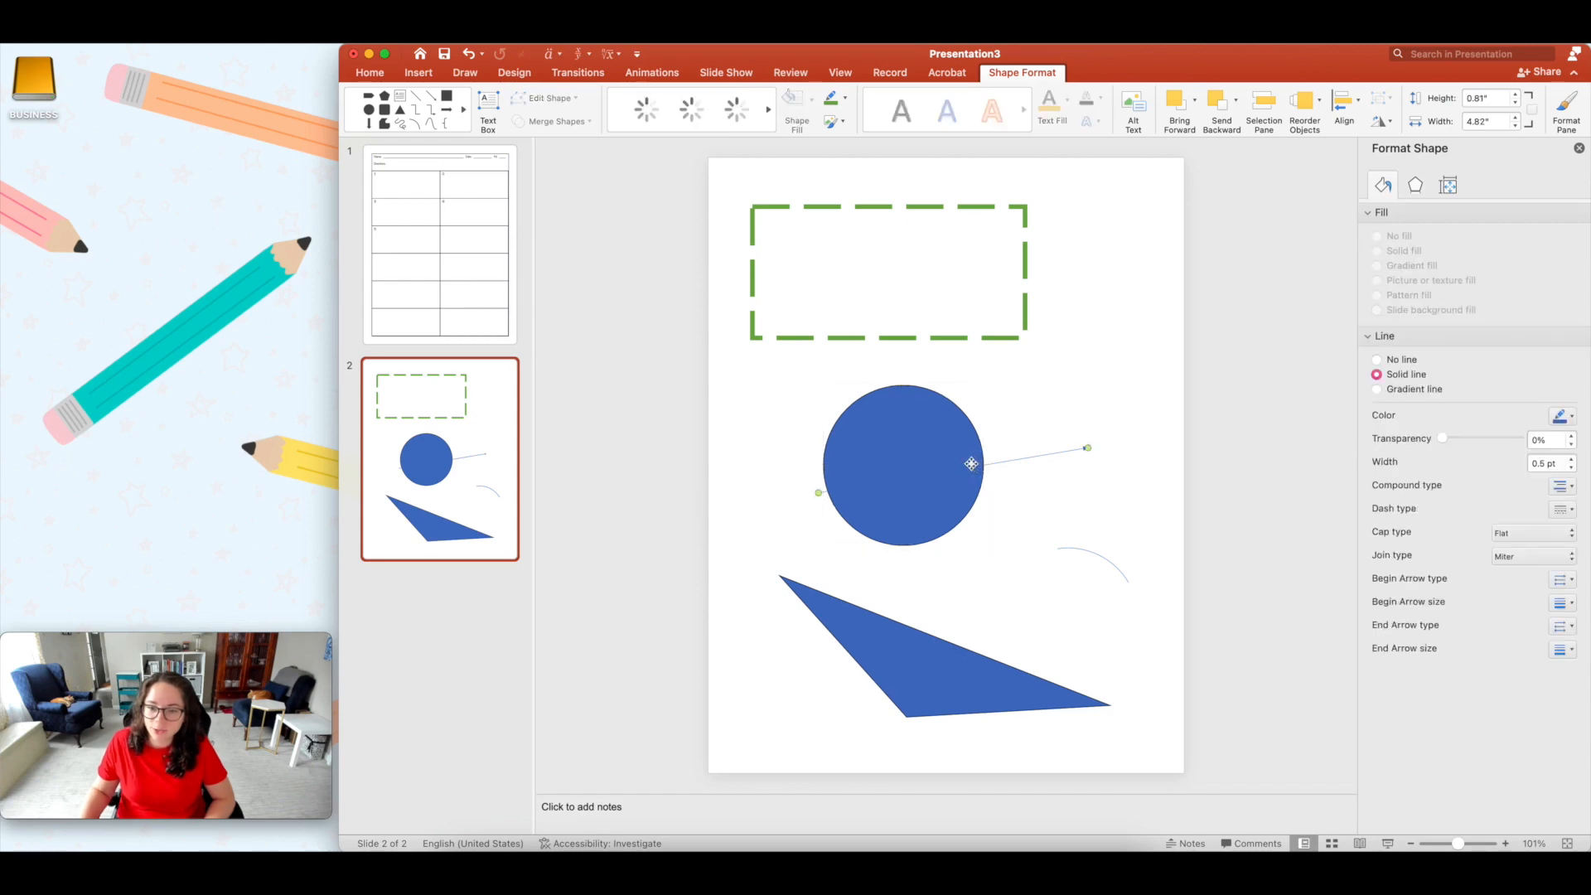
Step: Give the circle an orange-yellow fill and 5 pt black dashed round-cap outline, then move it right
{"action": "right_click", "coordinate": [972, 464]}
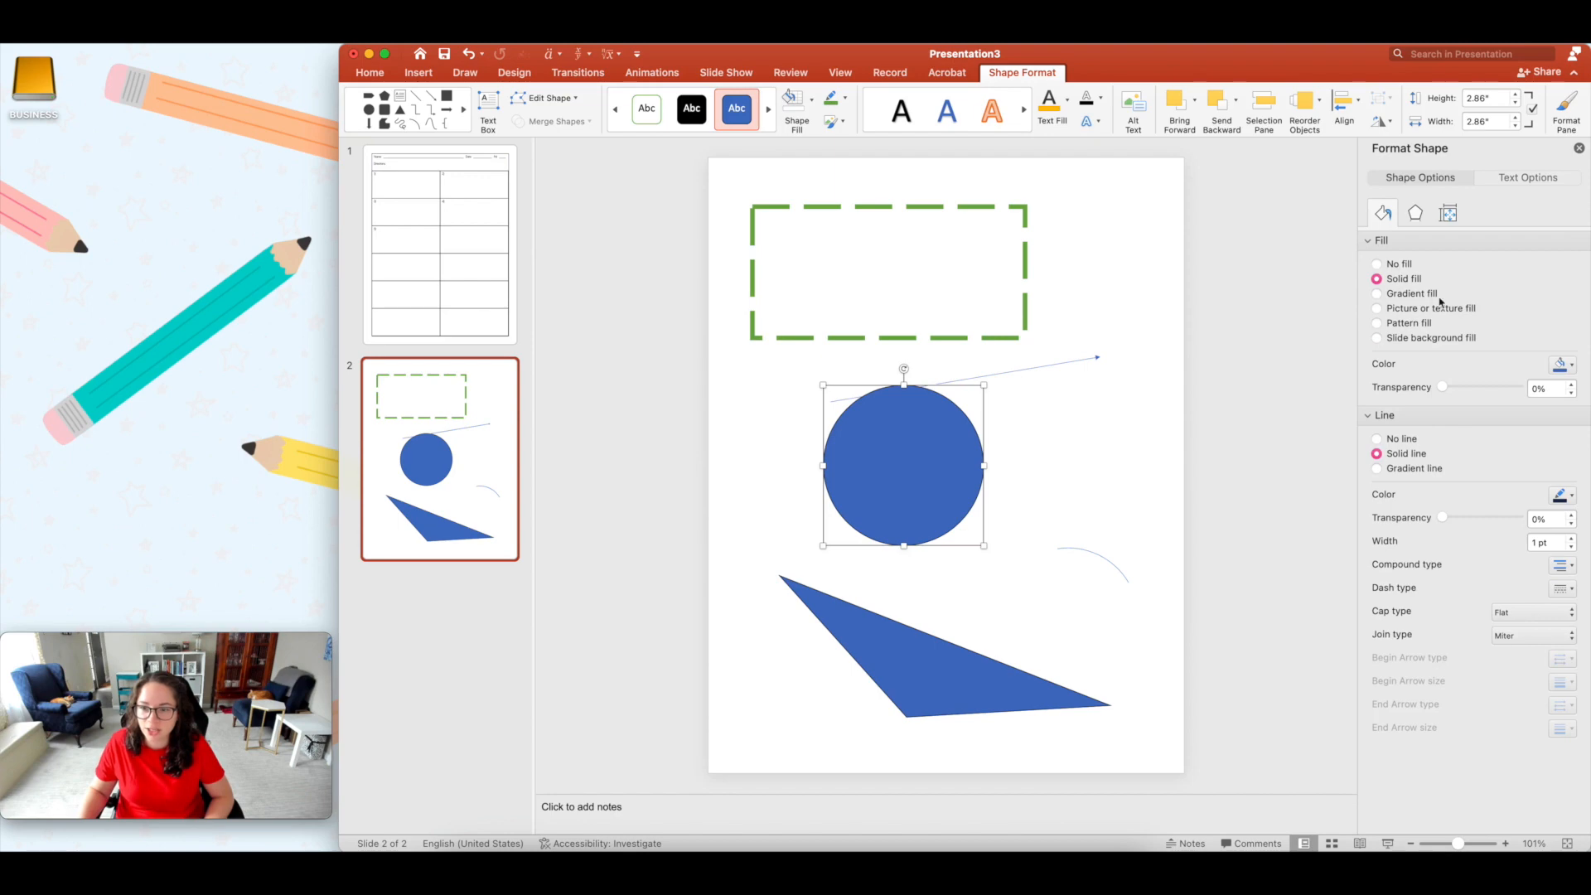
{"action": "left_click", "coordinate": [1563, 365]}
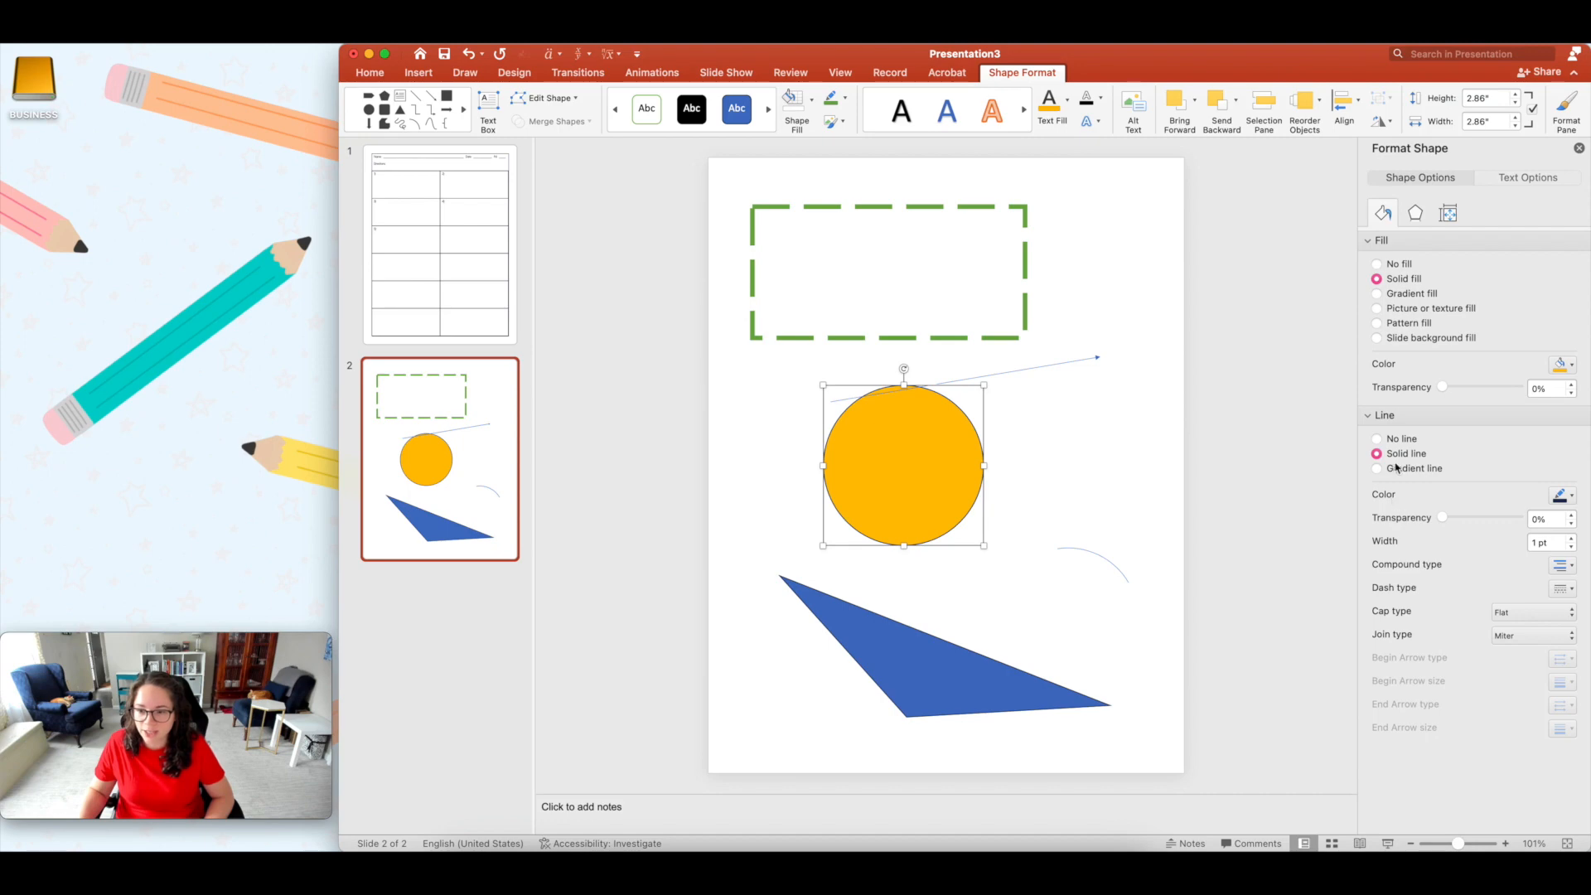
{"action": "left_click", "coordinate": [1561, 494]}
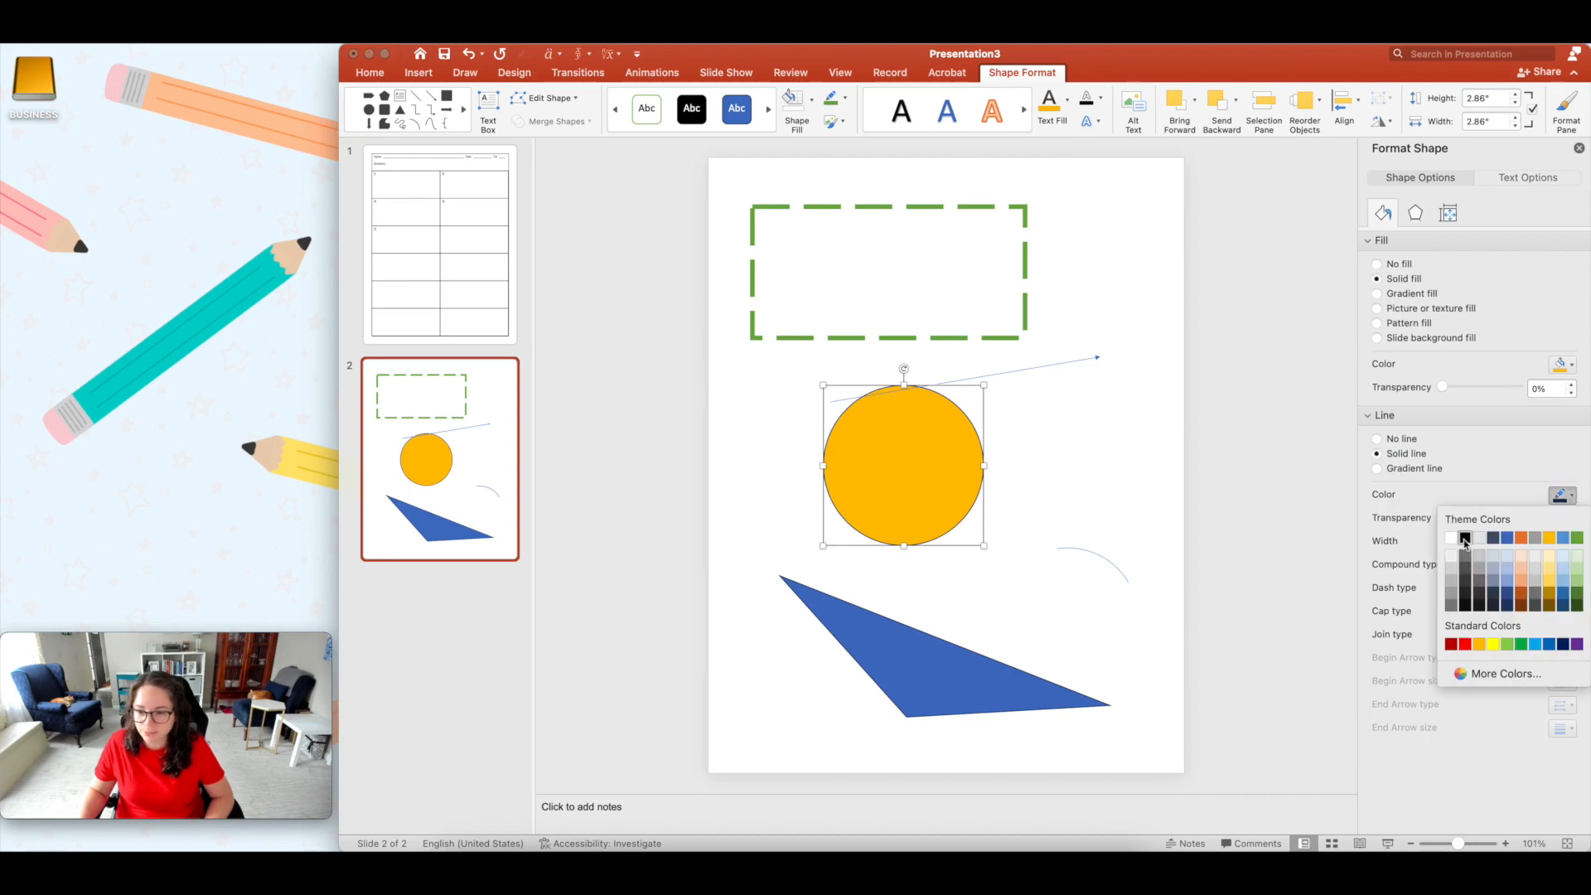
{"action": "left_click", "coordinate": [1465, 539]}
{"action": "type", "text": "5"}
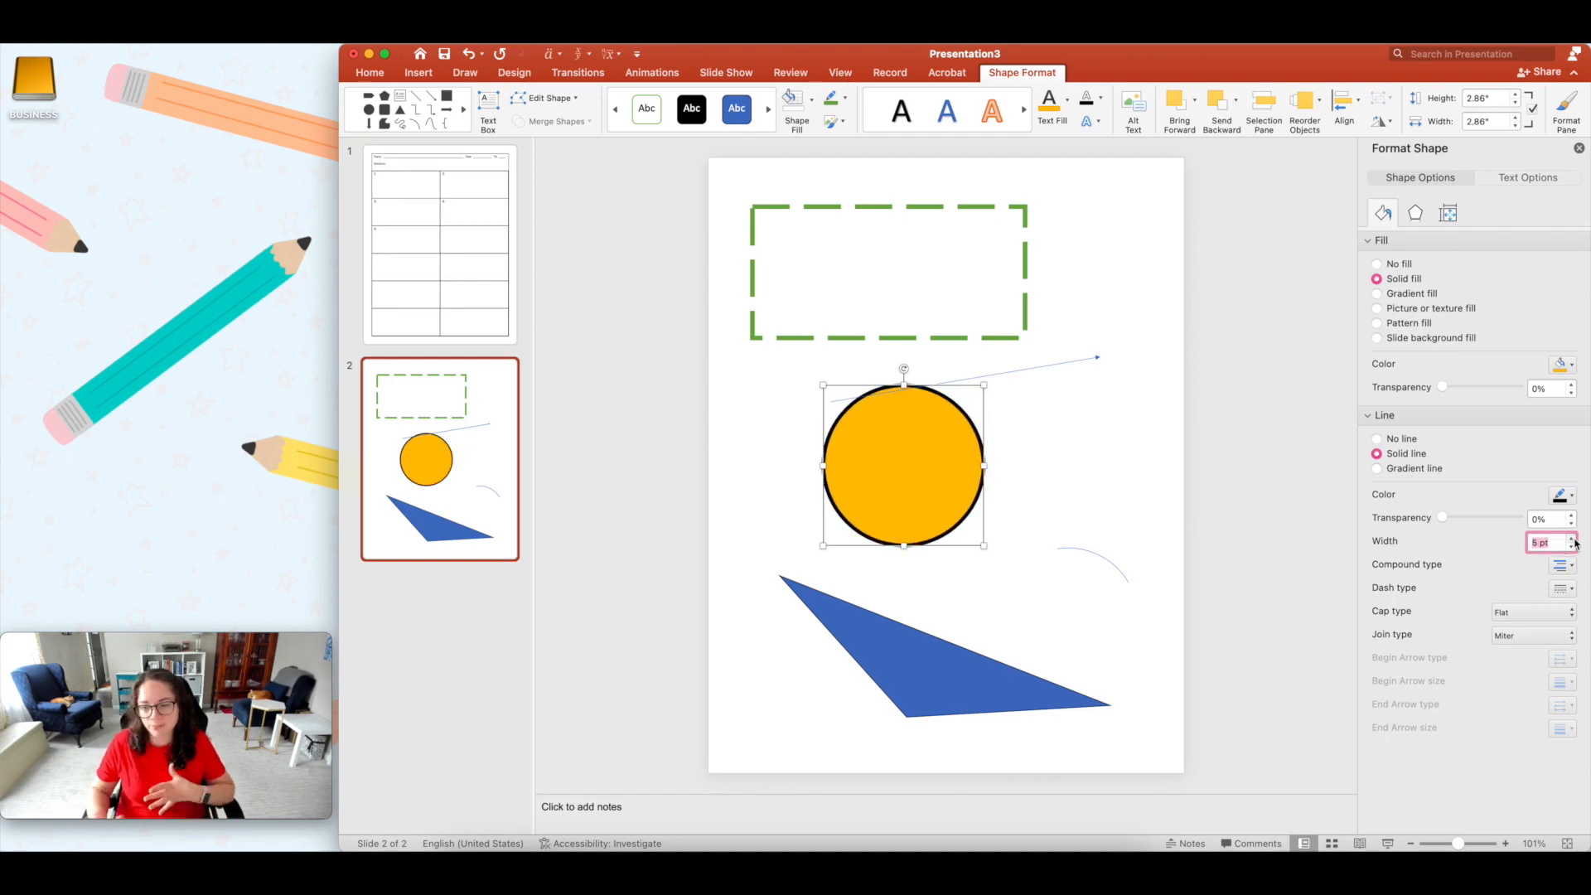
{"action": "left_click", "coordinate": [1561, 566]}
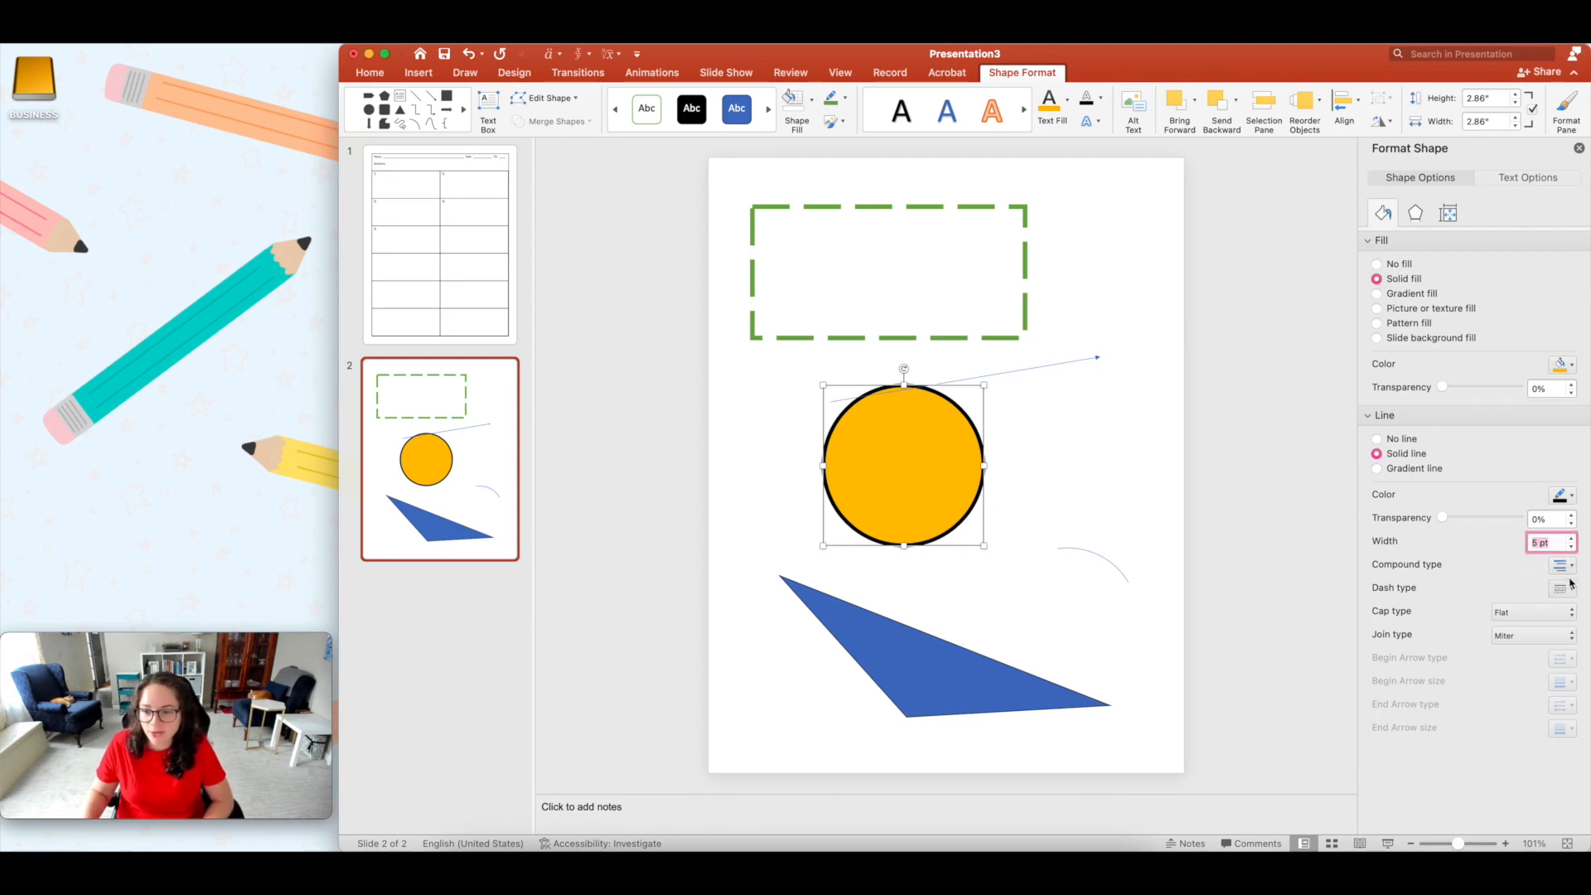
{"action": "left_click", "coordinate": [1561, 587]}
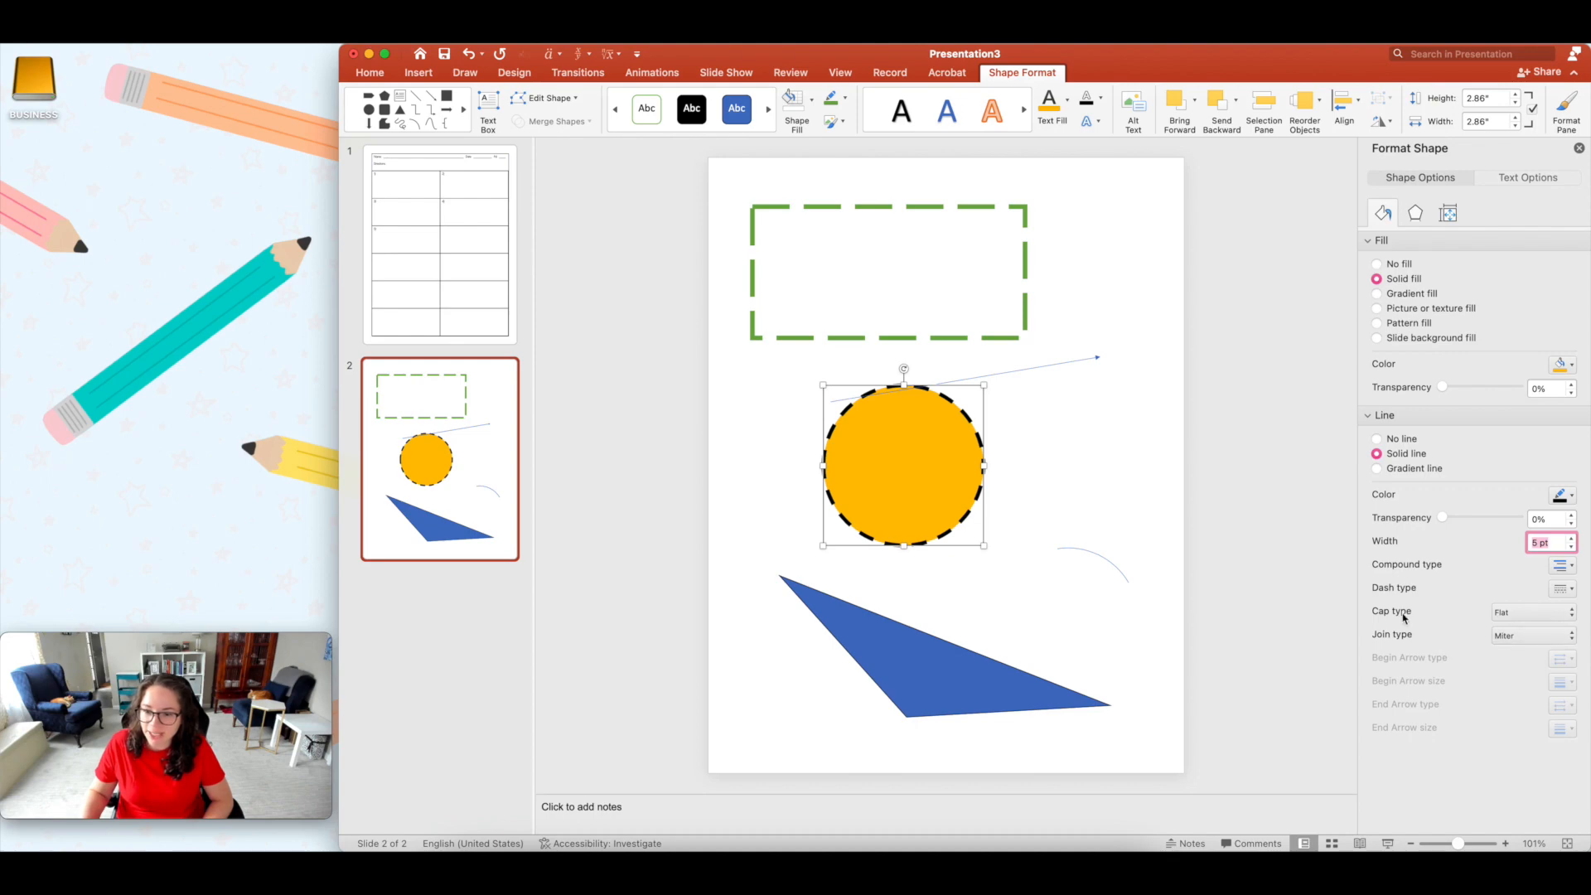
{"action": "left_click", "coordinate": [1563, 611]}
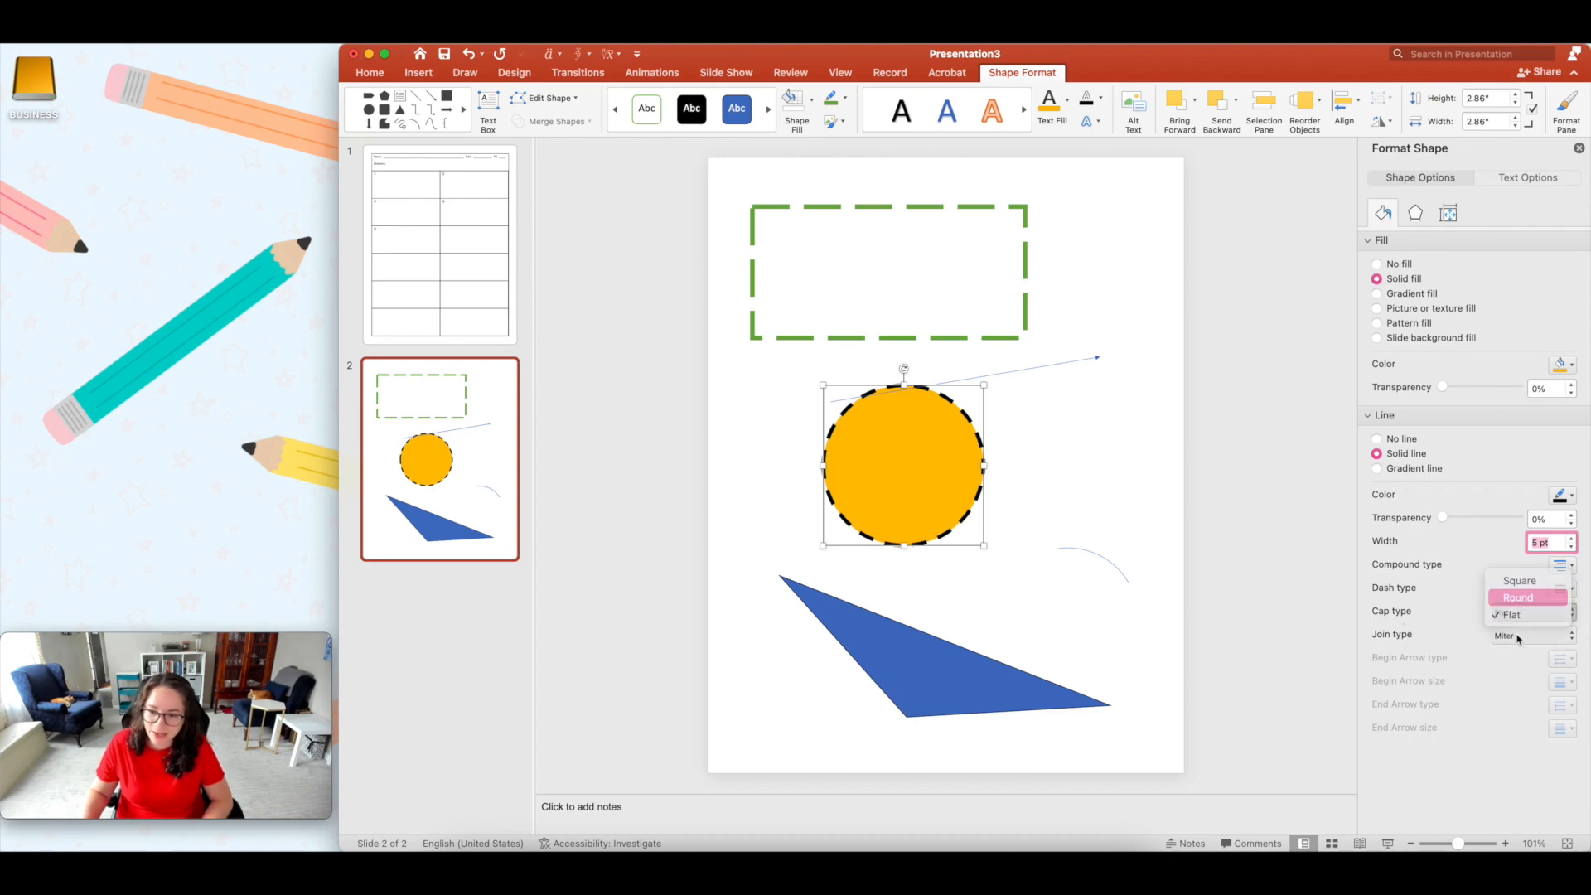
{"action": "left_click", "coordinate": [1518, 597]}
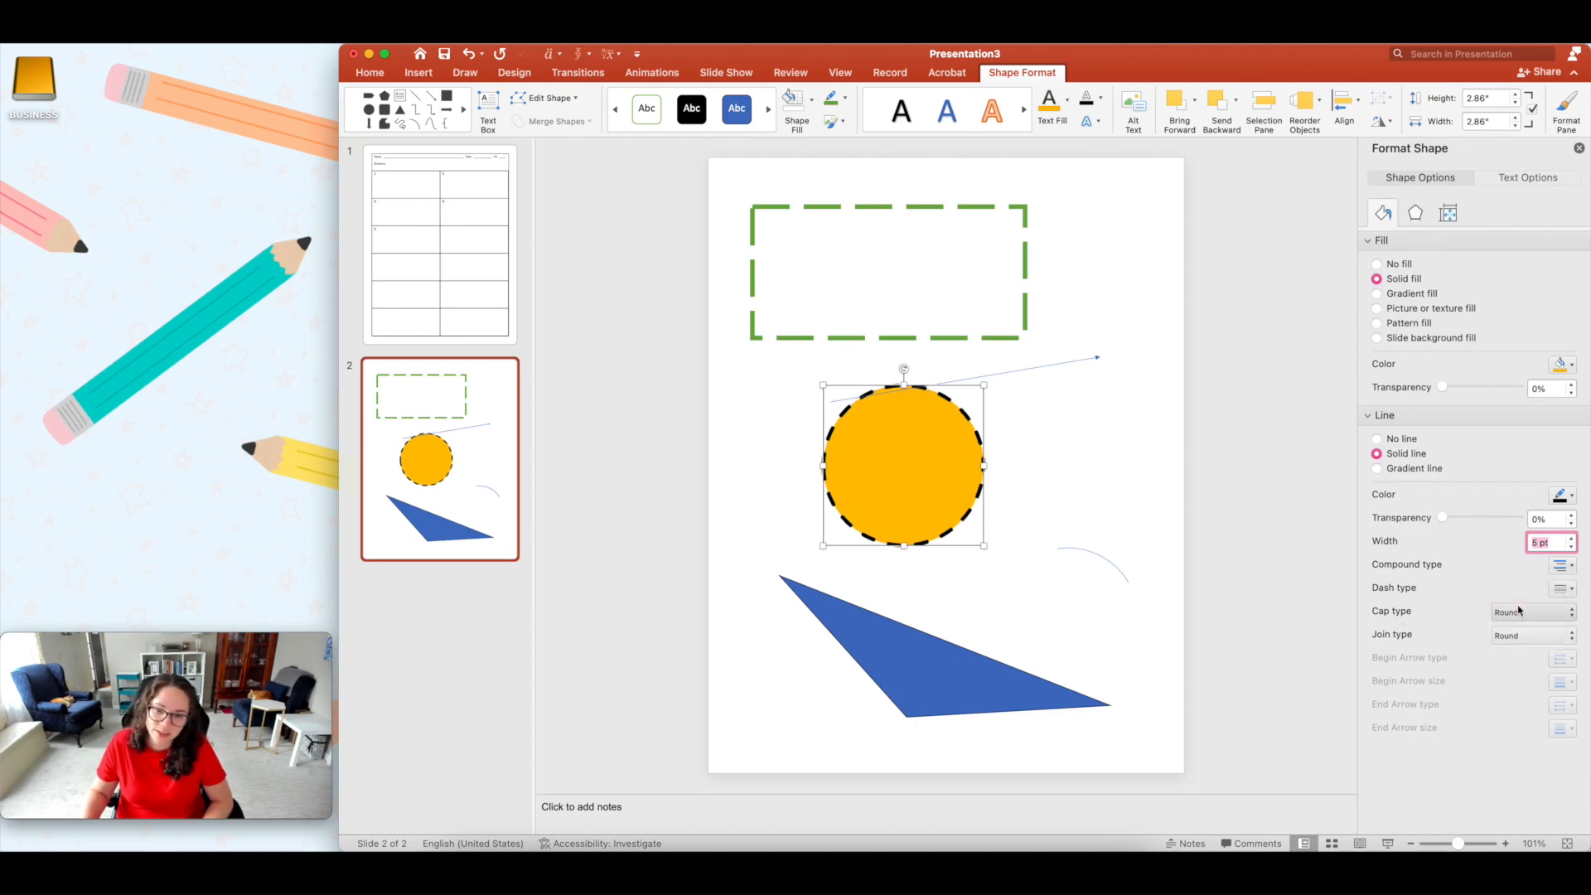
{"action": "left_click_drag", "start_coordinate": [903, 465], "coordinate": [1154, 462]}
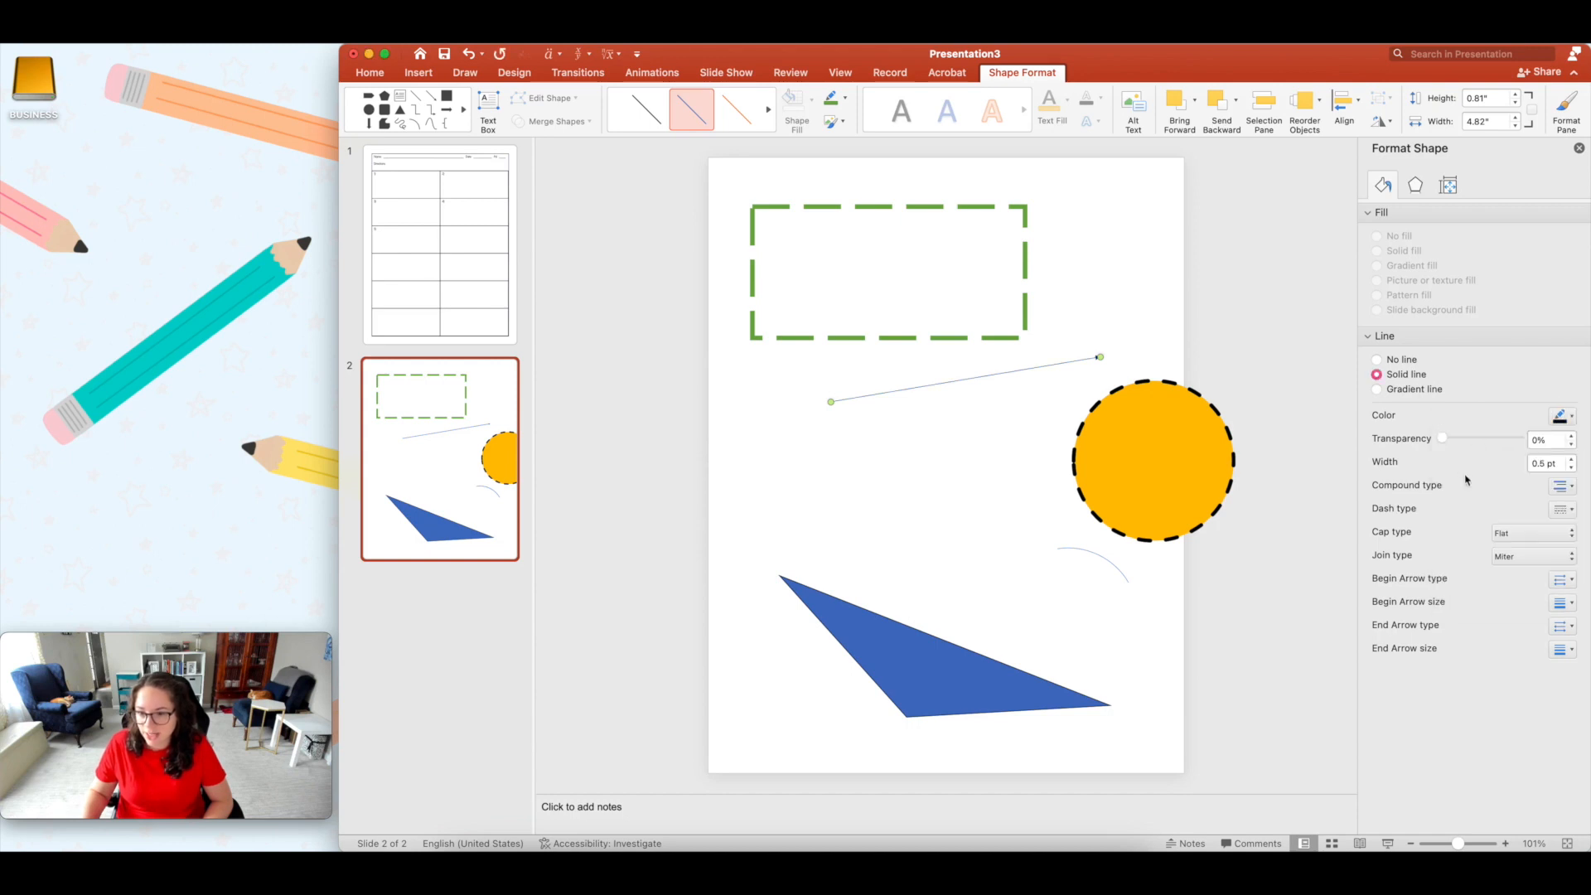
Step: Make the arrow line thick and black with round caps, a diamond start and larger arrowhead
{"action": "left_click", "coordinate": [1572, 458]}
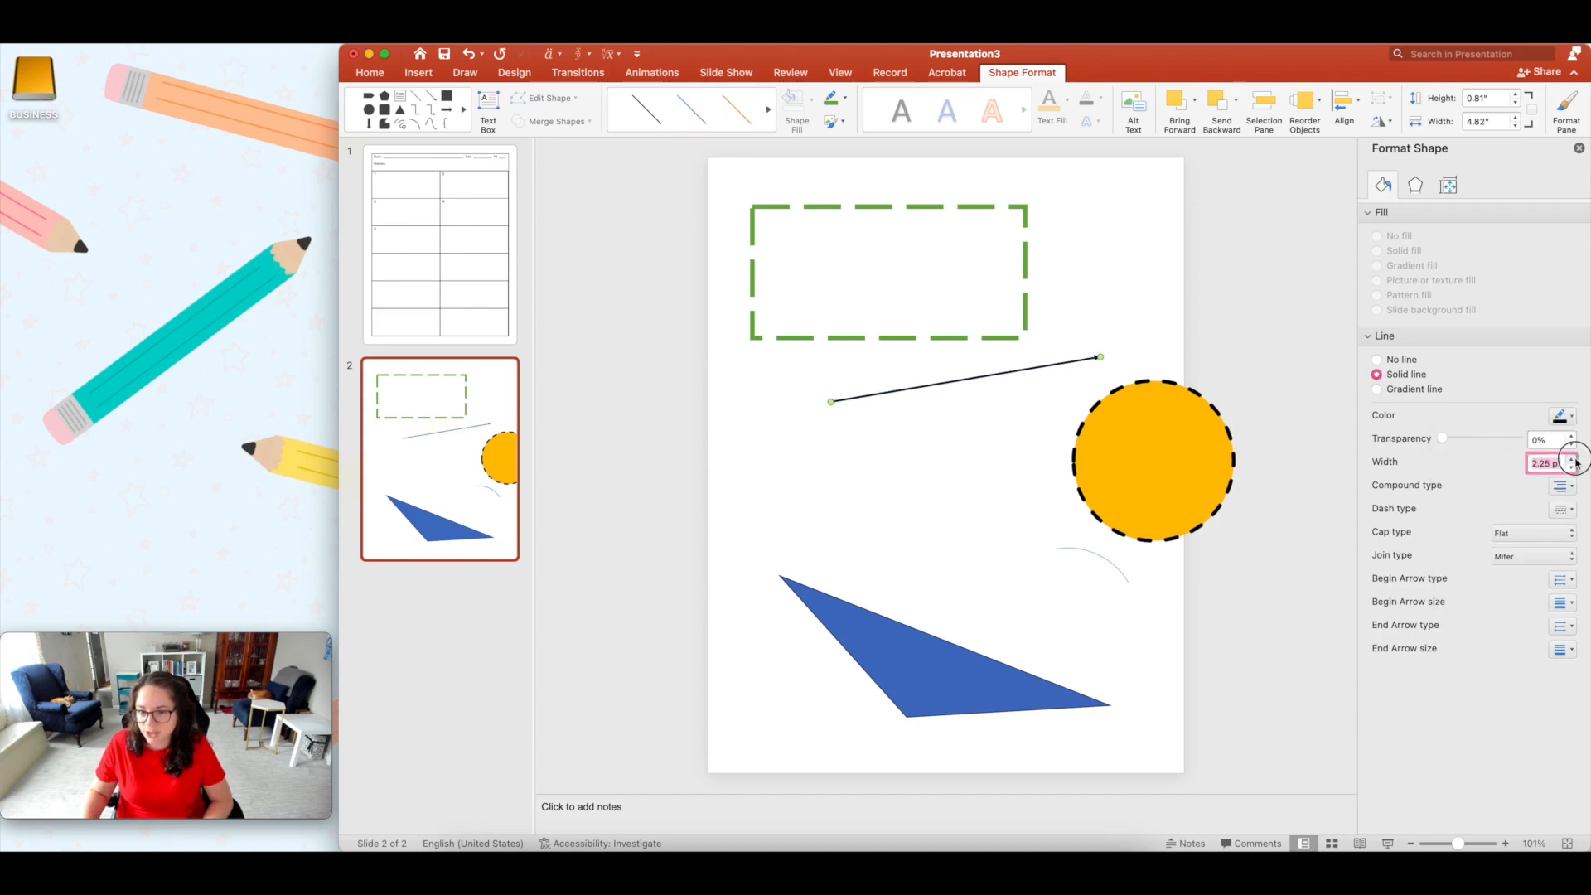
{"action": "left_click", "coordinate": [1573, 458]}
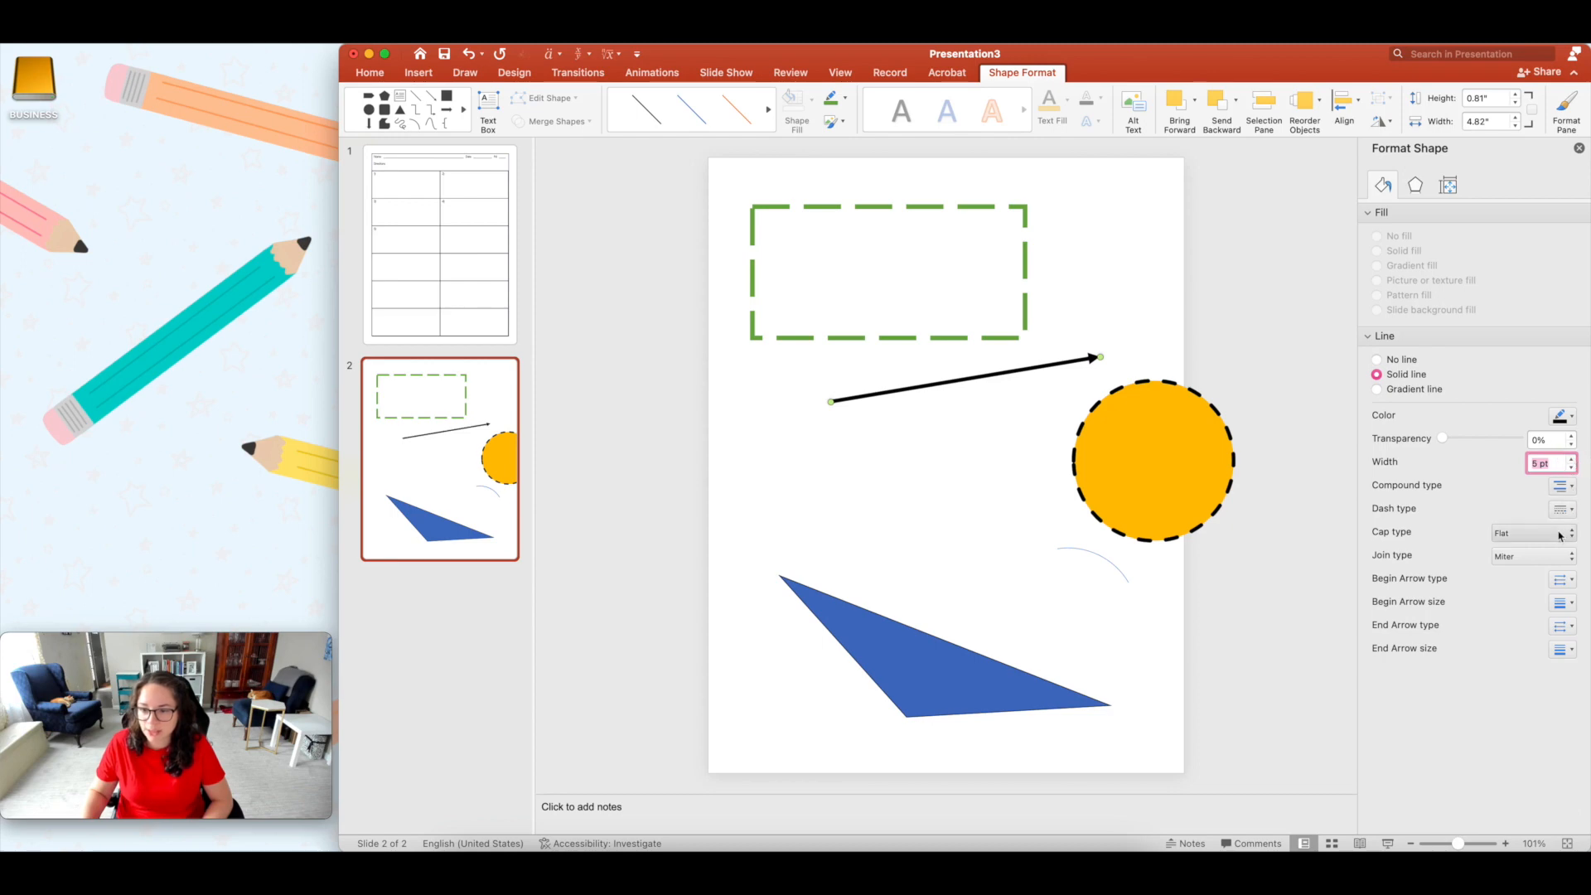
{"action": "left_click", "coordinate": [1564, 555]}
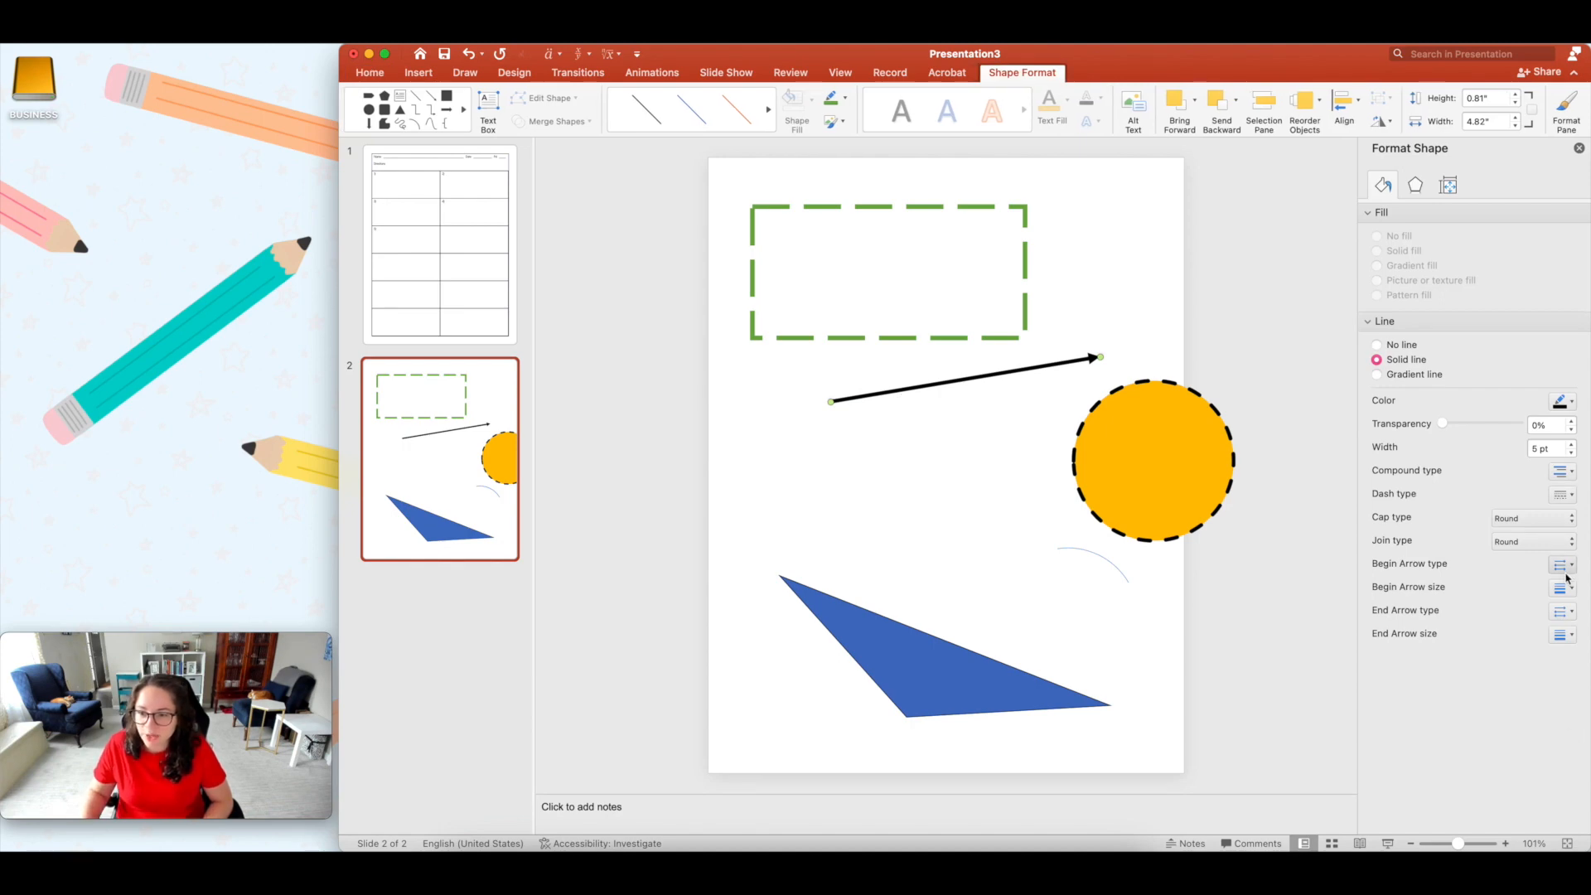
{"action": "left_click", "coordinate": [1561, 564]}
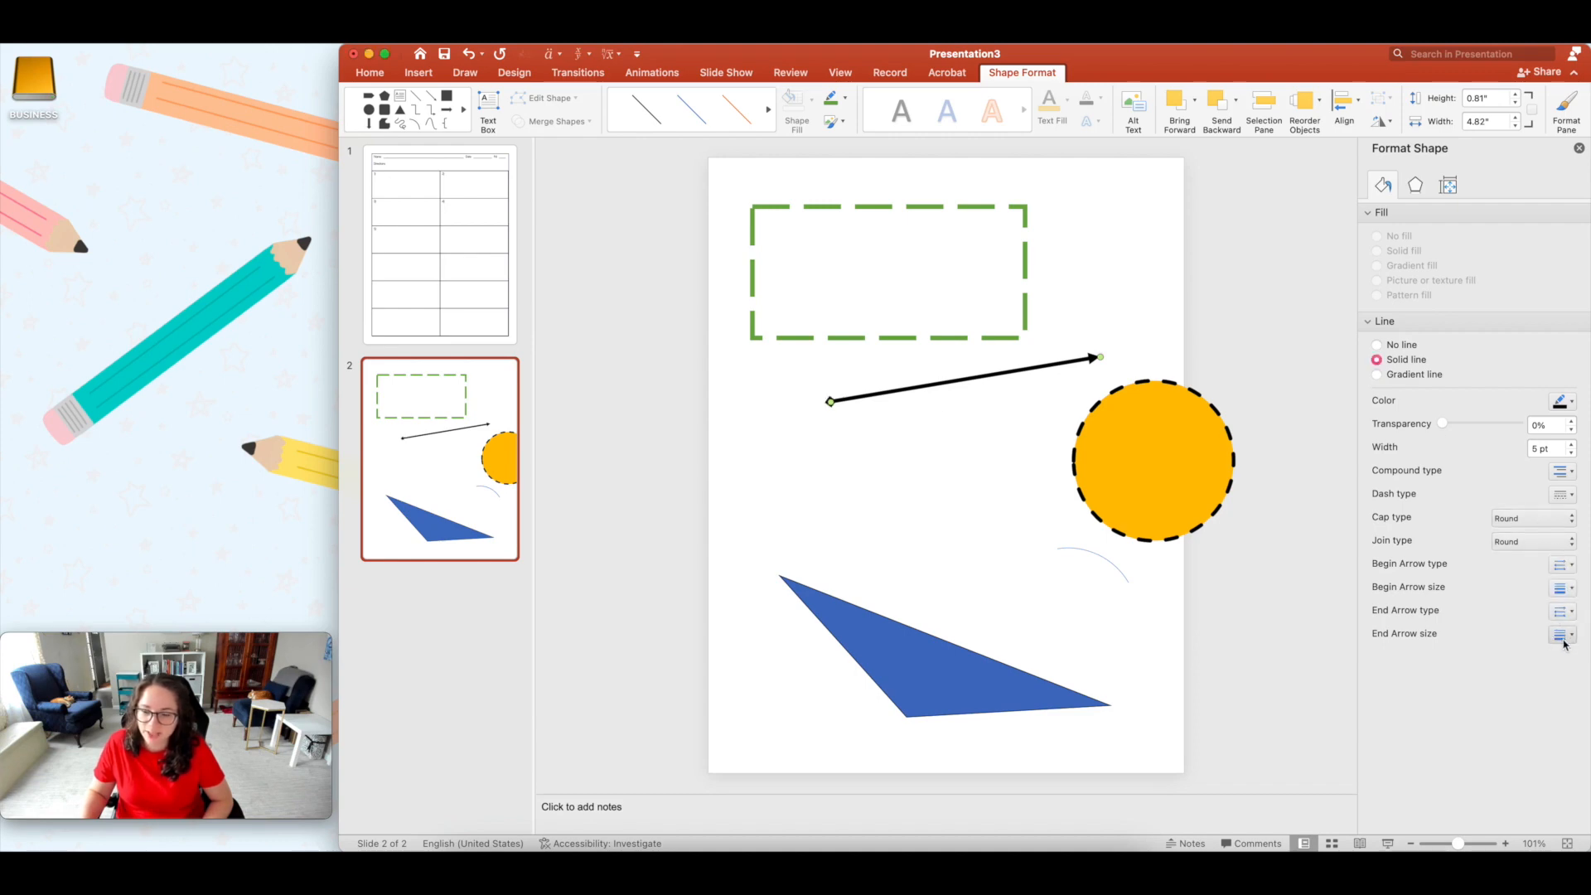
{"action": "left_click", "coordinate": [1561, 633]}
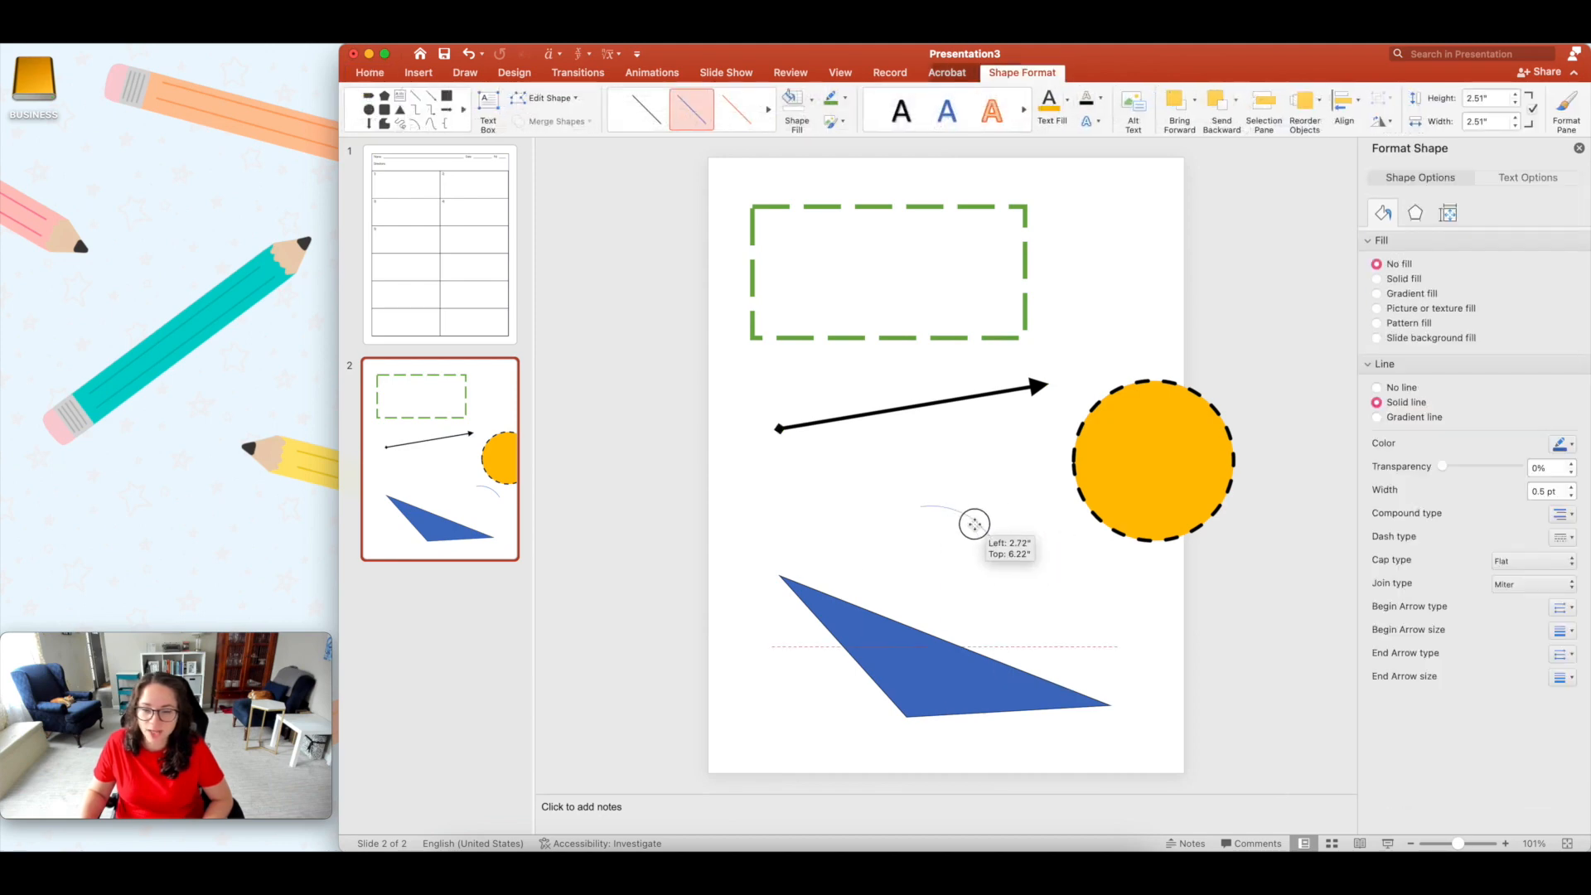
Step: Move the arc above the triangle, thicken it to about 5.25 pt, and add round dot ends
{"action": "left_click_drag", "start_coordinate": [972, 525], "coordinate": [930, 538]}
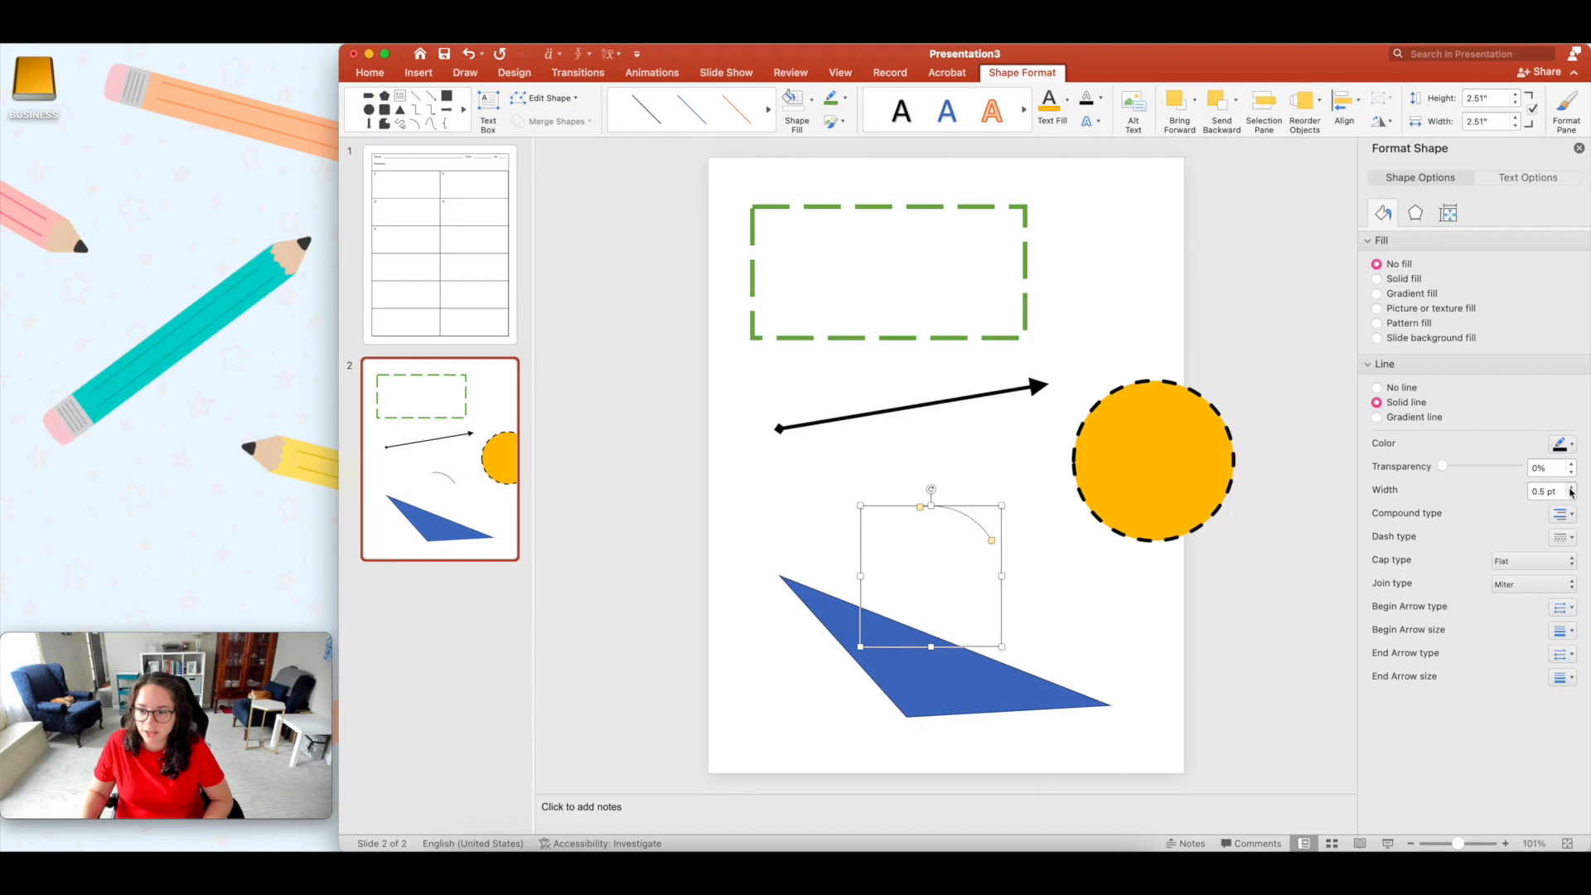
{"action": "left_click", "coordinate": [1572, 487]}
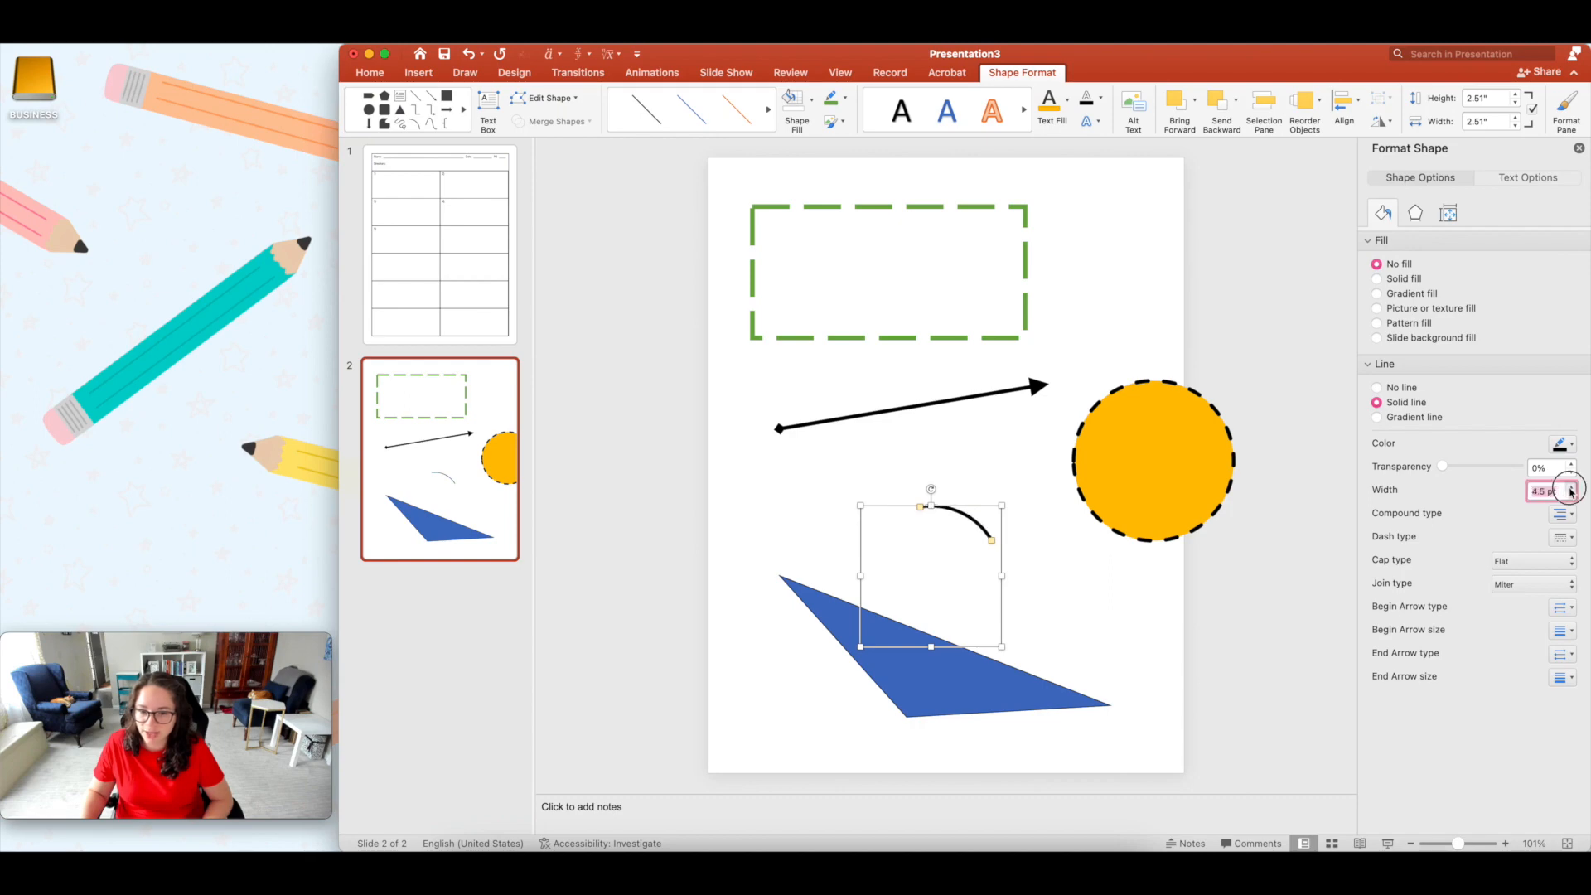
{"action": "left_click", "coordinate": [1570, 487]}
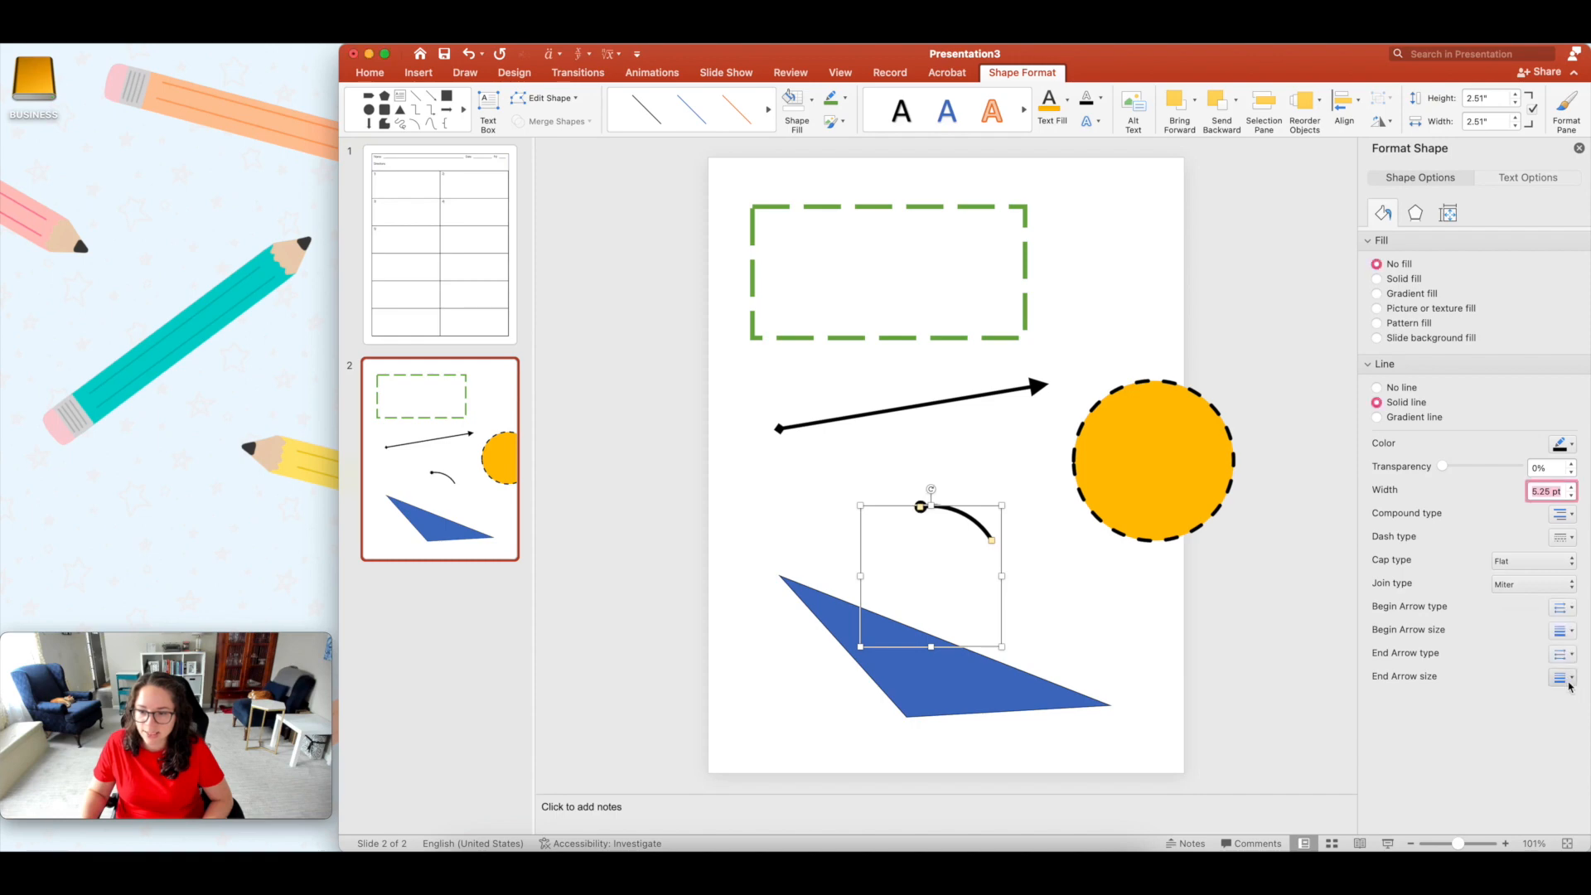
{"action": "left_click", "coordinate": [1560, 652]}
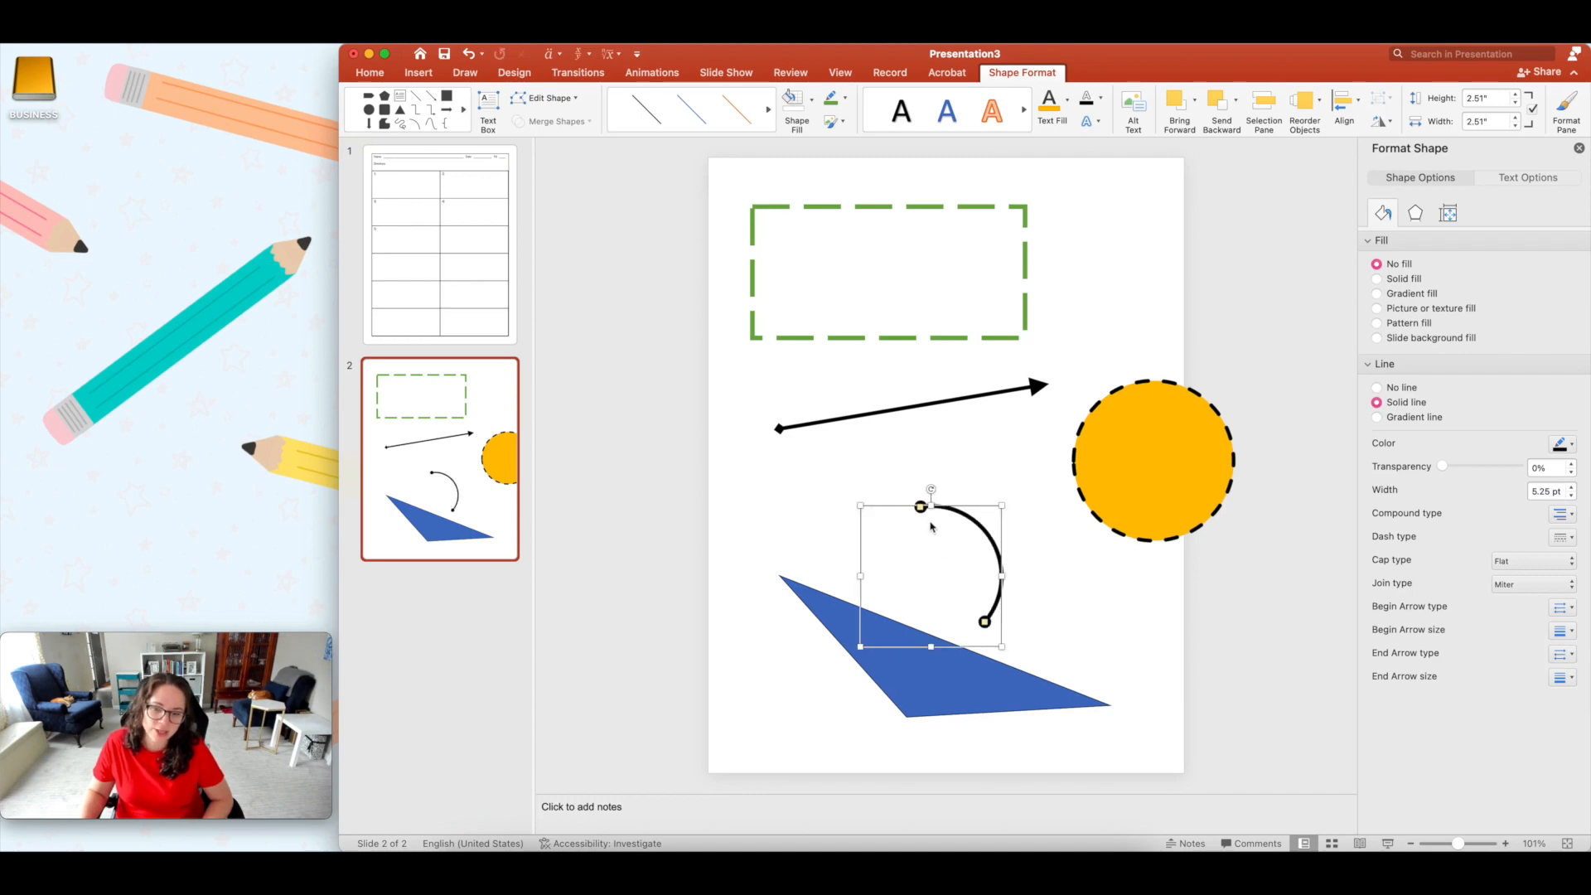
{"action": "mouse_move", "coordinate": [989, 637]}
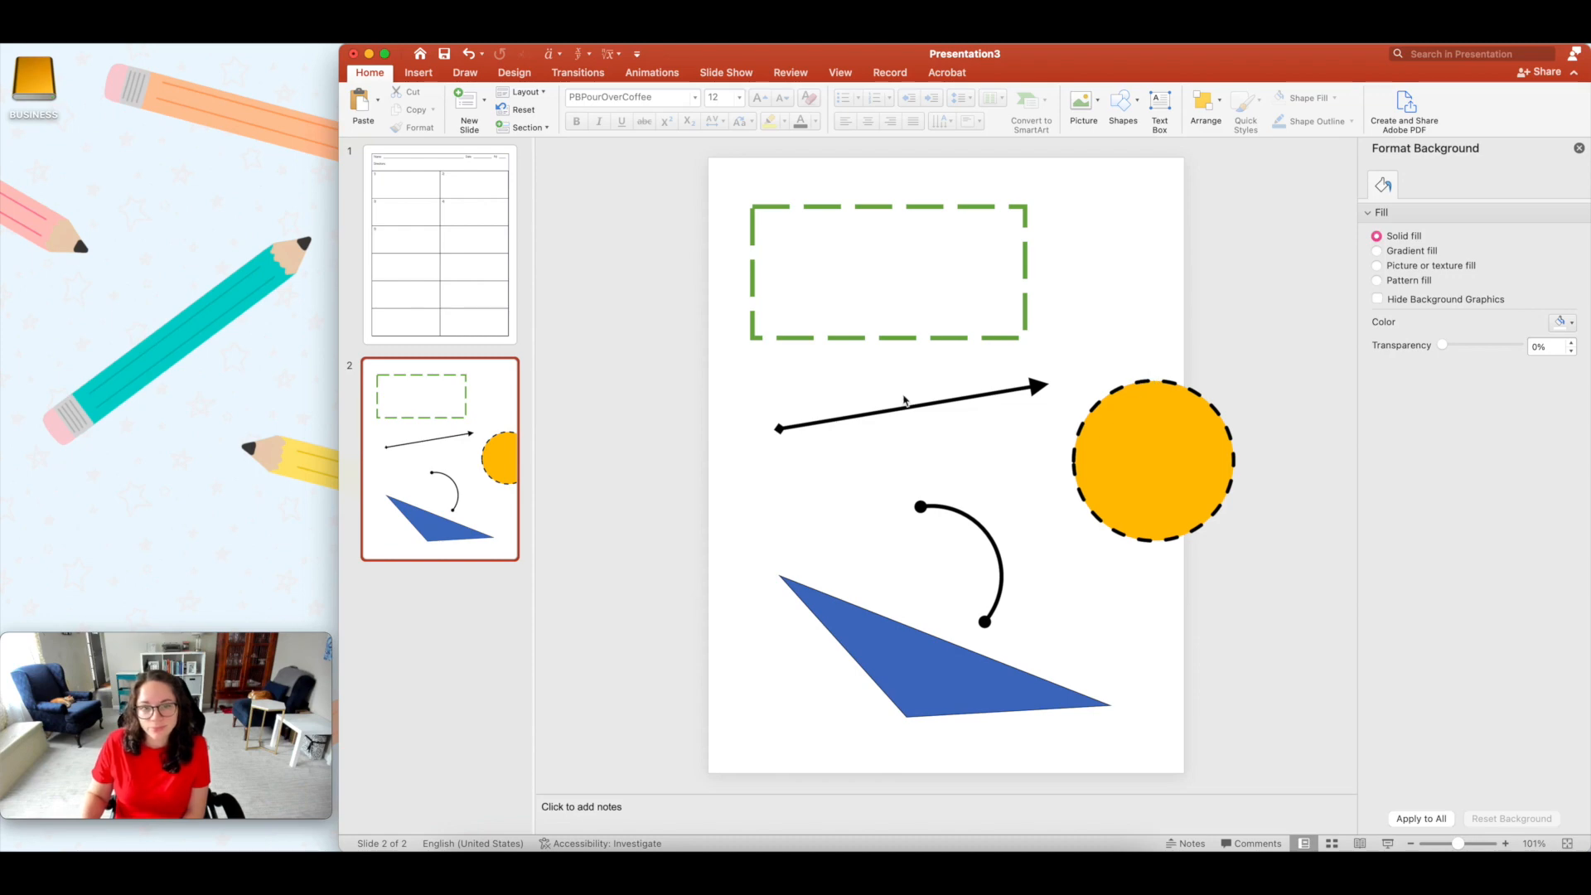
{"action": "mouse_move", "coordinate": [917, 409]}
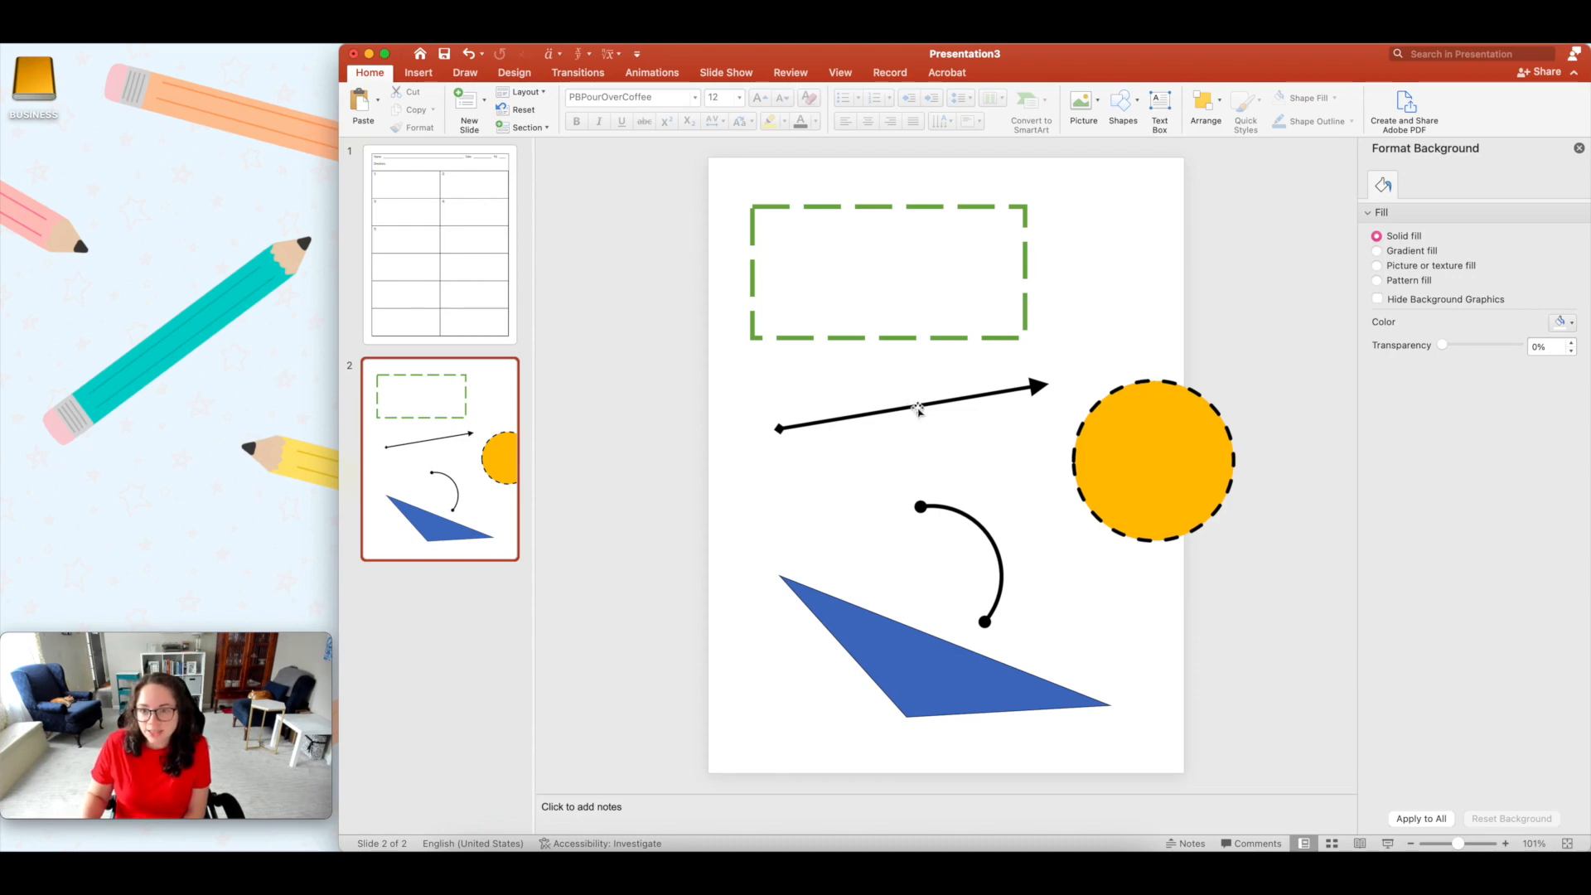
{"action": "mouse_move", "coordinate": [912, 407]}
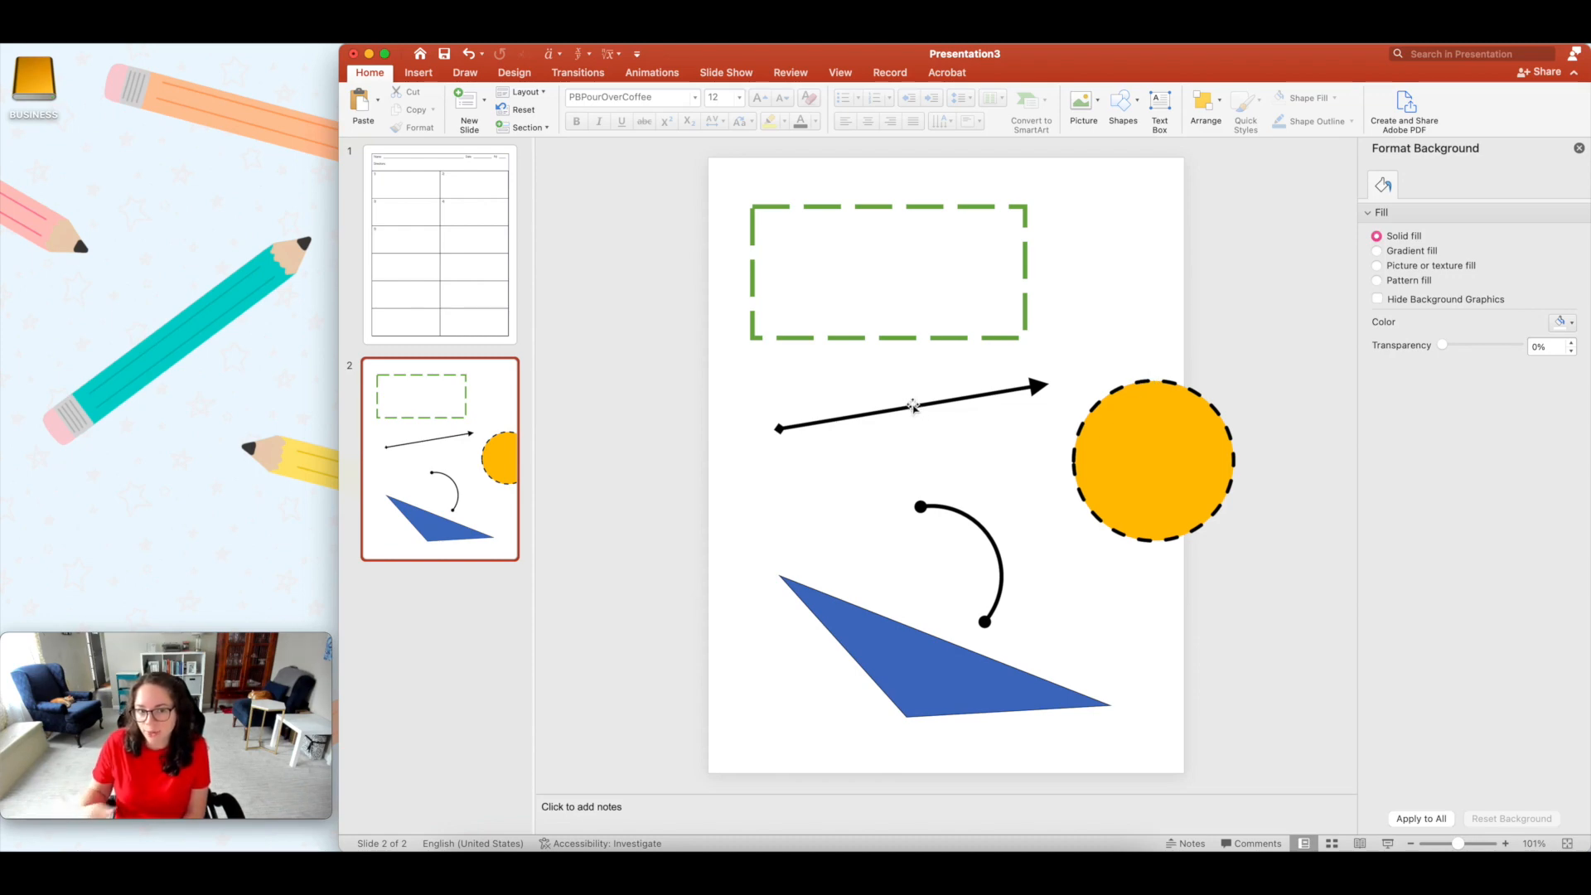
{"action": "mouse_move", "coordinate": [982, 451]}
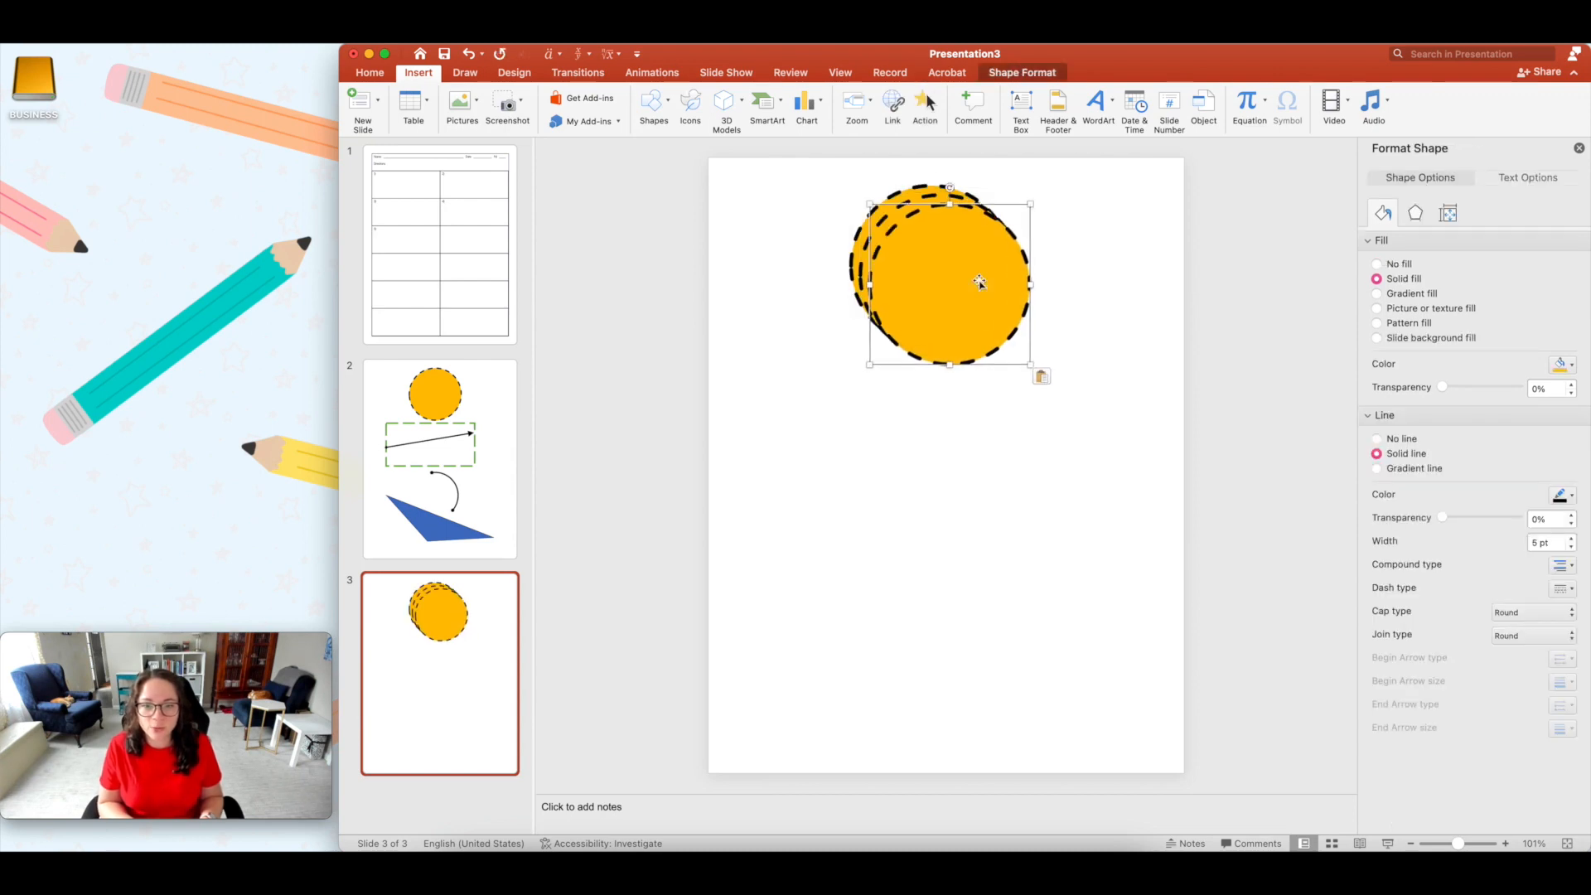
Step: Drag a copied circle to the bottom of the slide, under the top circle
{"action": "left_click_drag", "start_coordinate": [944, 281], "coordinate": [1081, 350]}
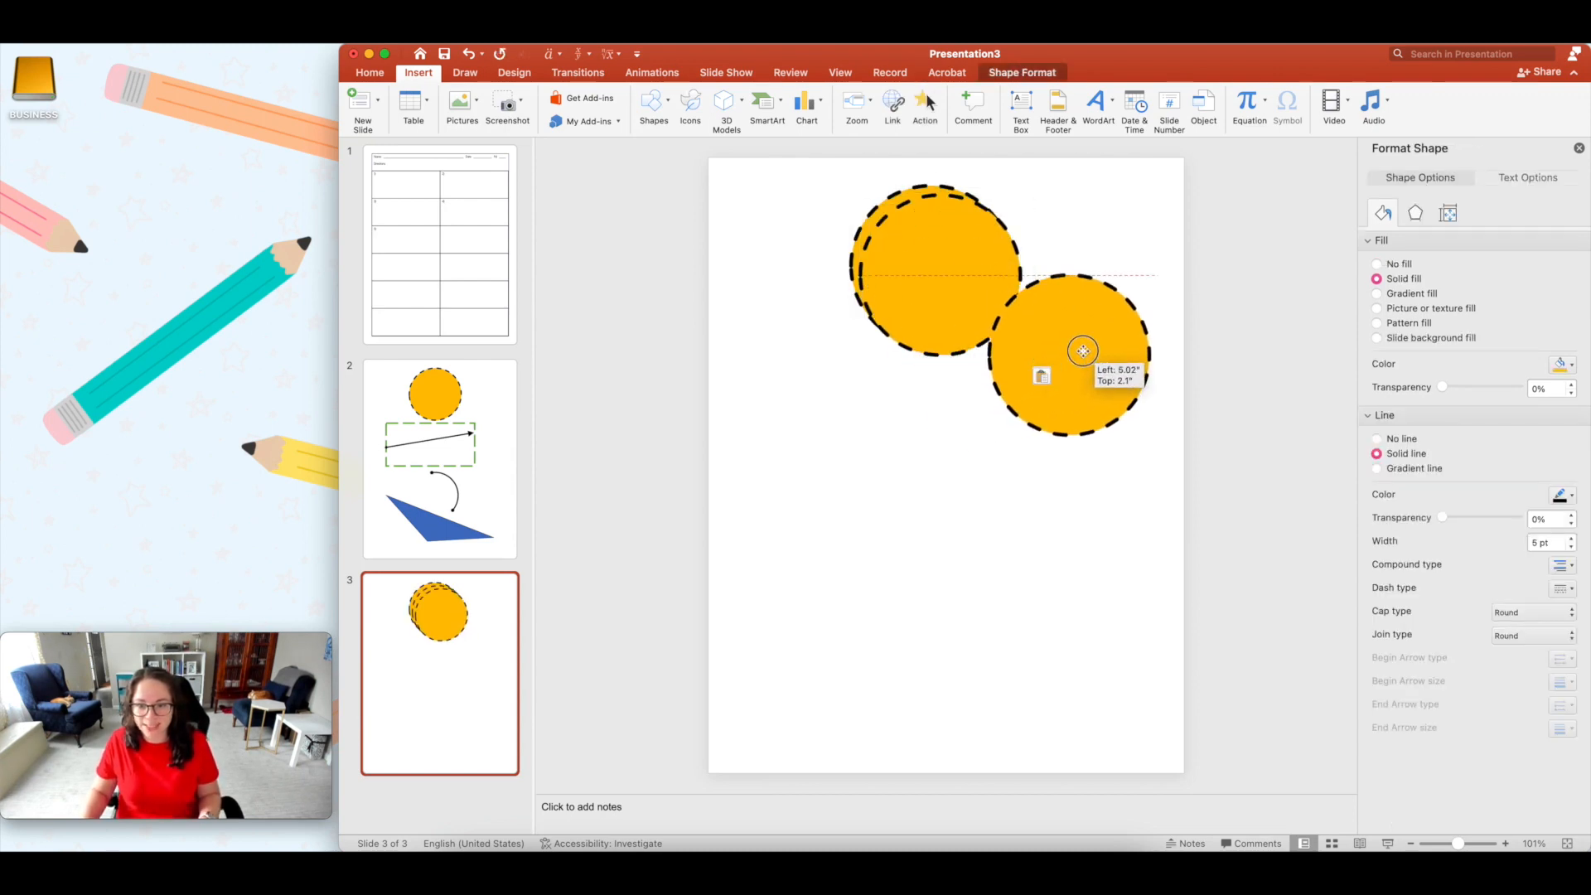
{"action": "left_click_drag", "start_coordinate": [1082, 349], "coordinate": [938, 348]}
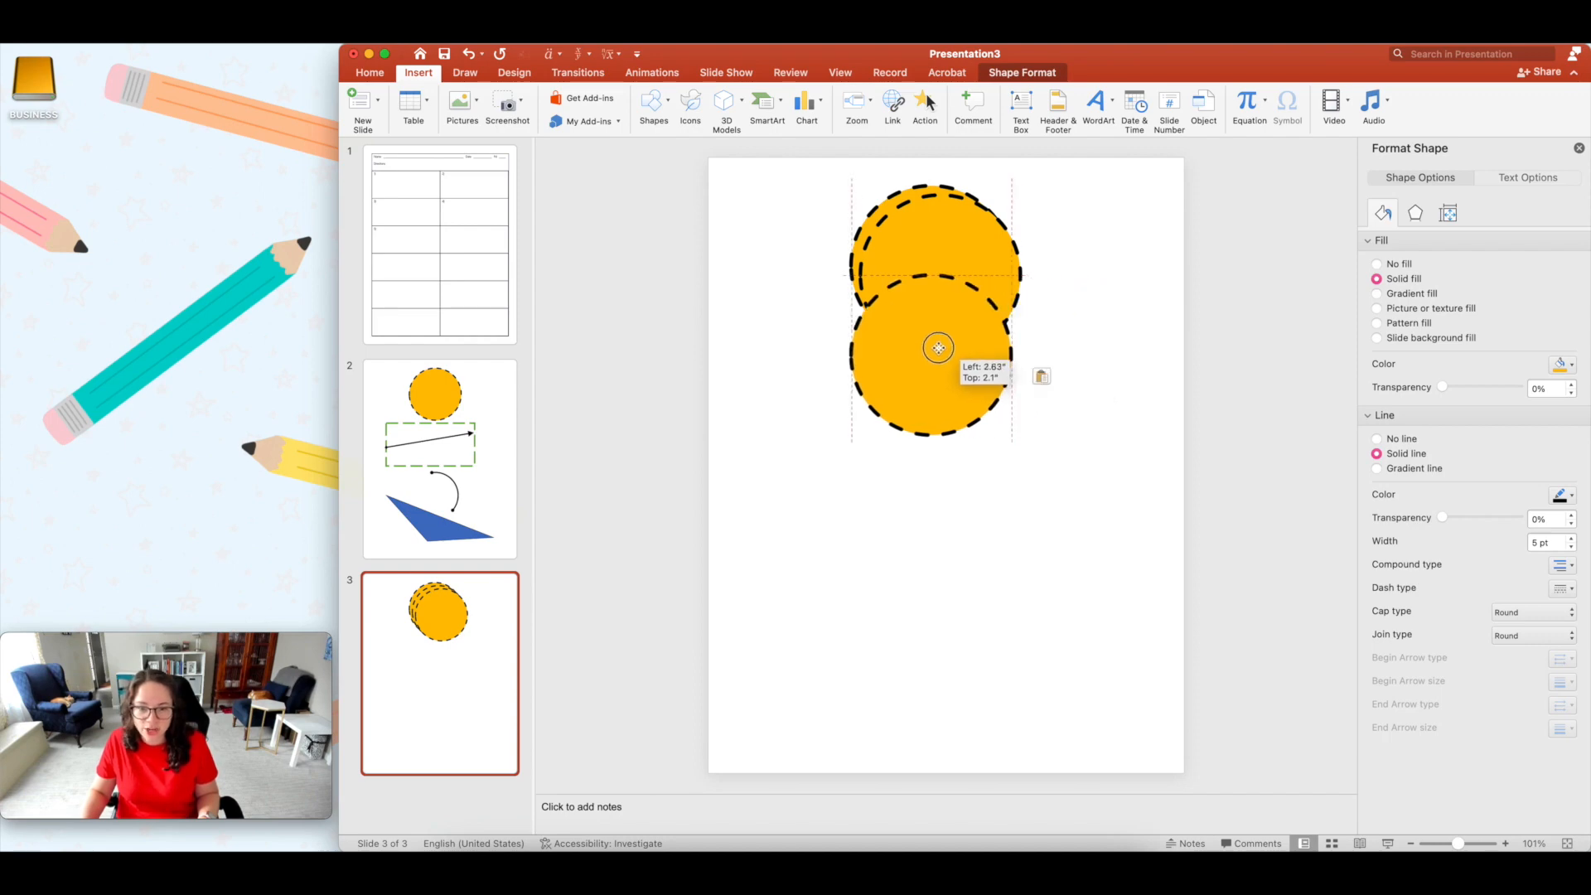
{"action": "left_click_drag", "start_coordinate": [936, 348], "coordinate": [887, 306]}
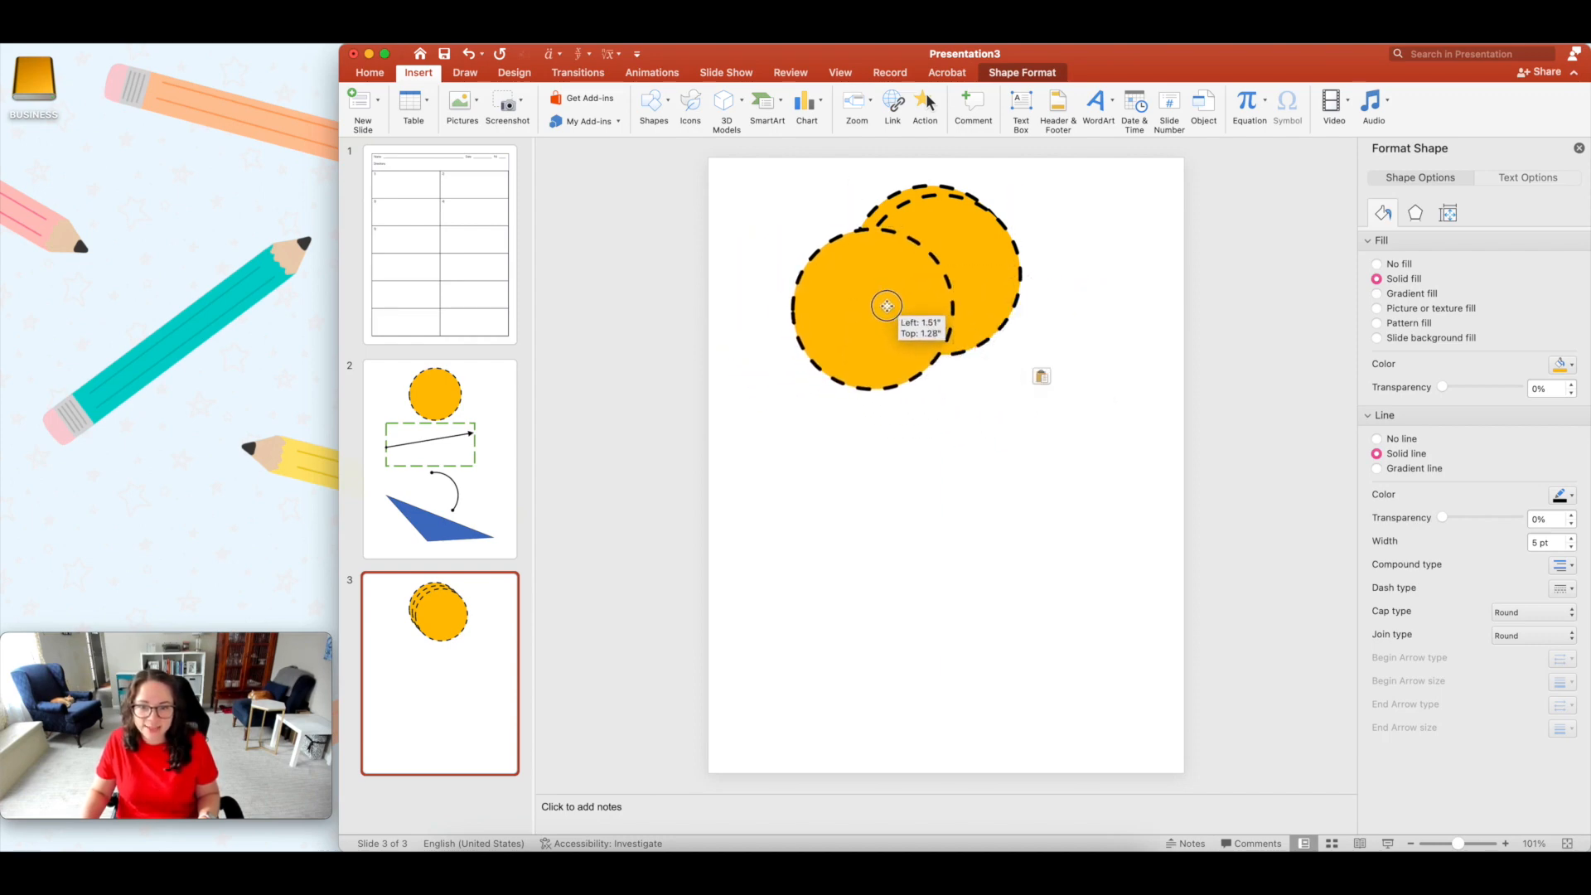
{"action": "left_click_drag", "start_coordinate": [886, 304], "coordinate": [858, 655]}
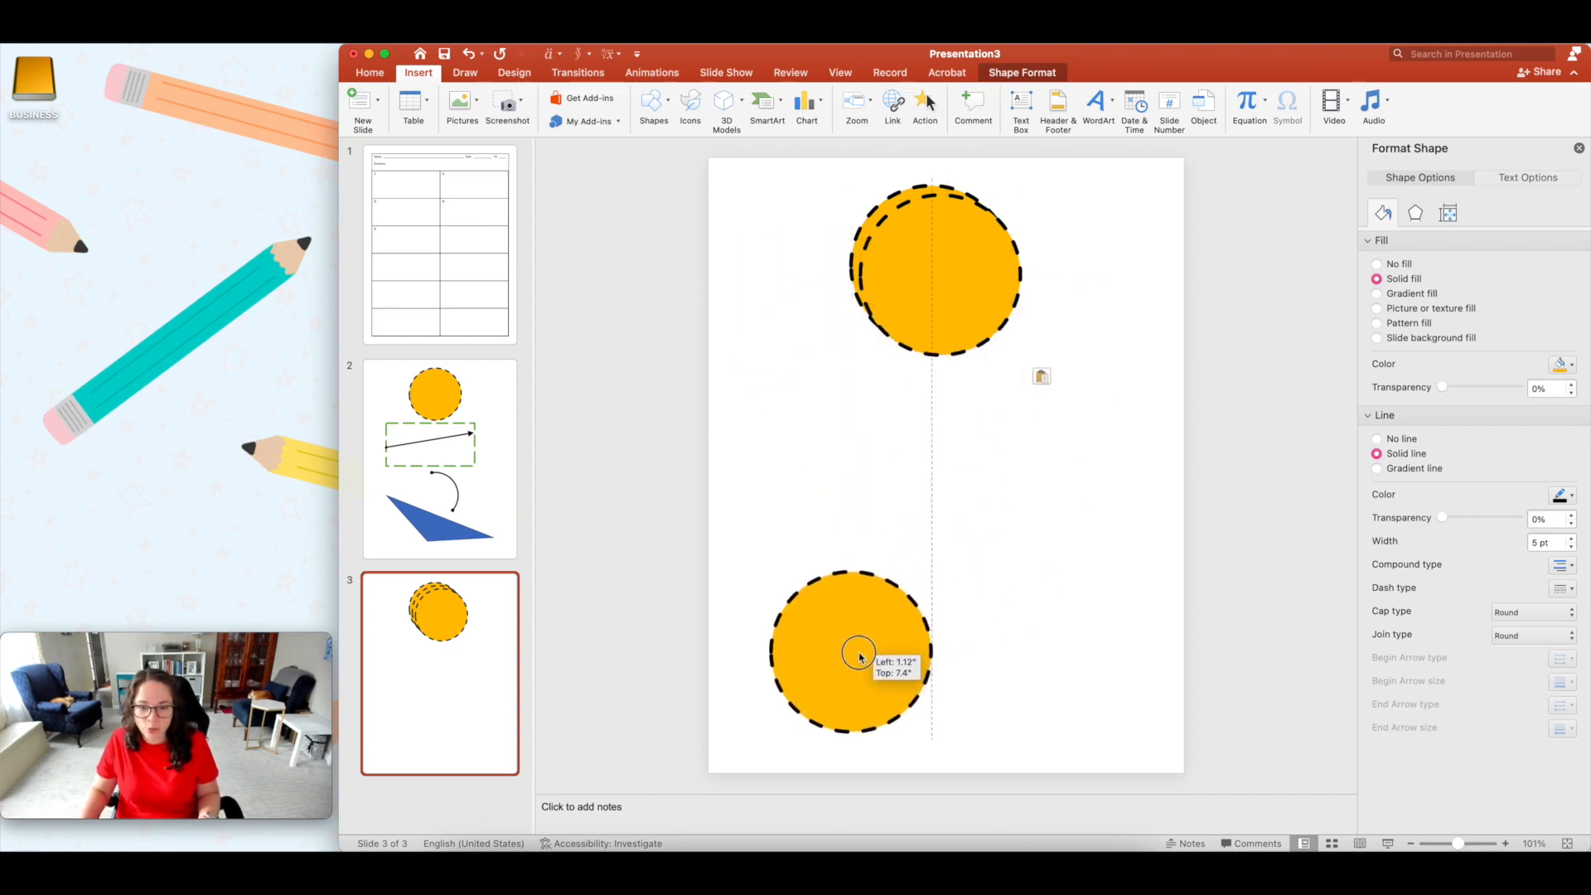
{"action": "left_click_drag", "start_coordinate": [858, 652], "coordinate": [998, 629]}
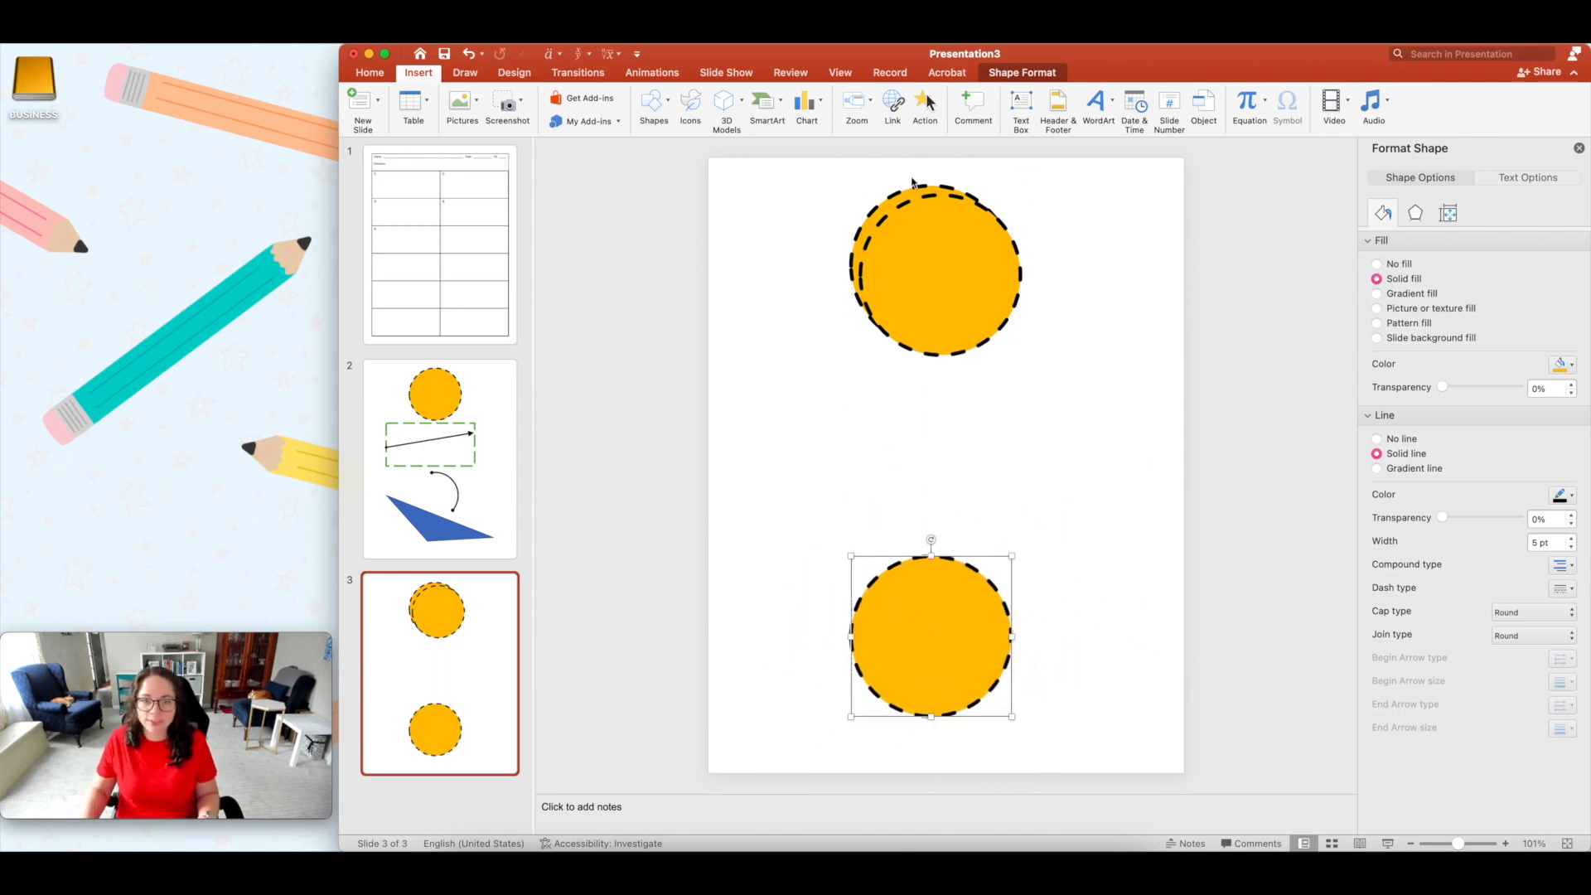
Step: Place another circle copy midway in the column and select it
{"action": "left_click_drag", "start_coordinate": [931, 634], "coordinate": [927, 452]}
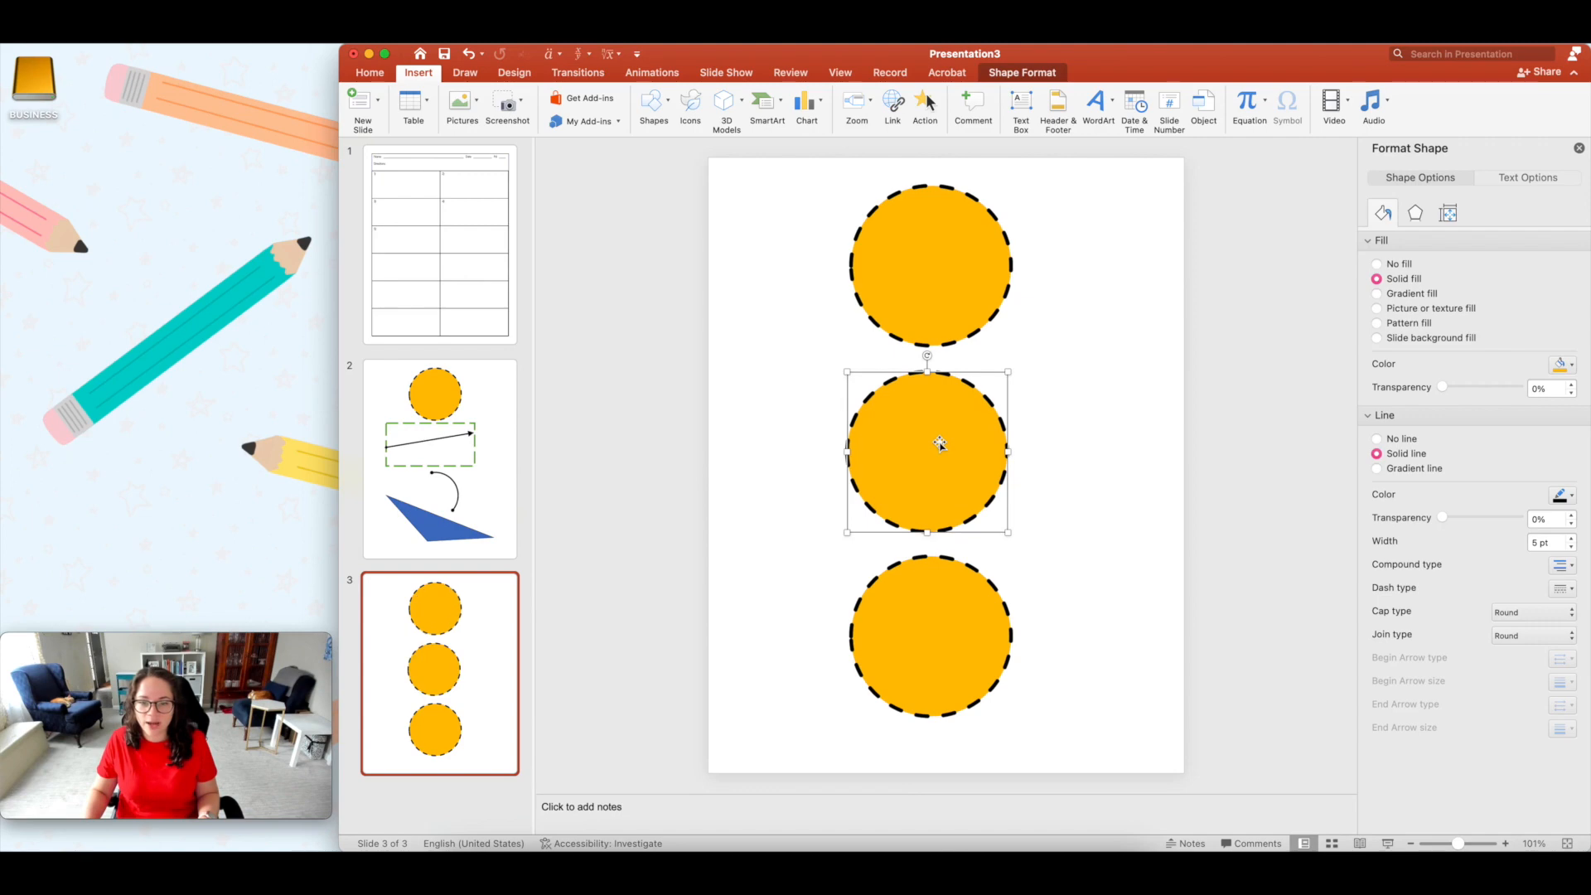
{"action": "left_click_drag", "start_coordinate": [940, 443], "coordinate": [941, 449]}
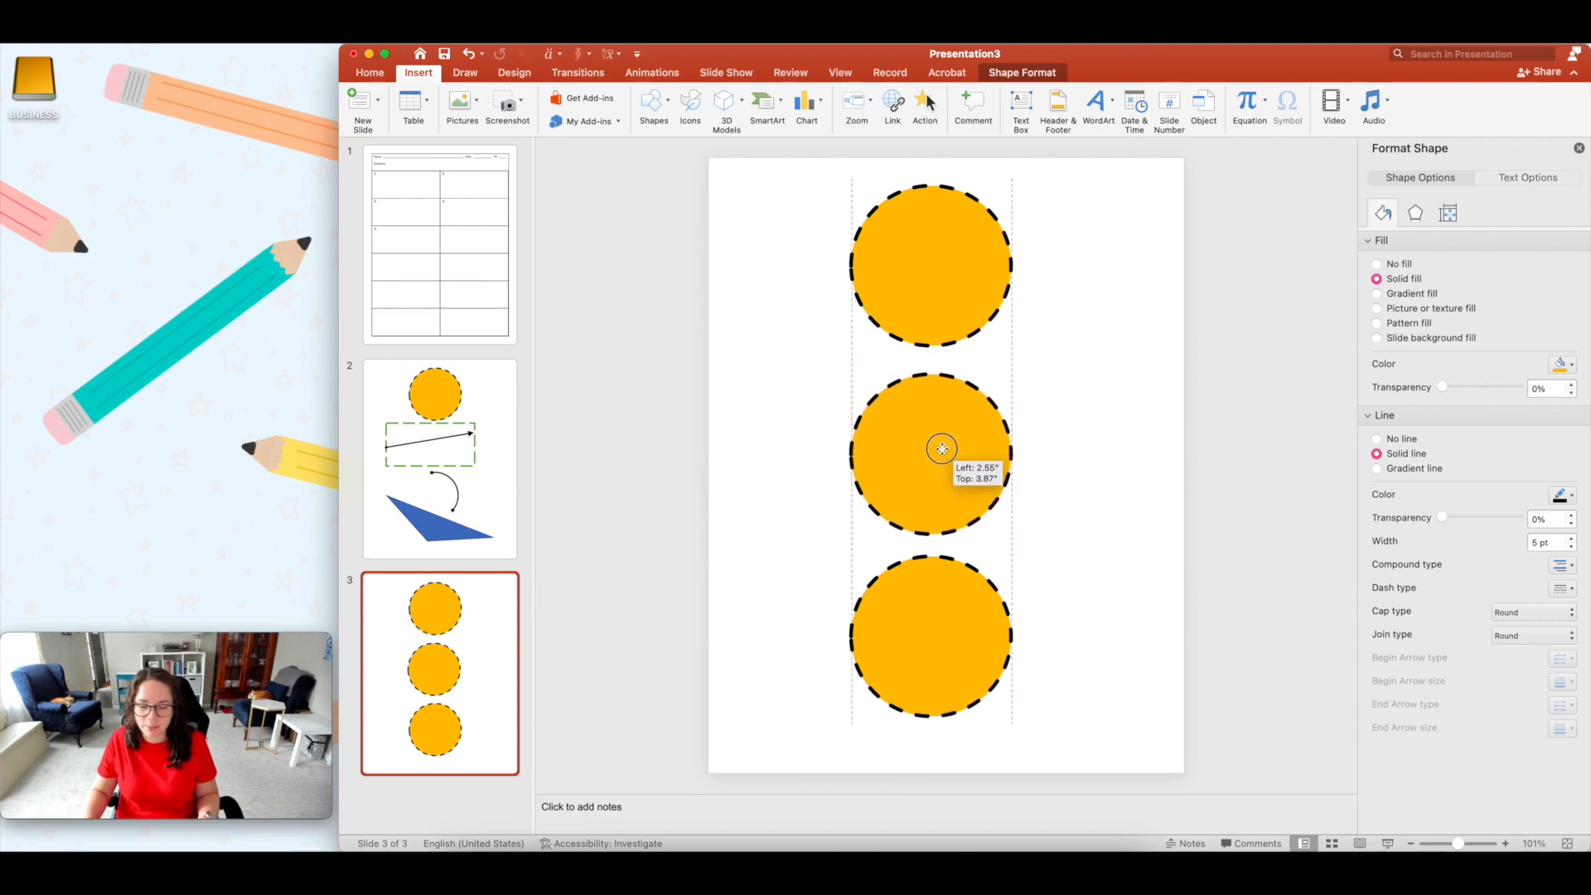
{"action": "left_click", "coordinate": [930, 449]}
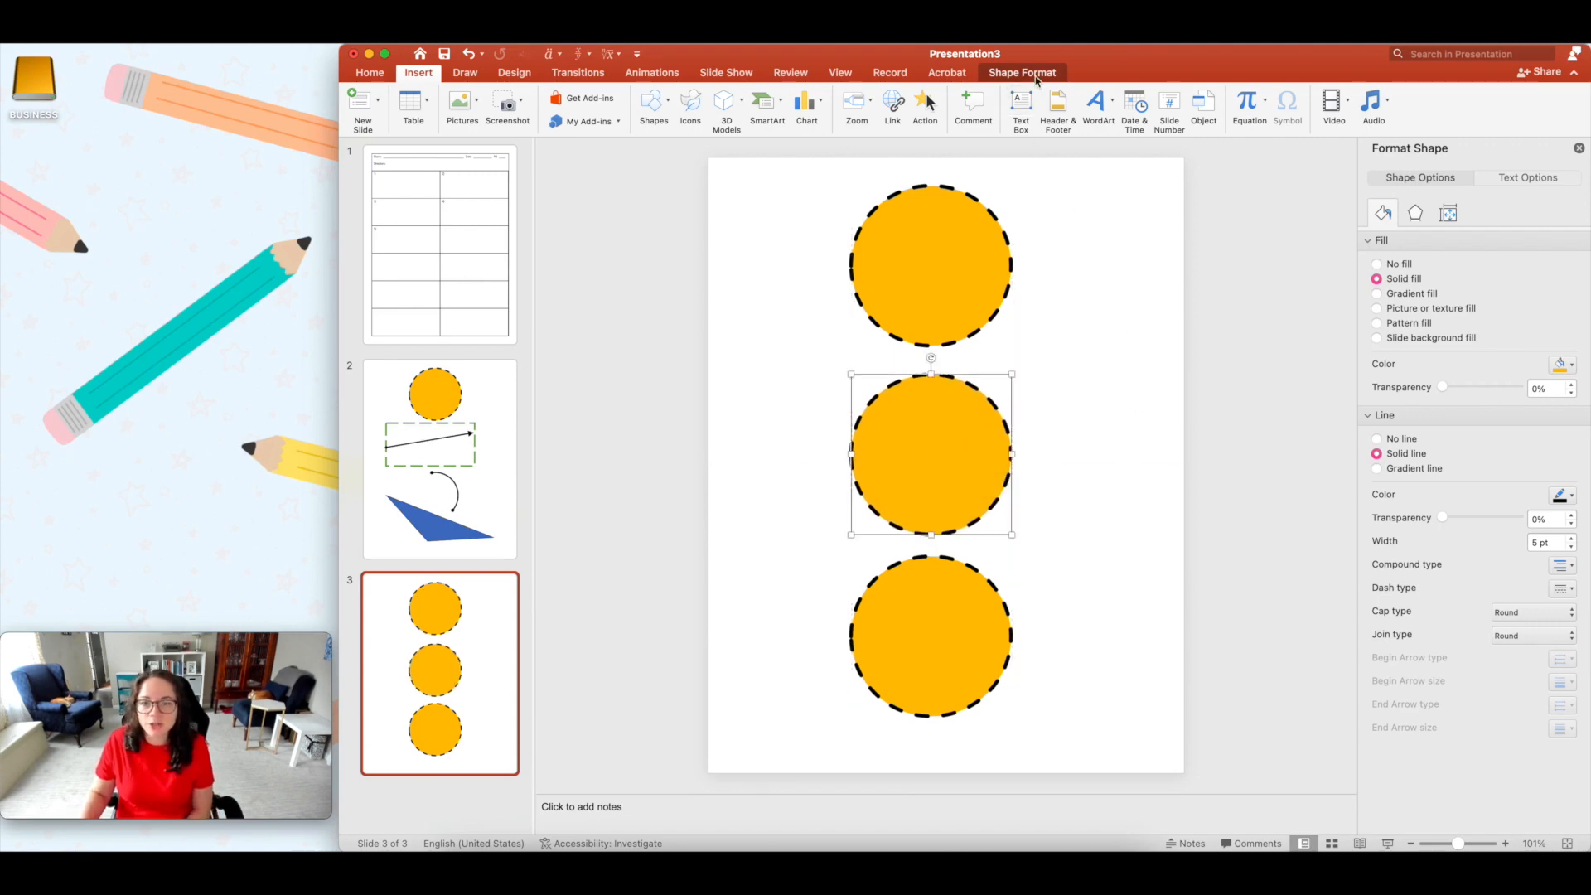
Step: Center the middle circle on the slide using the Shape Format Align options
{"action": "left_click", "coordinate": [1022, 72]}
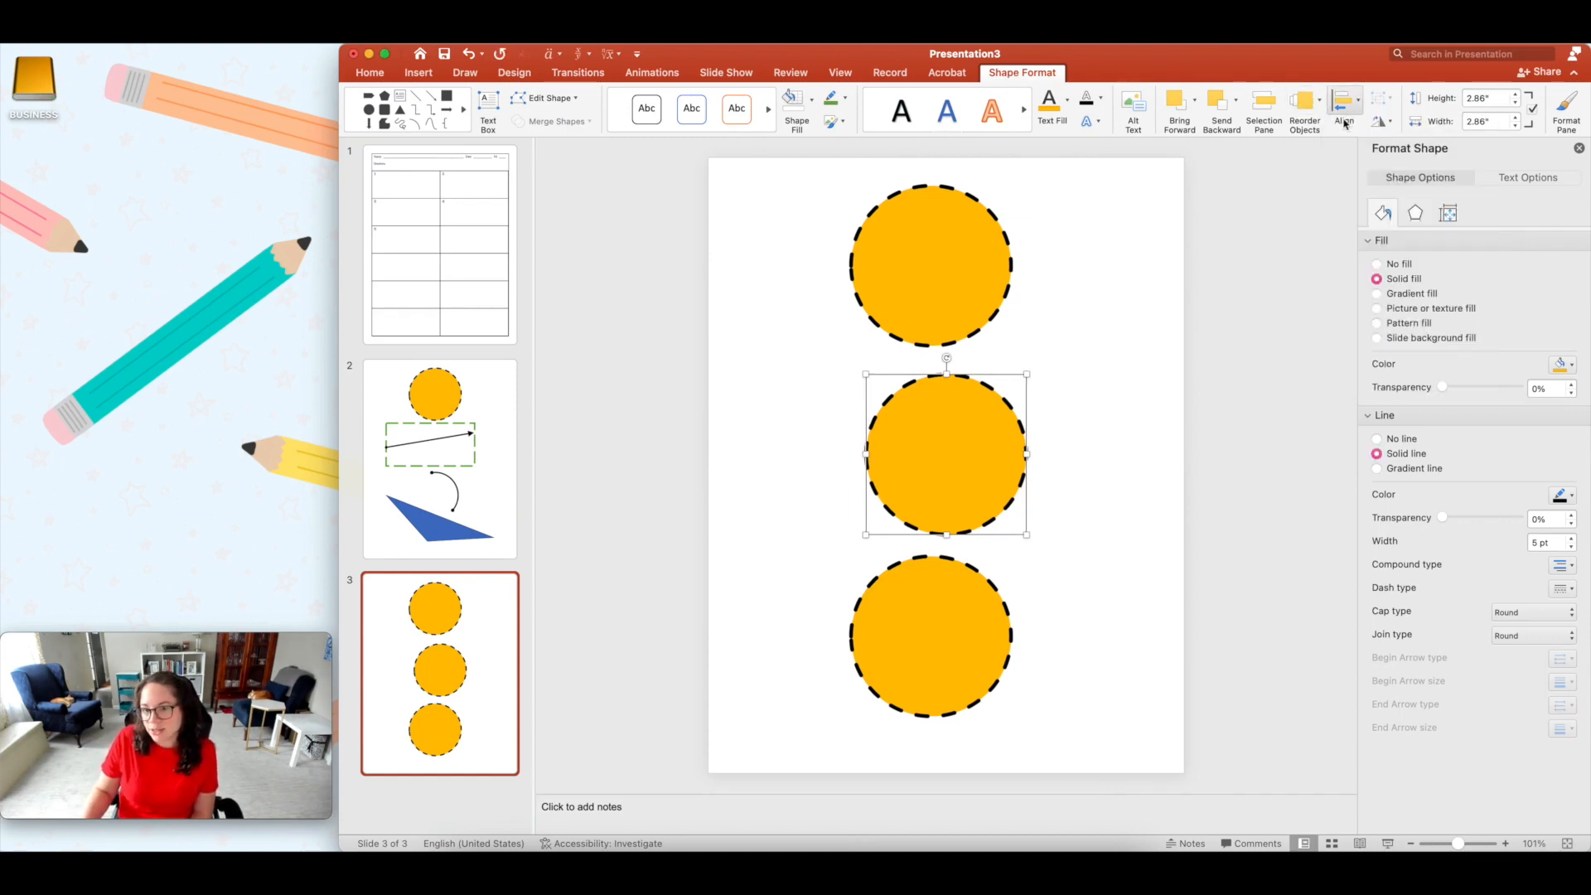
{"action": "left_click", "coordinate": [1342, 105]}
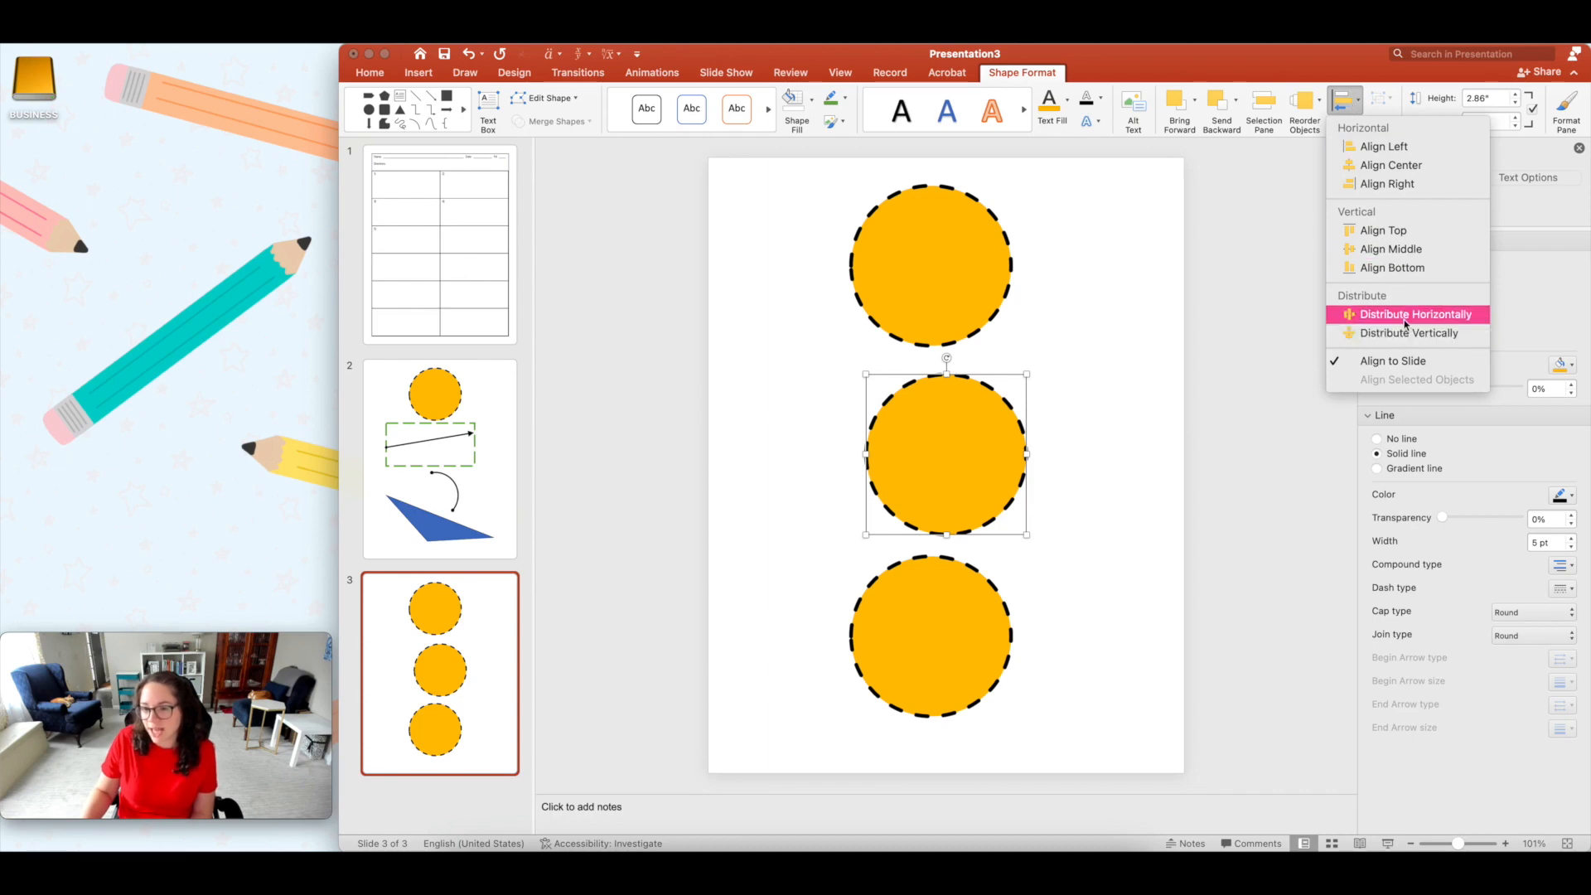
{"action": "left_click", "coordinate": [1410, 331]}
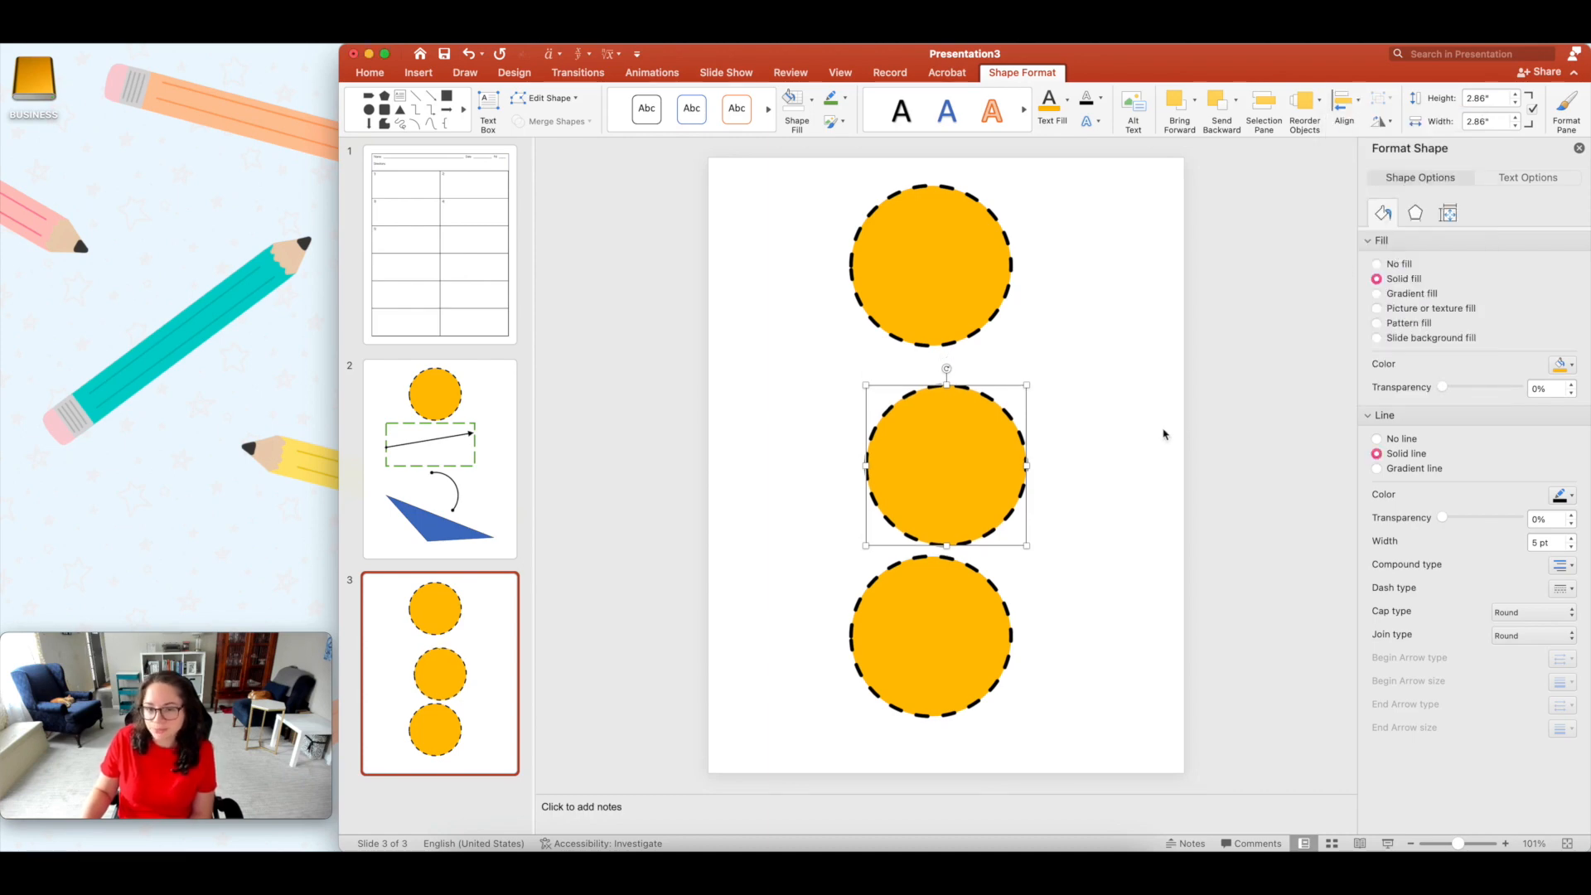
{"action": "mouse_move", "coordinate": [1122, 491]}
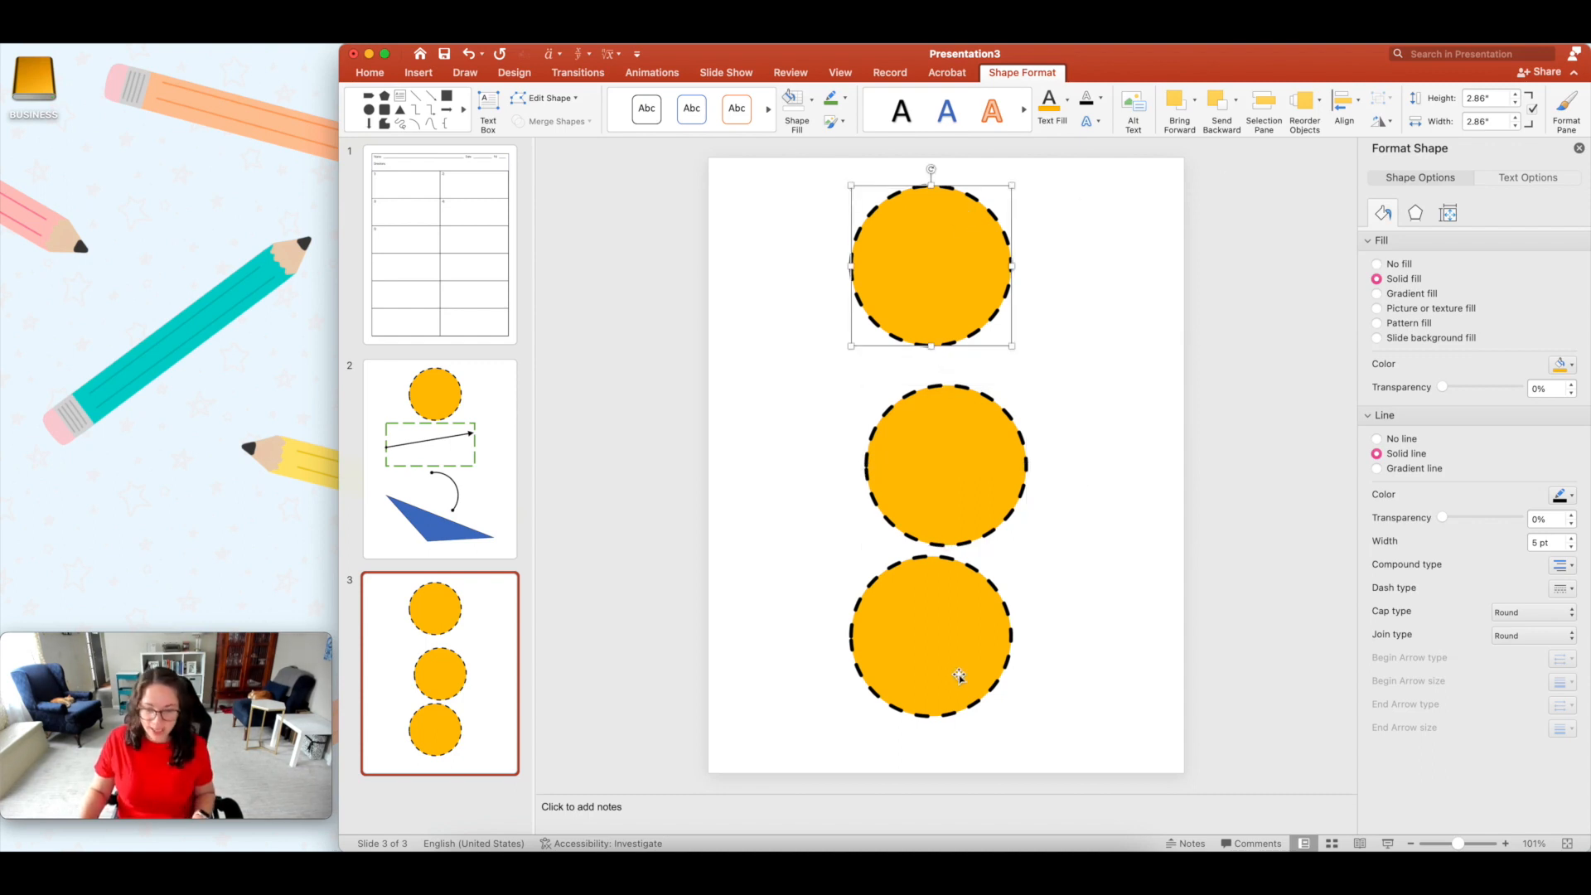
Step: Select all three circles, align them to each other, and distribute them vertically
{"action": "left_click", "coordinate": [1344, 112]}
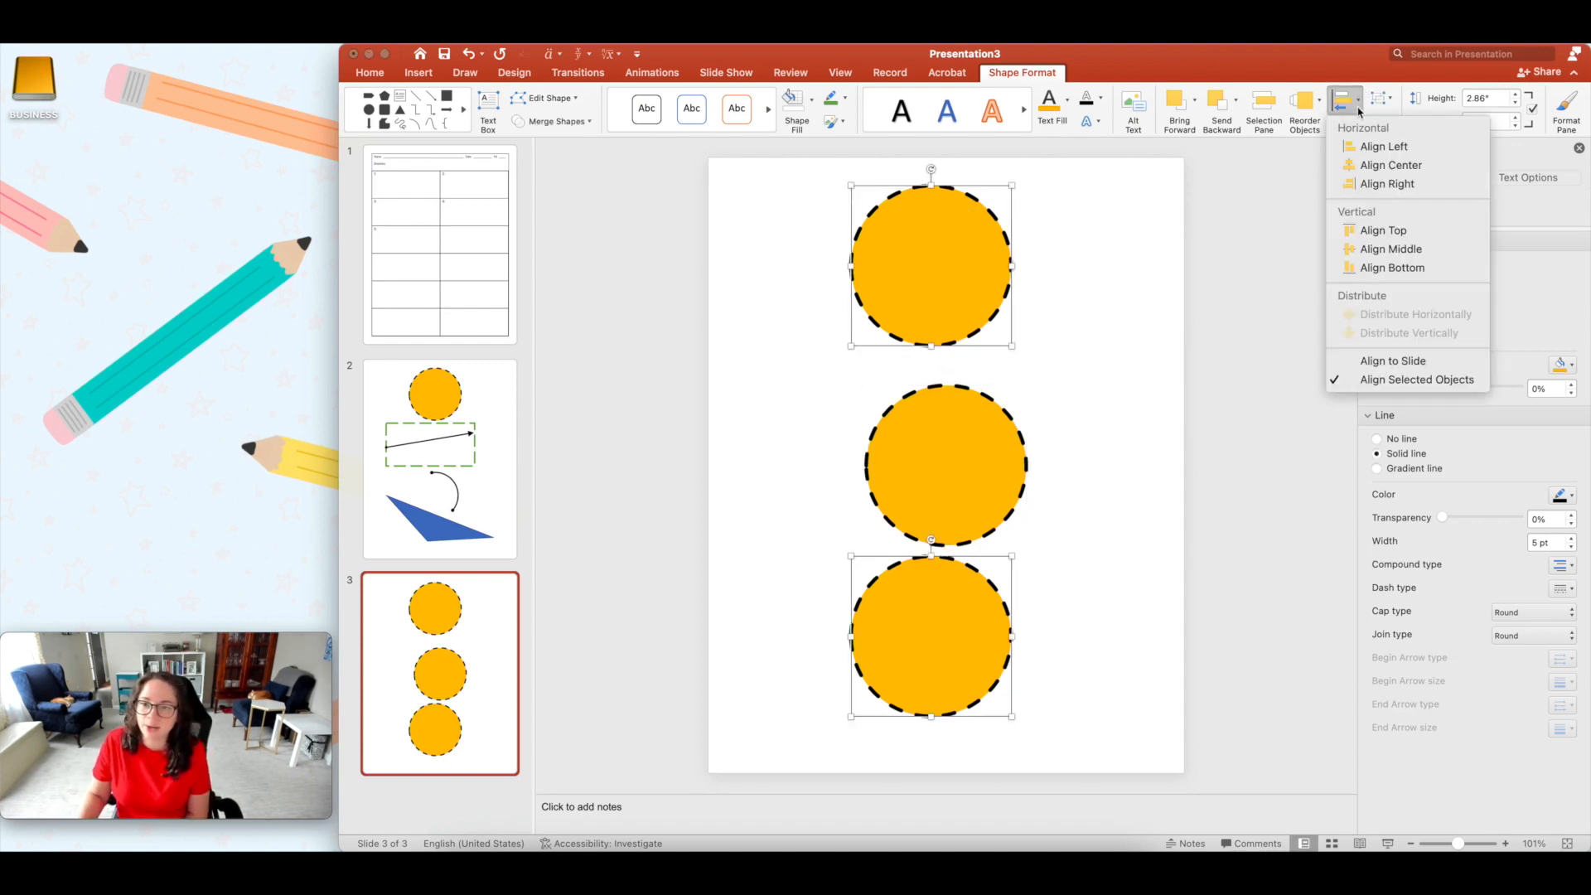
{"action": "mouse_move", "coordinate": [1389, 249]}
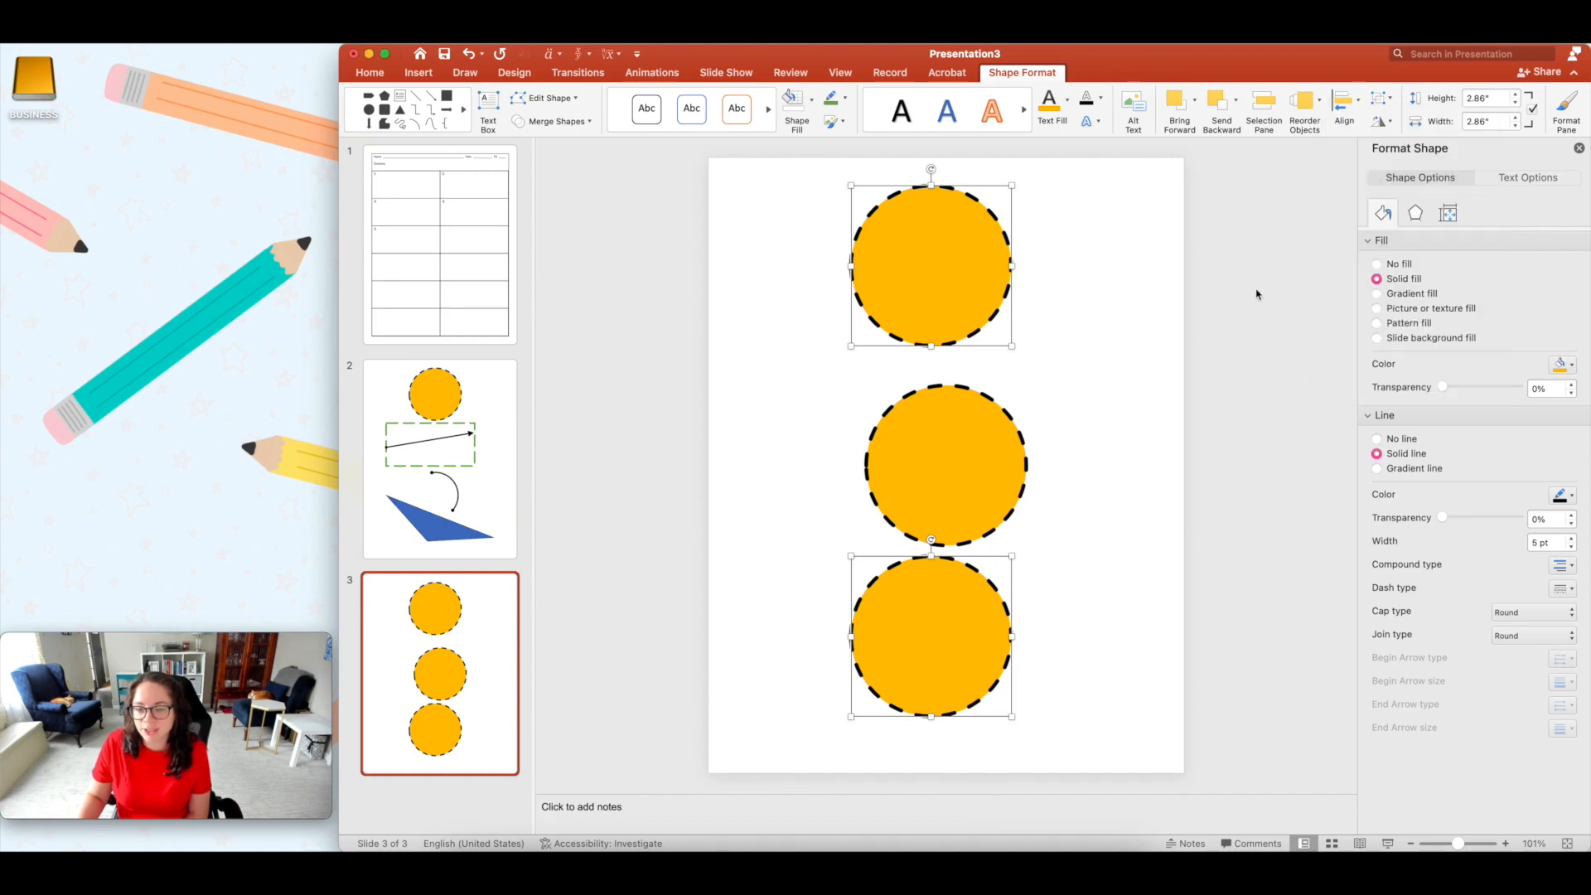
{"action": "left_click", "coordinate": [1344, 107]}
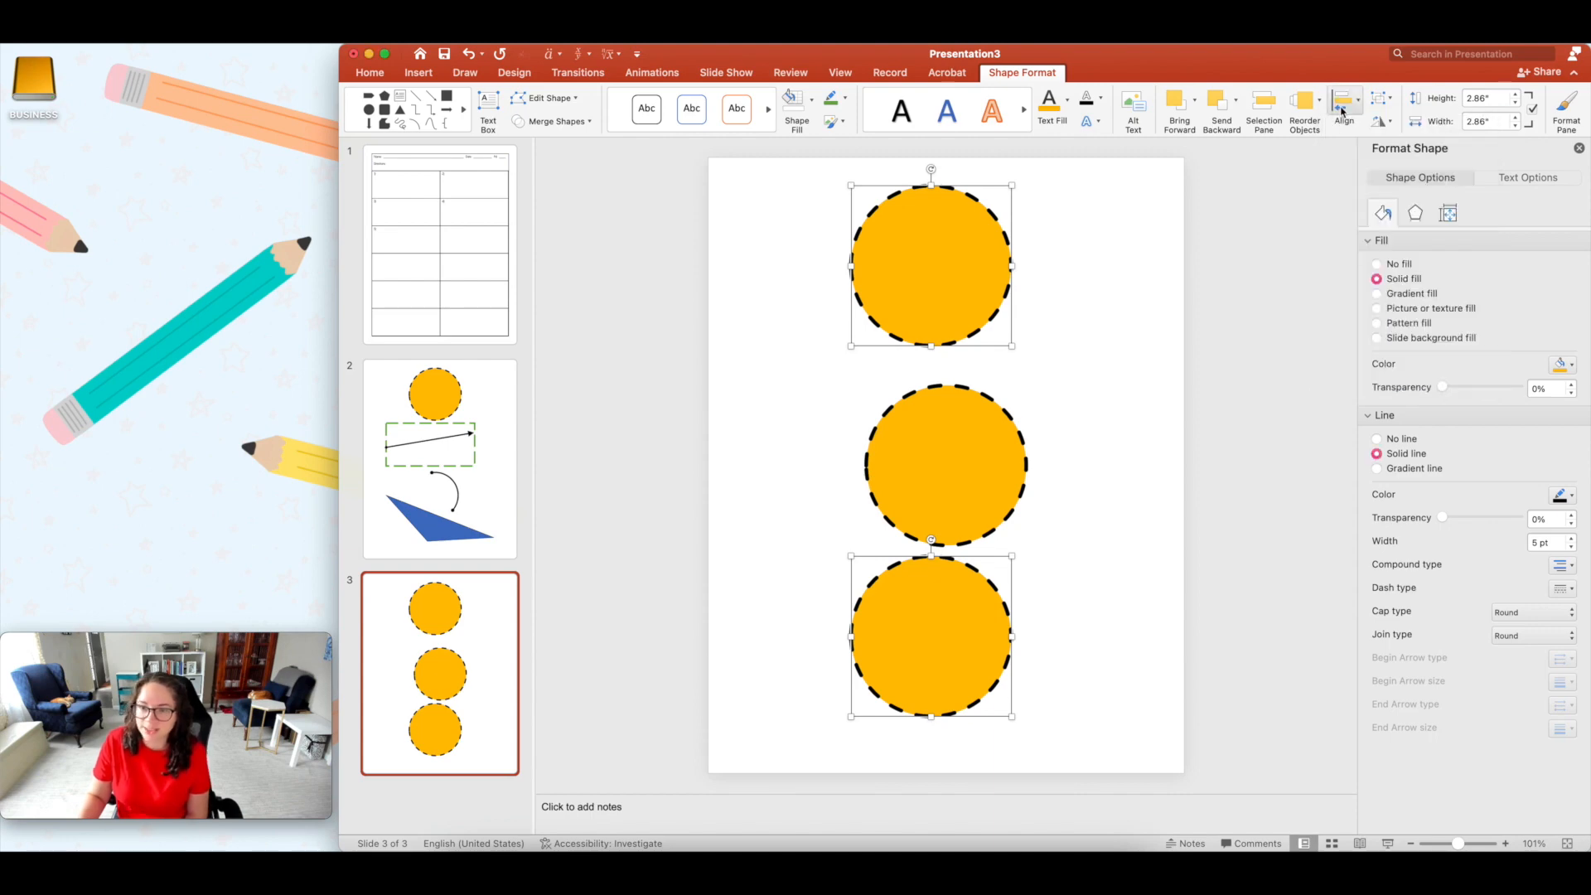
{"action": "left_click", "coordinate": [1344, 109]}
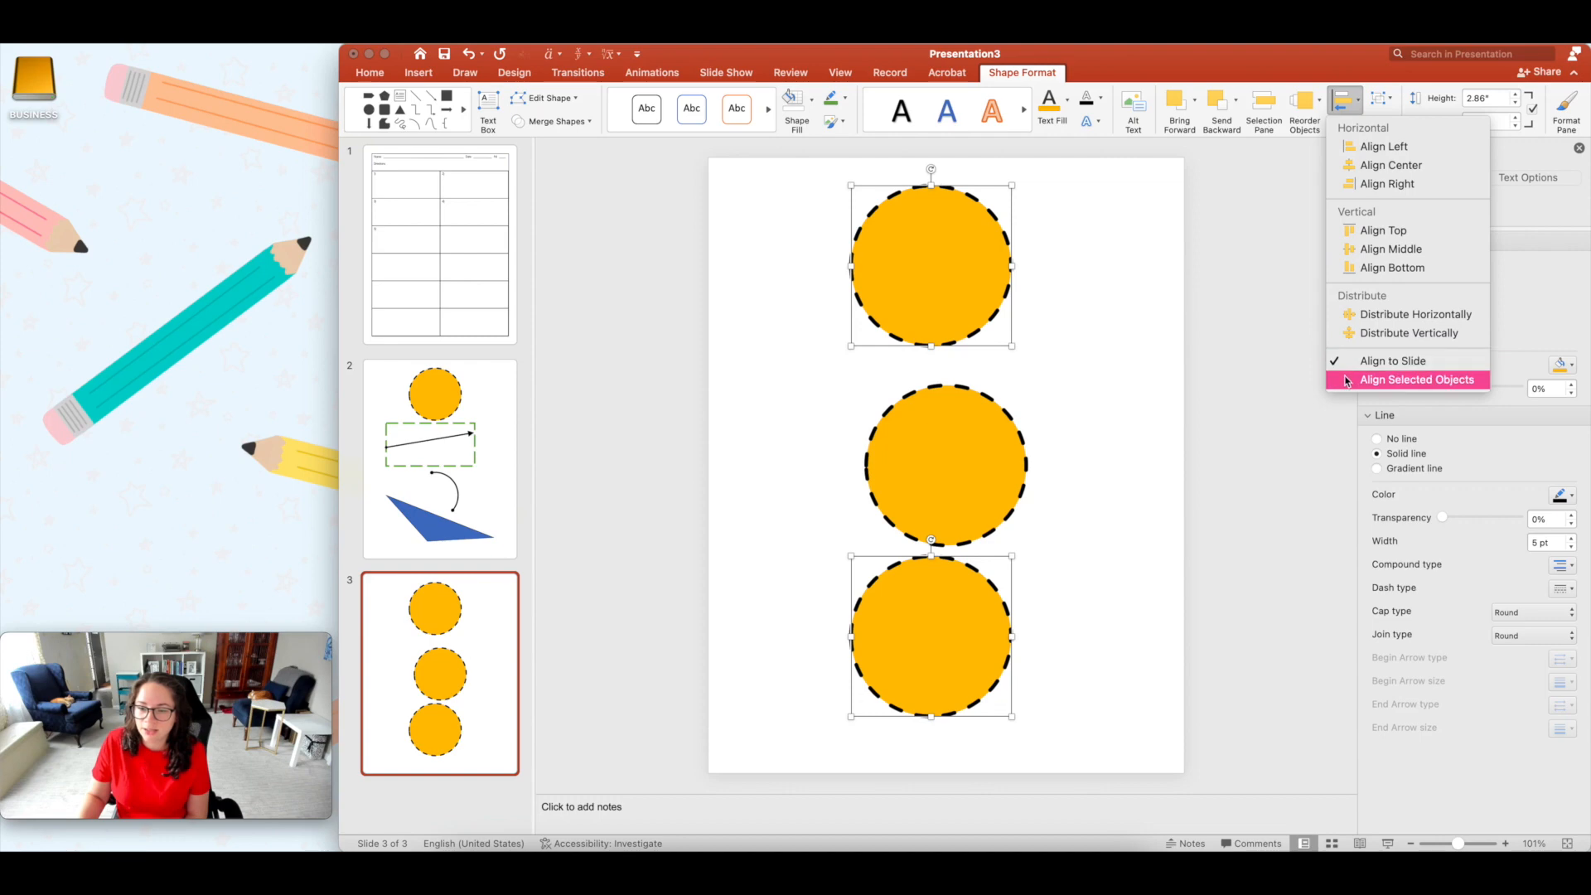
{"action": "left_click", "coordinate": [1417, 379]}
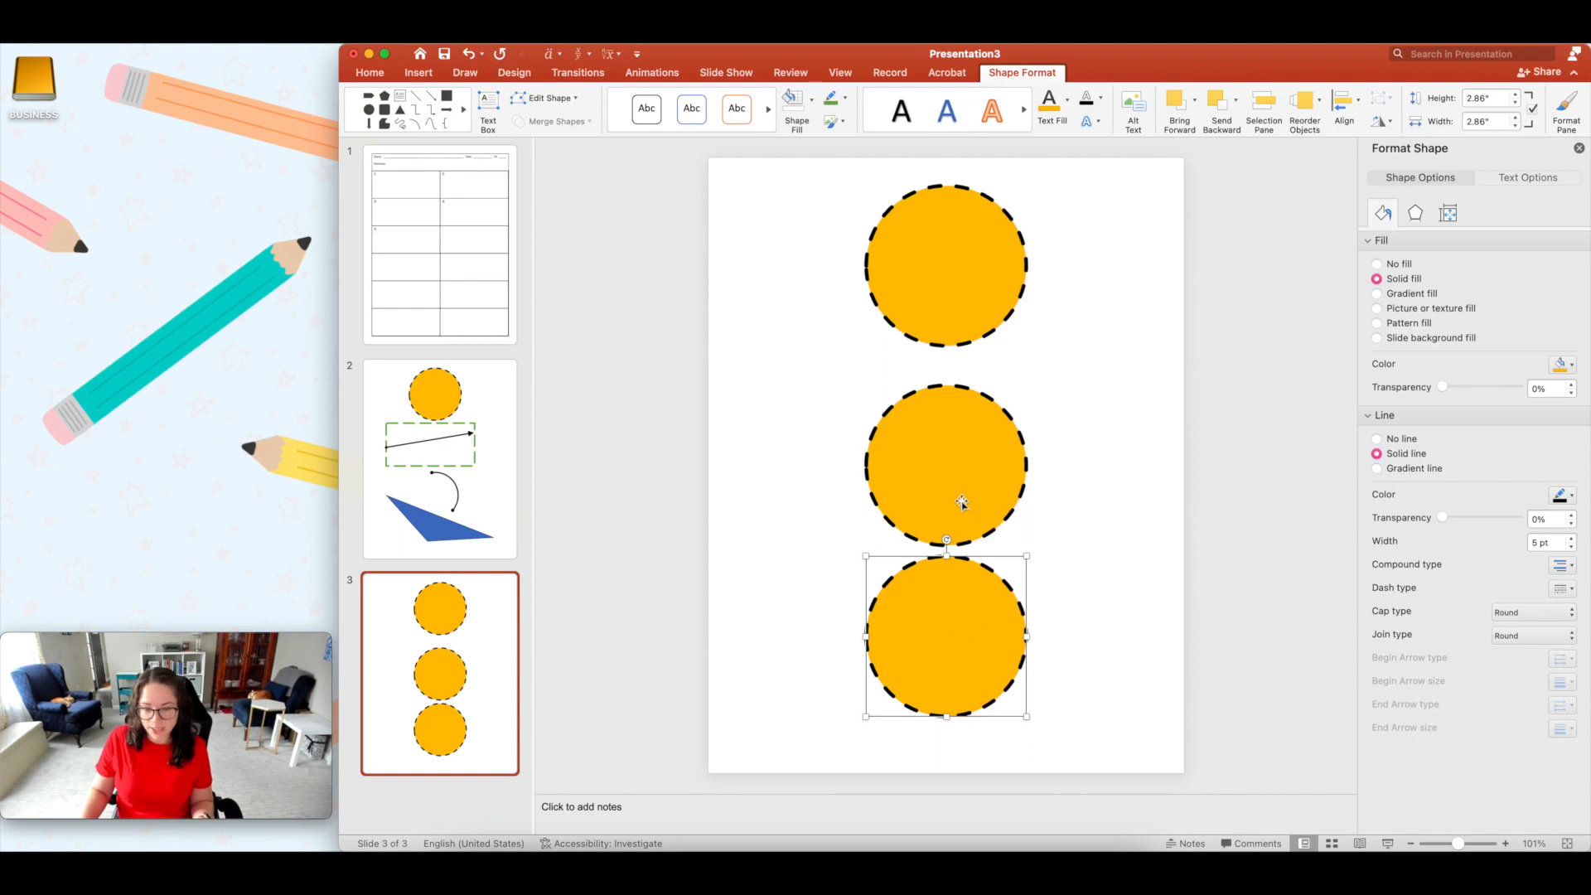
{"action": "left_click", "coordinate": [1344, 109]}
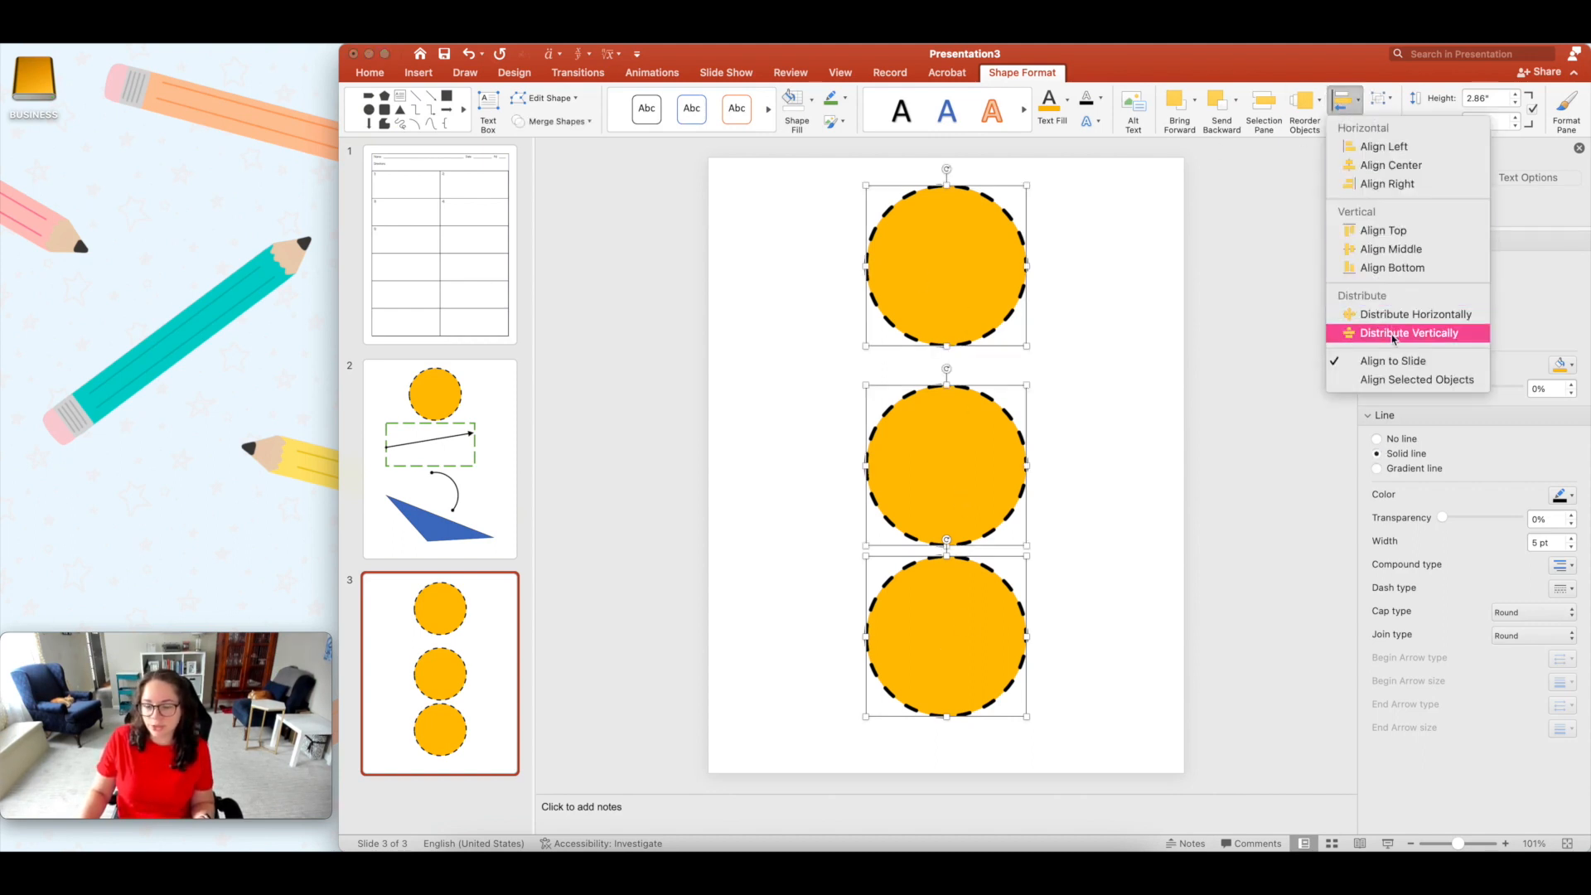
{"action": "left_click", "coordinate": [1409, 333]}
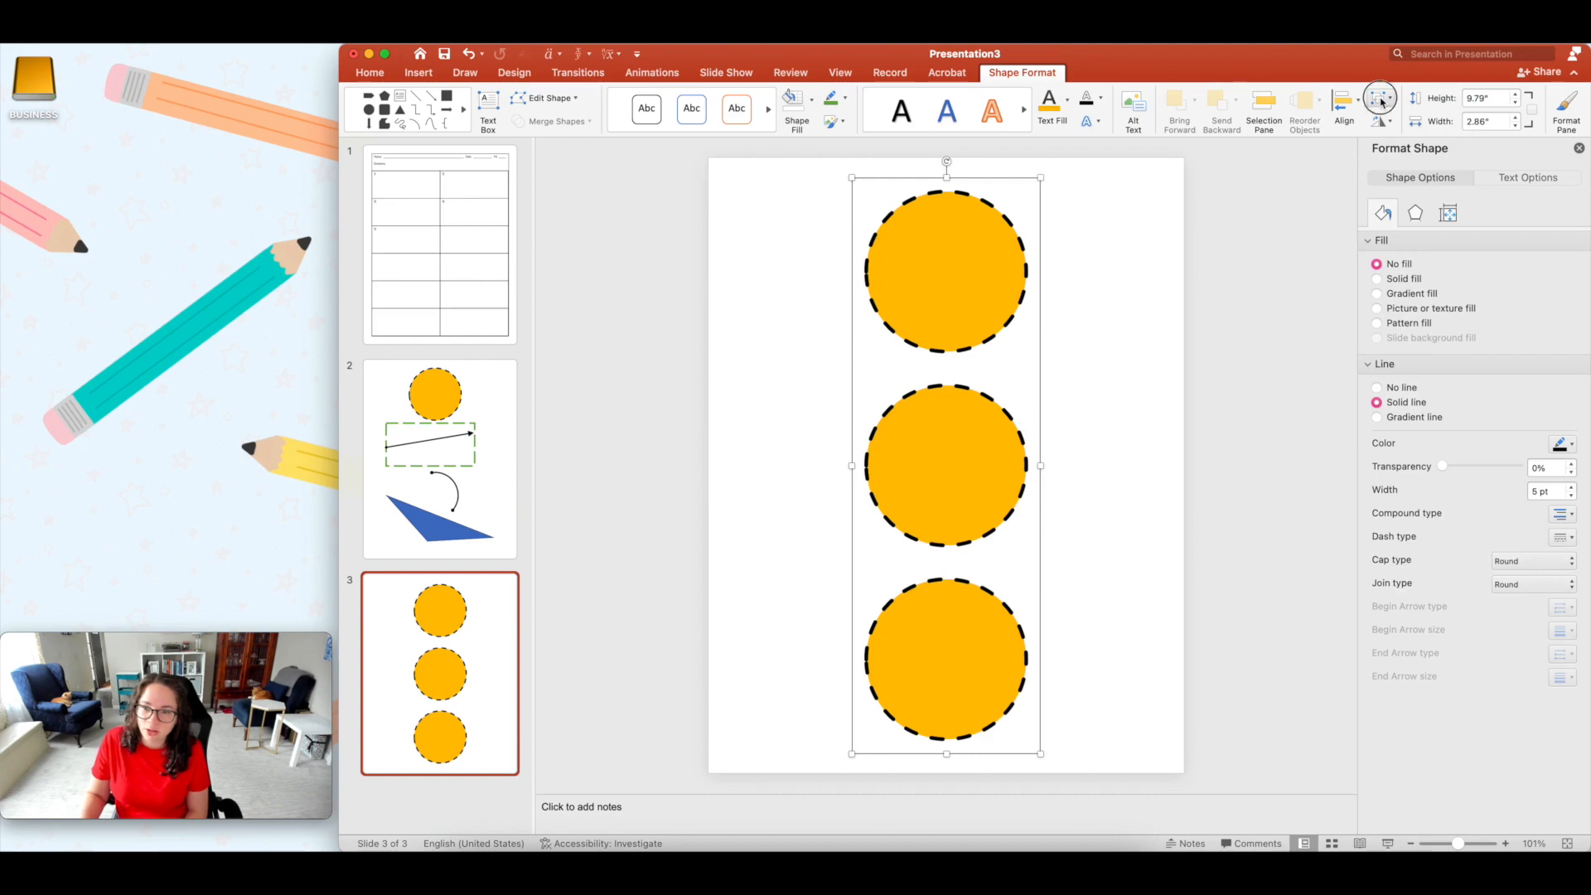
Step: Group the three circles into one object and drag the group slightly right
{"action": "left_click", "coordinate": [1342, 109]}
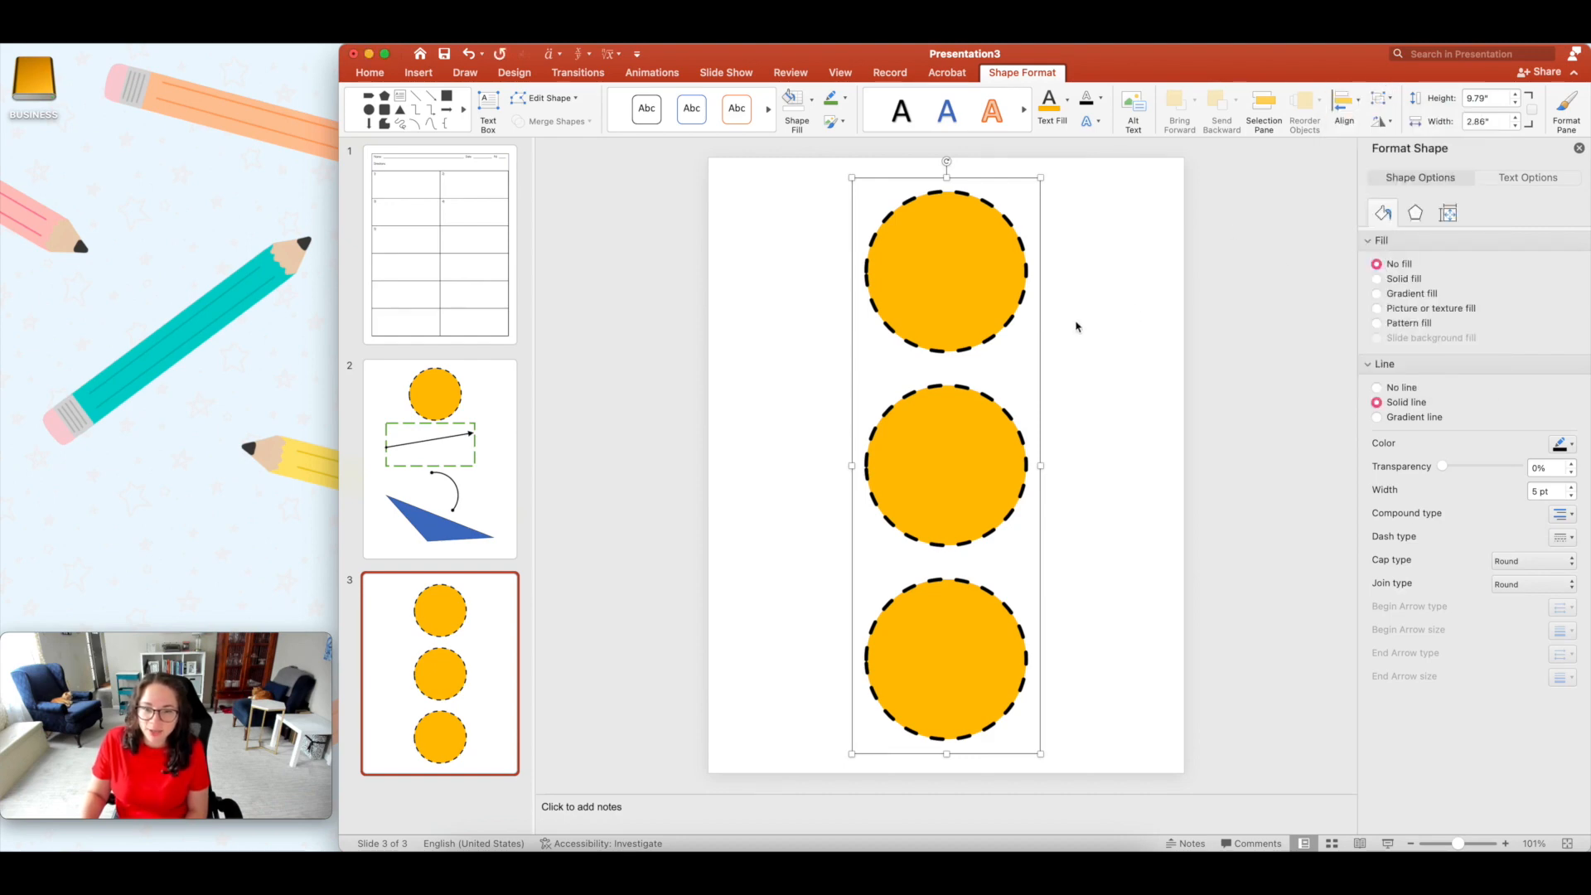
{"action": "left_click_drag", "start_coordinate": [945, 462], "coordinate": [1007, 467]}
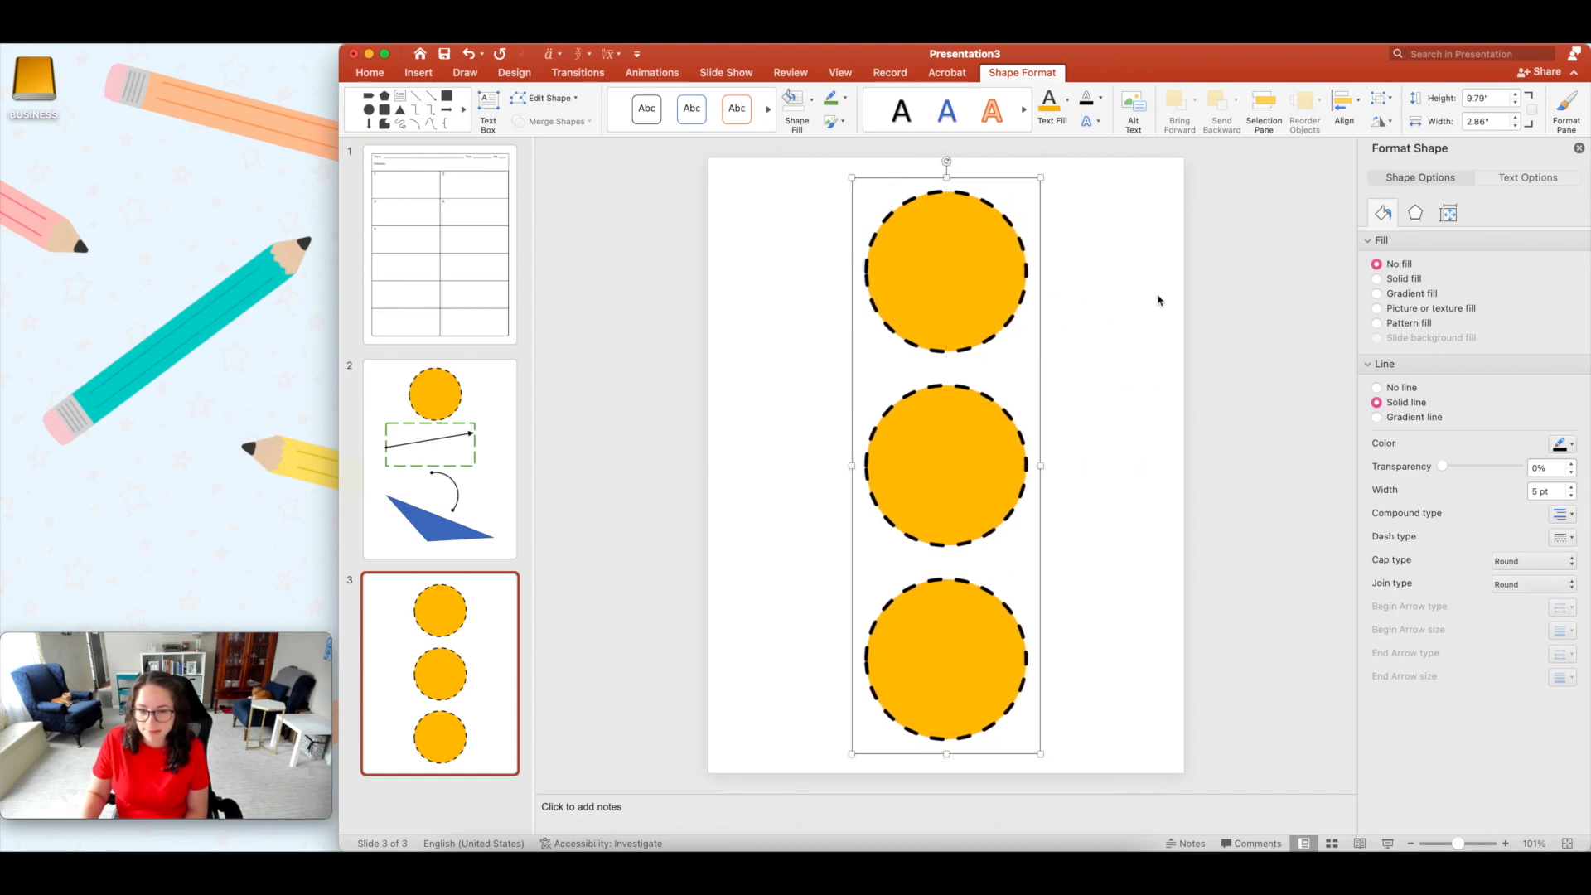
{"action": "mouse_move", "coordinate": [1020, 179]}
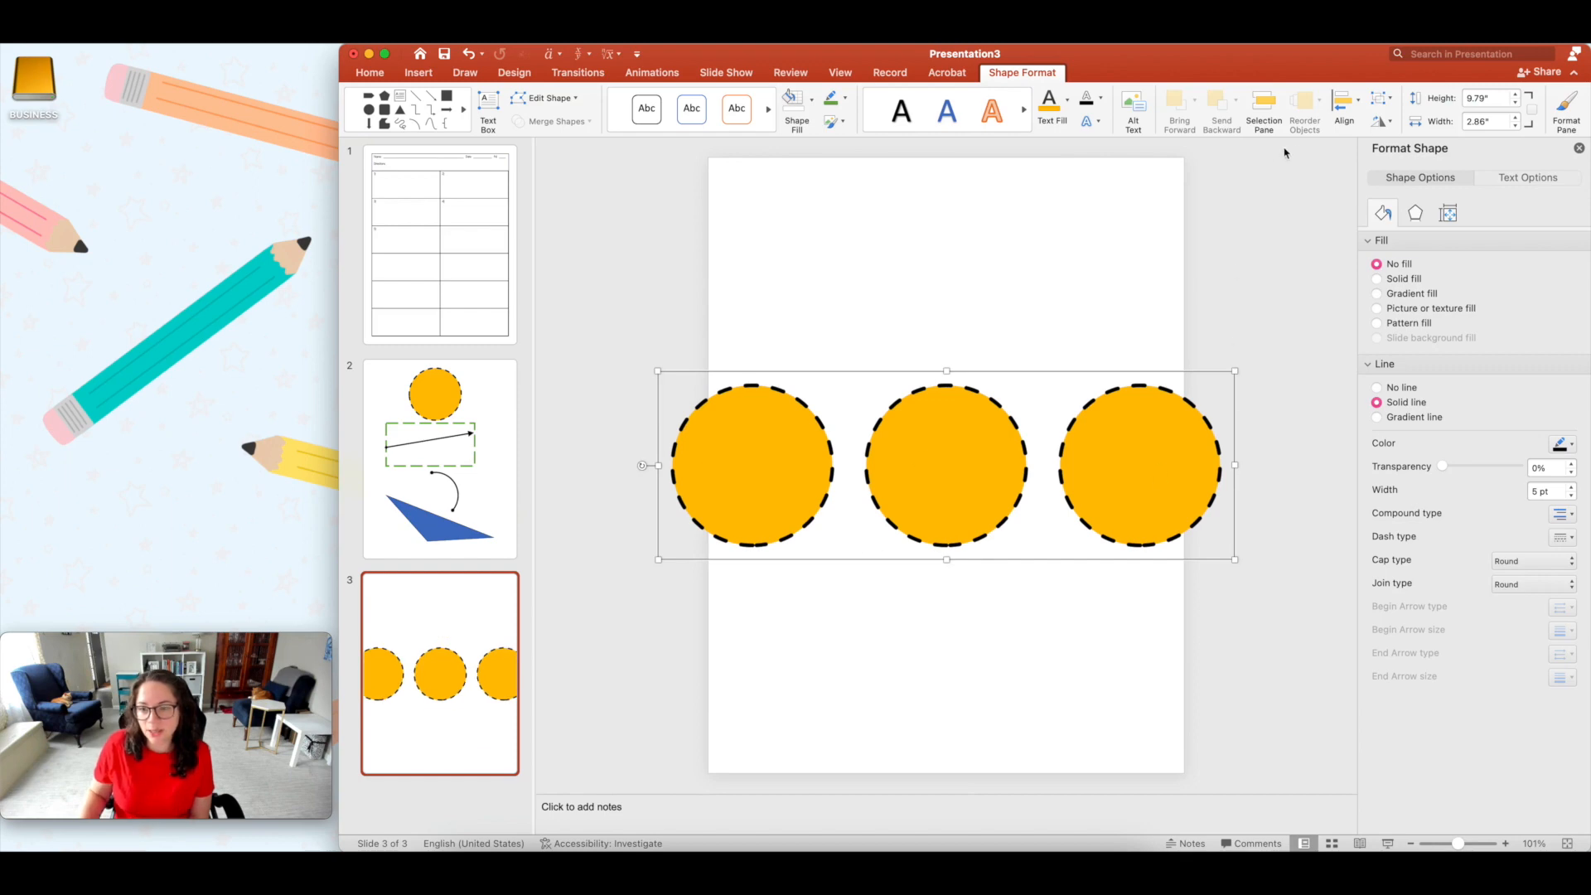
Step: Align the grouped circles to the slide's vertical middle with Align Middle
{"action": "left_click", "coordinate": [1343, 104]}
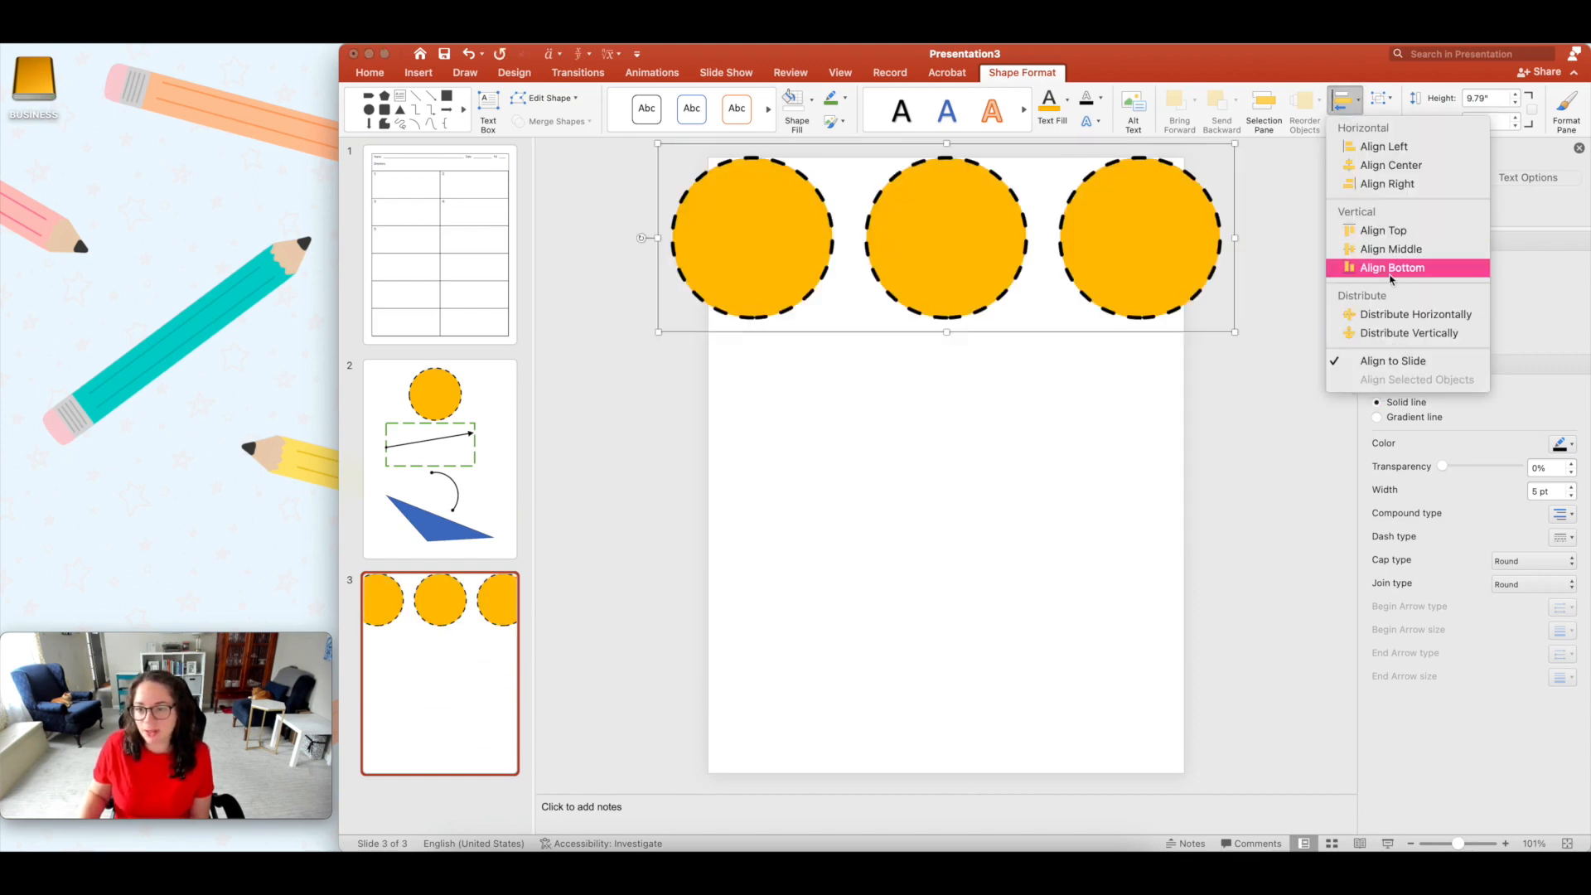
{"action": "left_click", "coordinate": [1391, 267]}
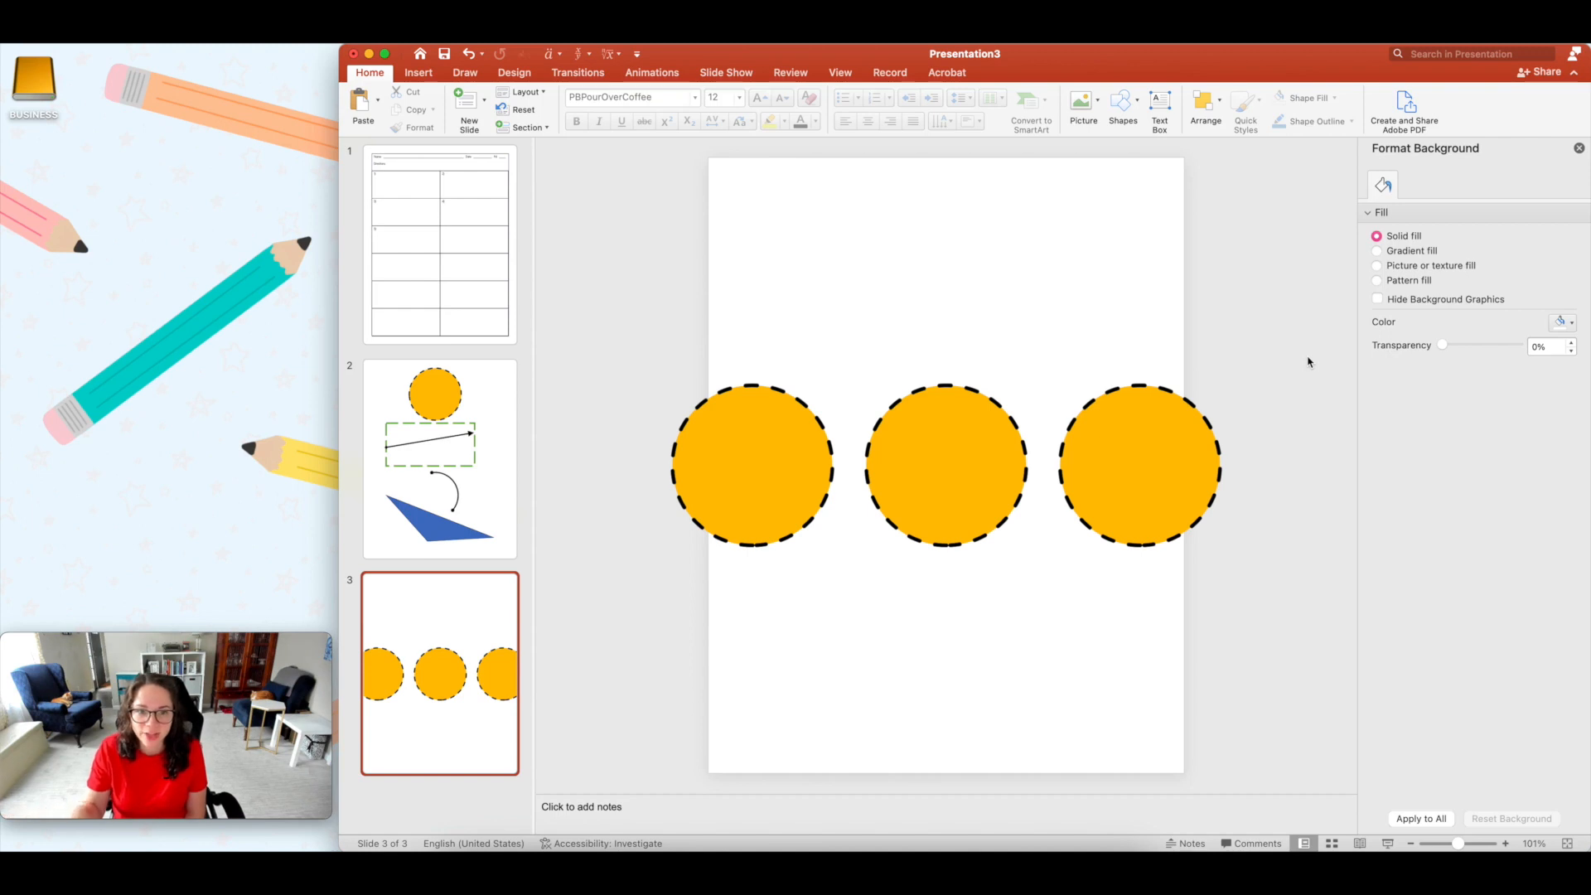
{"action": "mouse_move", "coordinate": [1257, 302]}
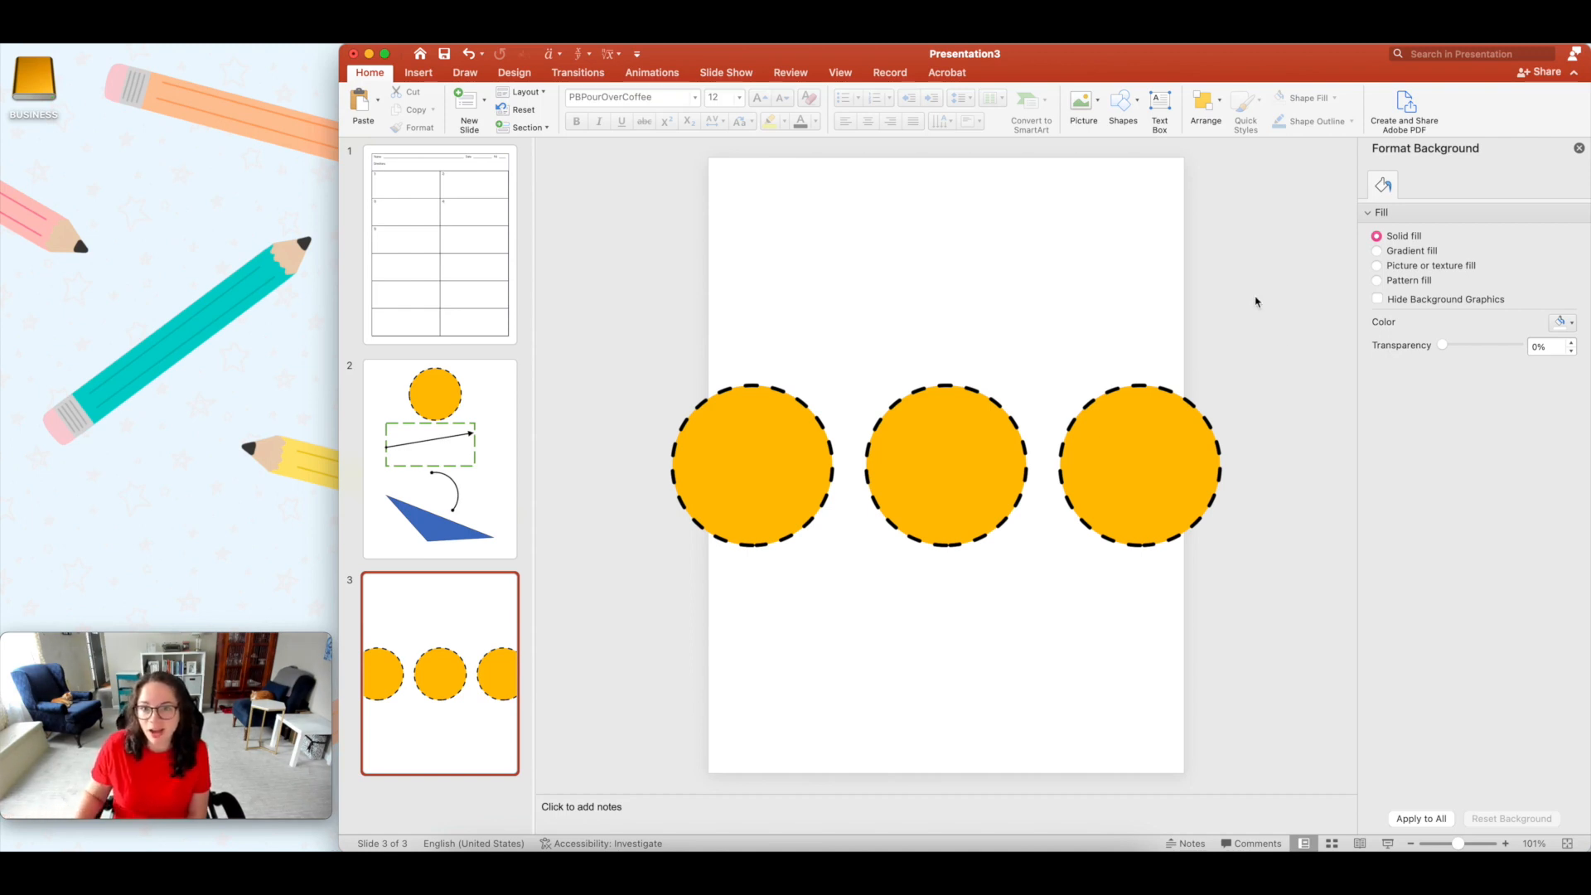
{"action": "mouse_move", "coordinate": [857, 356]}
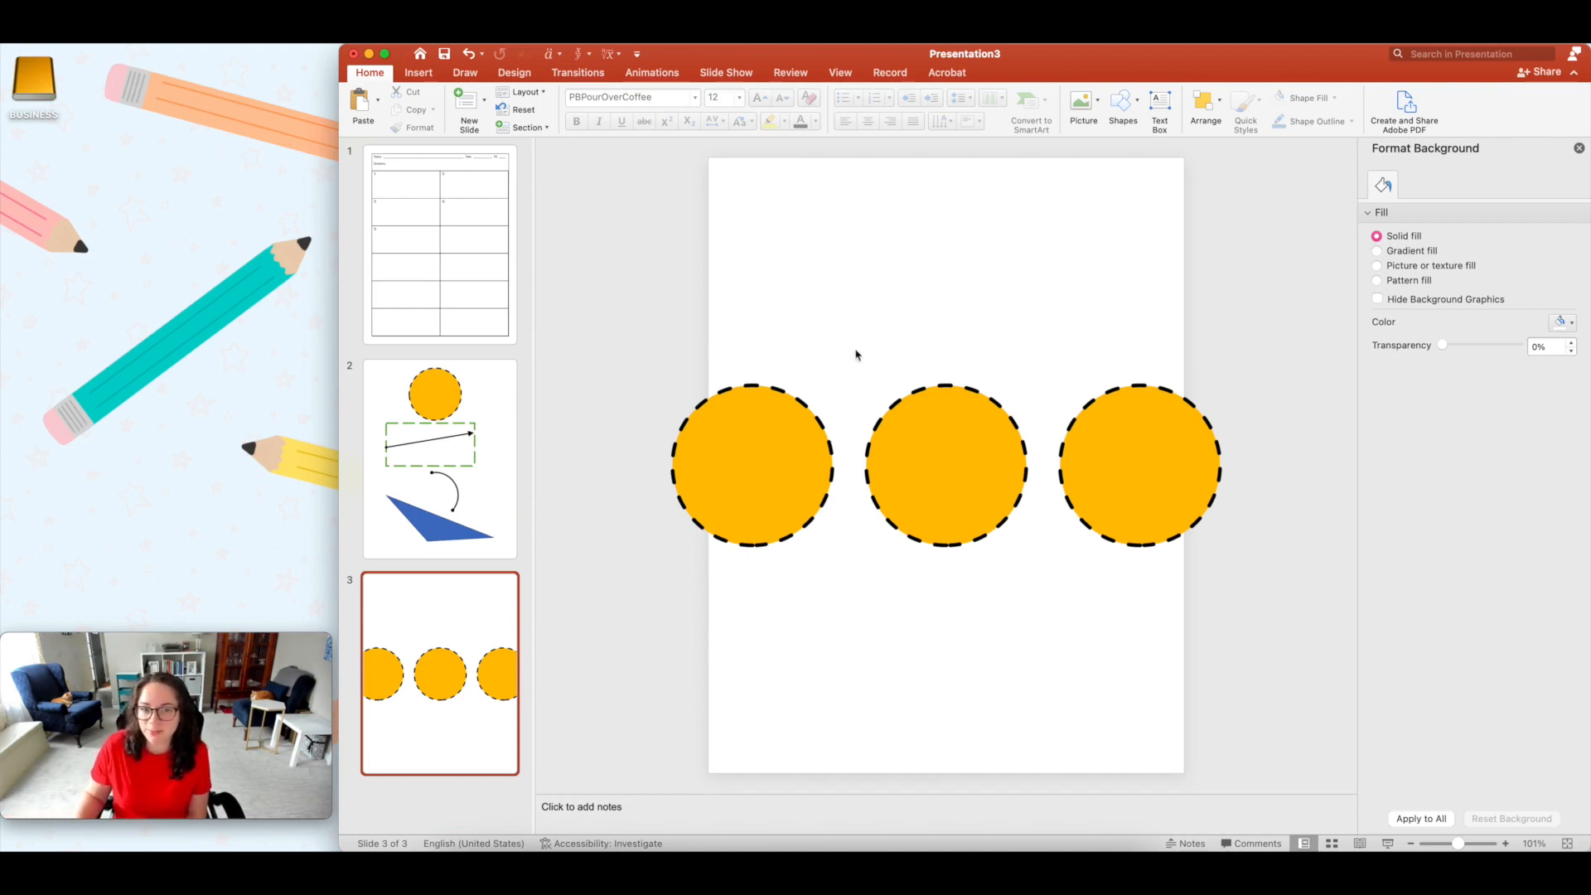